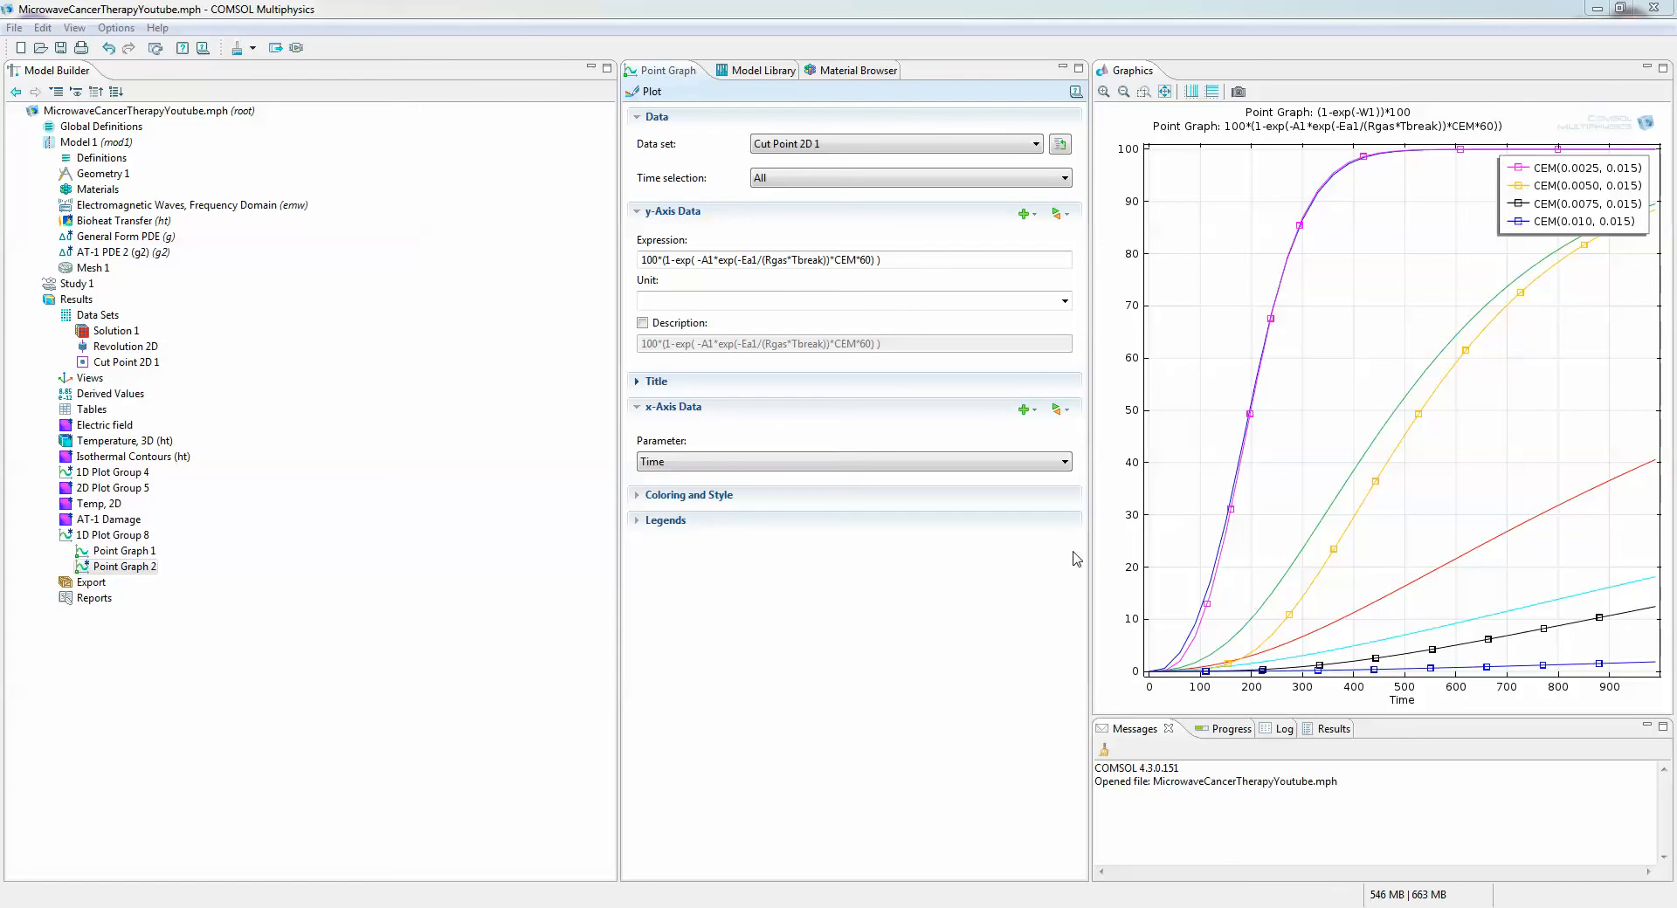
Inspect the tissue damage expression, highlighting its exponent and CEM*60 terms
click(882, 259)
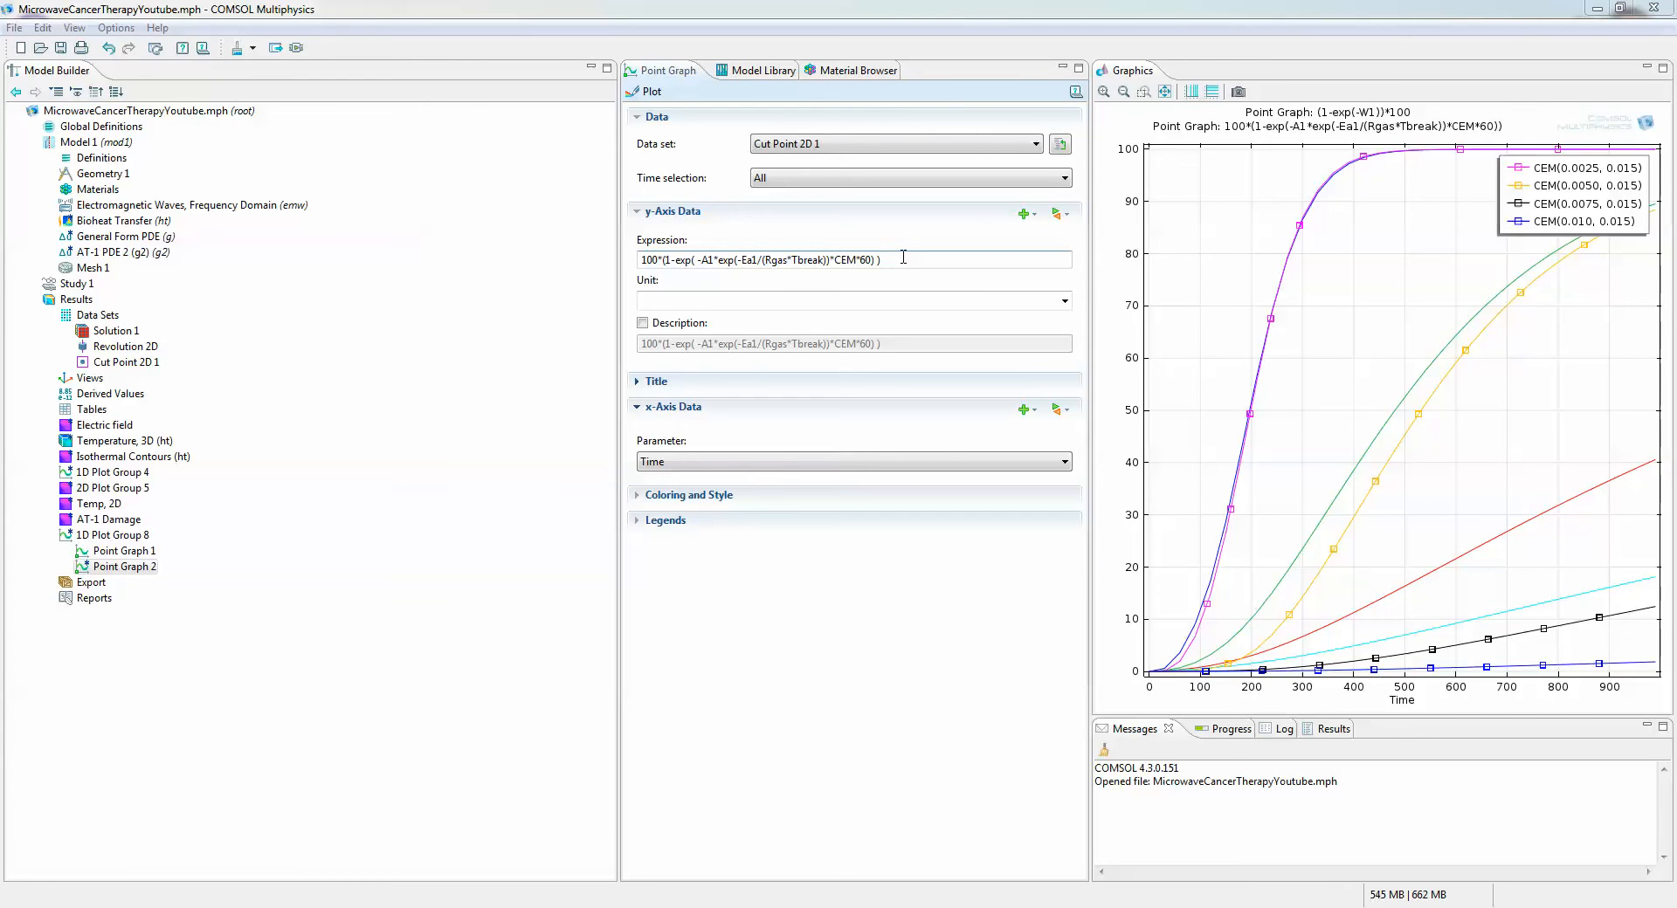
mouse_move(877, 259)
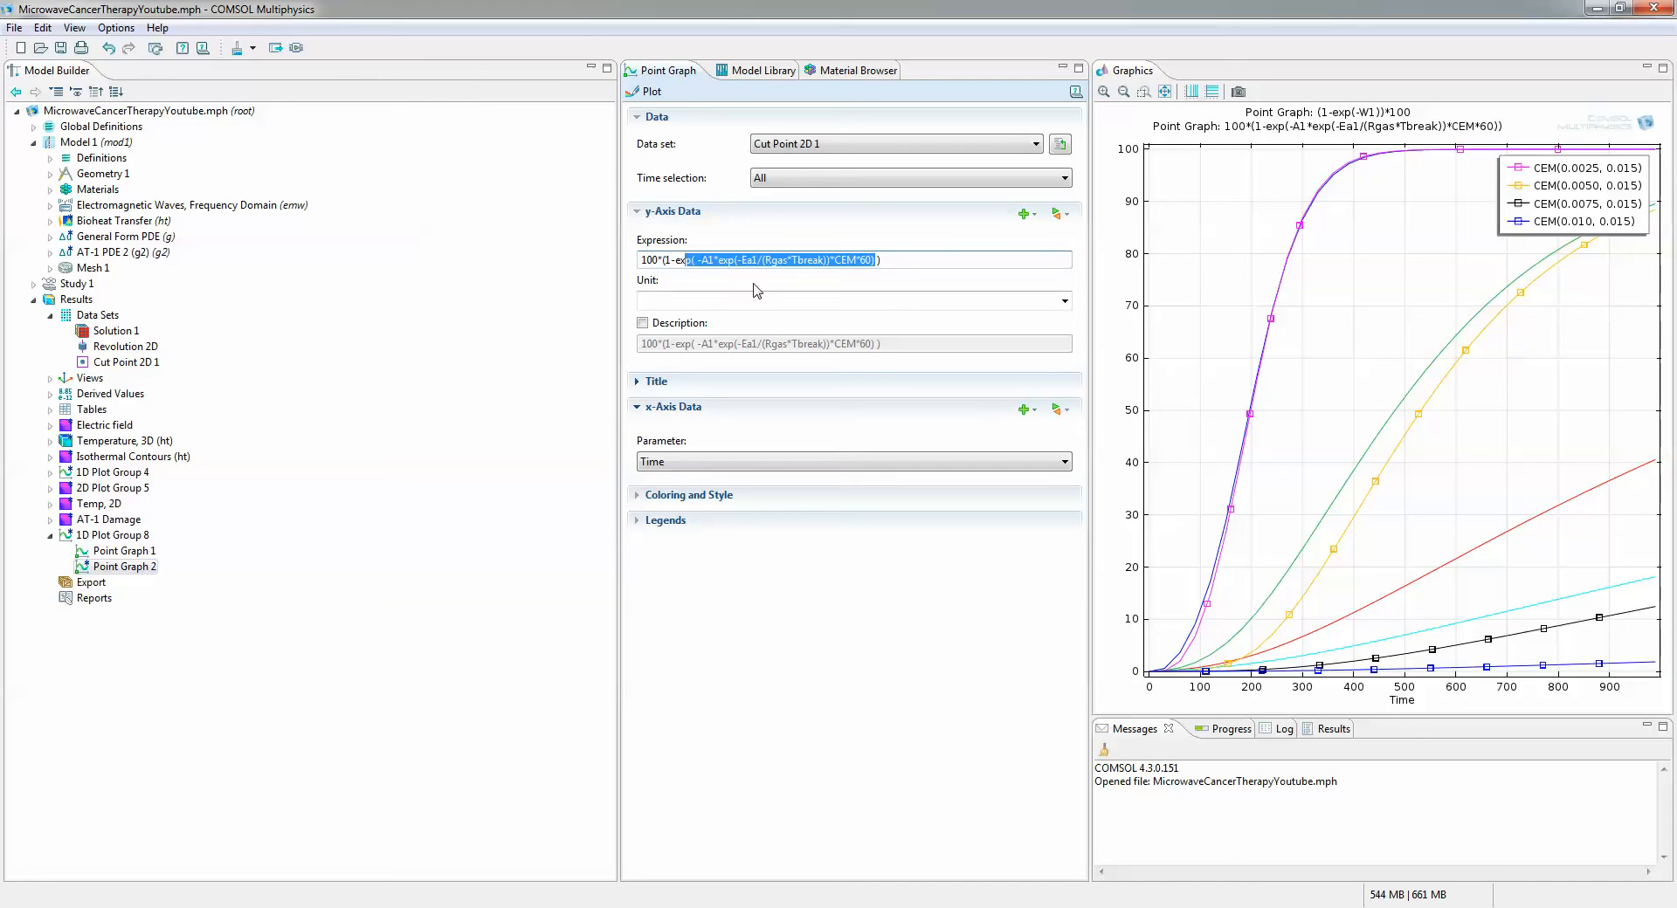
click(909, 260)
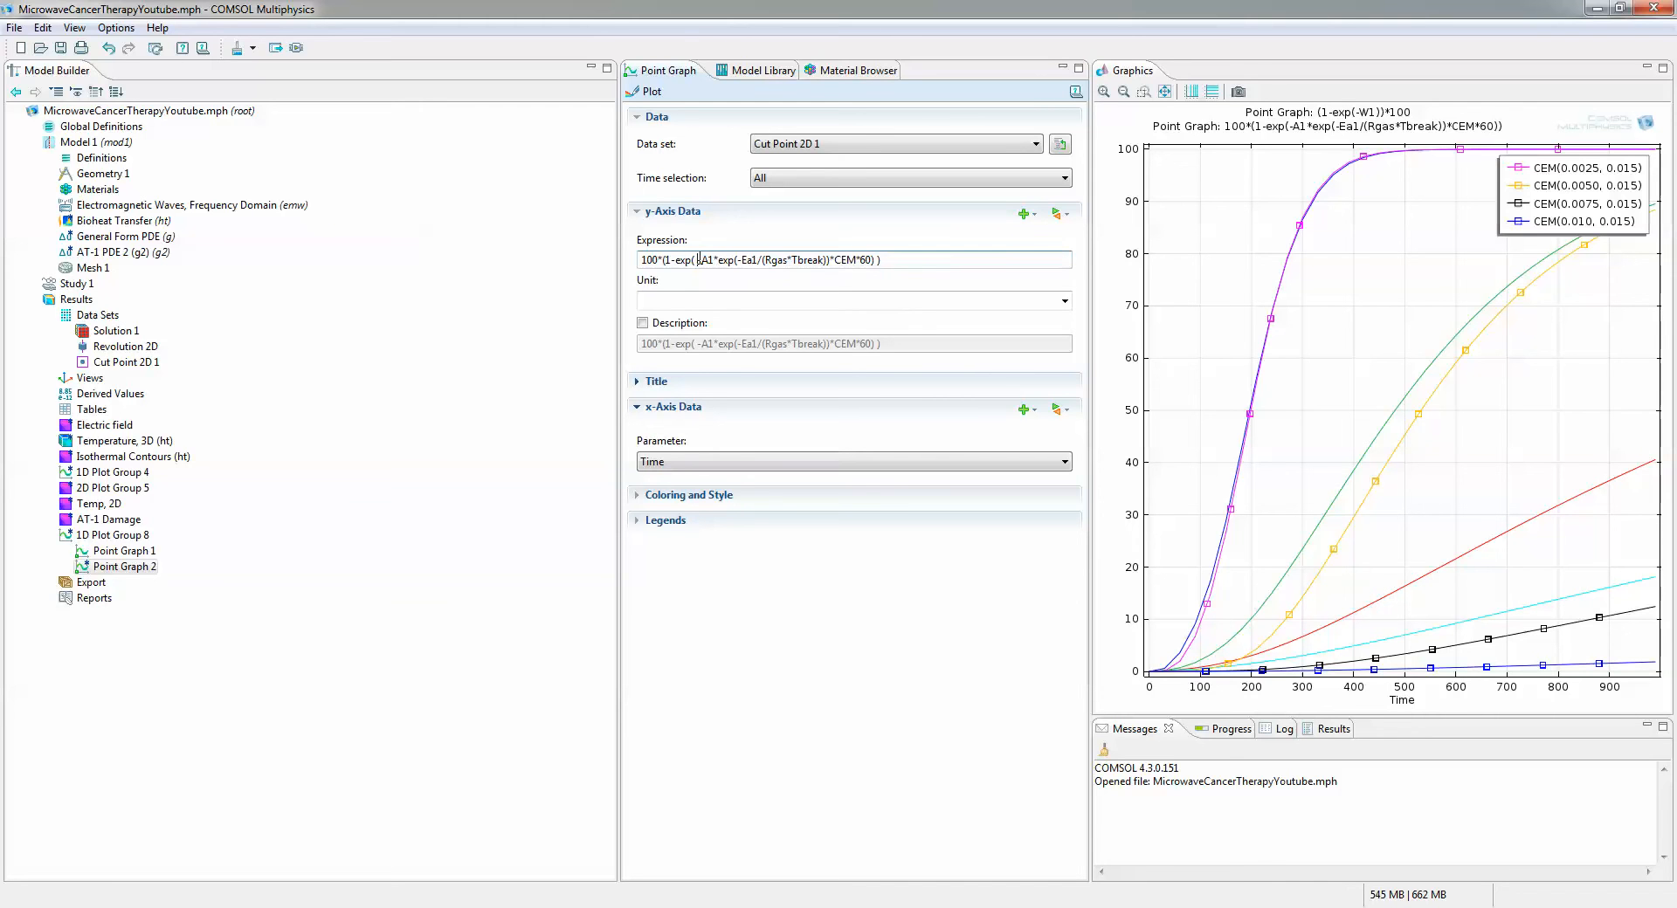
double_click(786, 258)
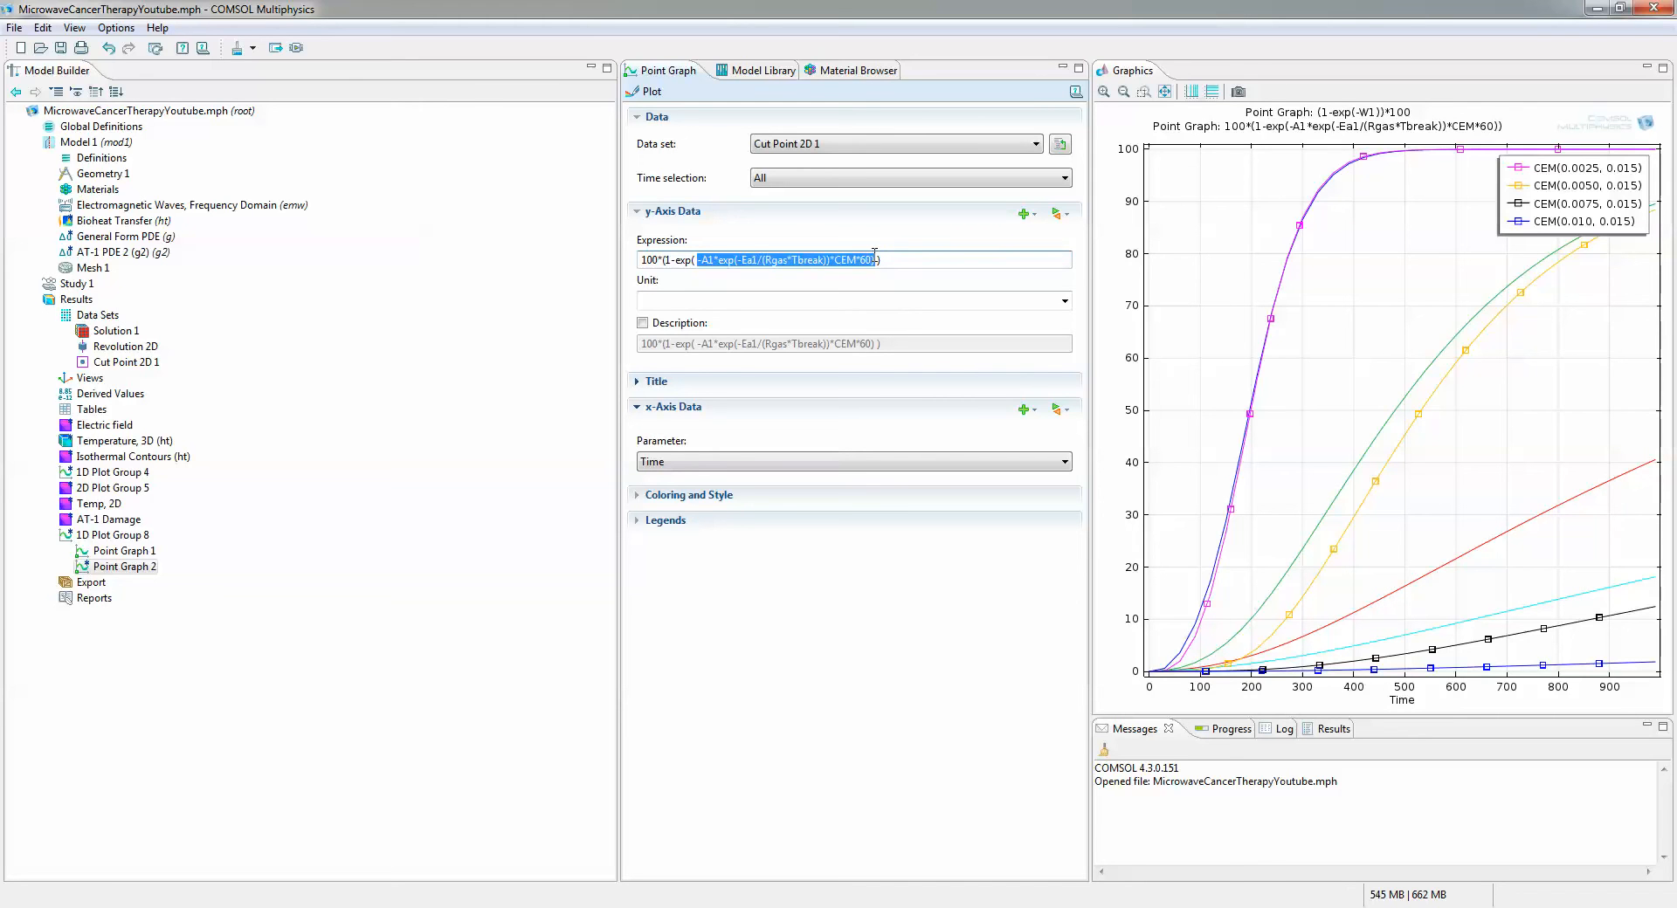
click(872, 260)
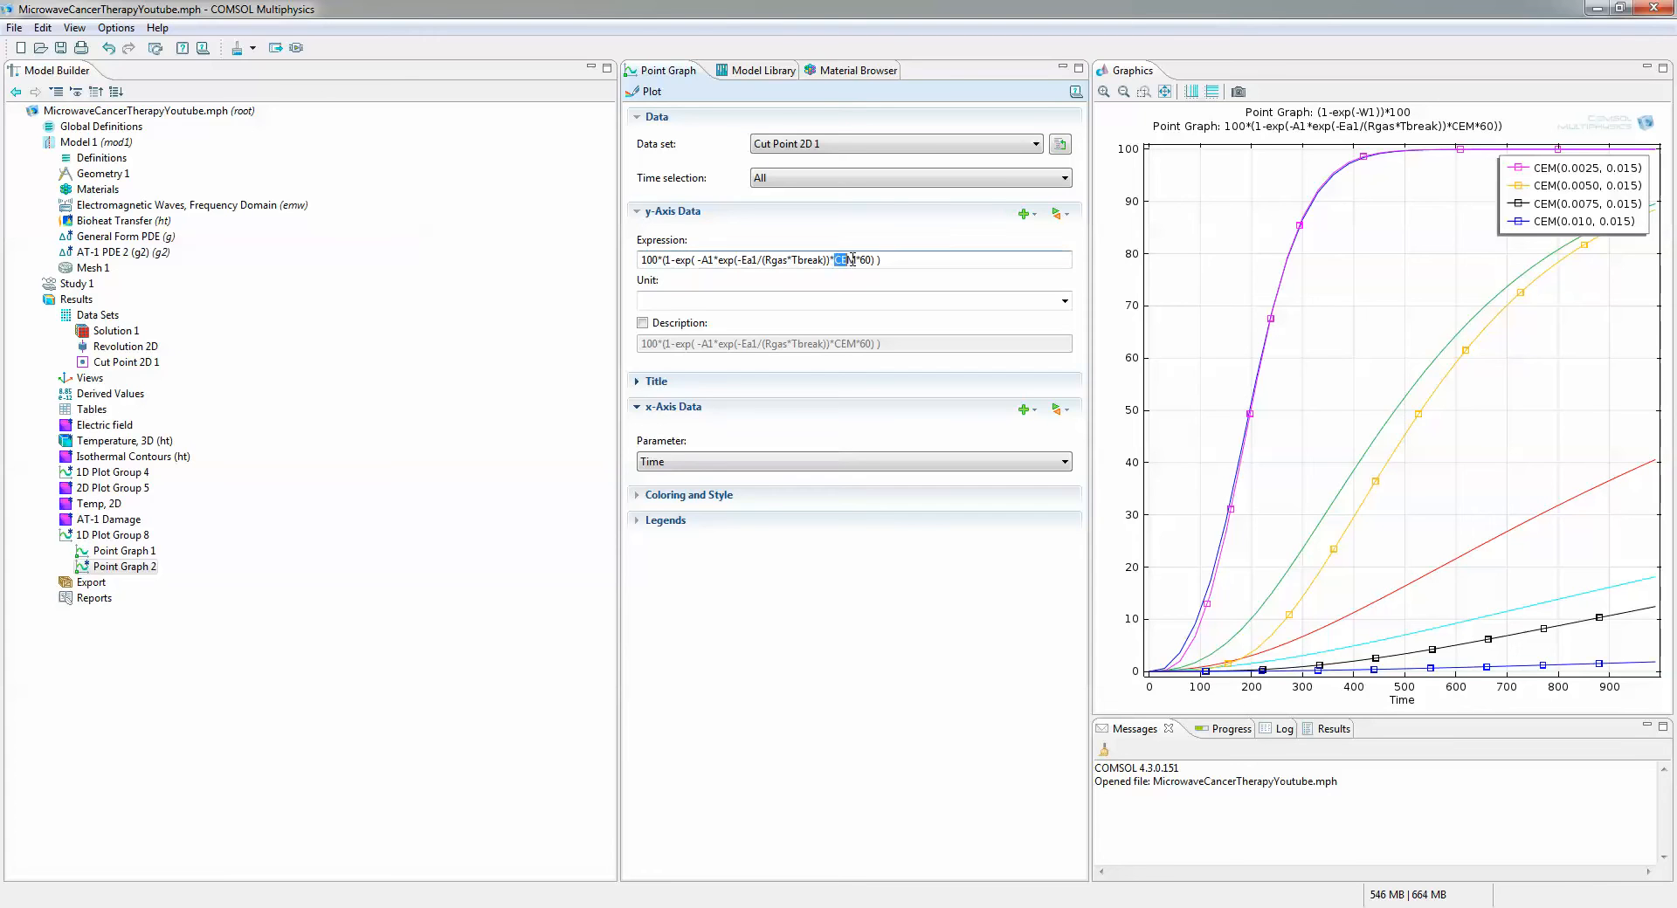
double_click(853, 260)
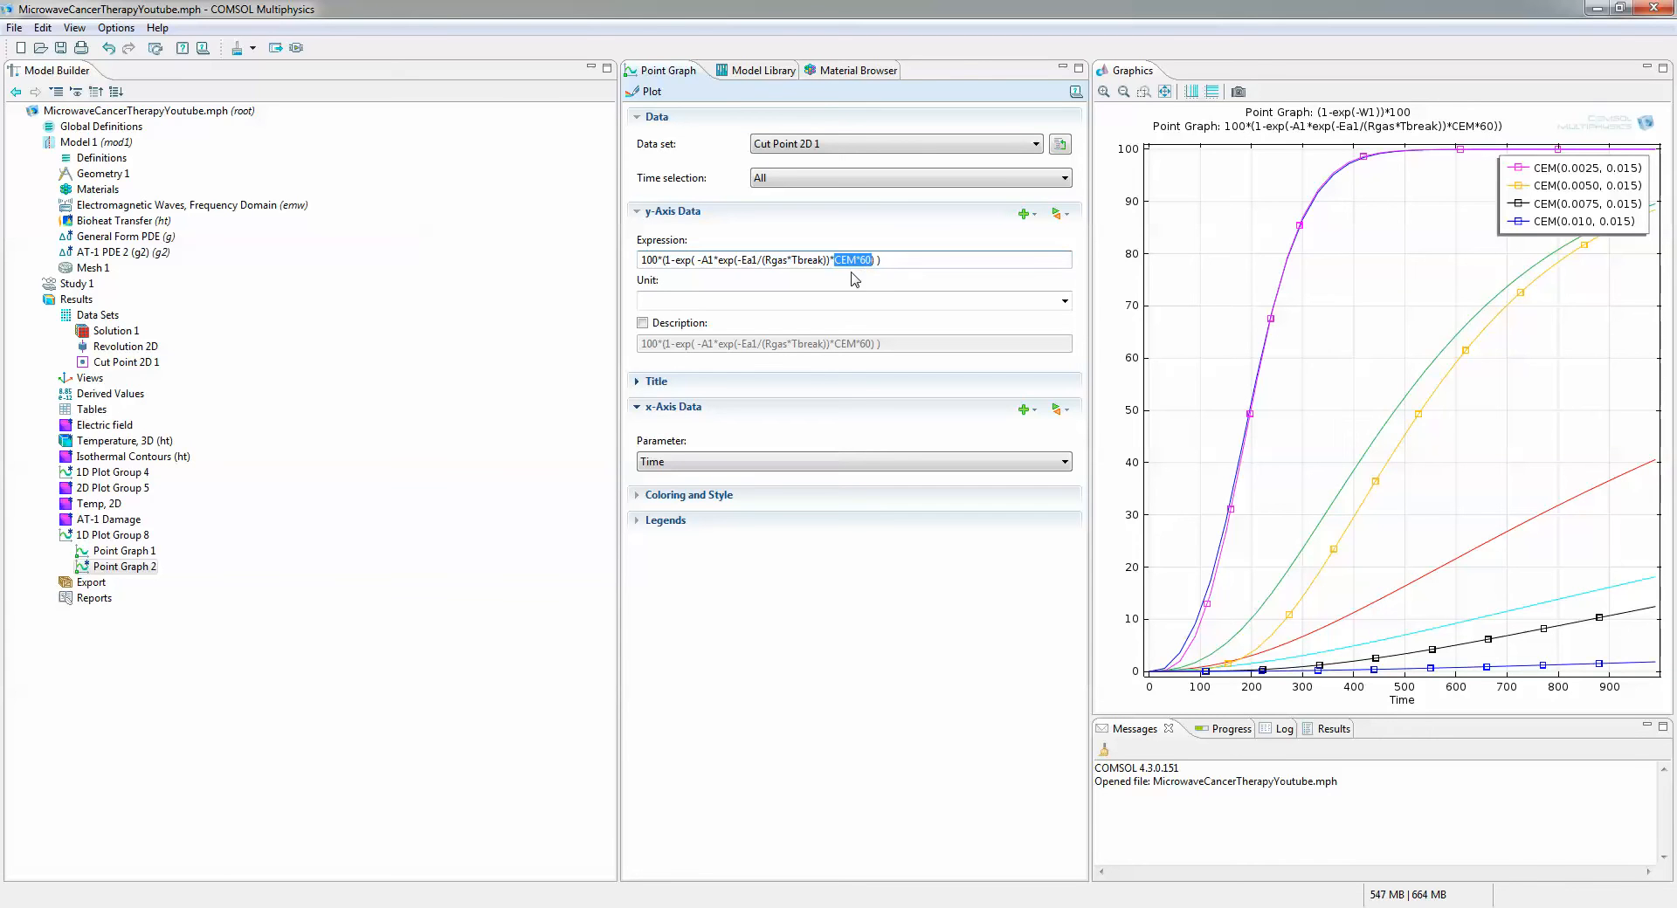
click(722, 260)
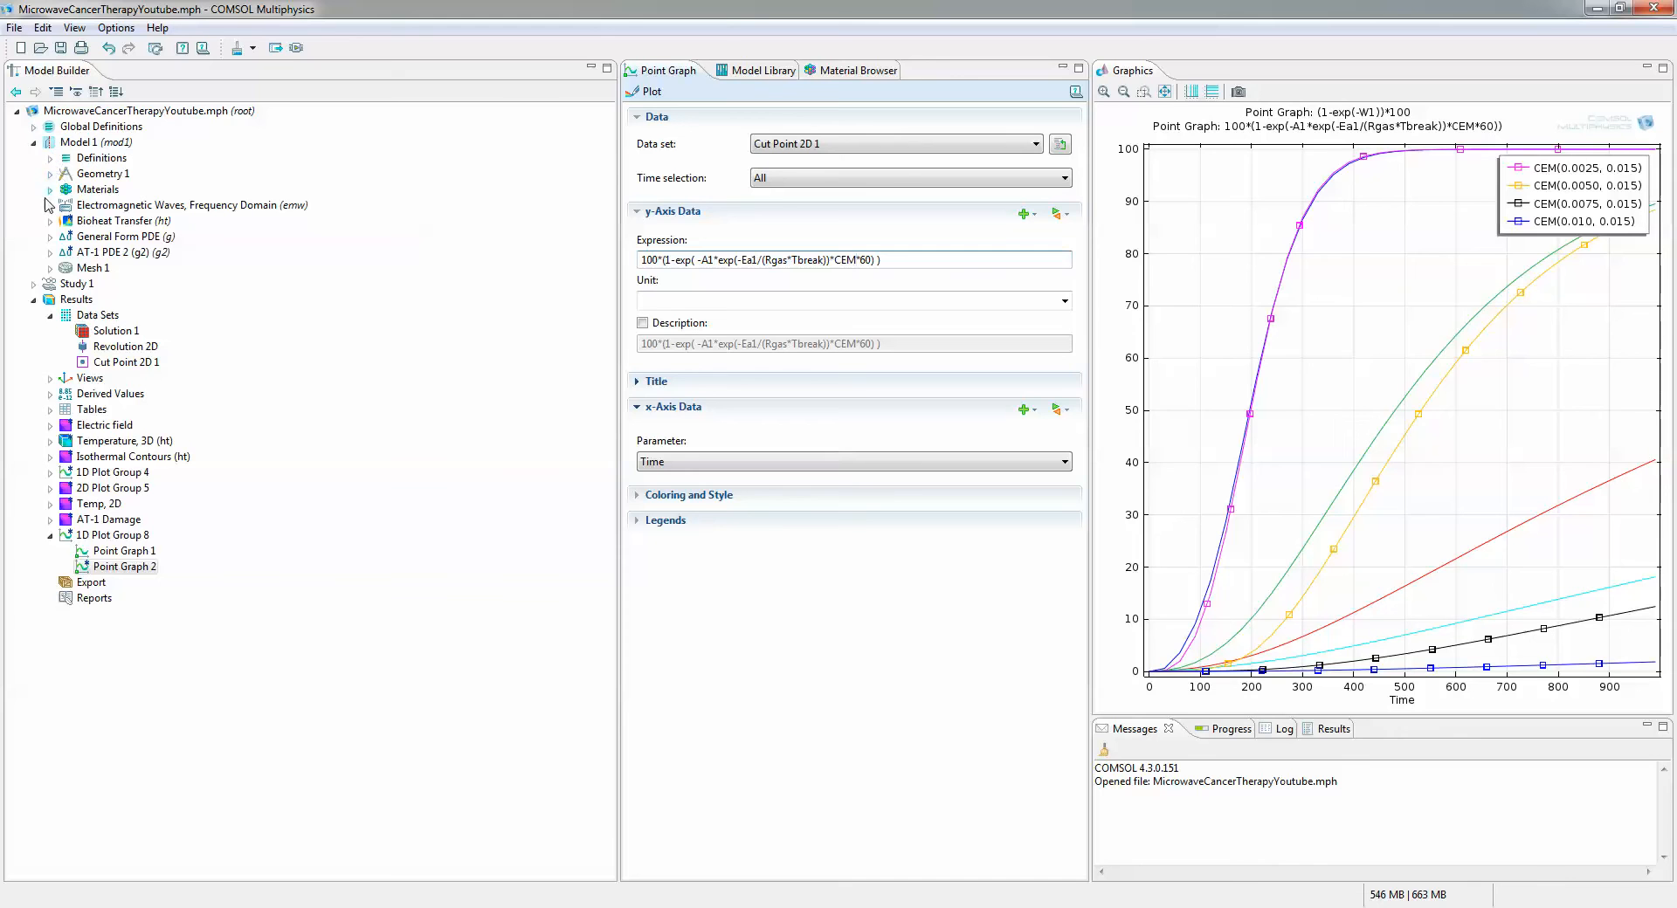
Add an ellipse with b-semiaxis 0.008 m centred at z = 0.016 m and build it
click(49, 173)
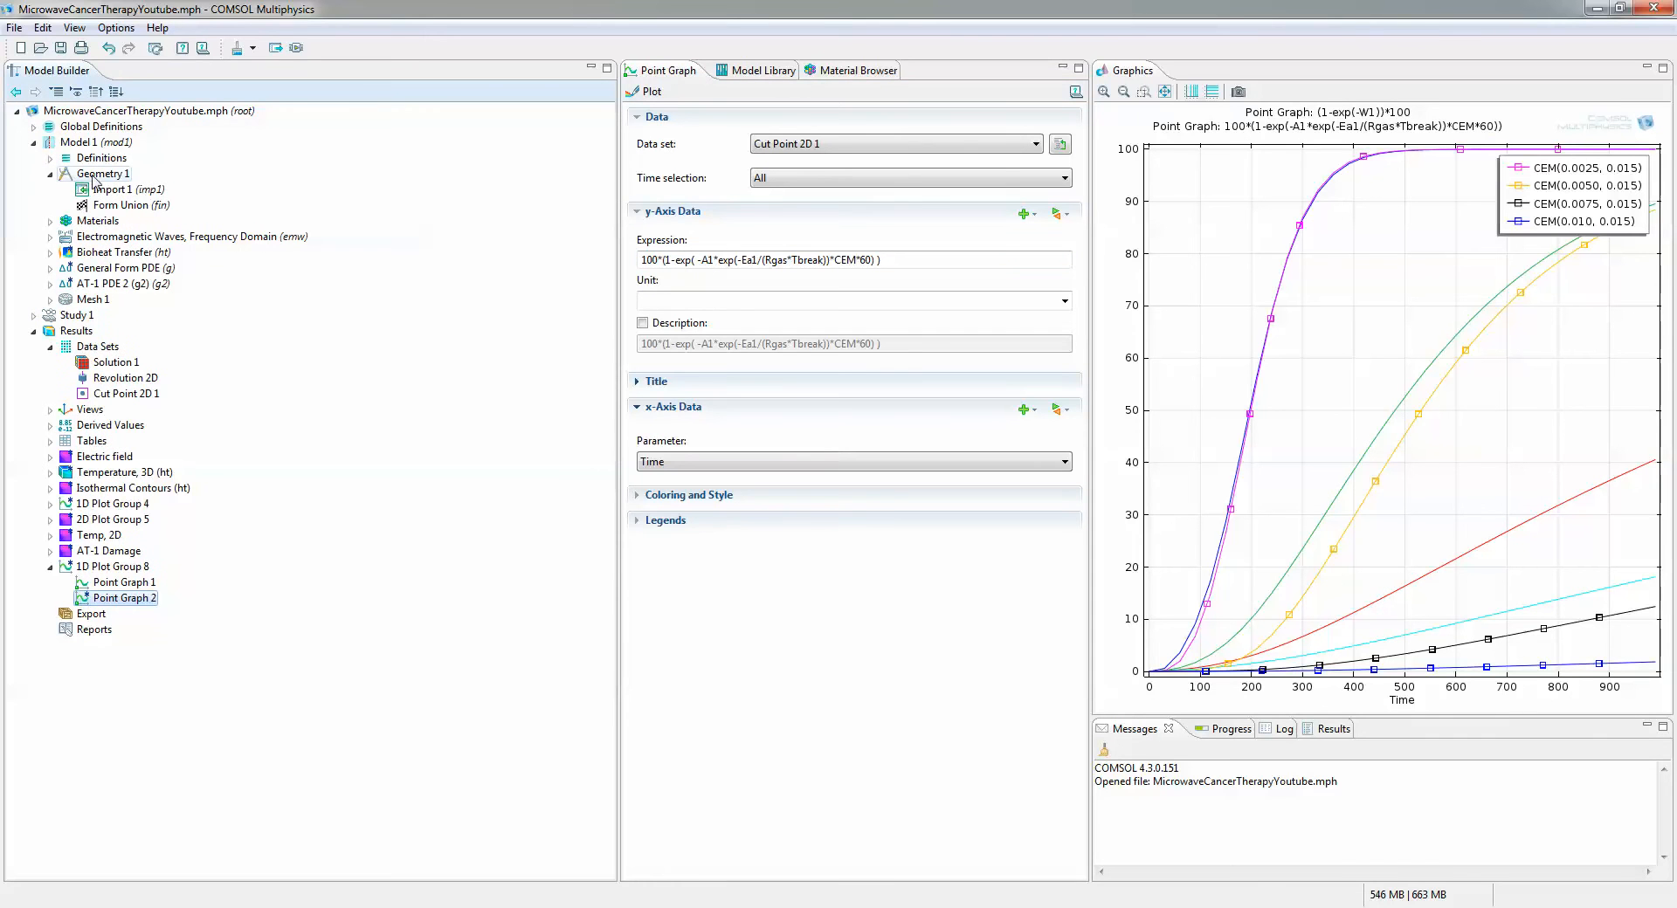
click(103, 173)
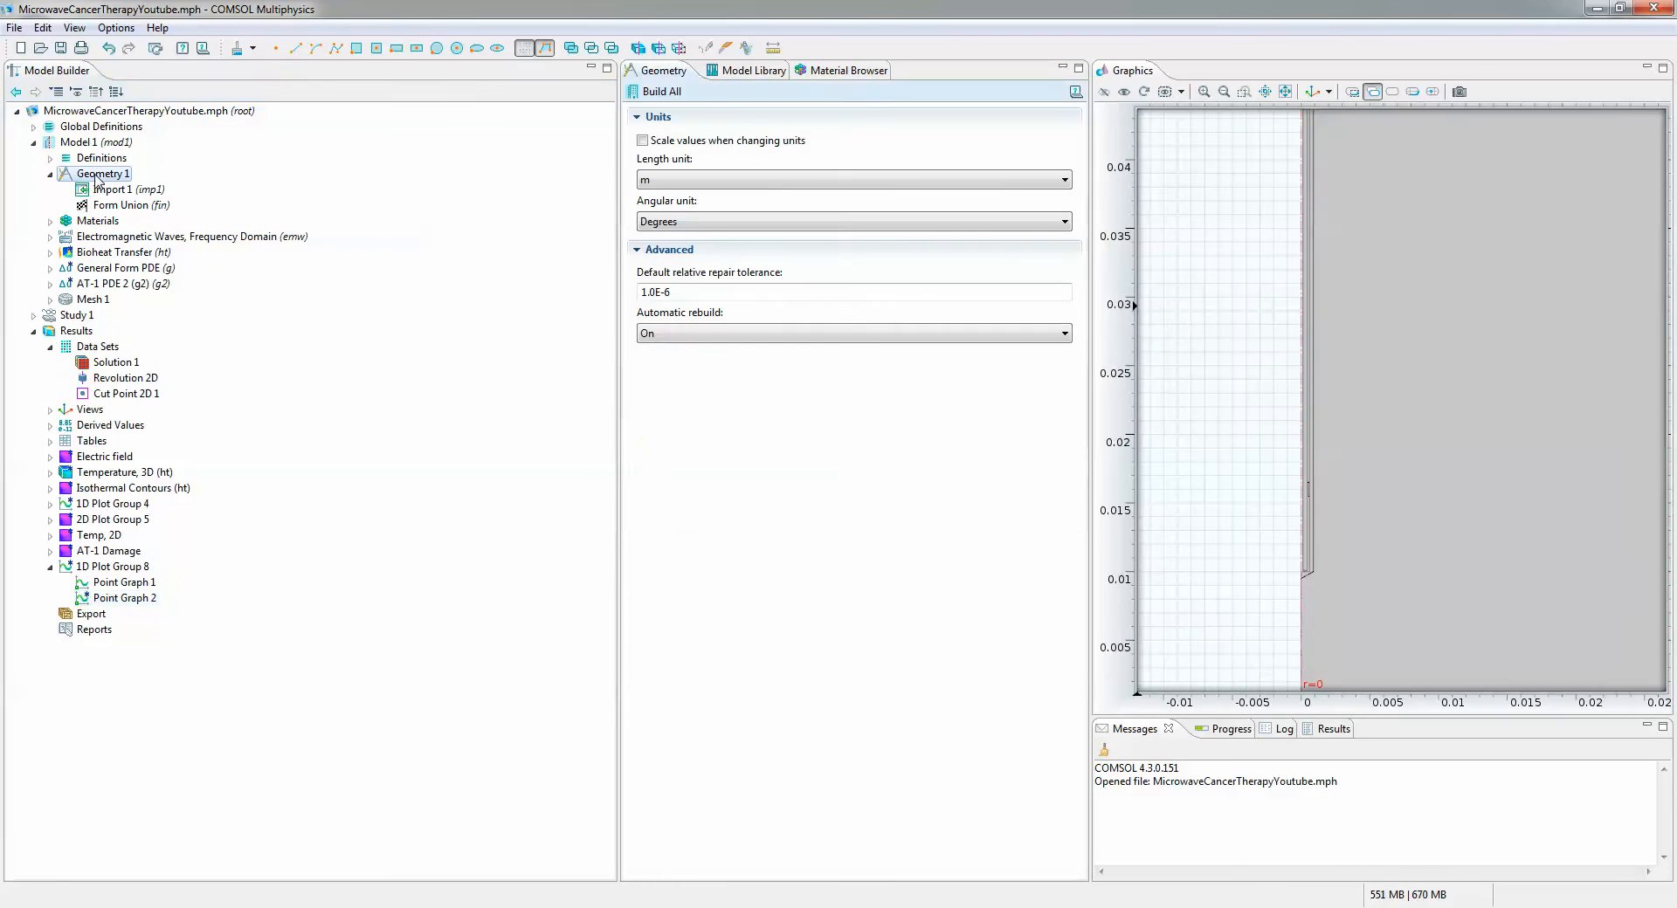
right_click(103, 173)
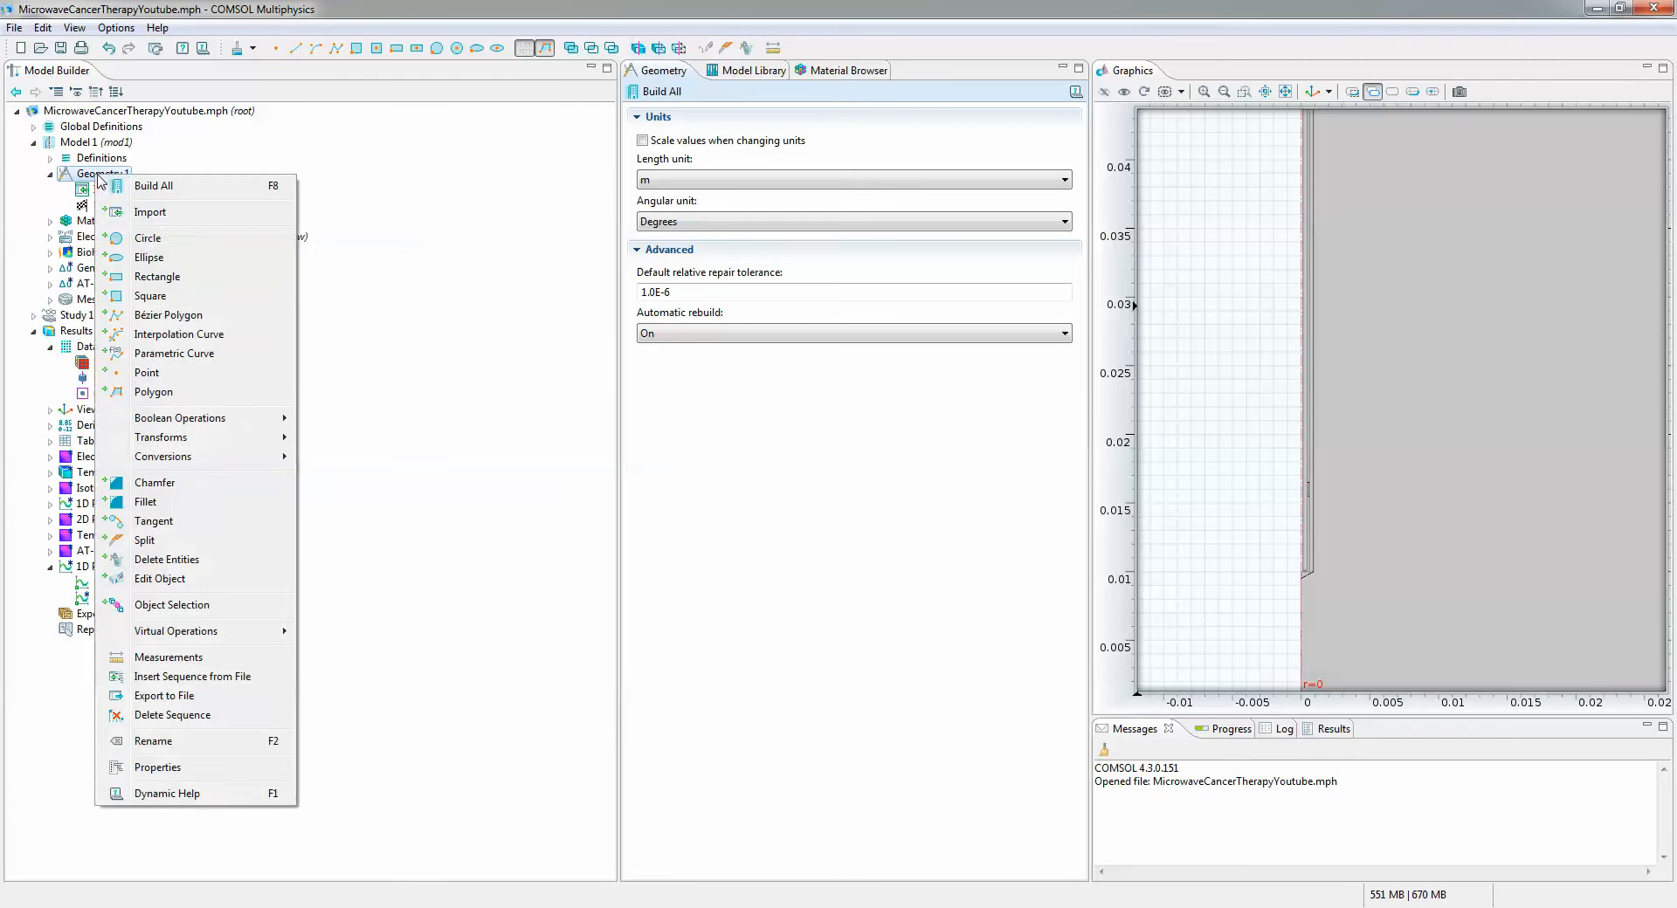
click(149, 256)
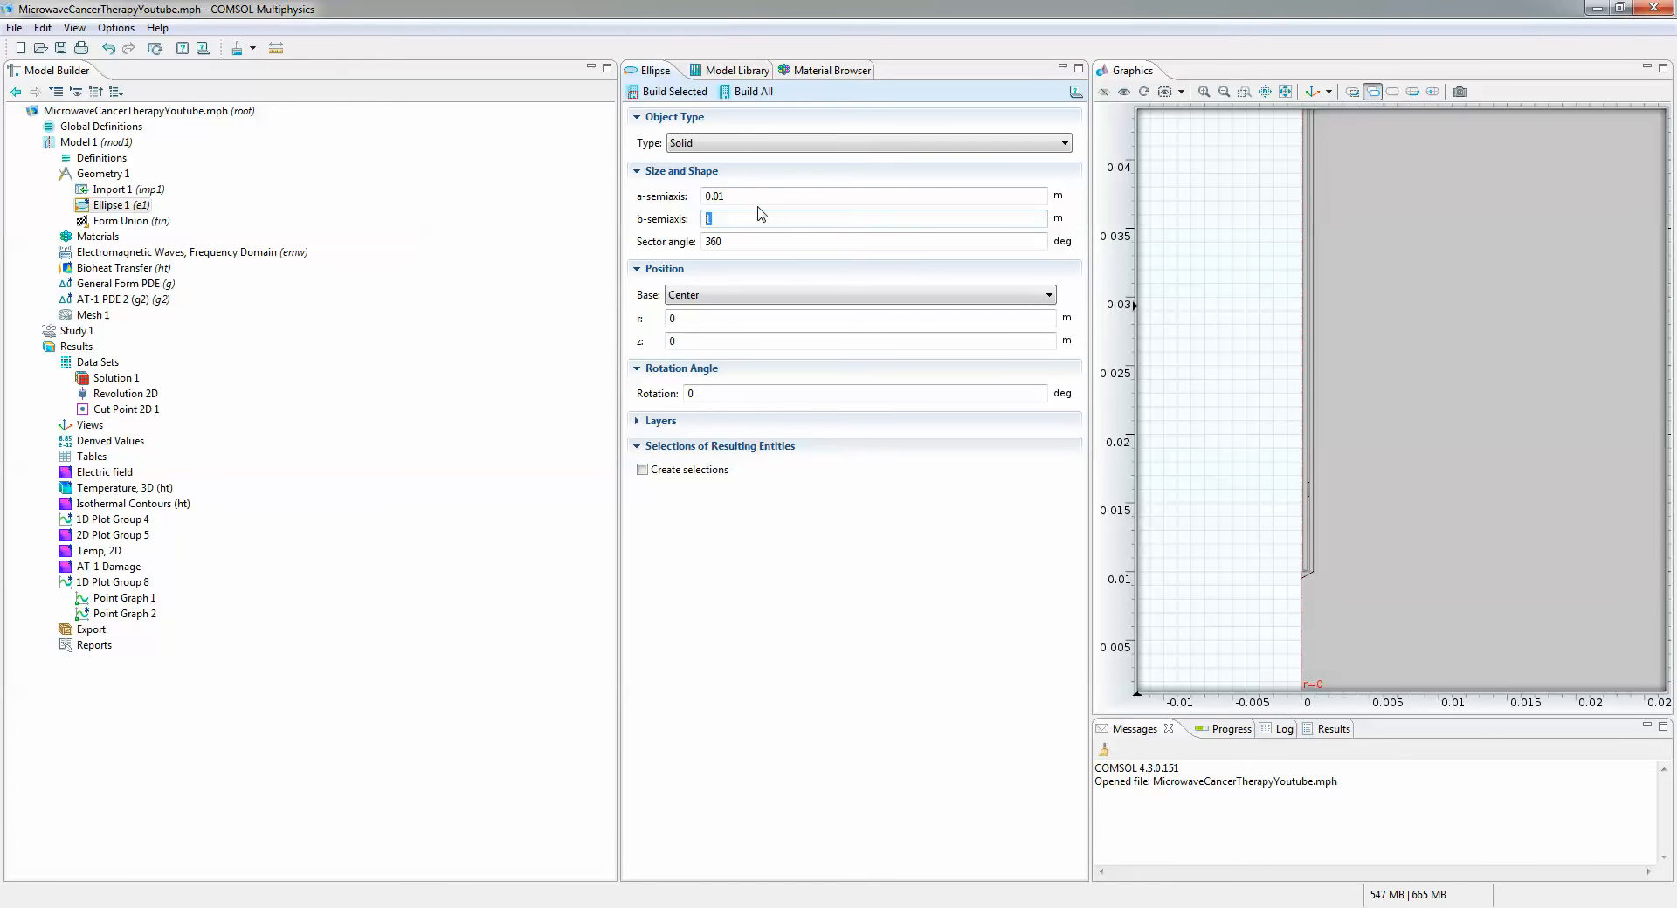
text(.008)
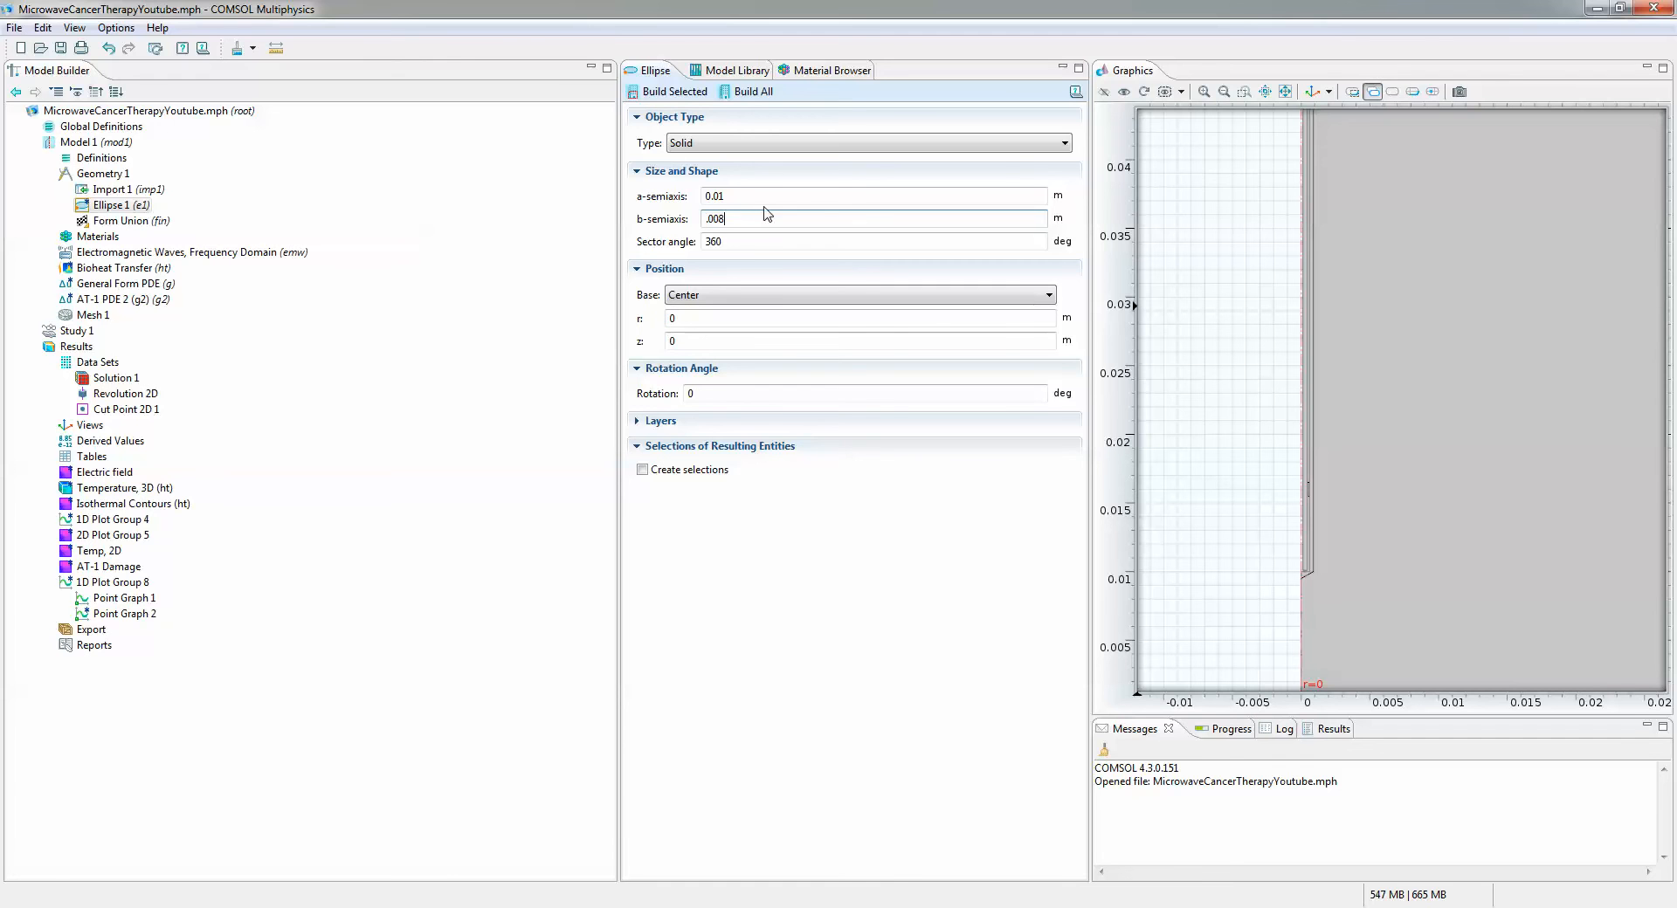
click(673, 91)
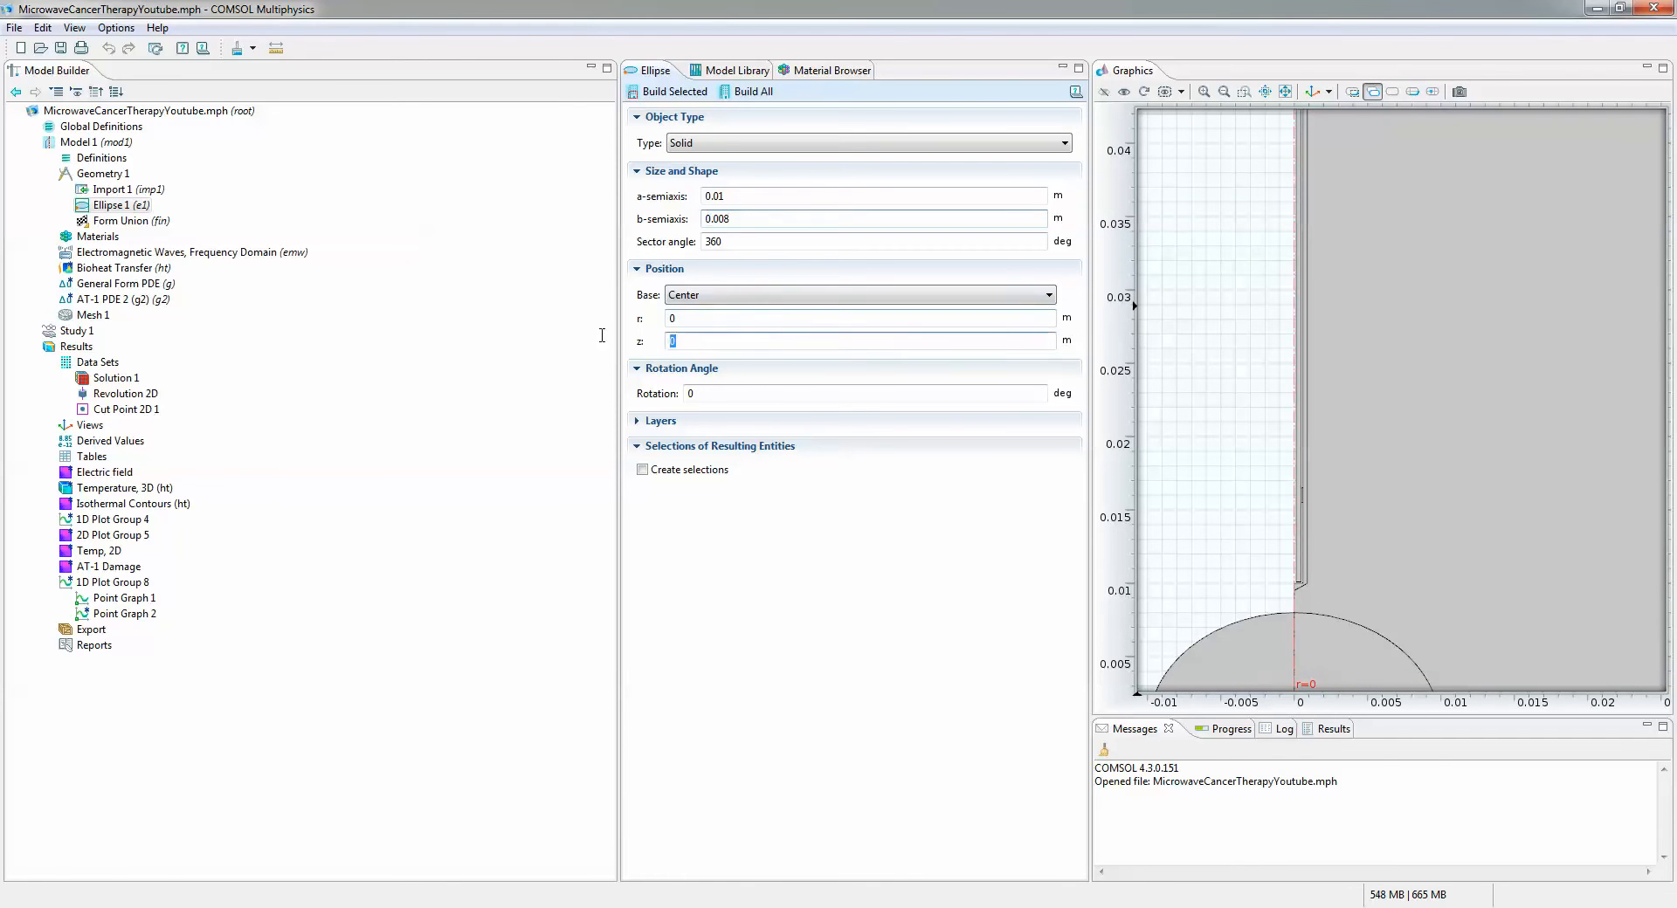
text(.15)
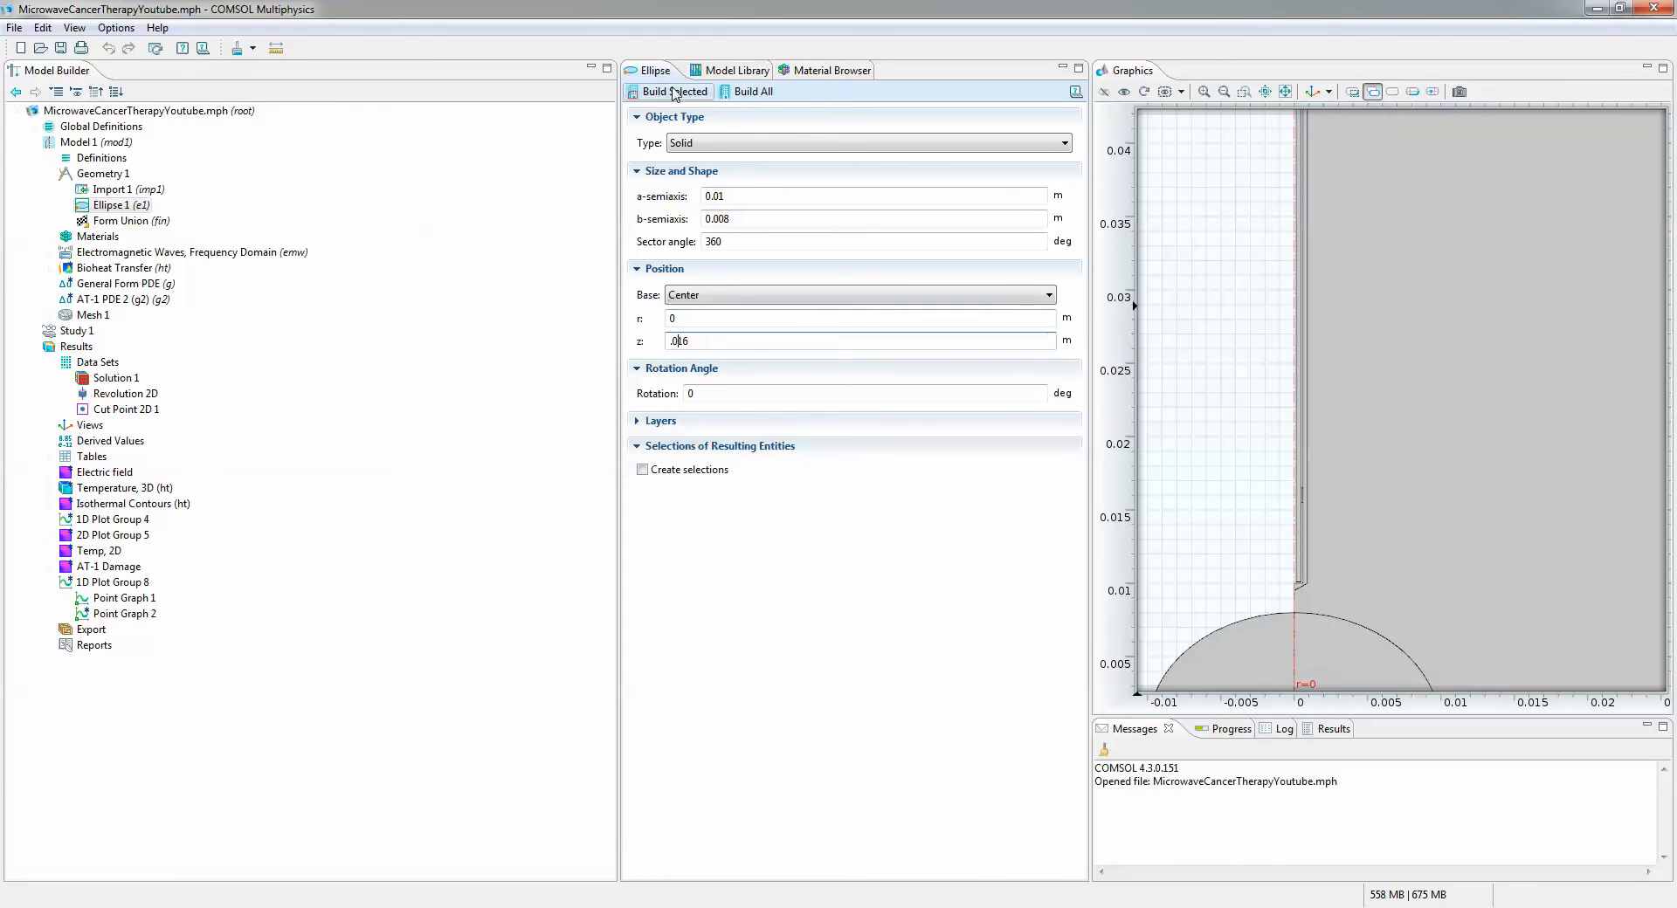
click(671, 91)
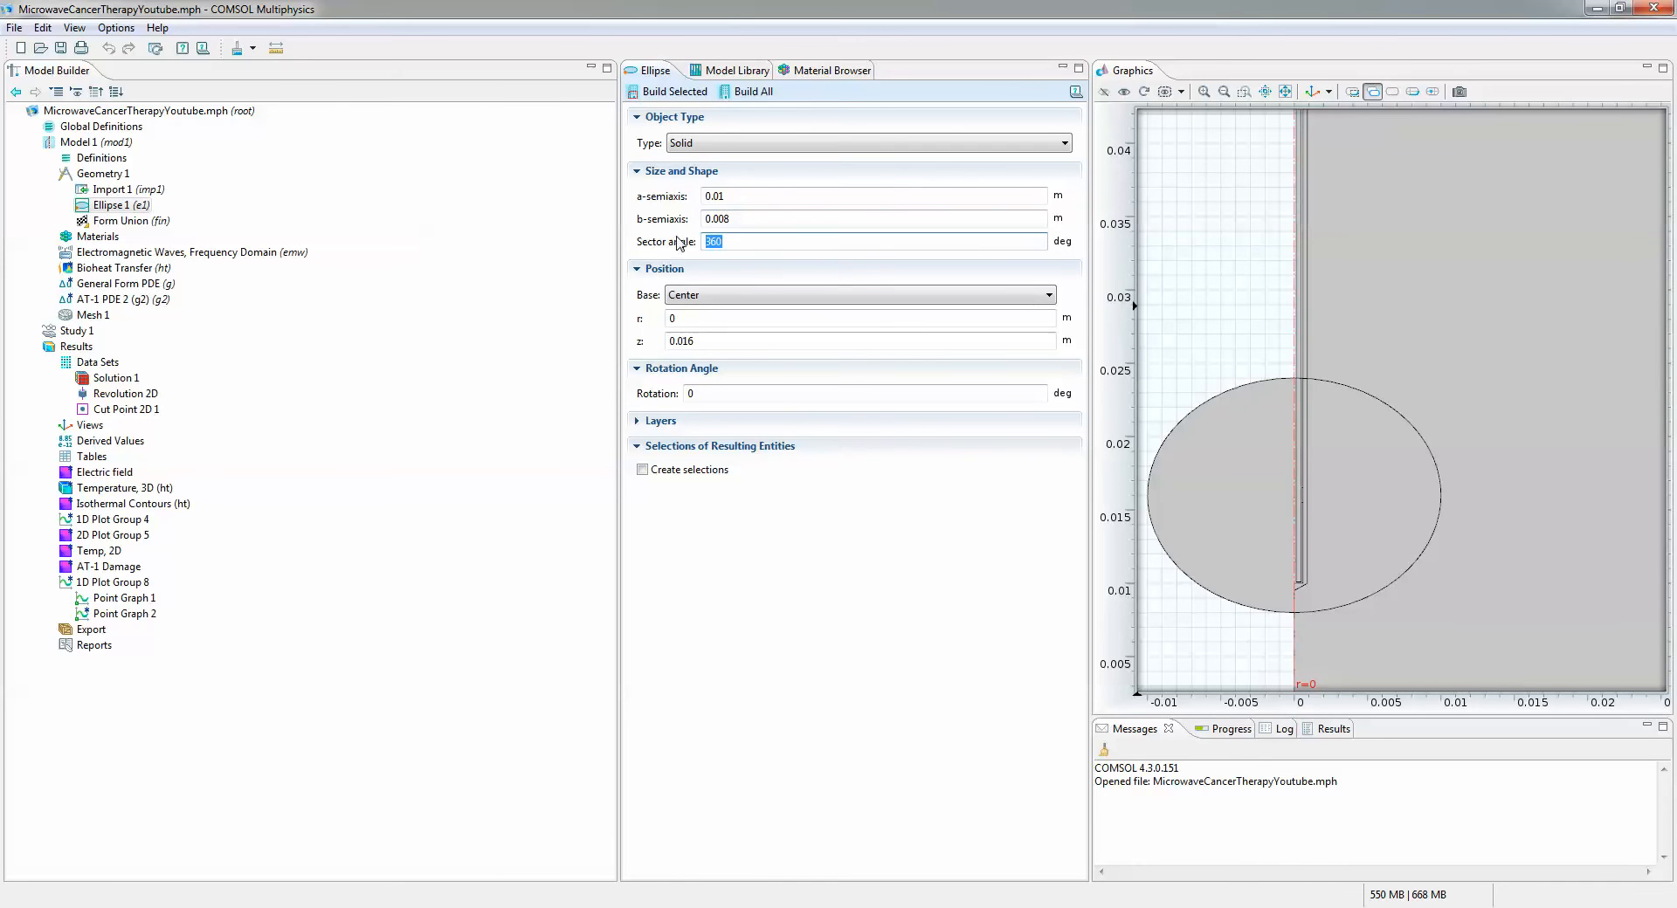
text(180)
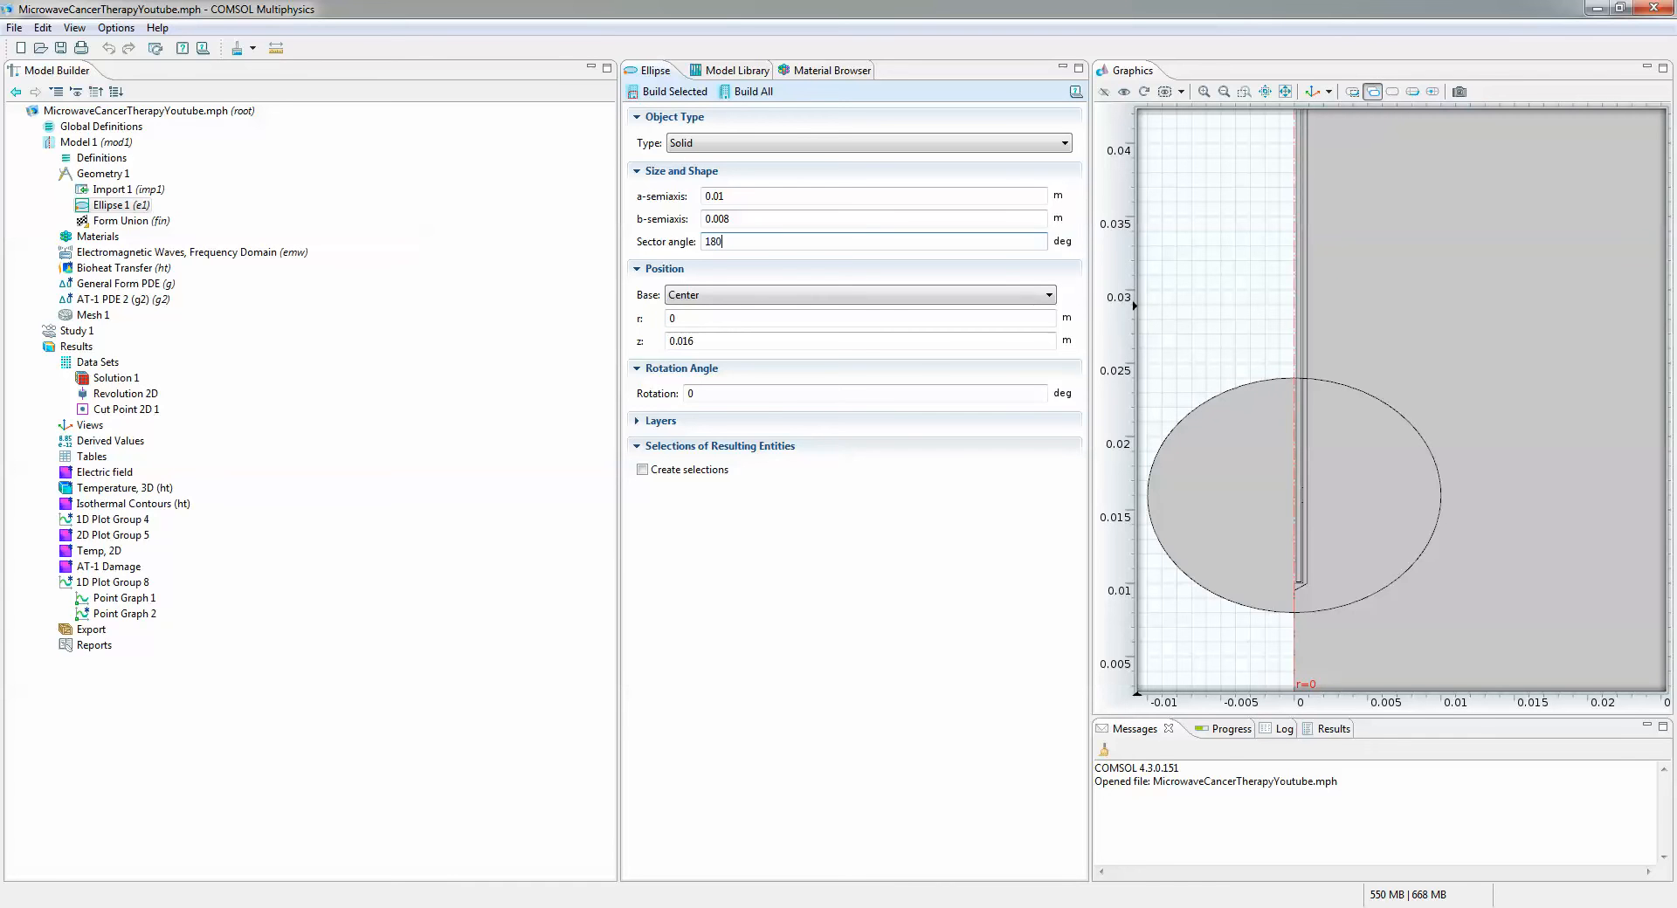
click(672, 91)
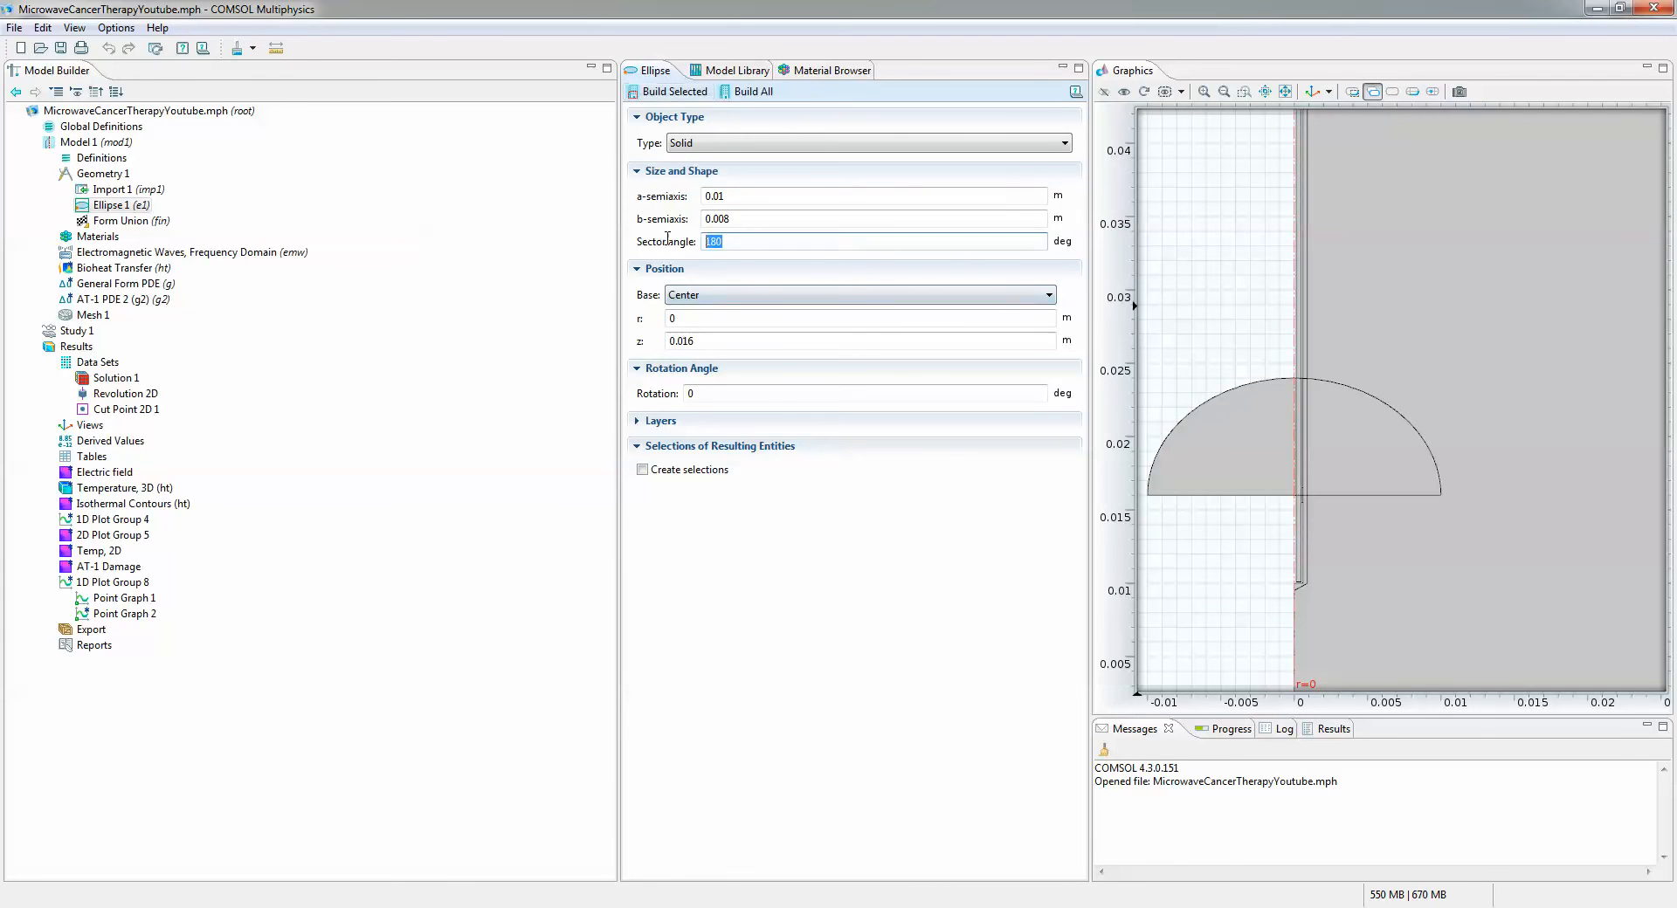
text(270)
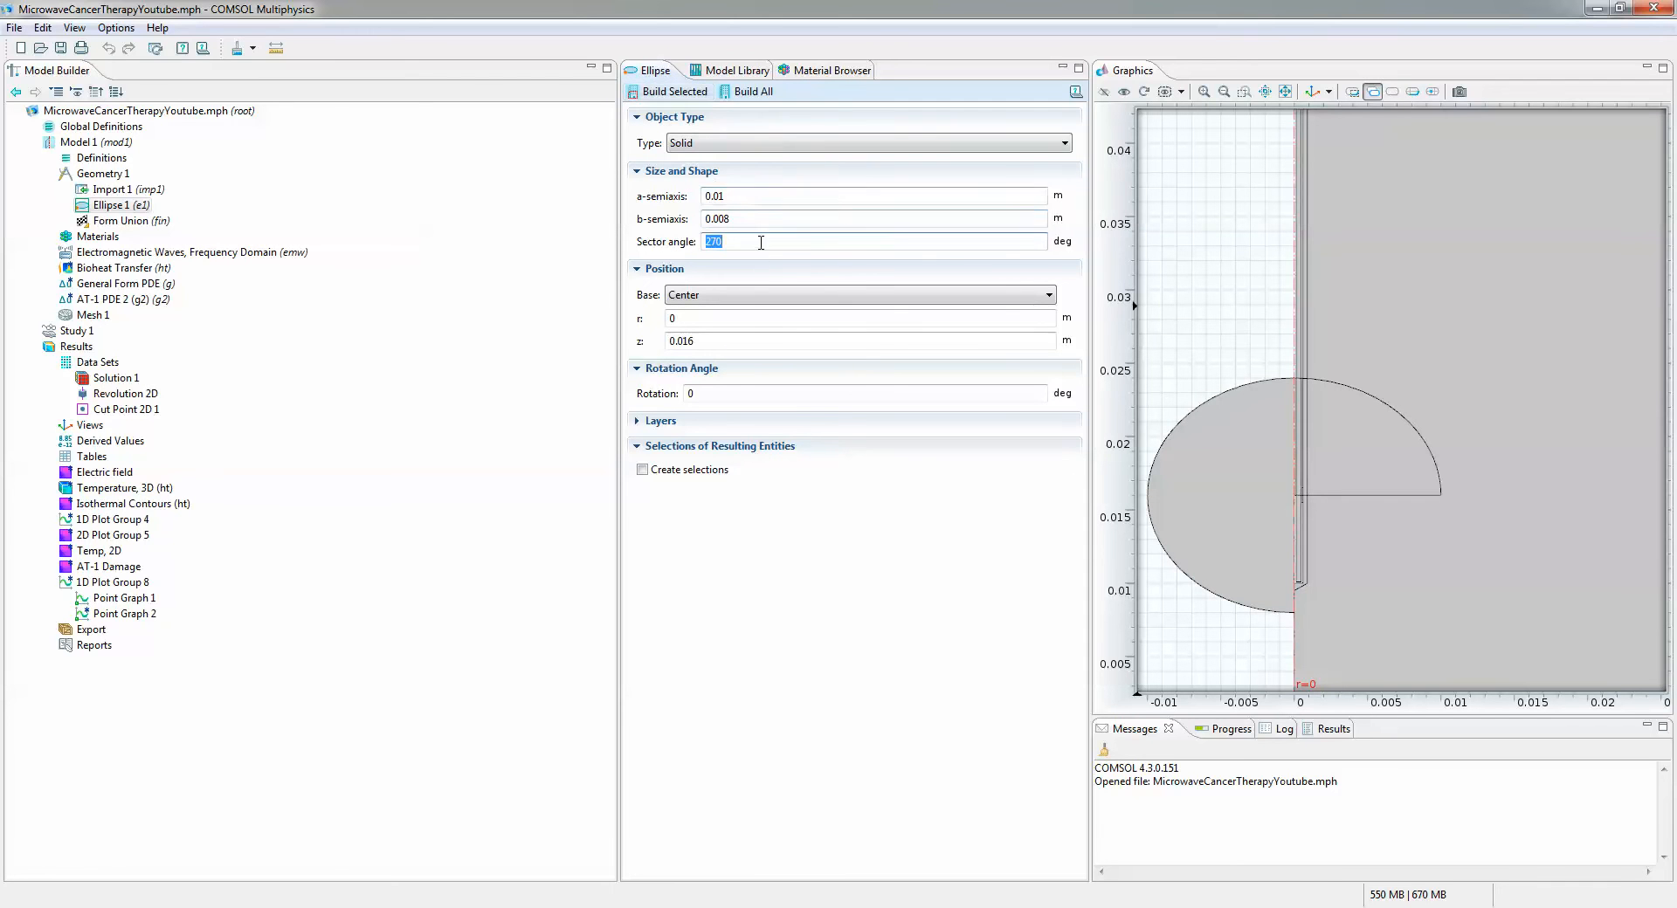
text(180)
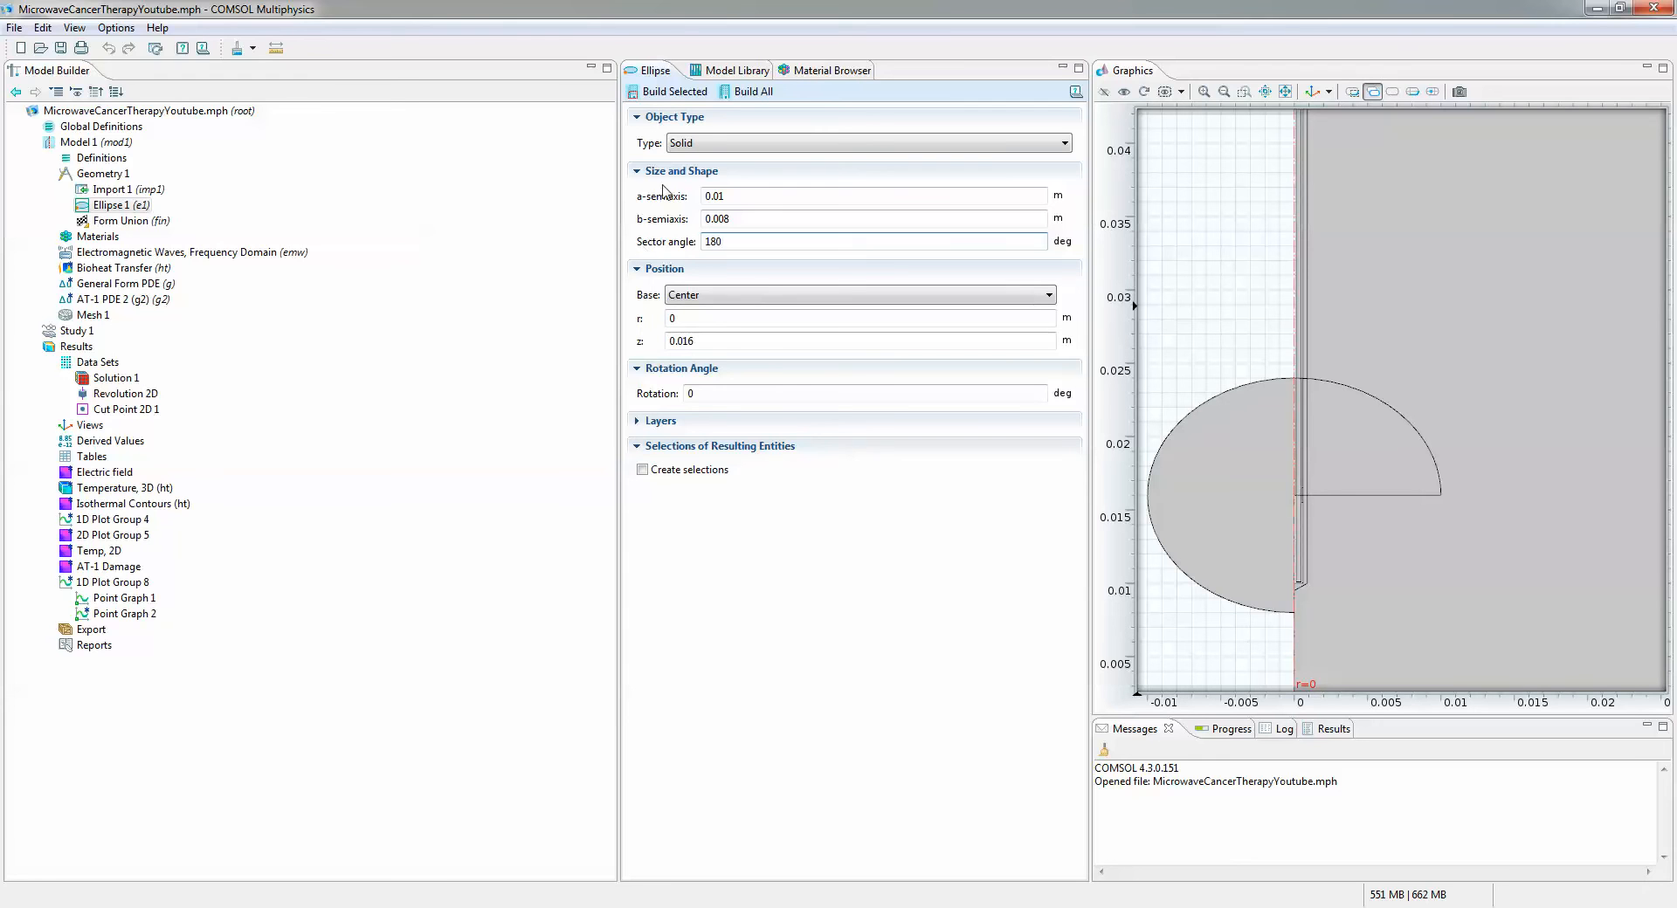
click(672, 91)
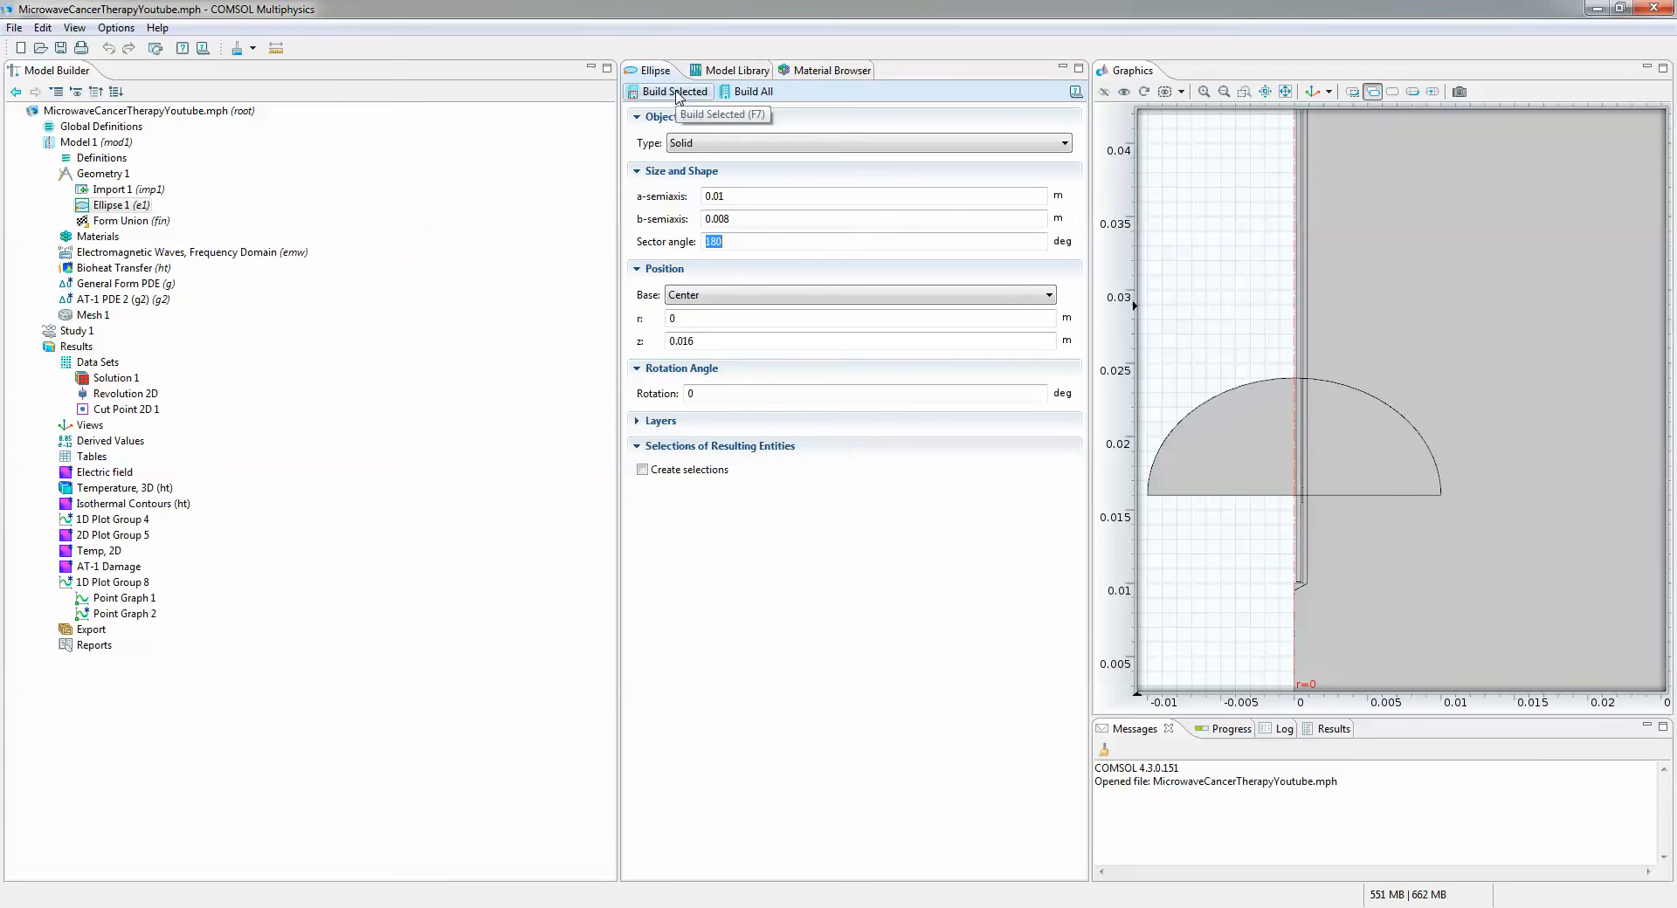
mouse_move(773, 242)
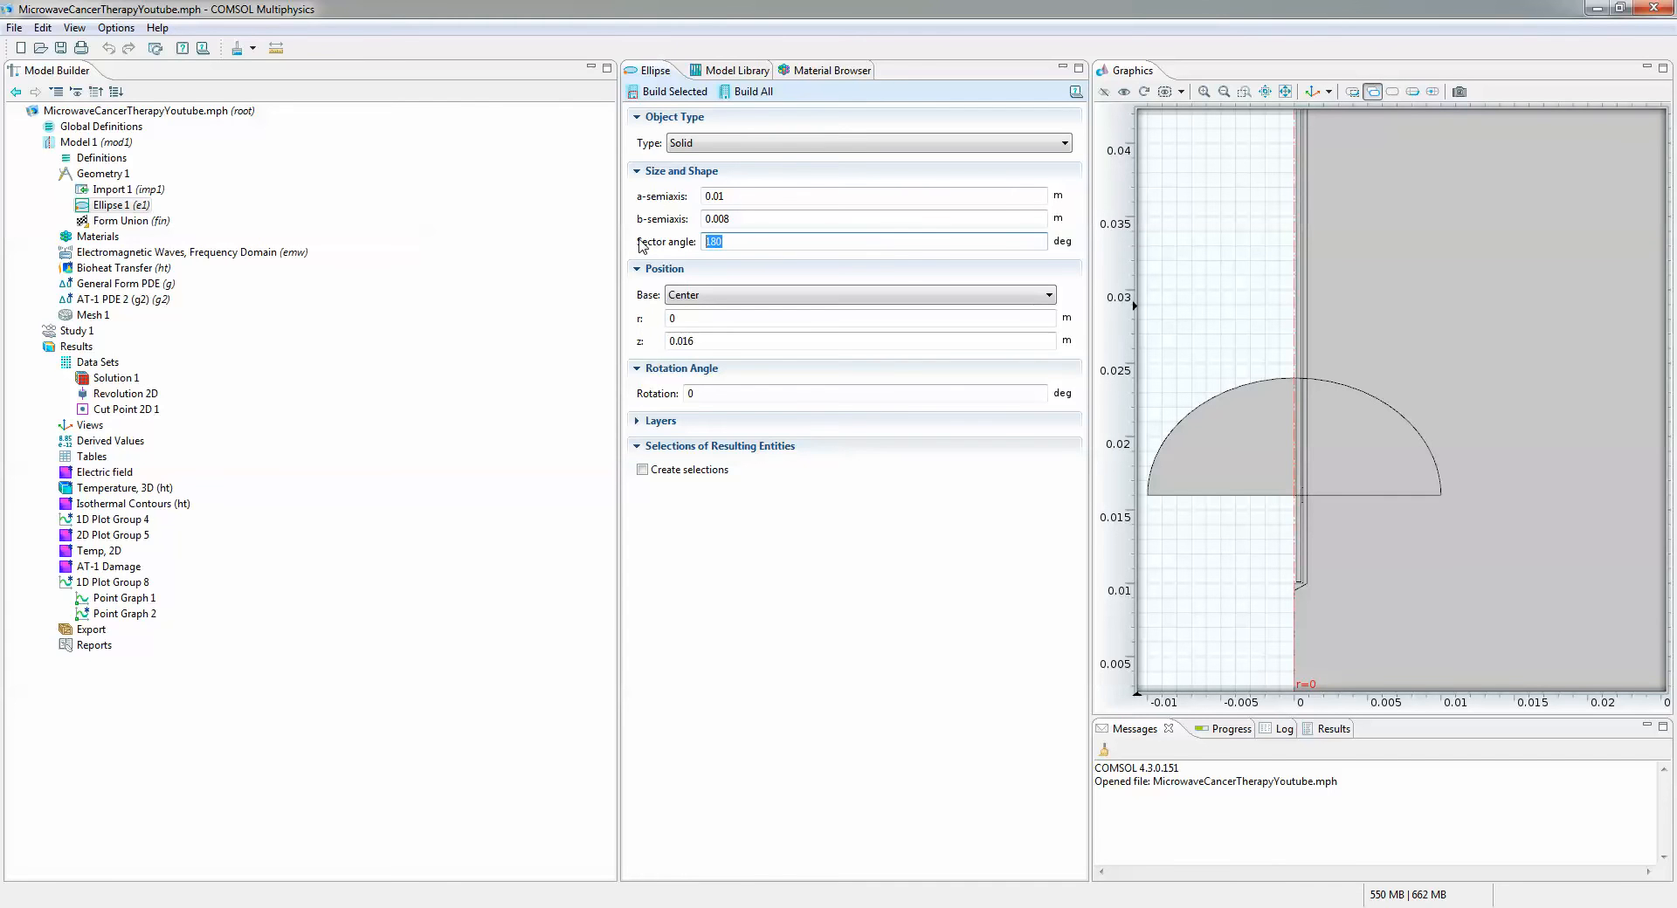
mouse_move(748, 265)
text(360)
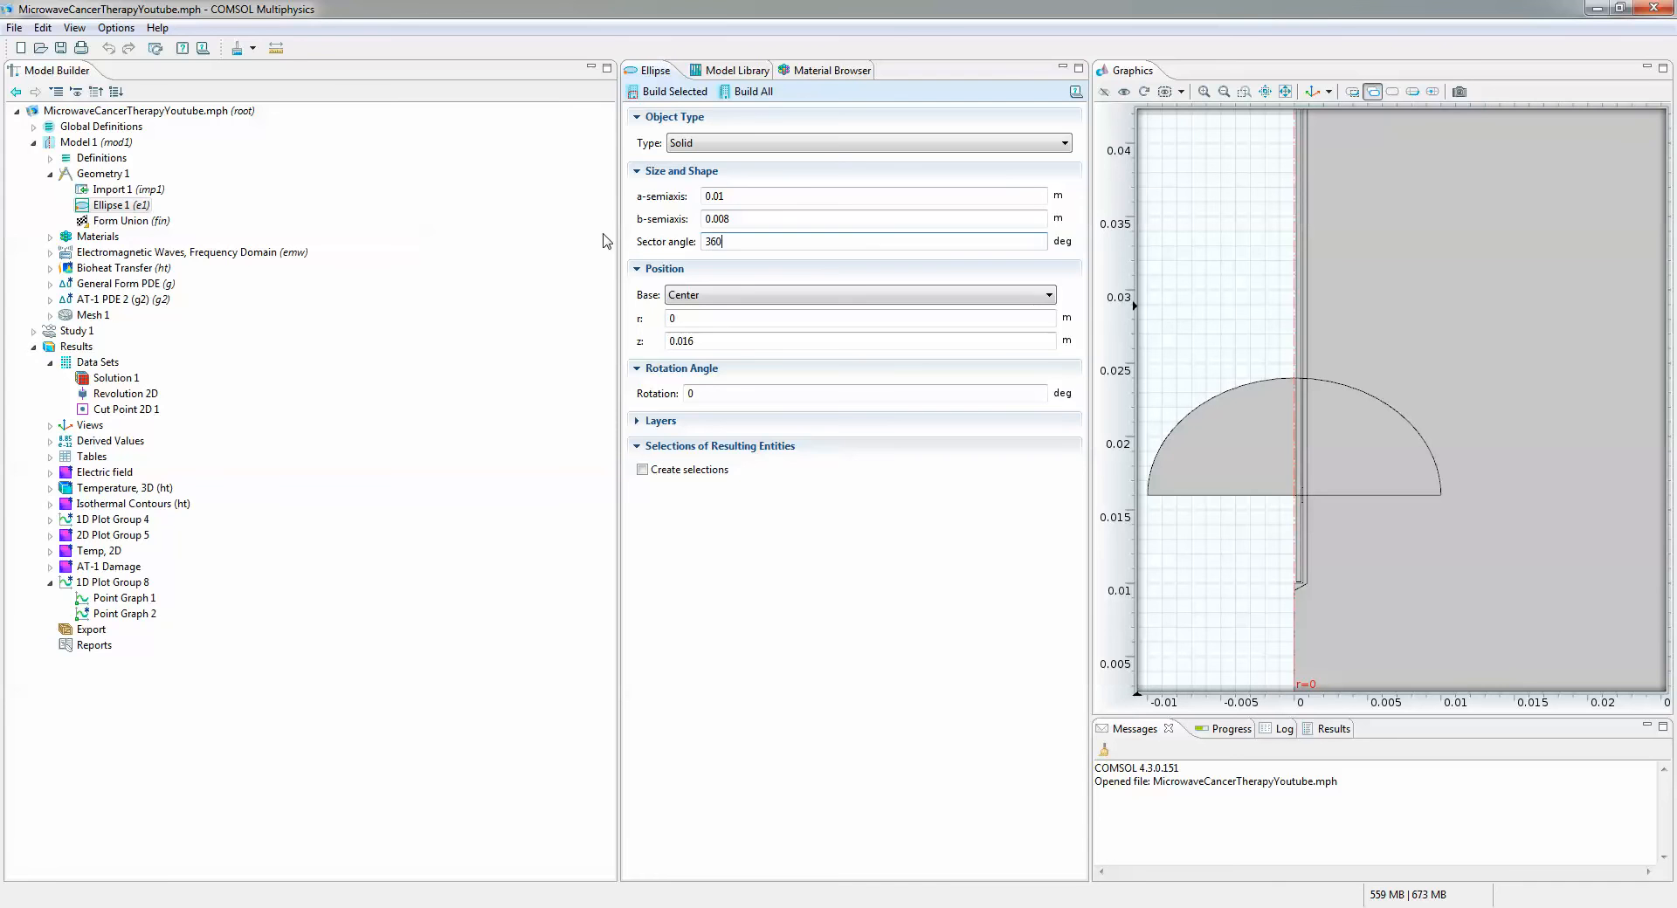
click(674, 91)
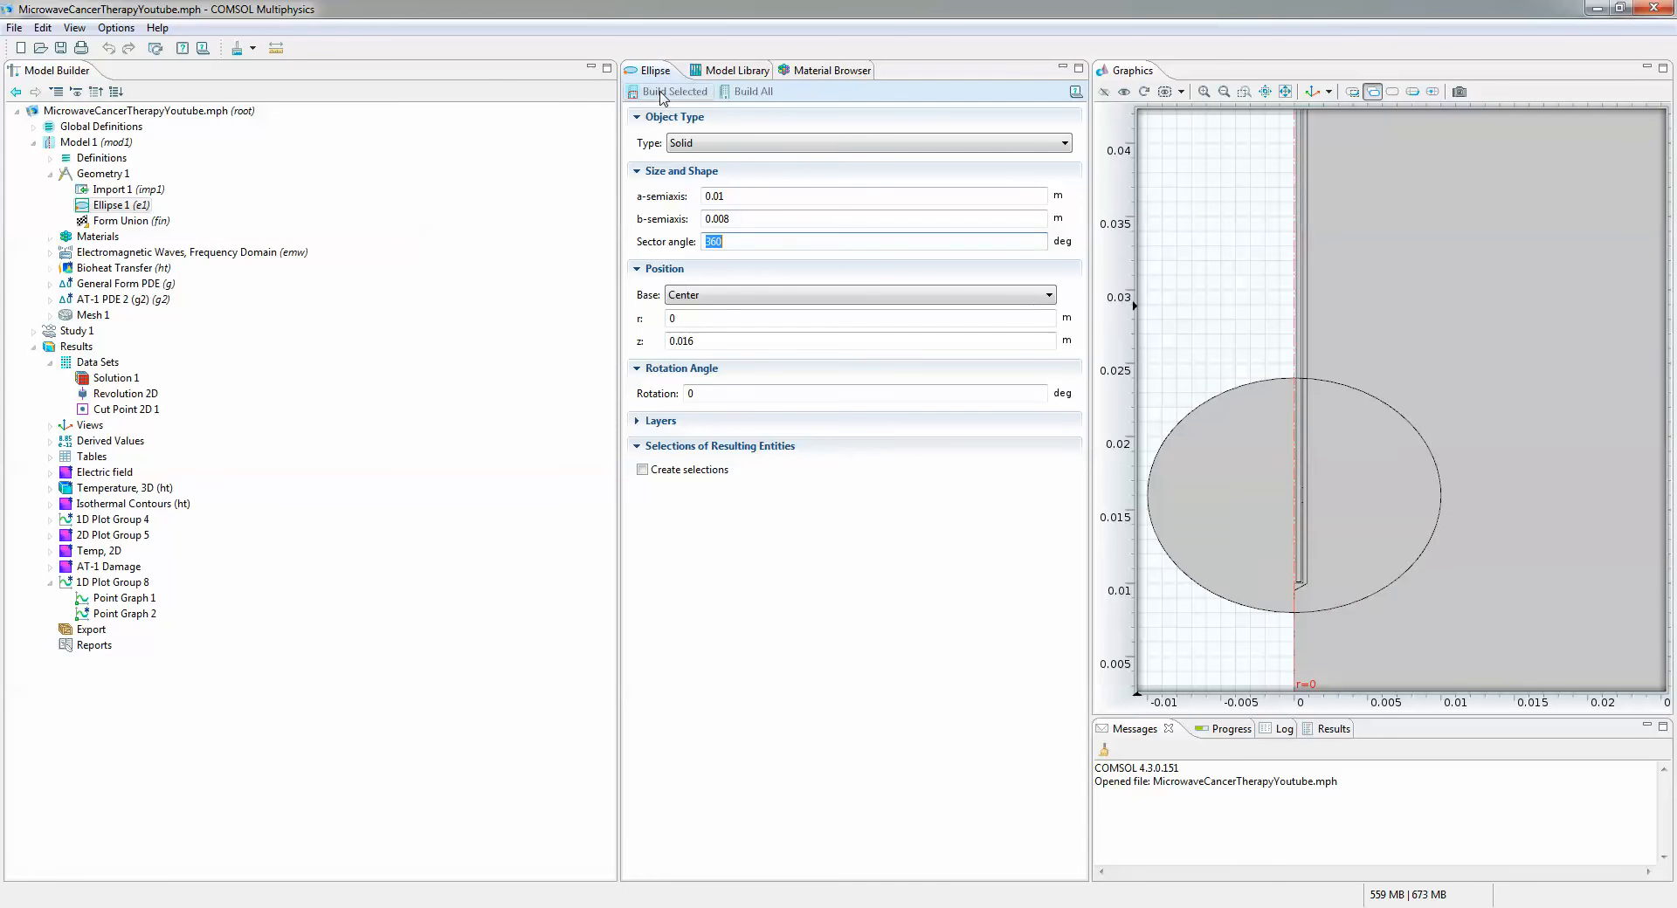
mouse_move(668, 91)
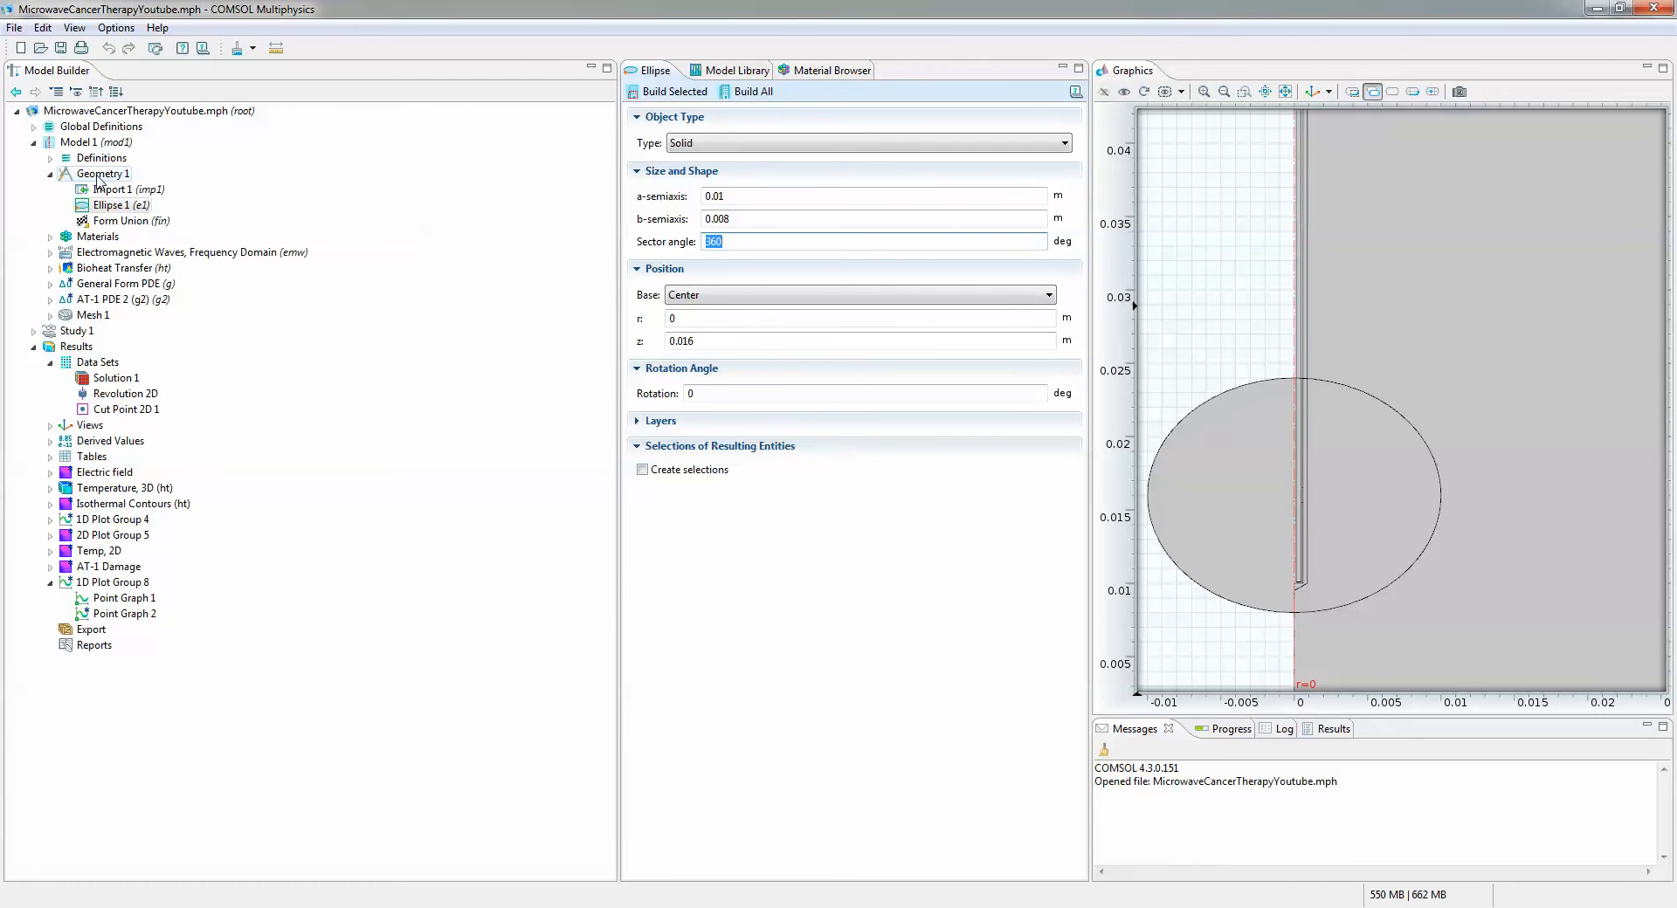
Add a Difference operation subtracting ellipse e1 from imported object imp1 and build it
right_click(103, 173)
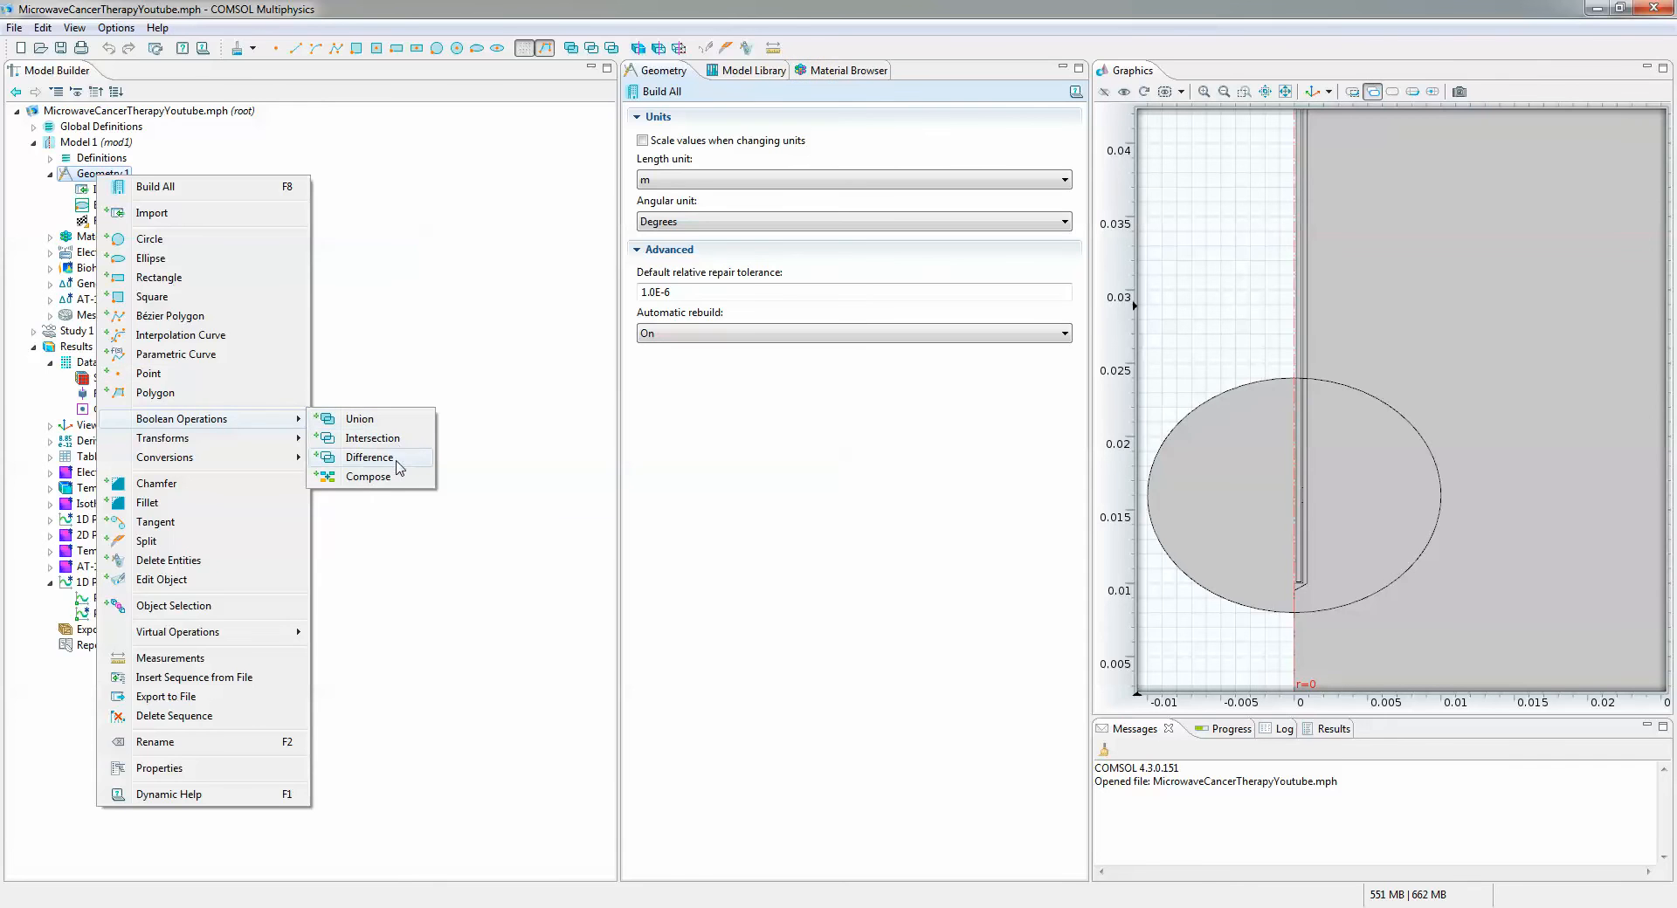
click(368, 457)
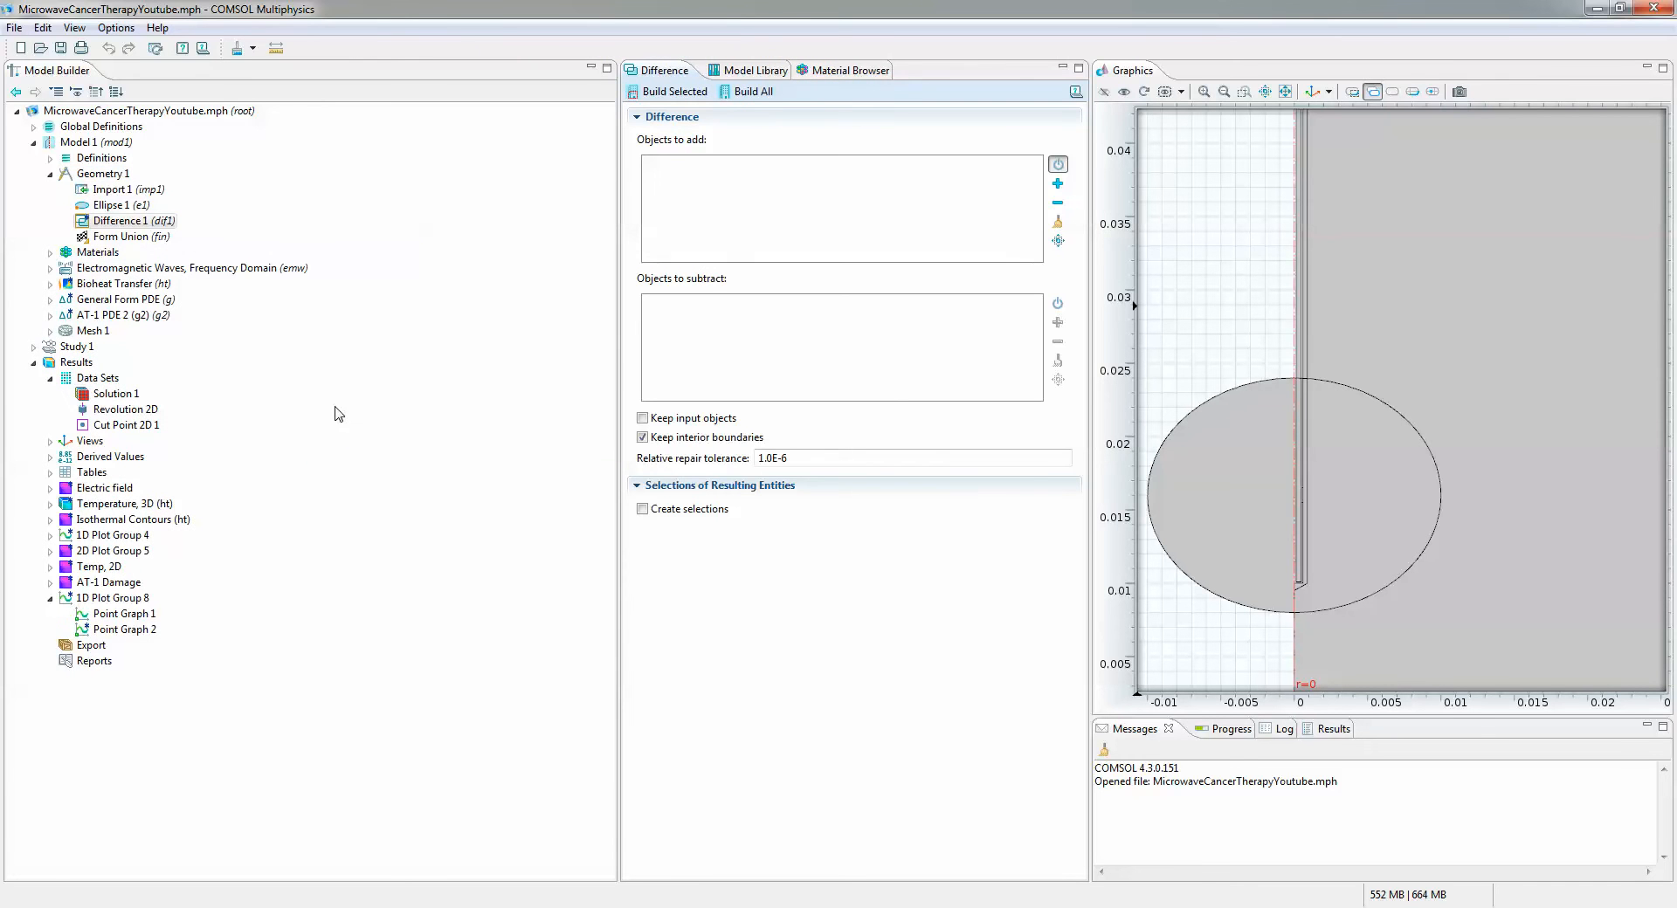
mouse_move(606, 158)
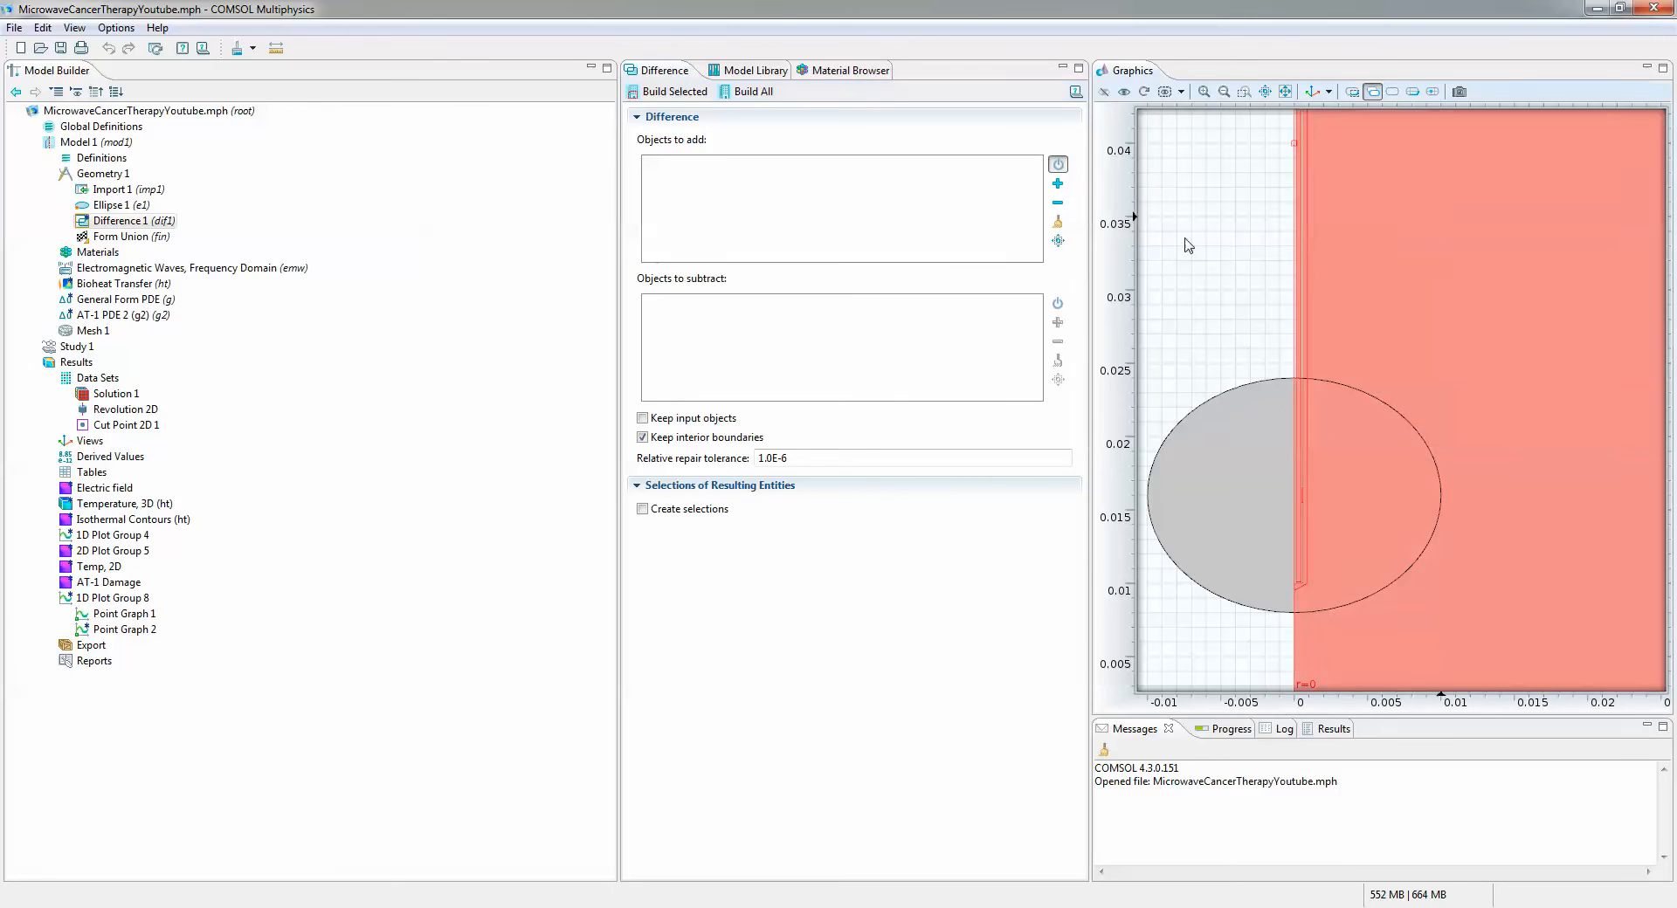
click(1058, 183)
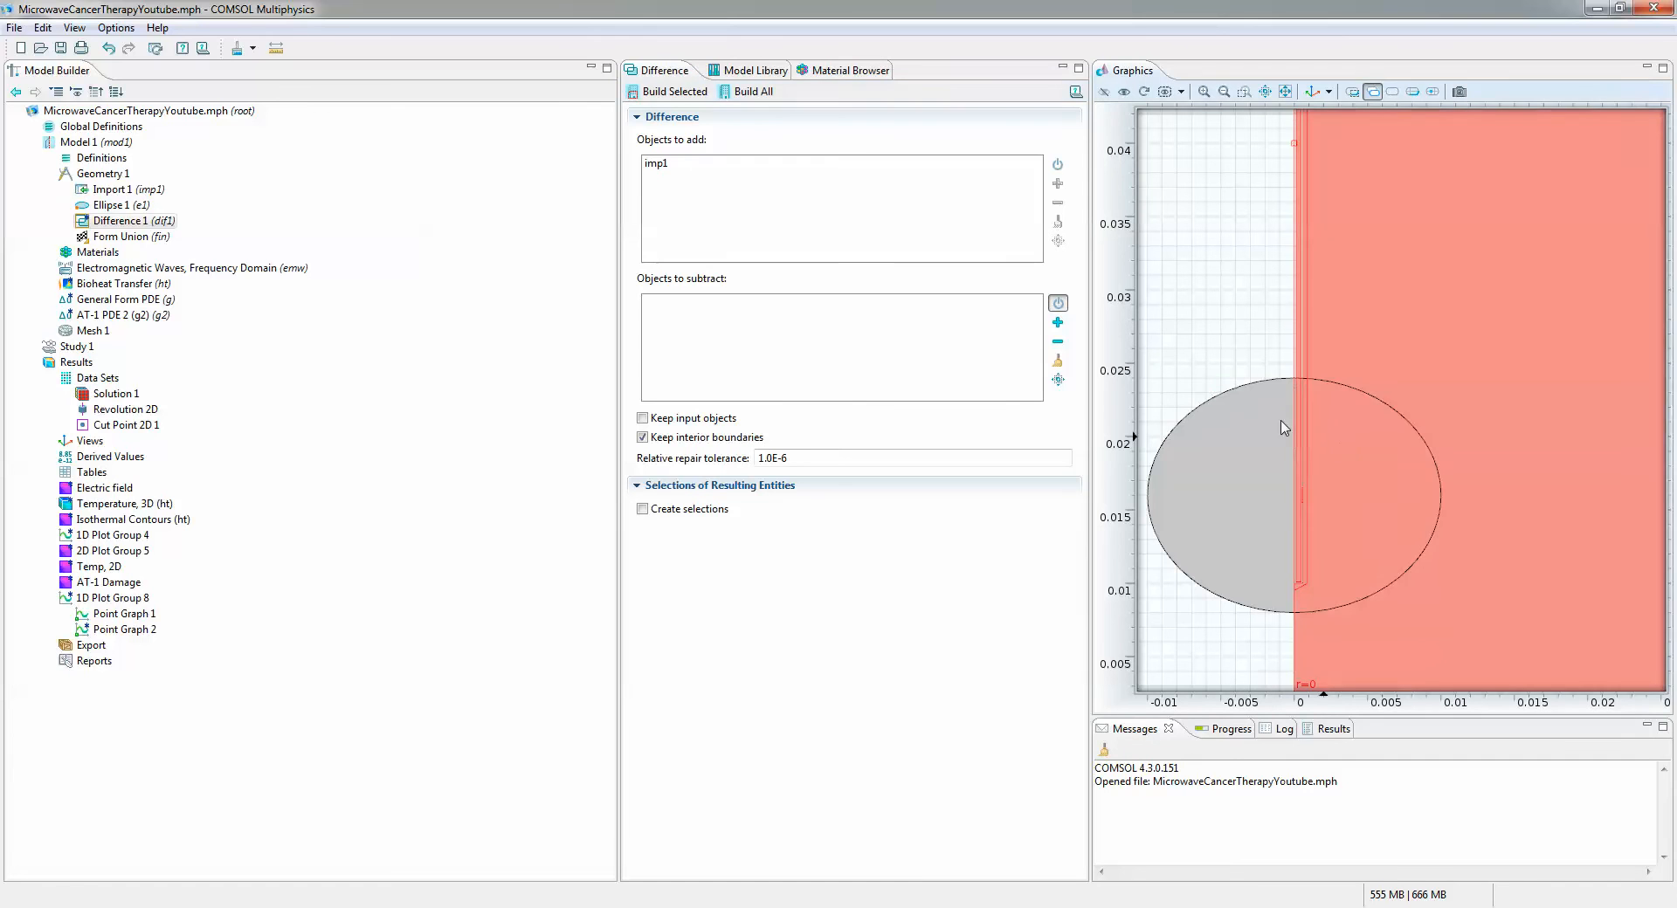
click(1058, 324)
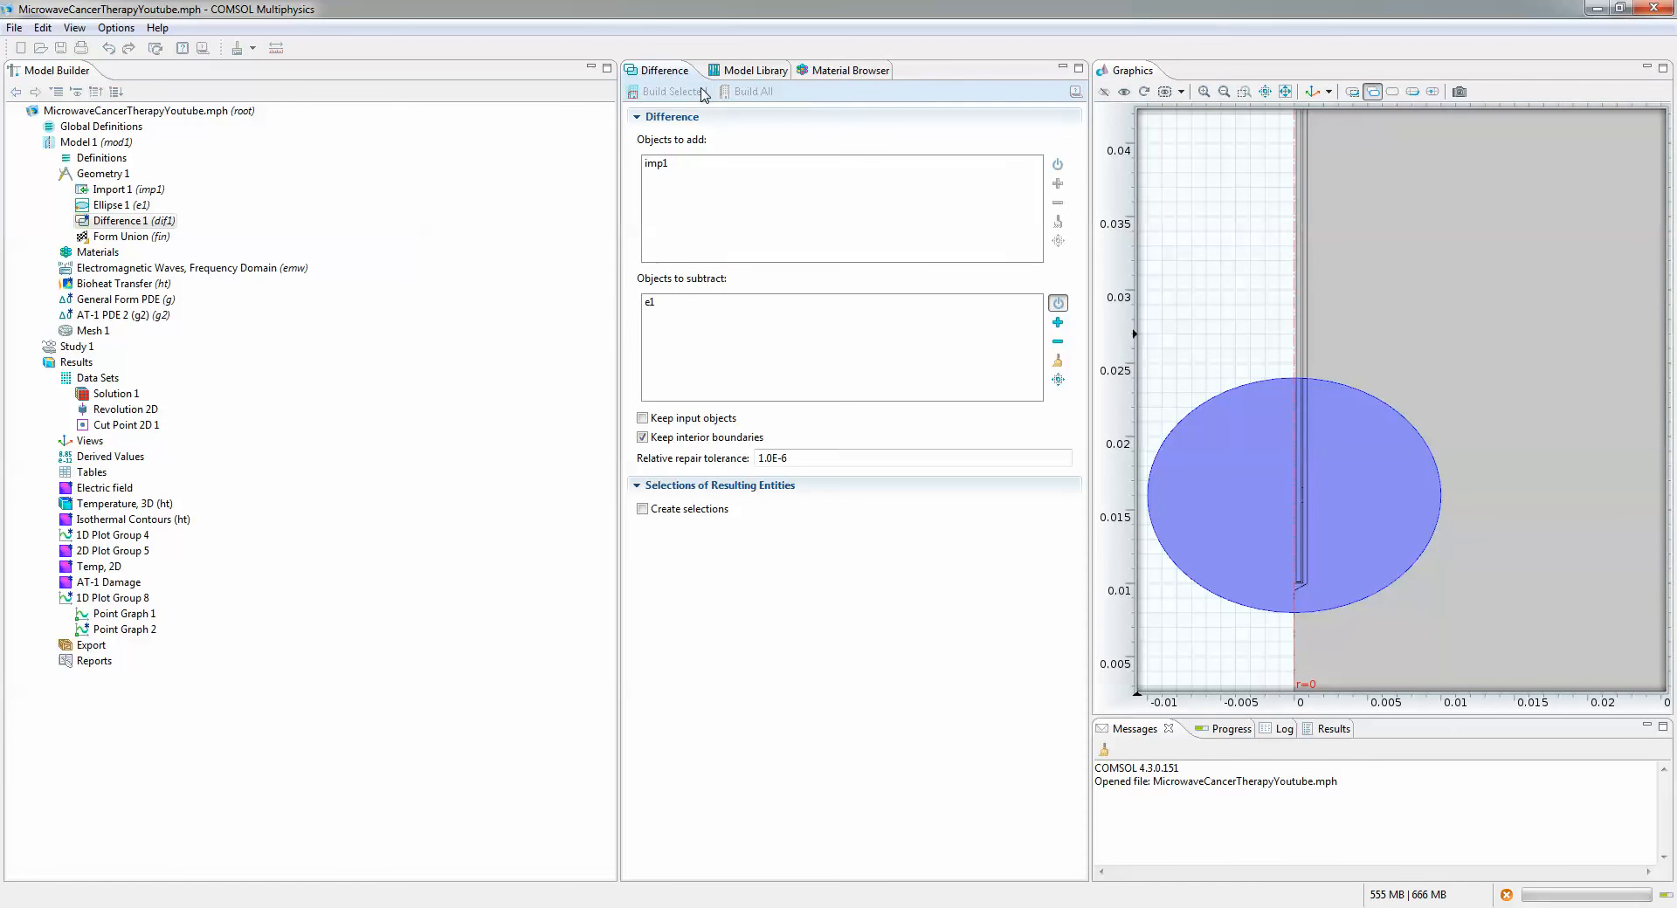
click(670, 91)
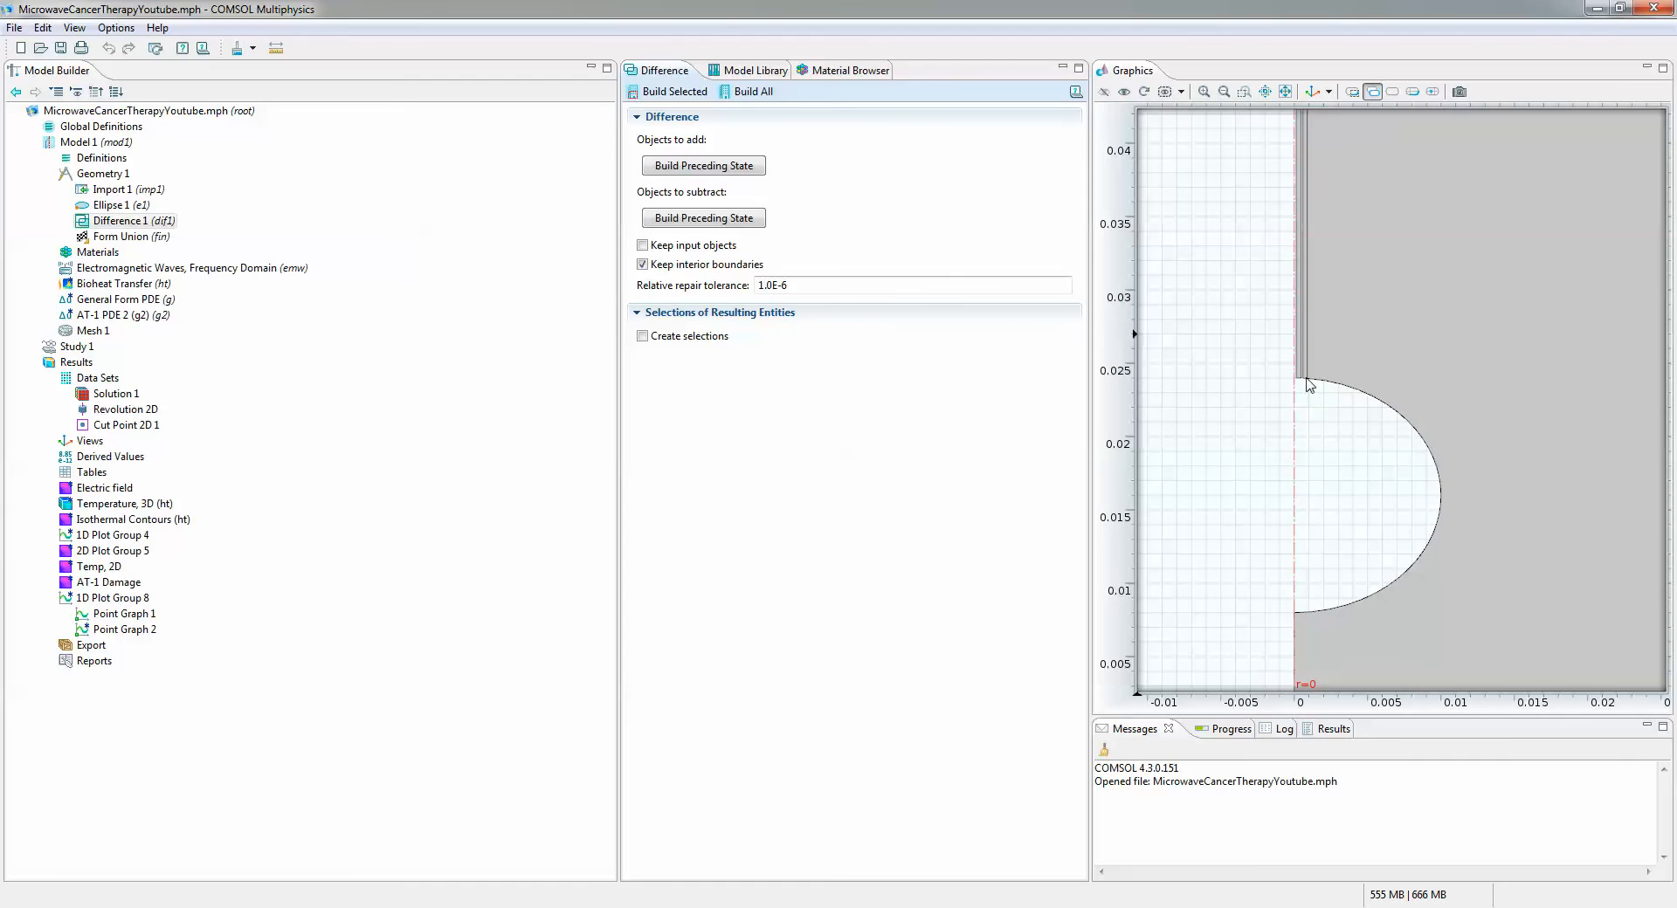
mouse_move(1312, 391)
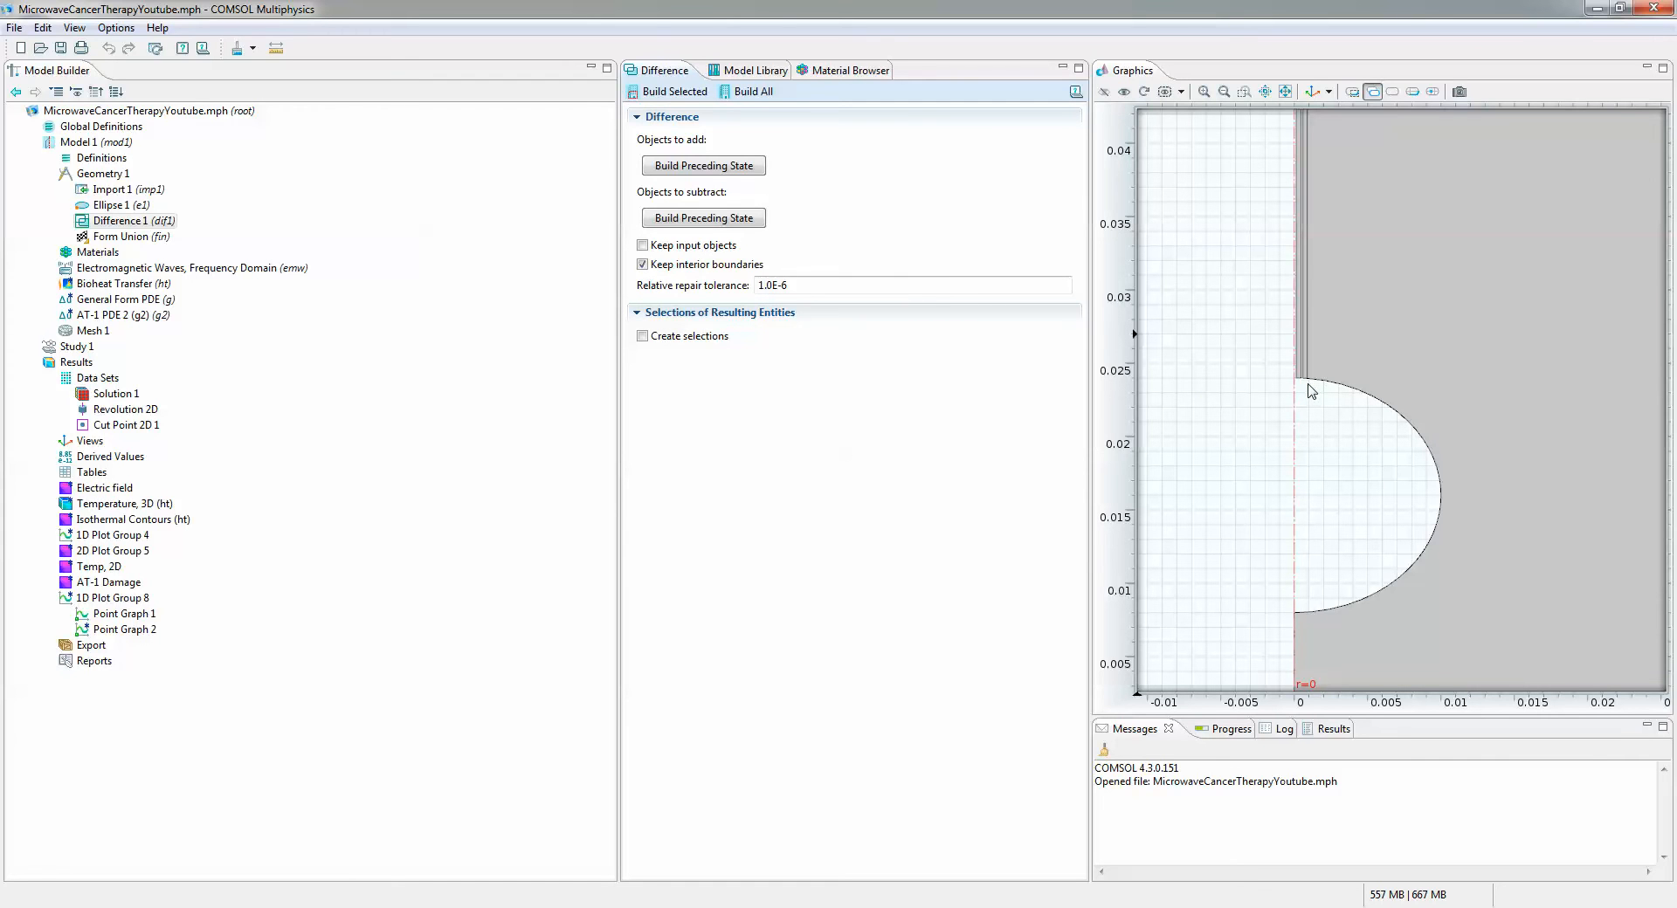
Delete the empty Import 2 step and add a new Import from the microwave cancer therapy model file
right_click(104, 173)
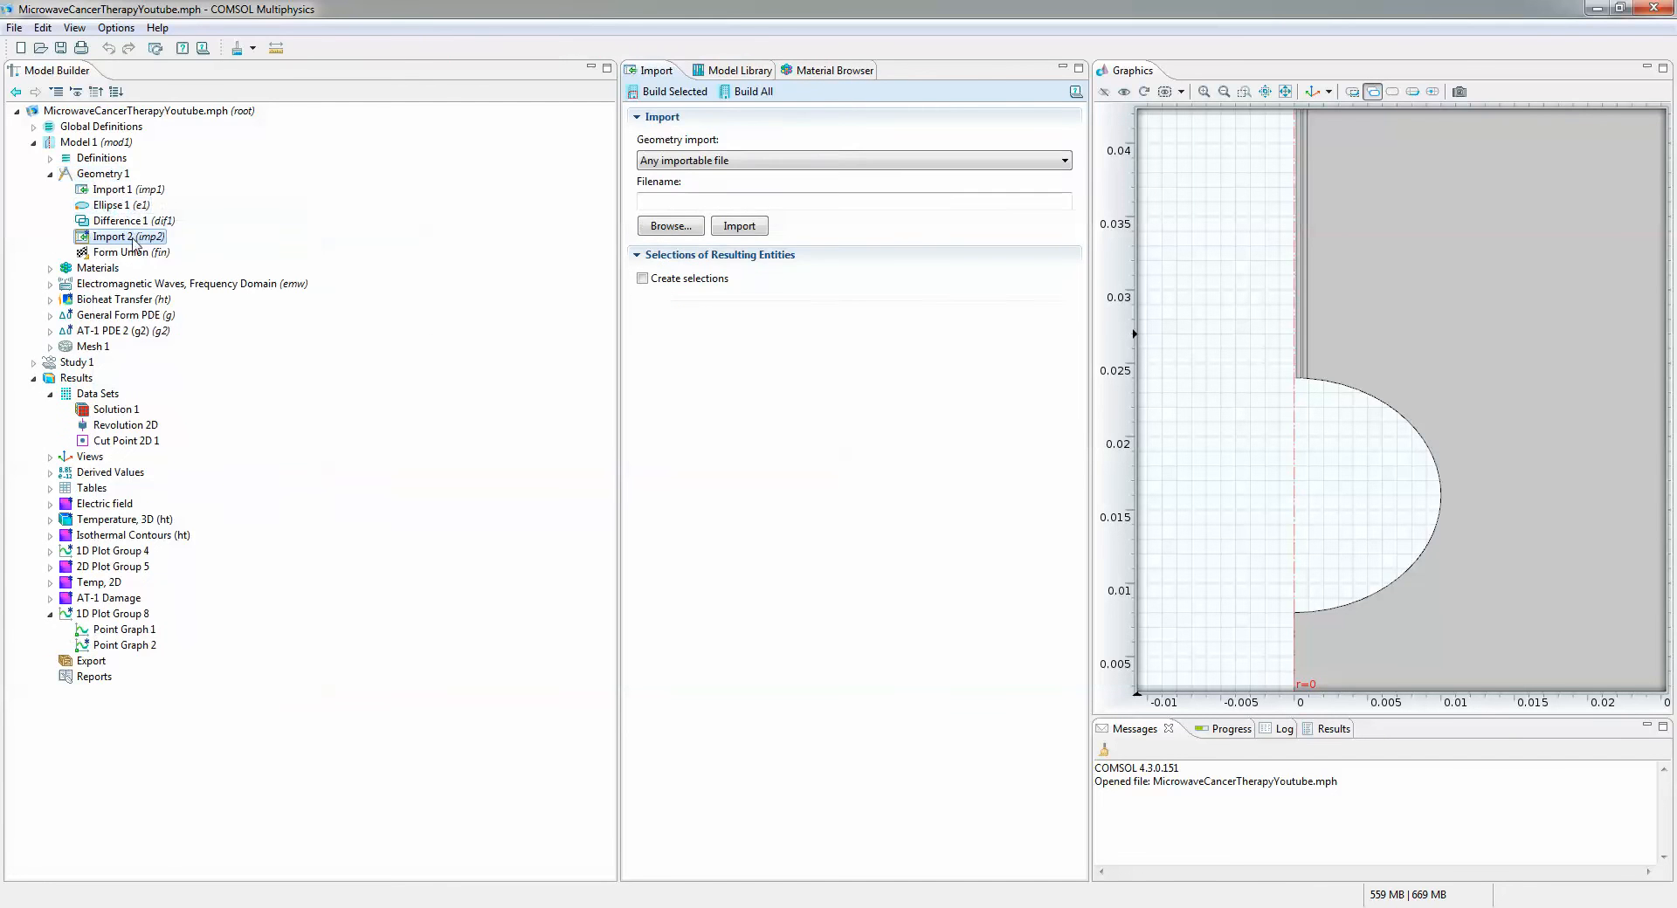
right_click(120, 237)
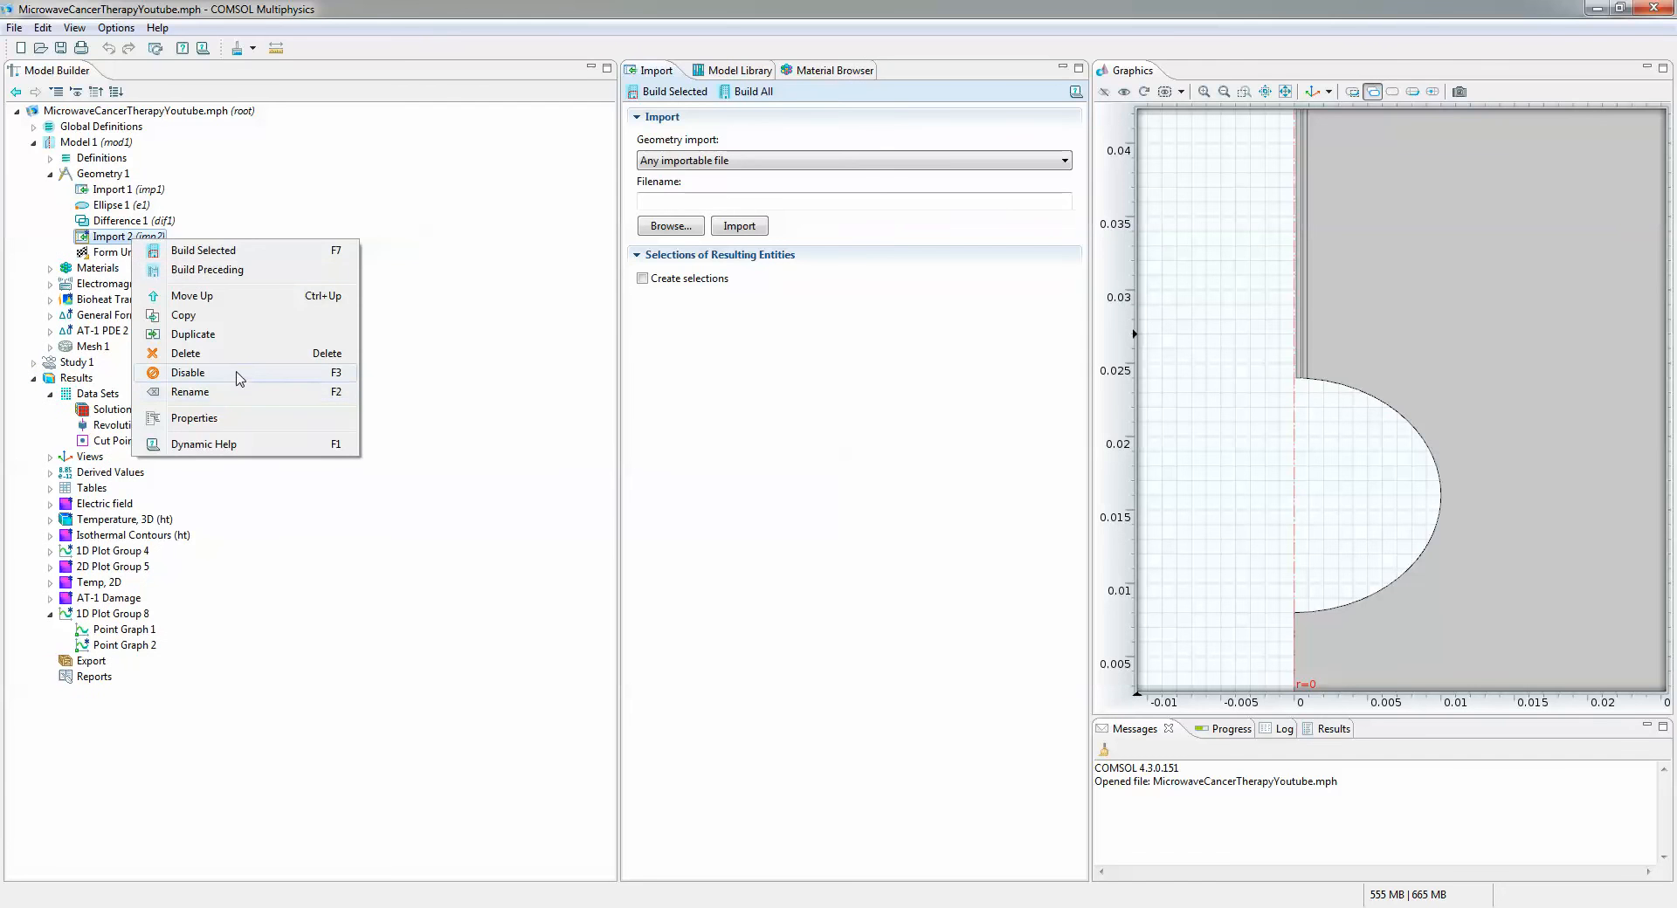
click(185, 353)
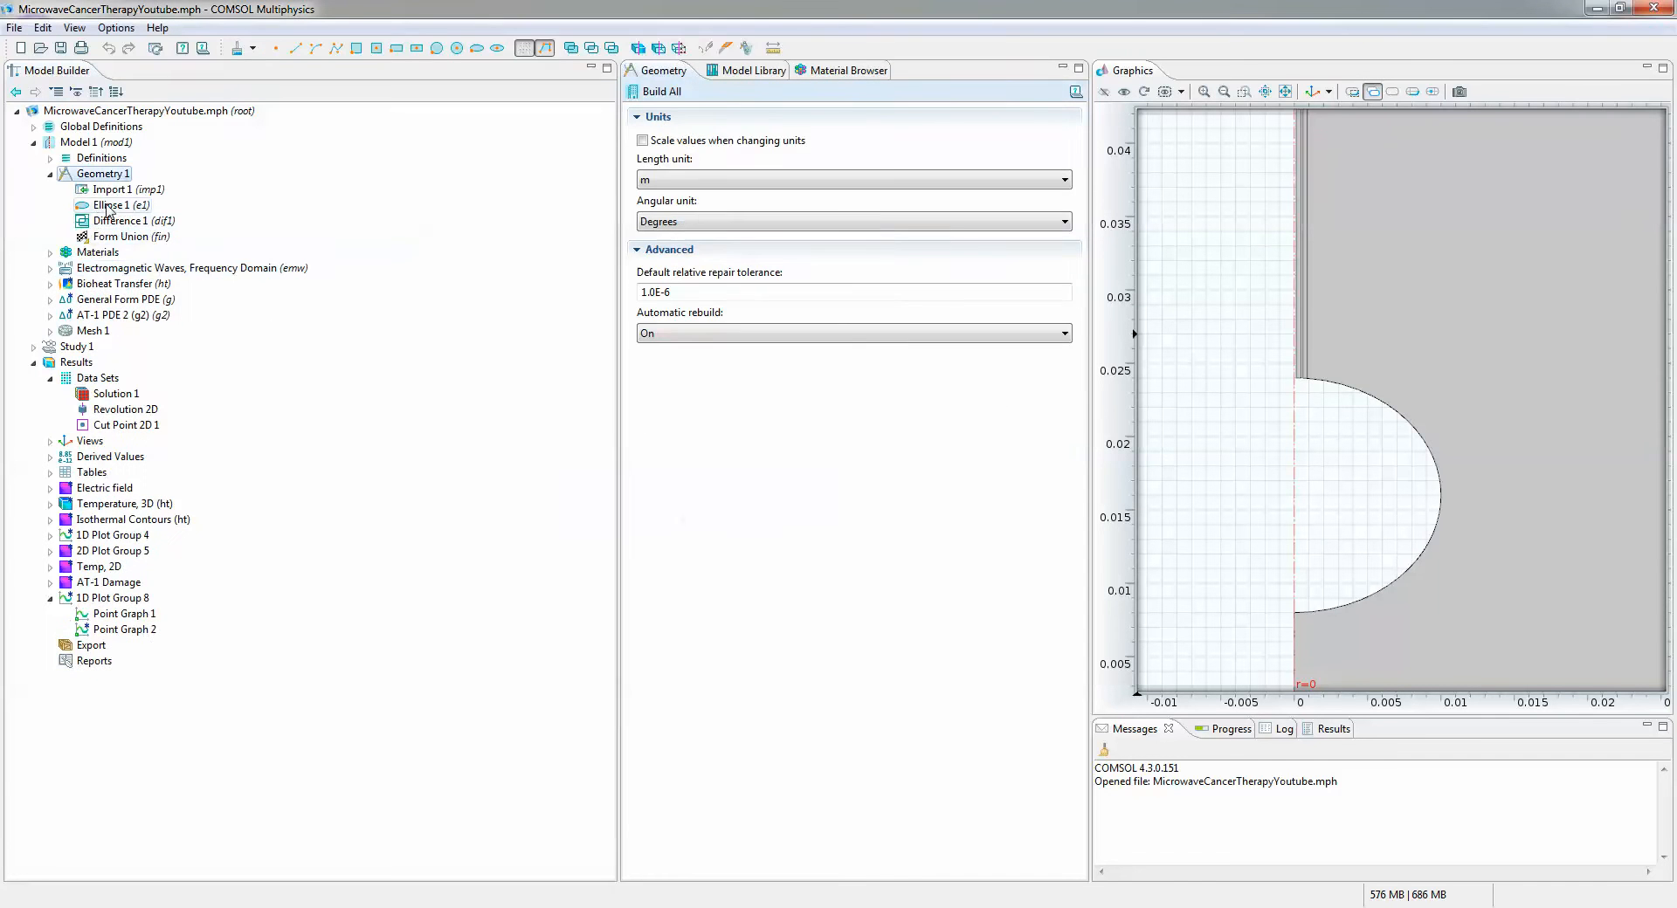
right_click(119, 189)
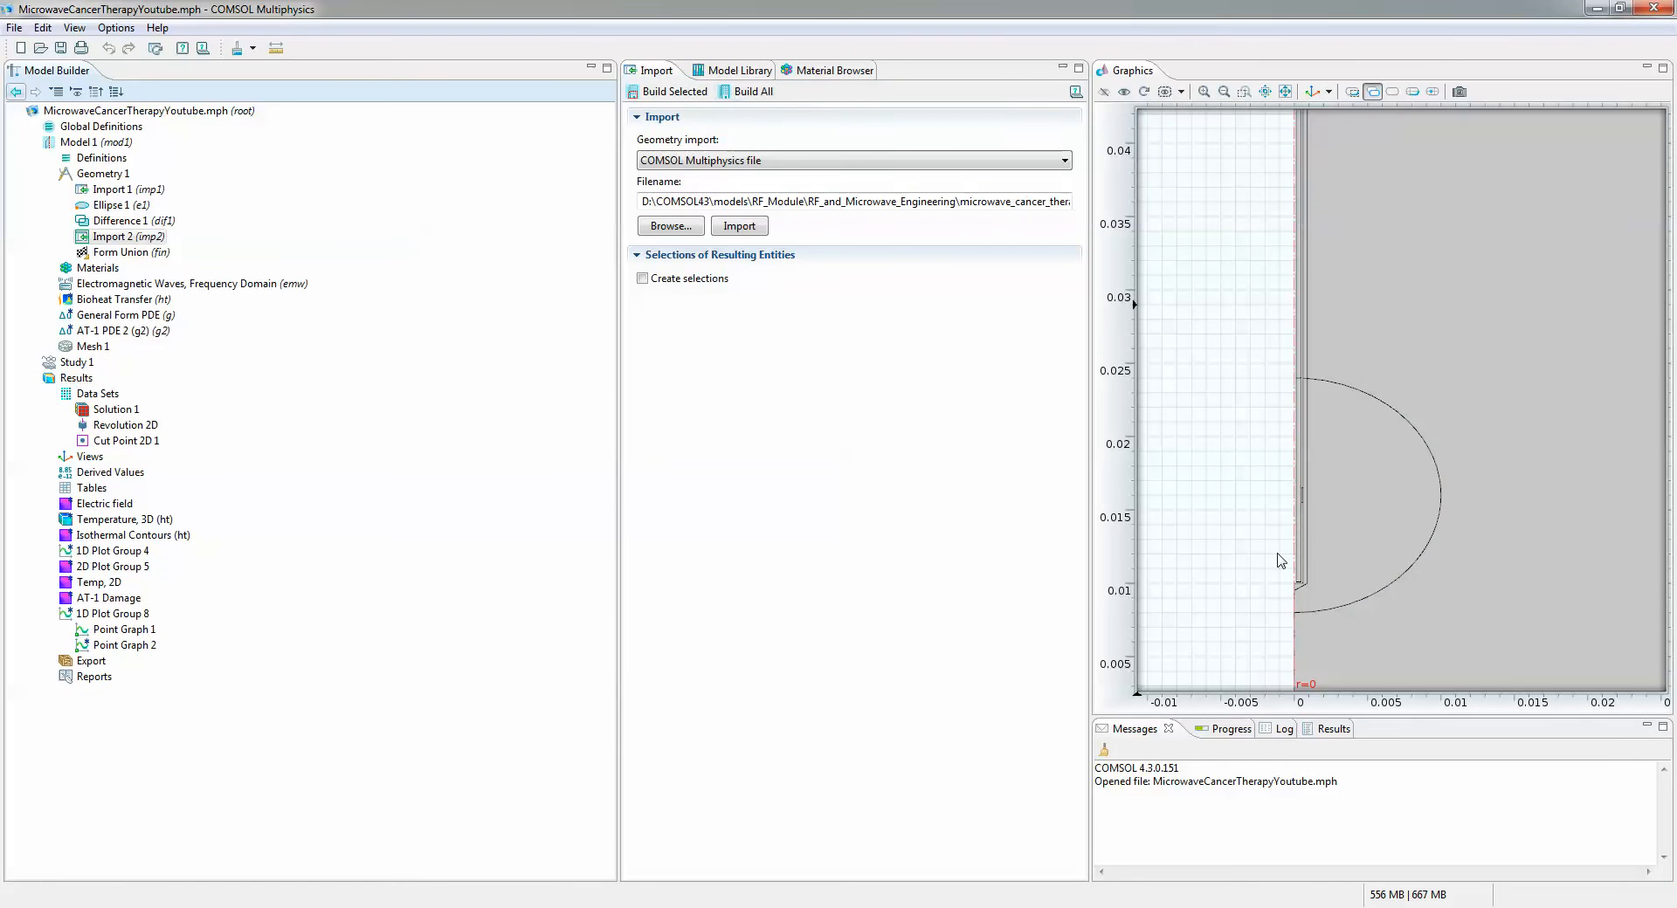
click(118, 237)
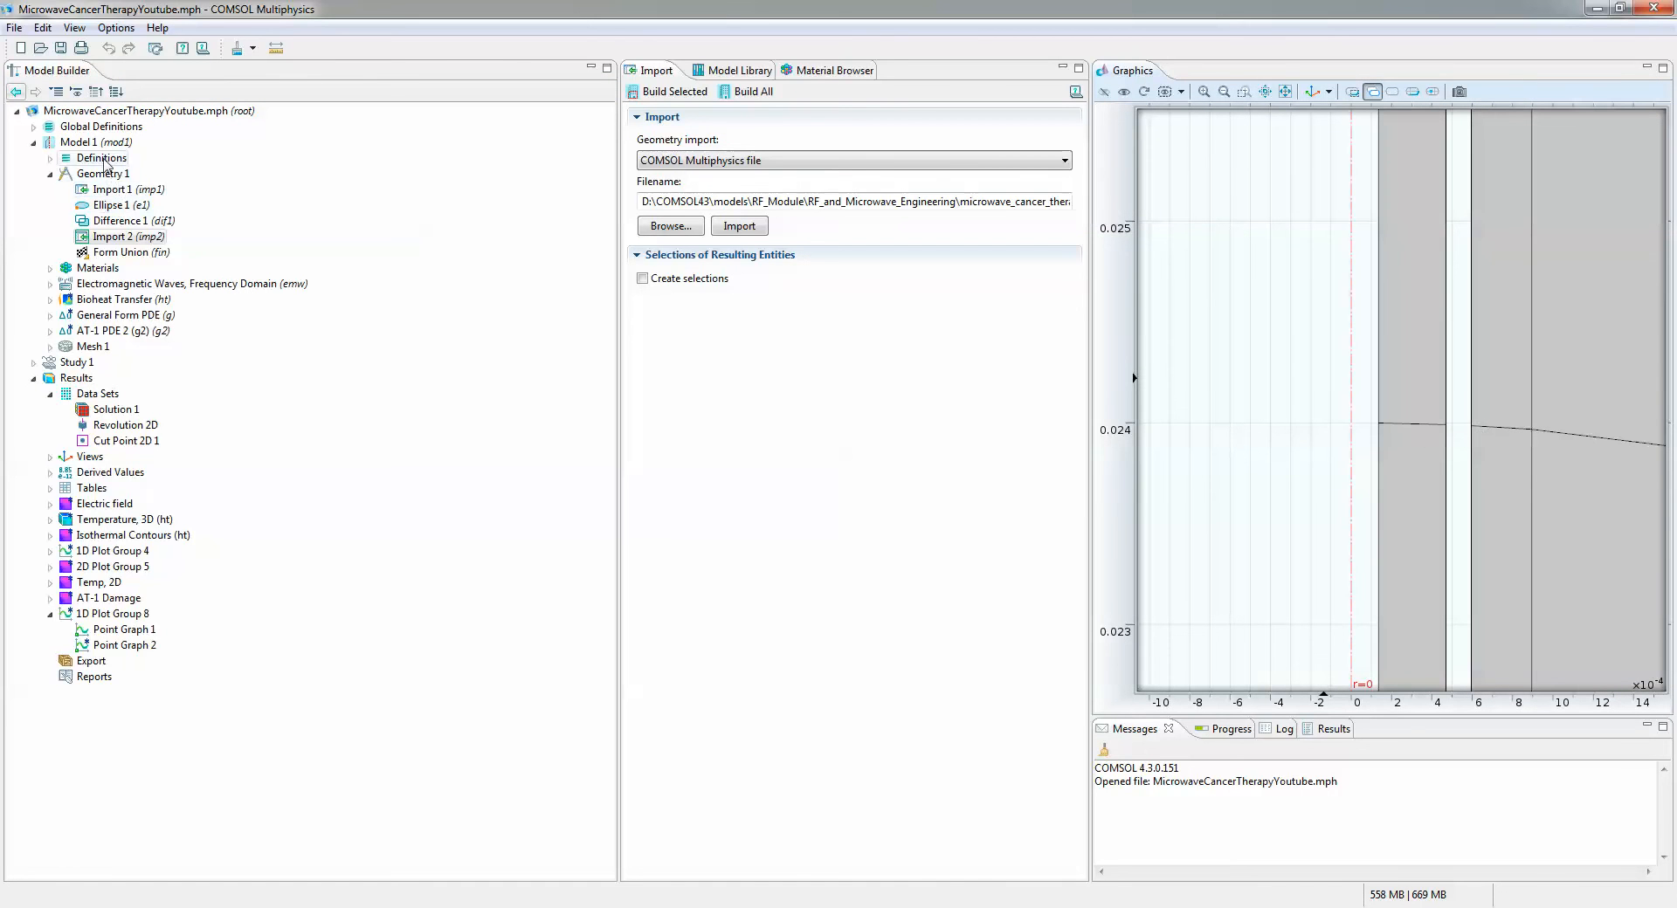
Add a Delete Entities step removing the short horizontal catheter boundary near z = 0.024 and zoom extents
right_click(103, 173)
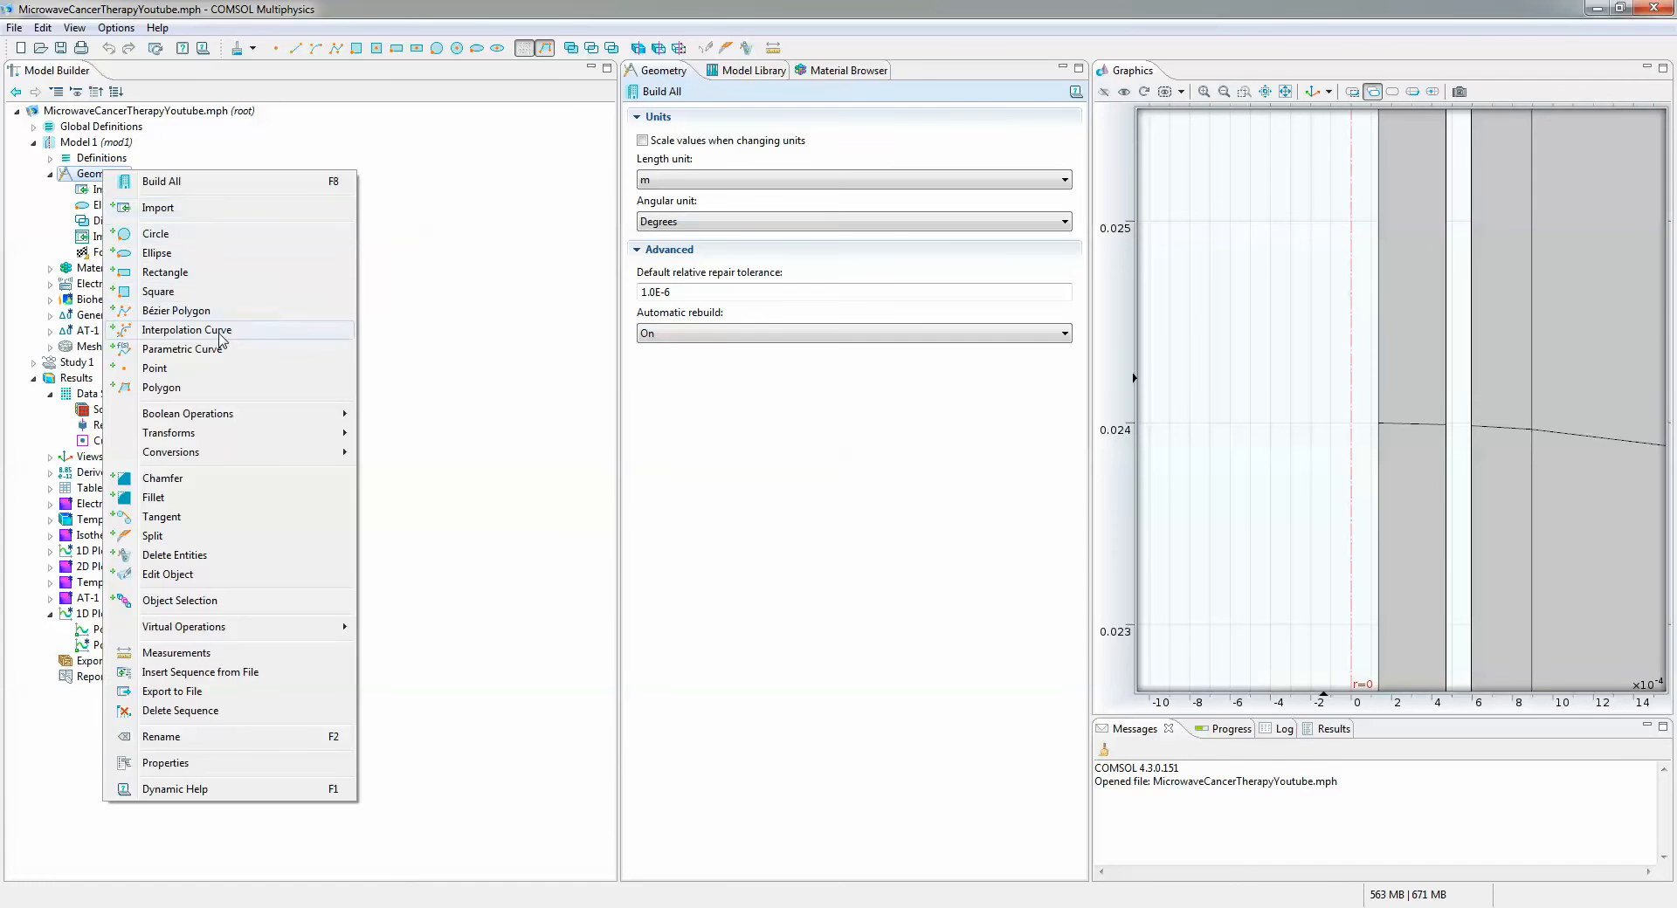
mouse_move(248, 647)
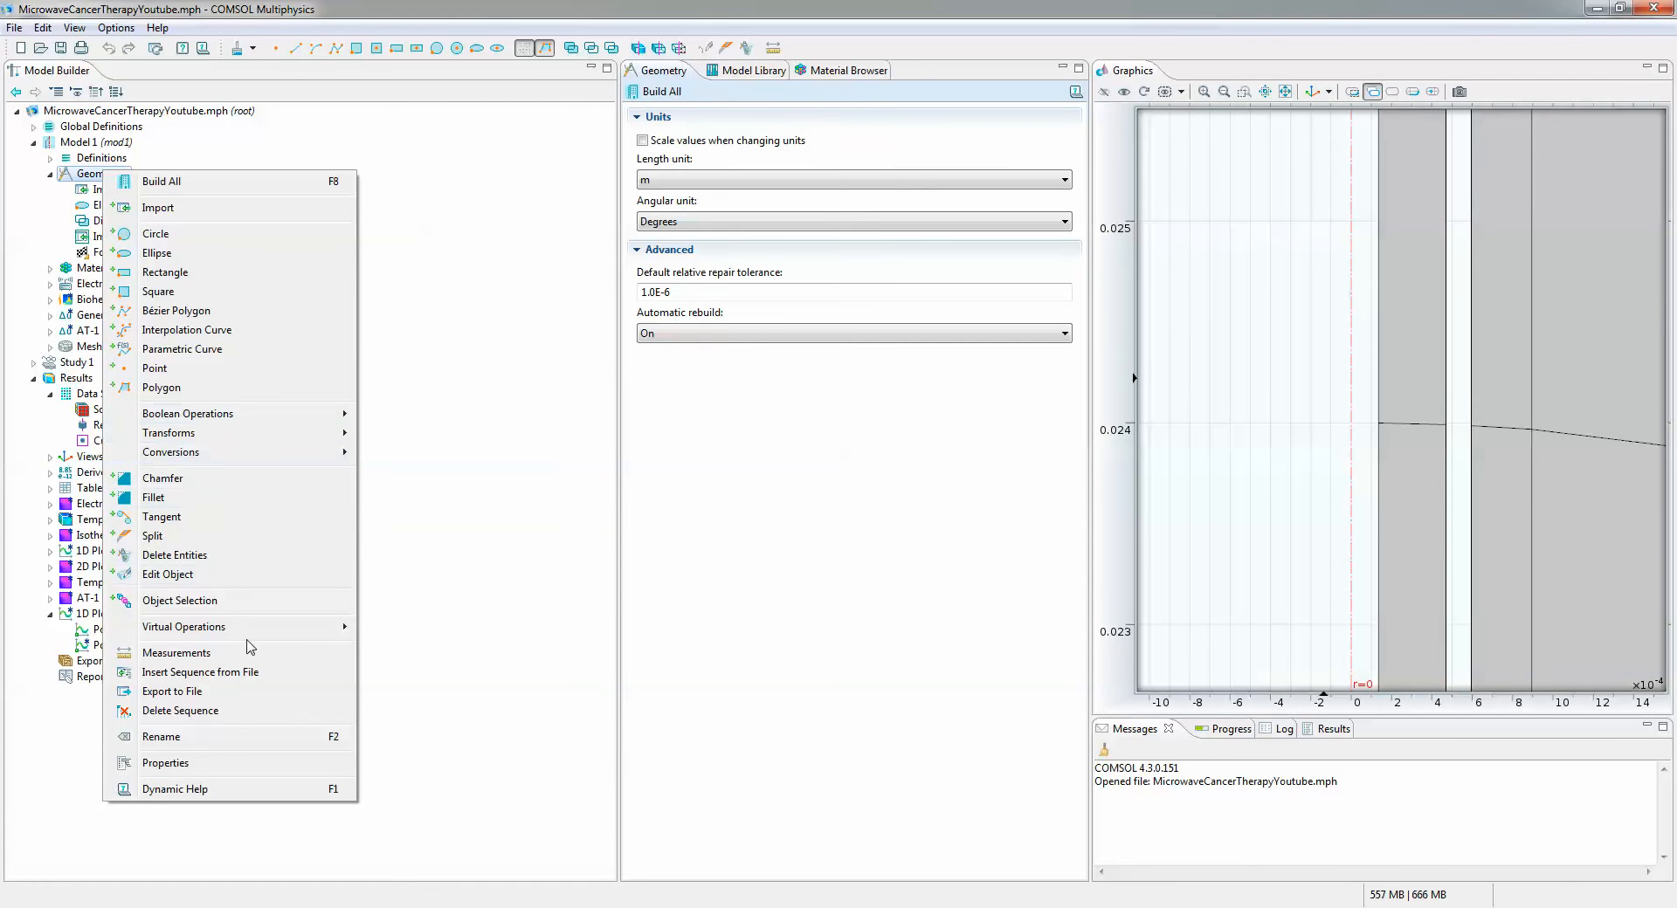
click(175, 556)
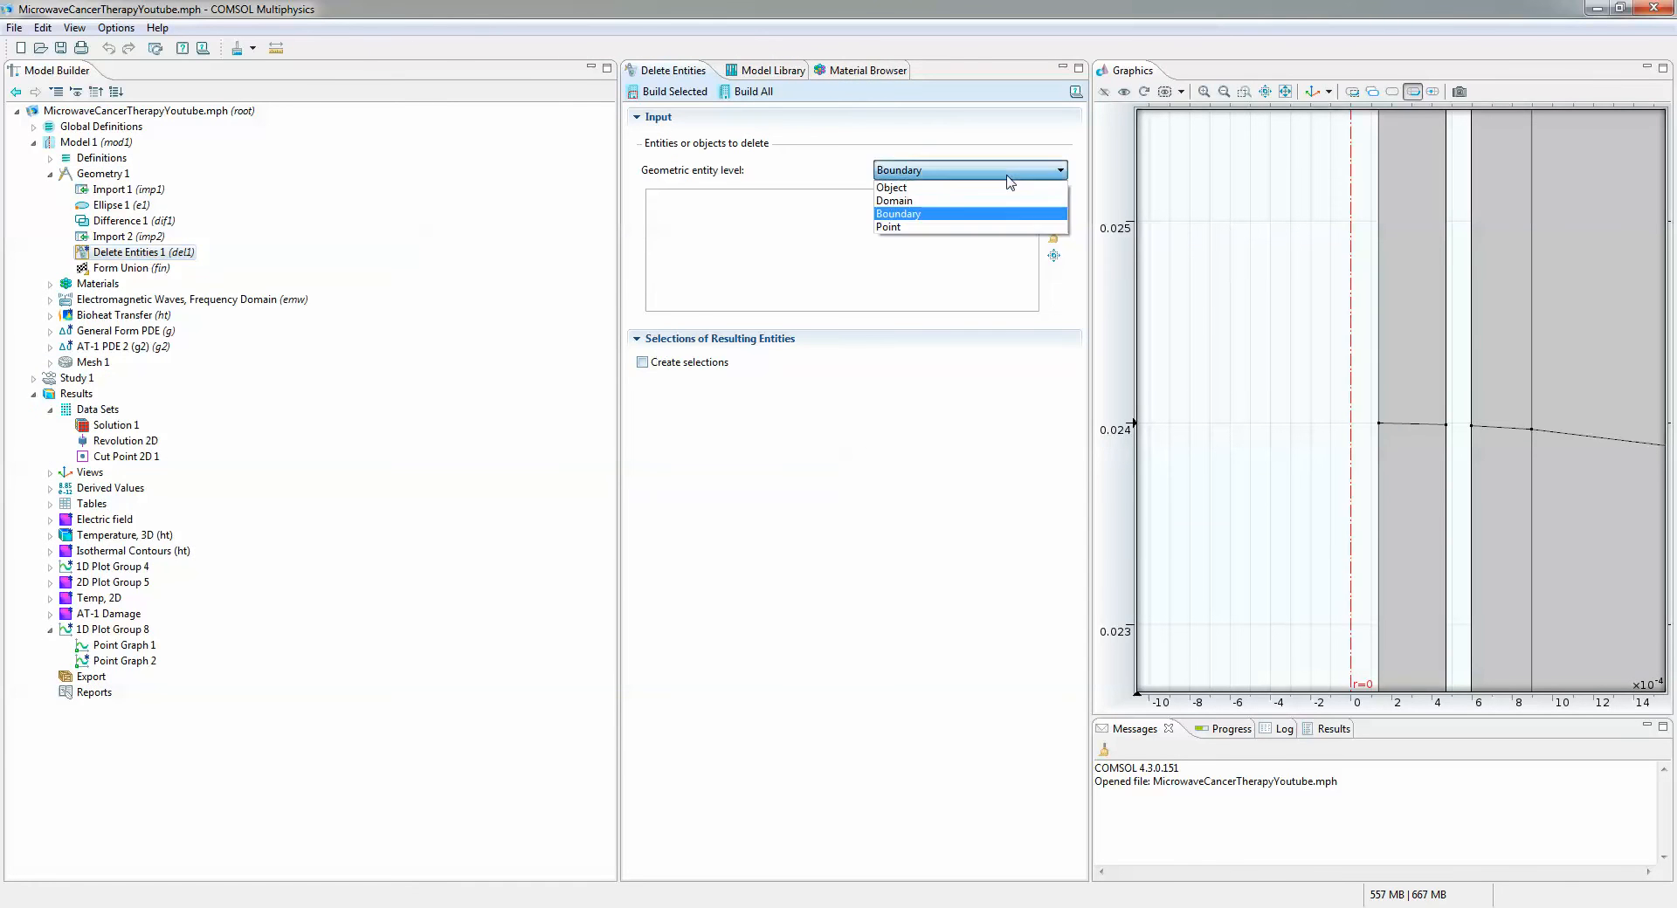
click(896, 213)
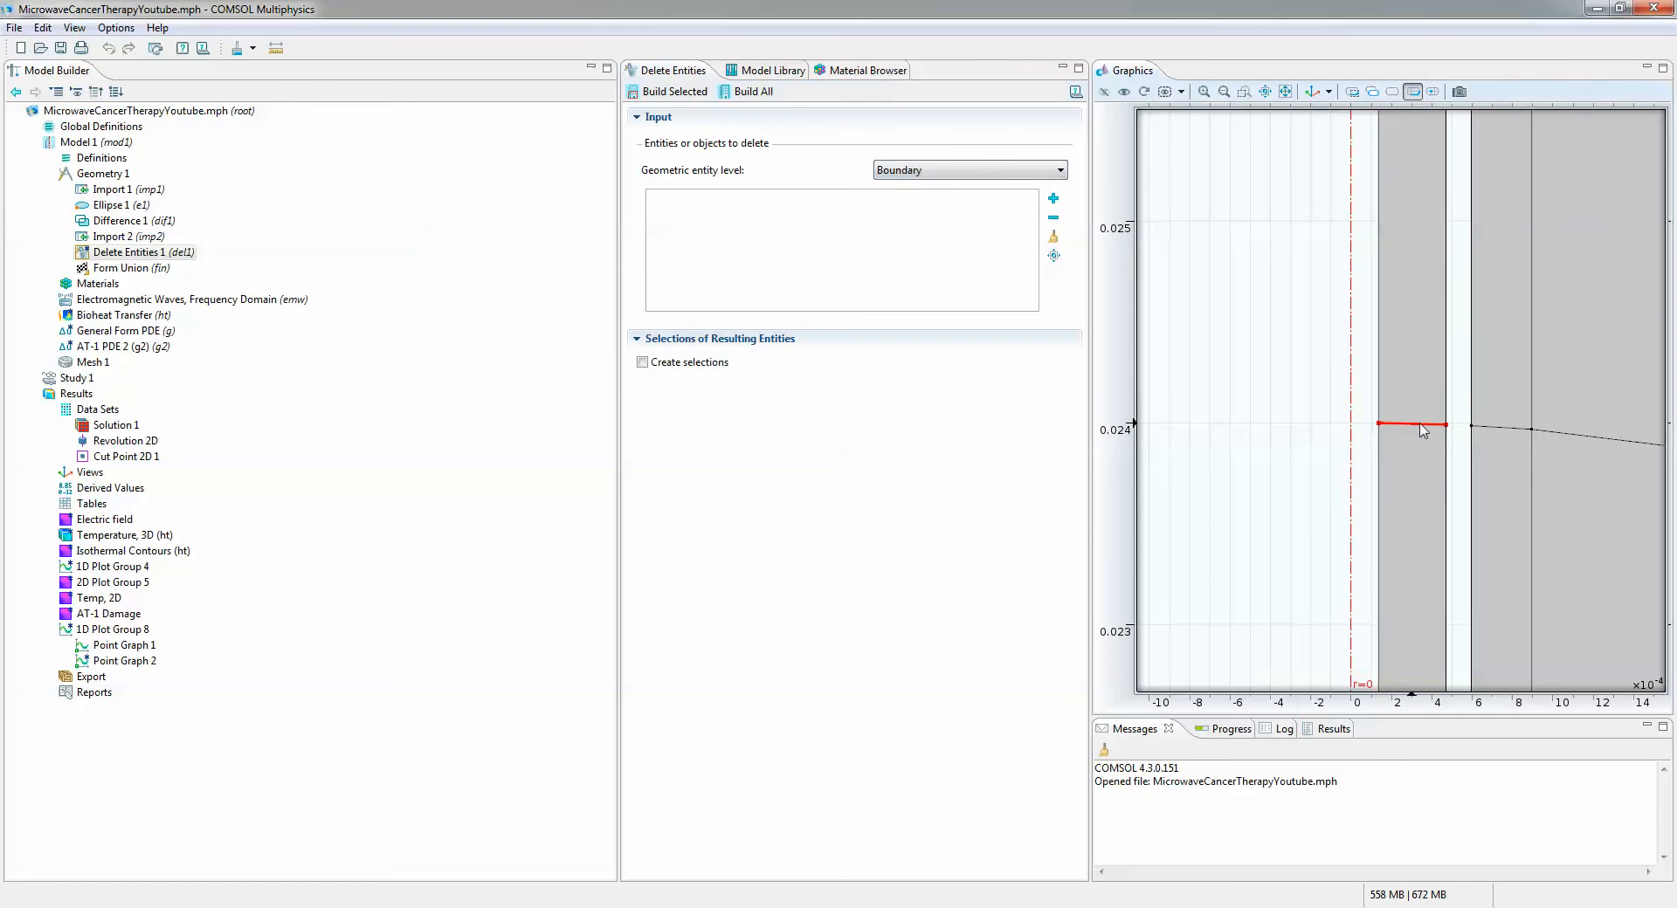
click(1053, 198)
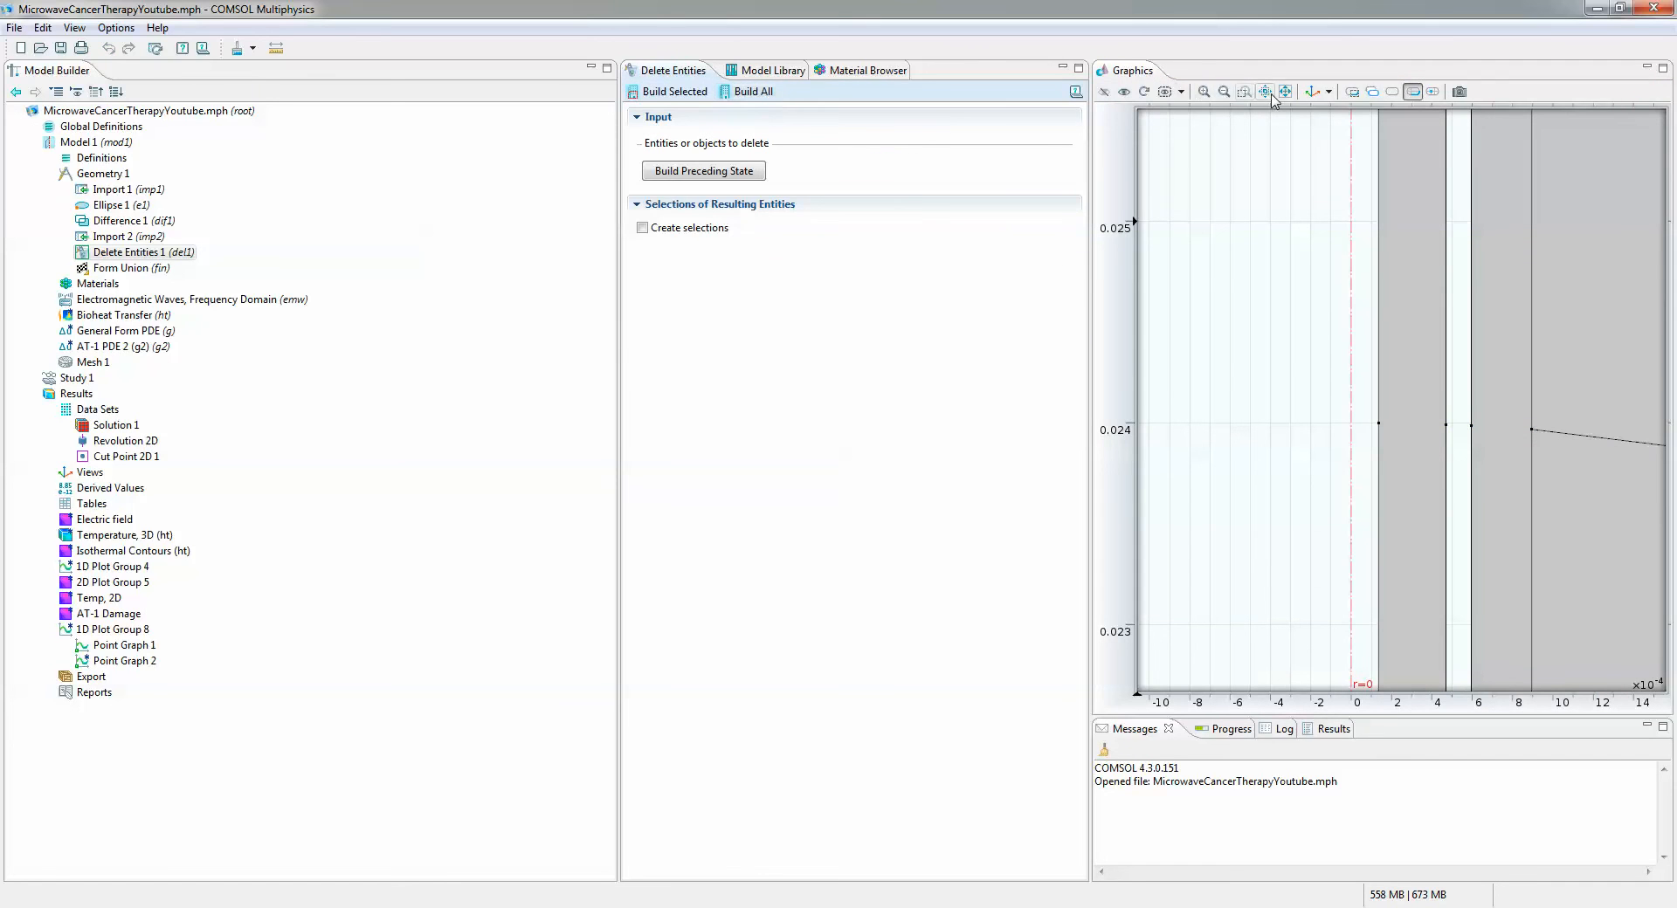
click(1286, 91)
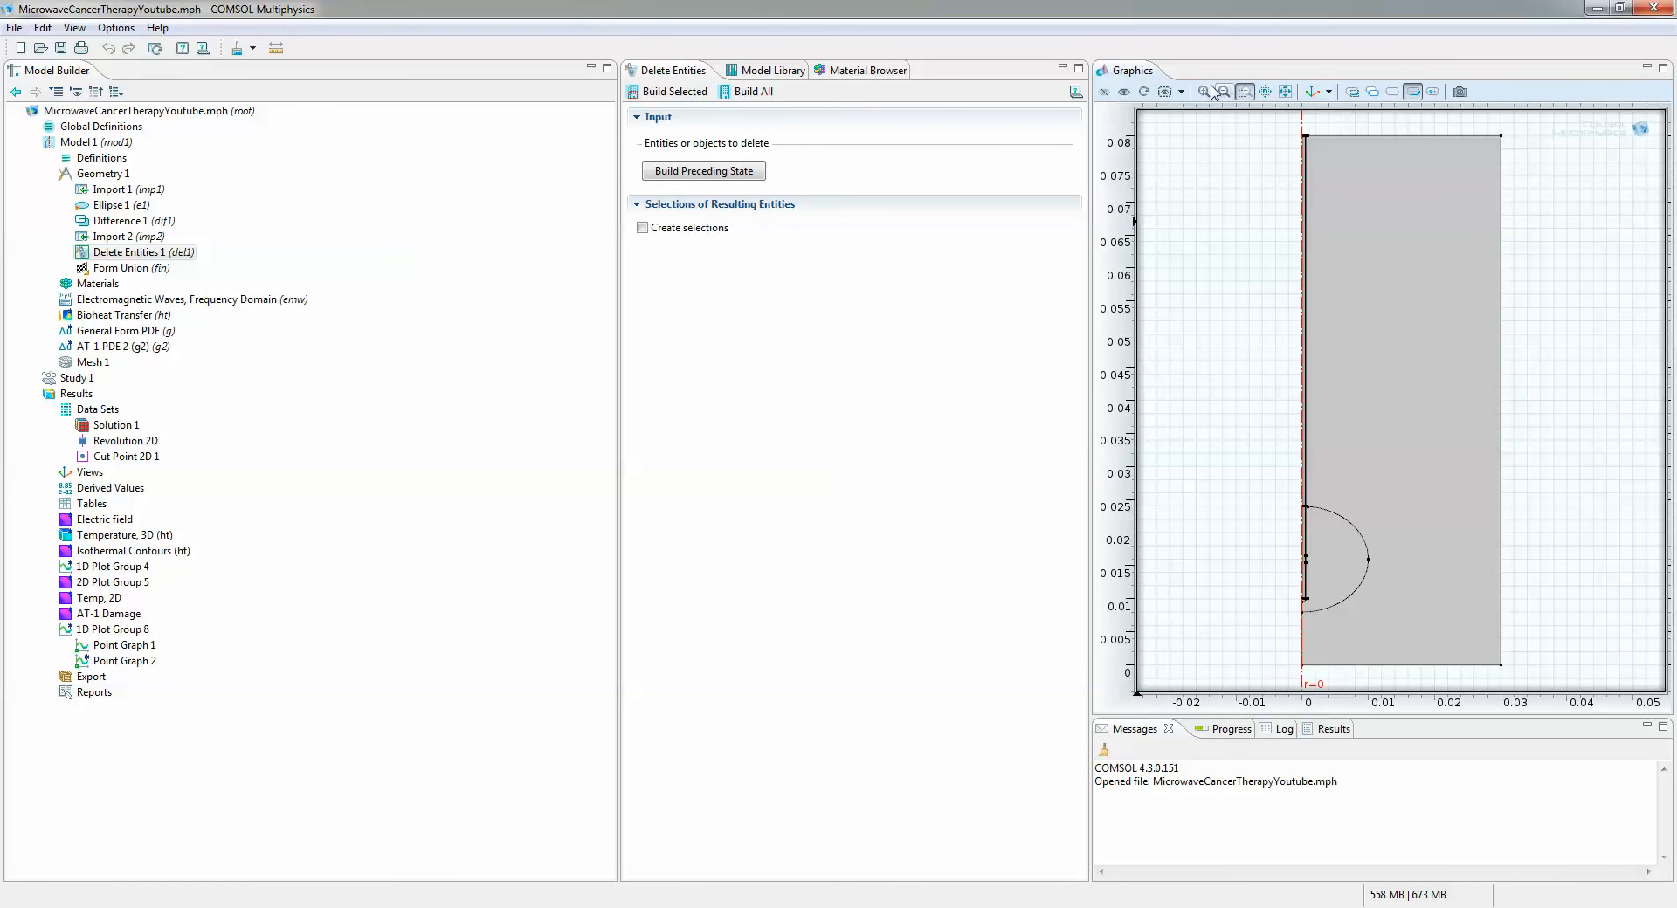
mouse_move(1257, 425)
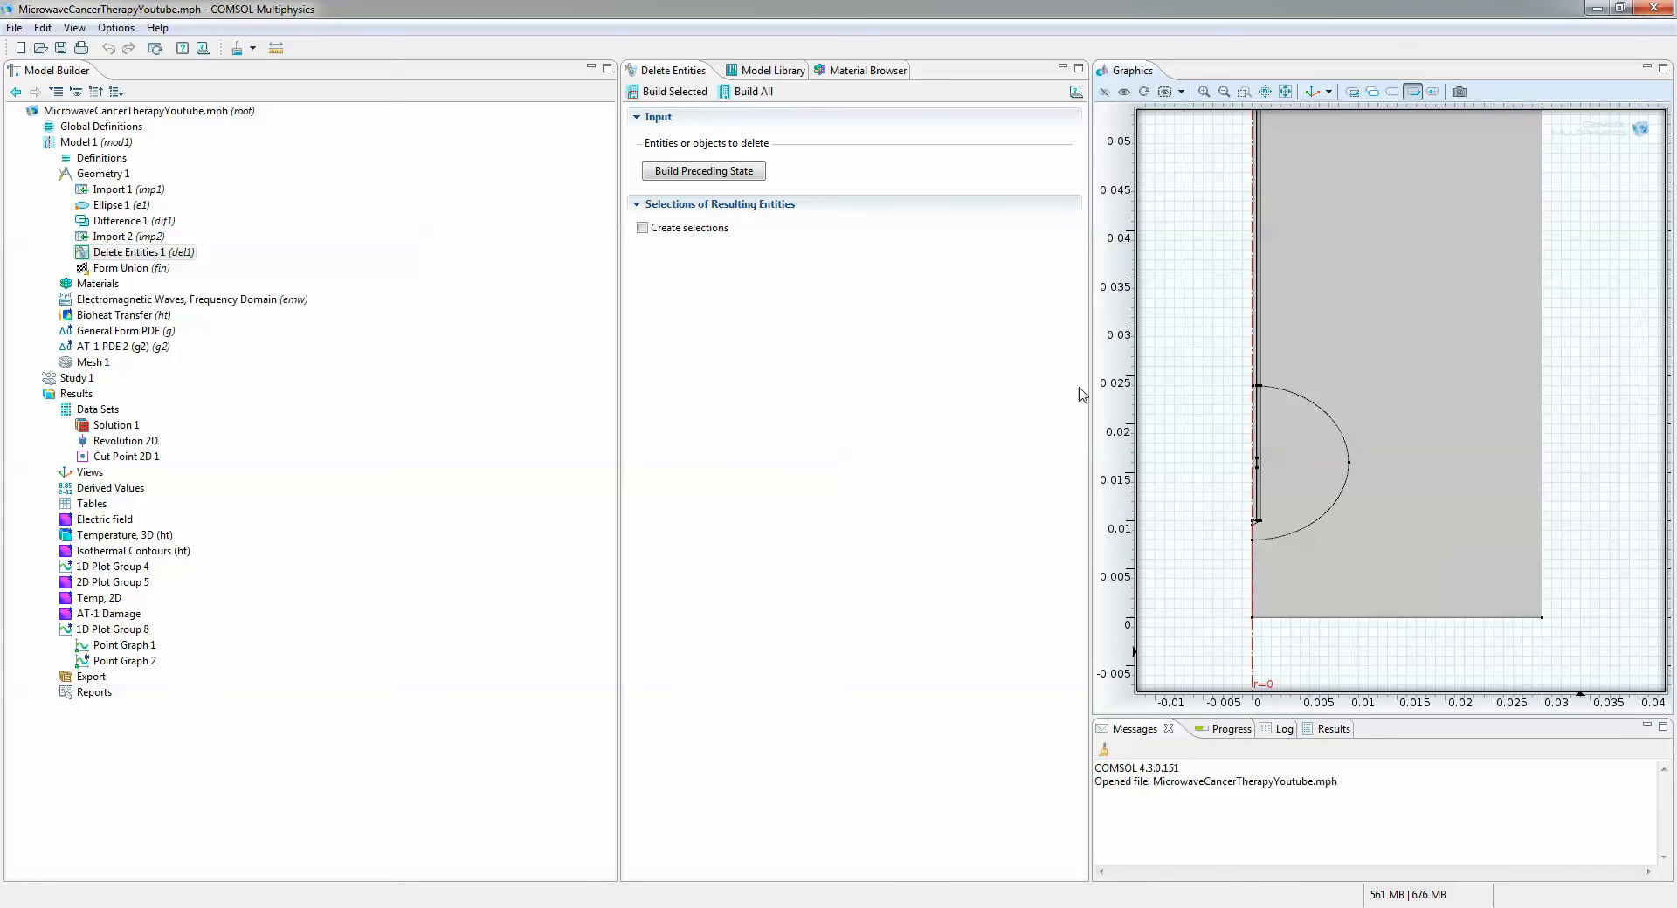
click(67, 284)
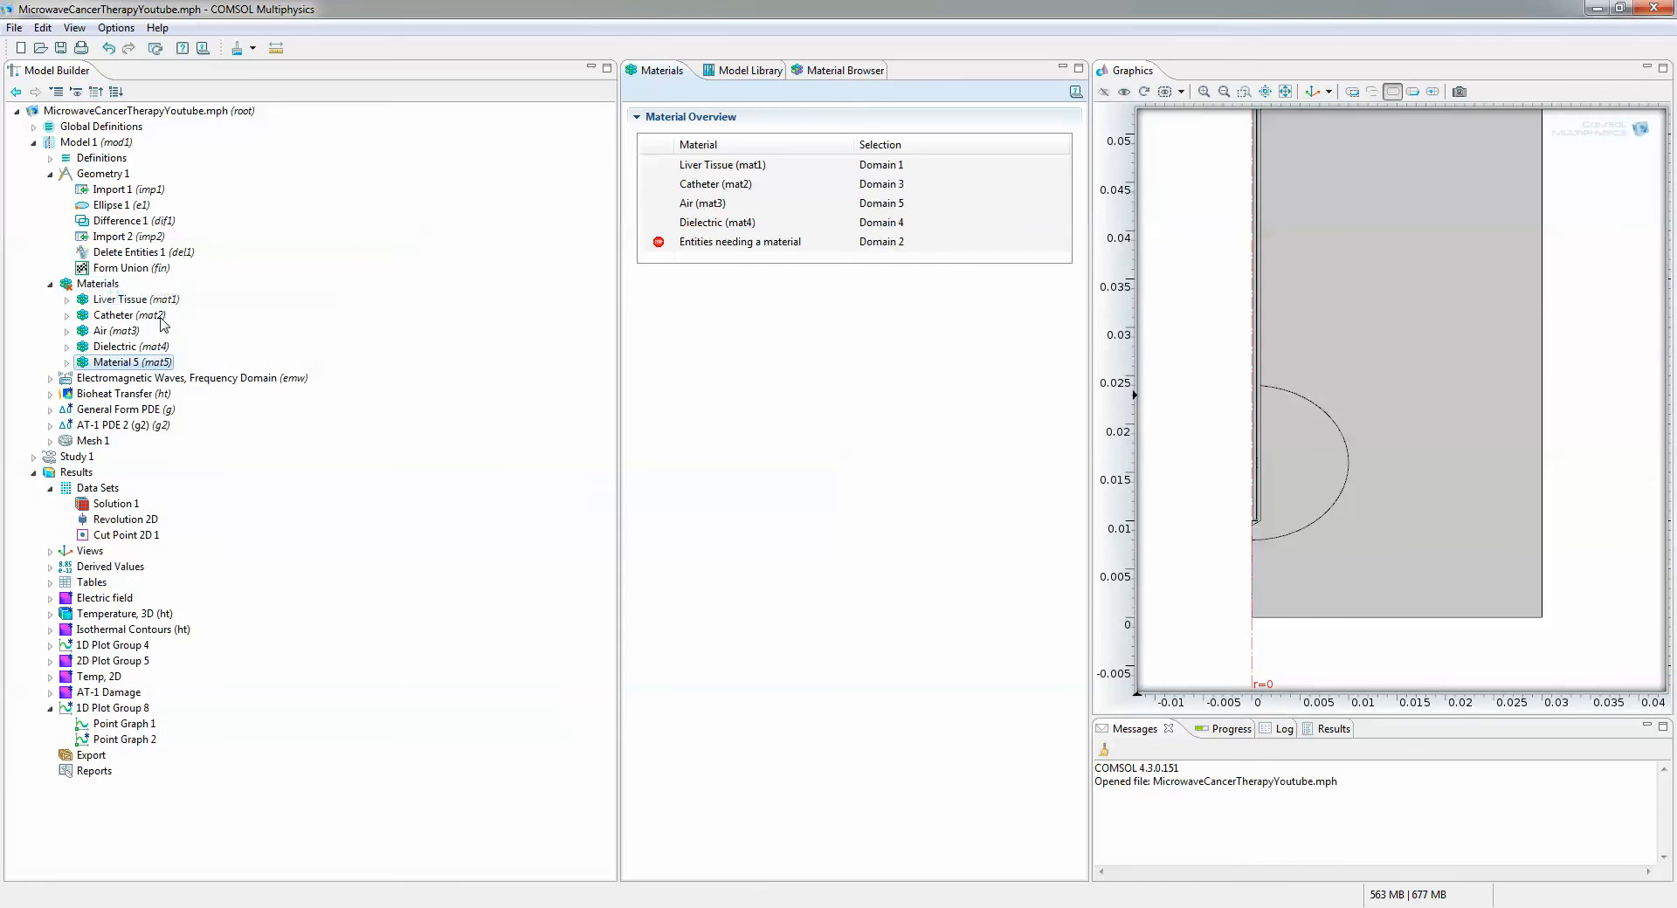
Rename the new Material 5 on the elliptical domain to Tumor and return to the materials overview
click(130, 362)
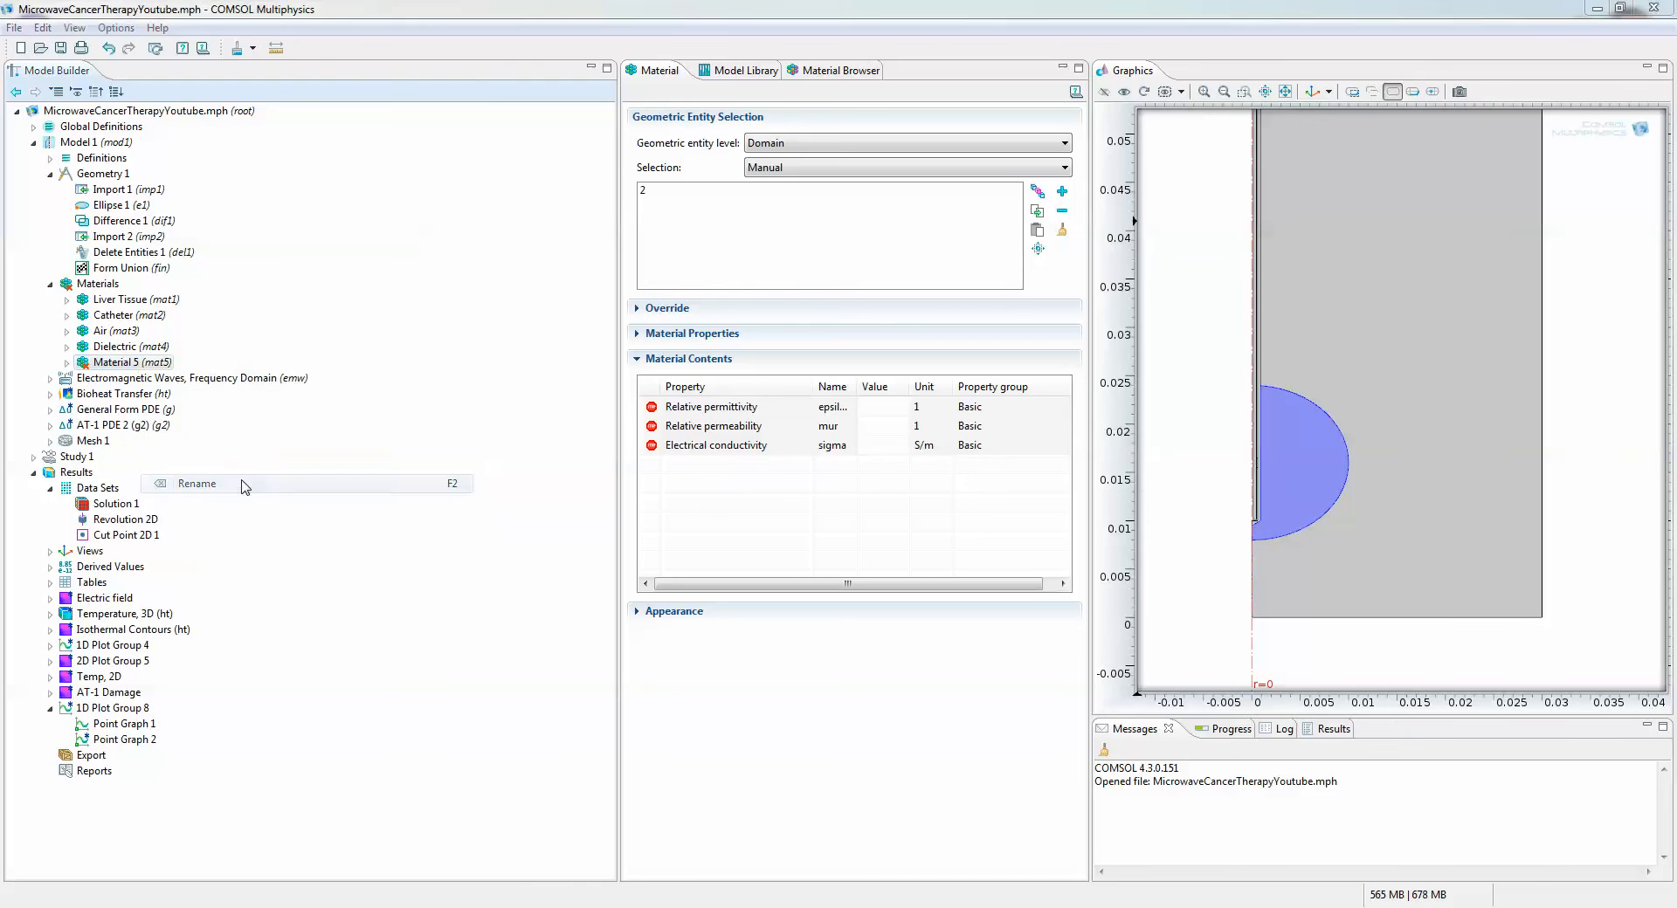
click(197, 484)
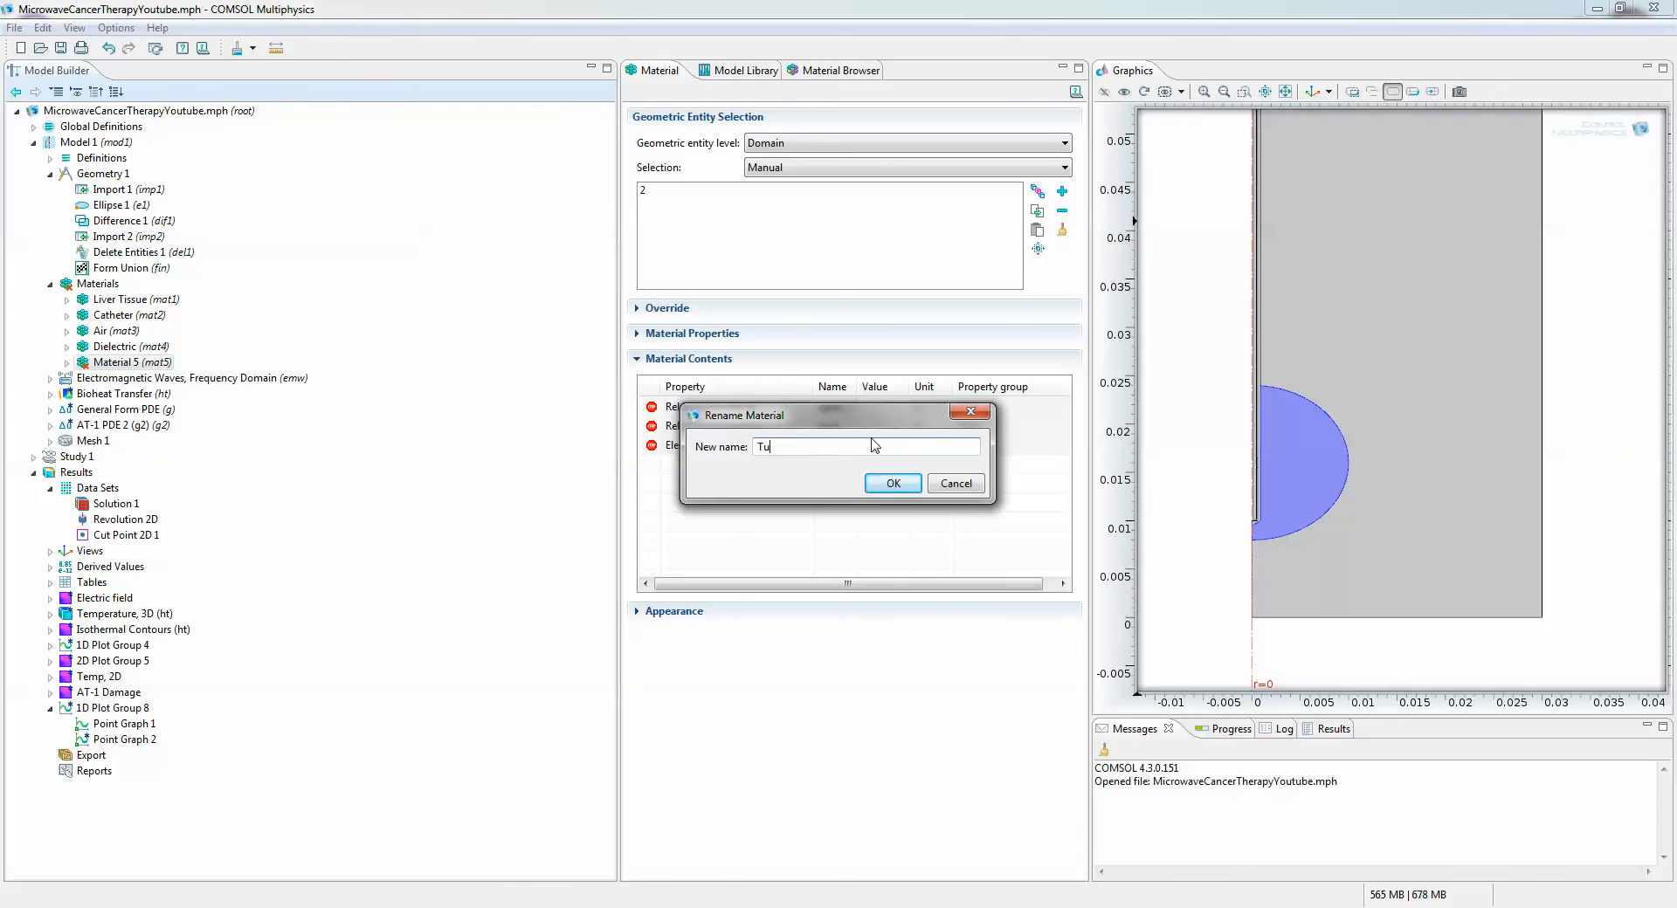
click(892, 483)
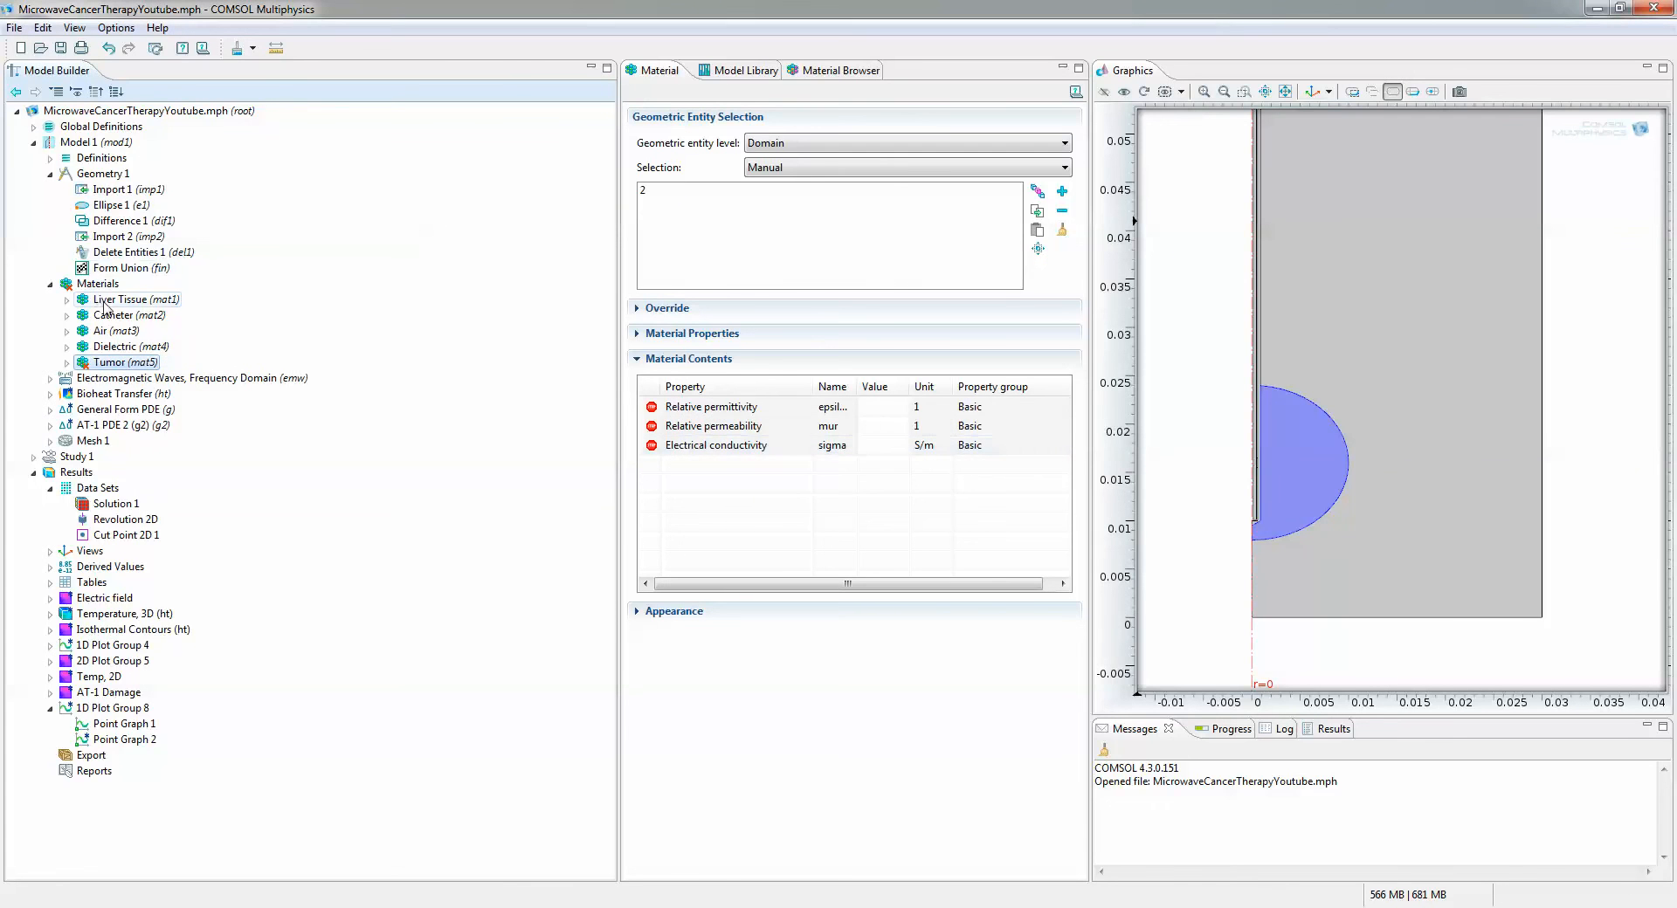
click(99, 284)
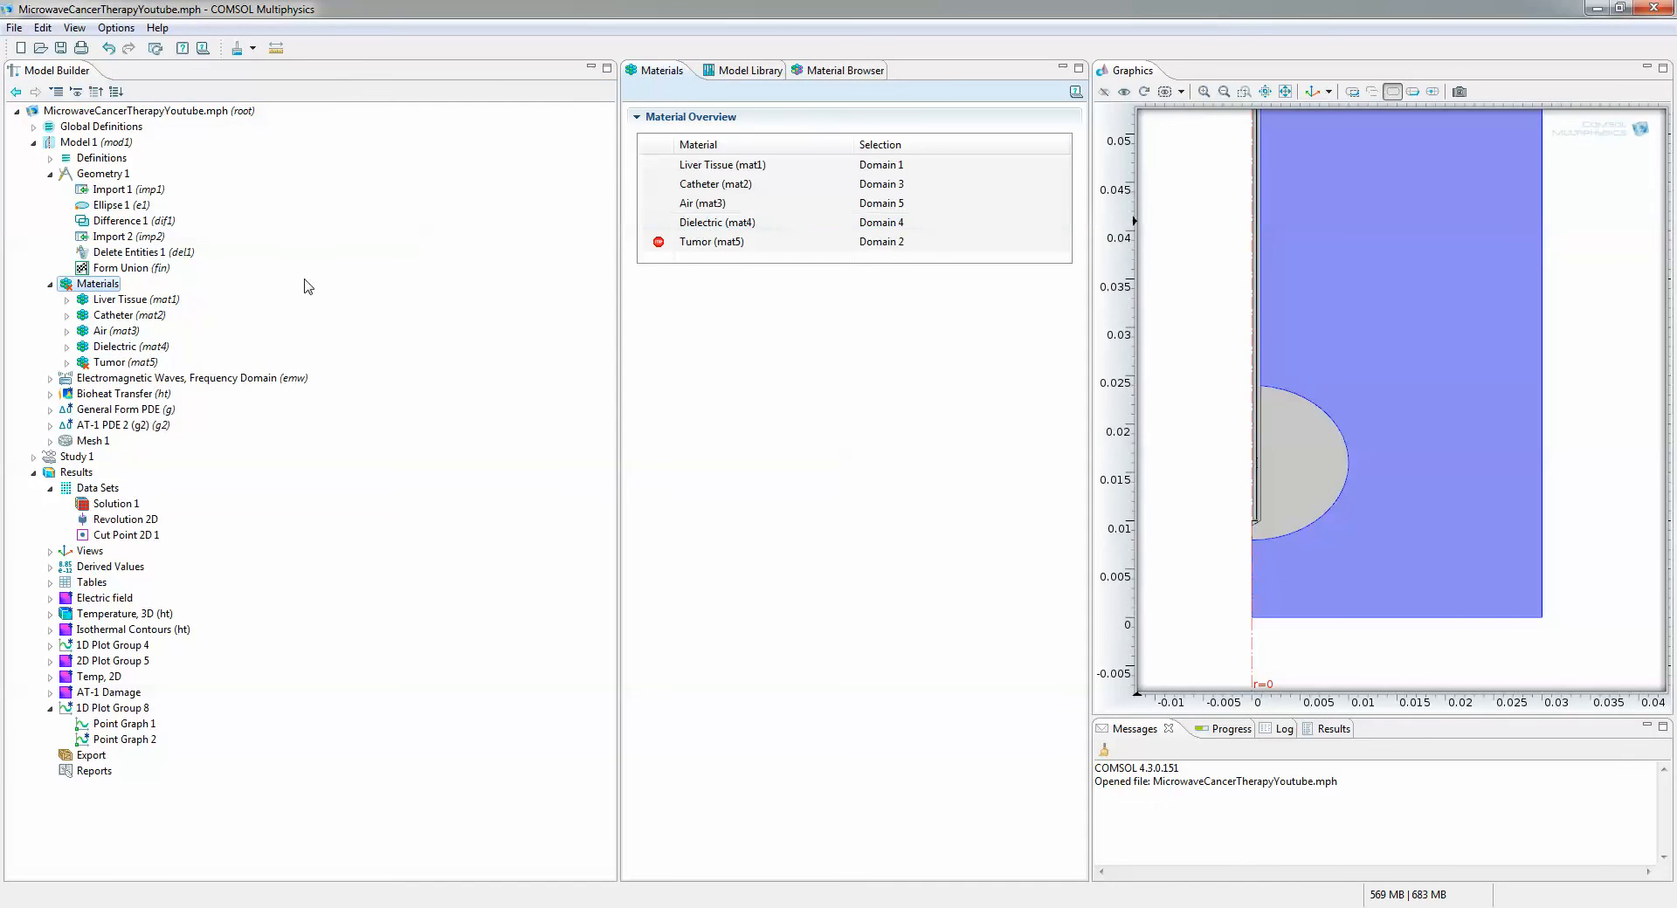
click(711, 242)
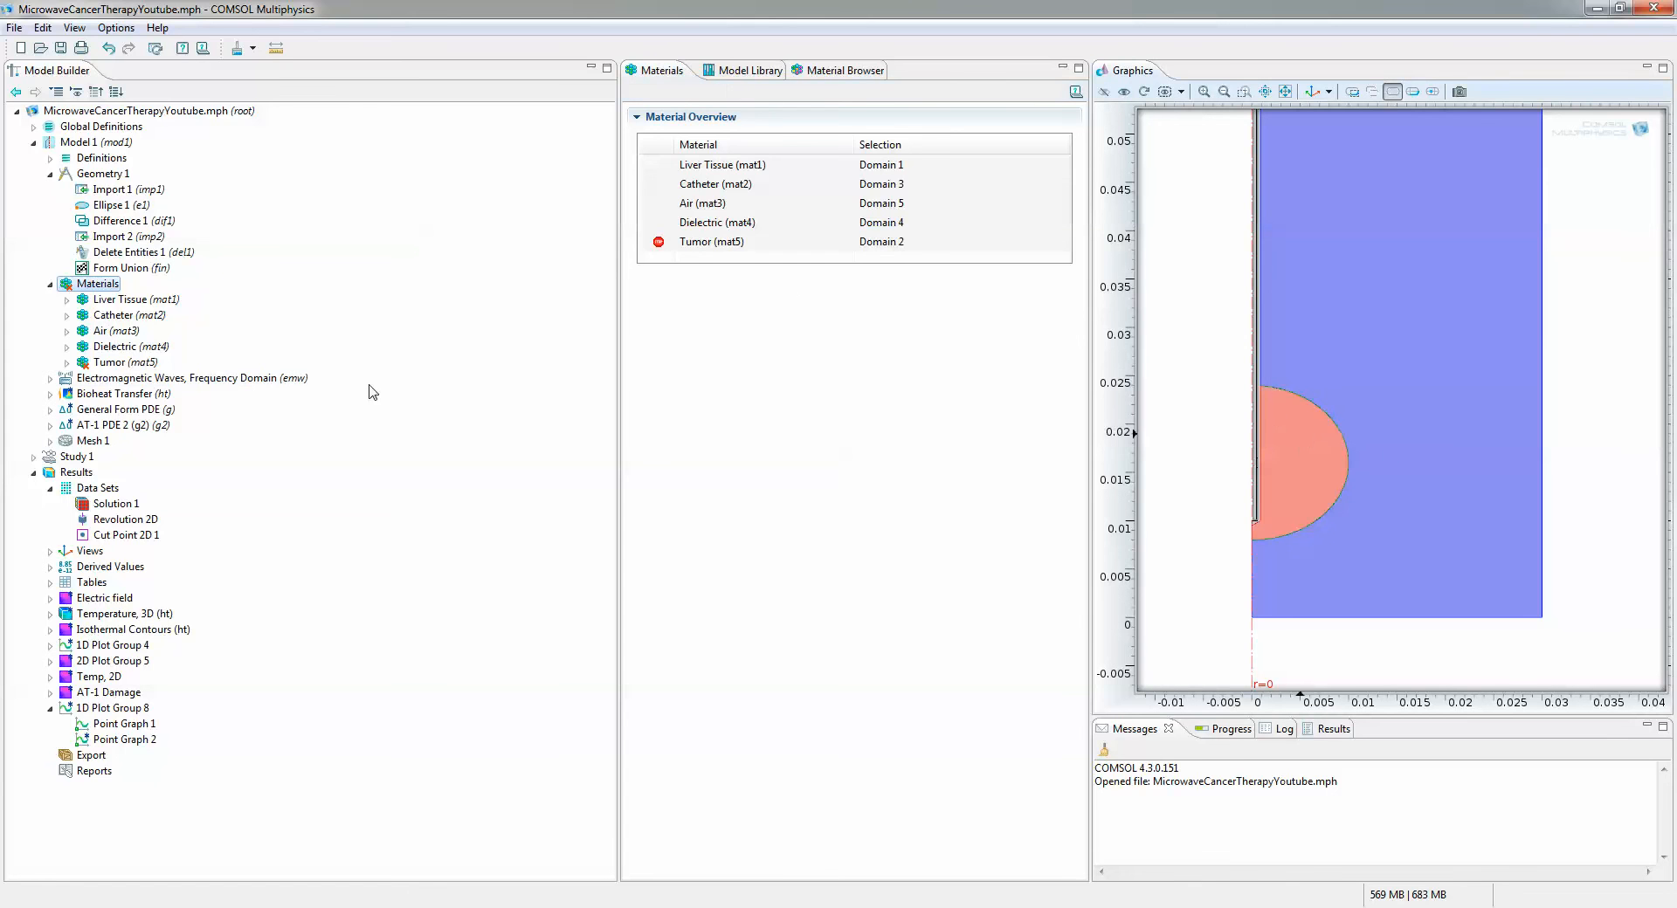
Review Liver Tissue and Catheter materials and extend Bioheat Transfer to domains 1 and 2
click(137, 300)
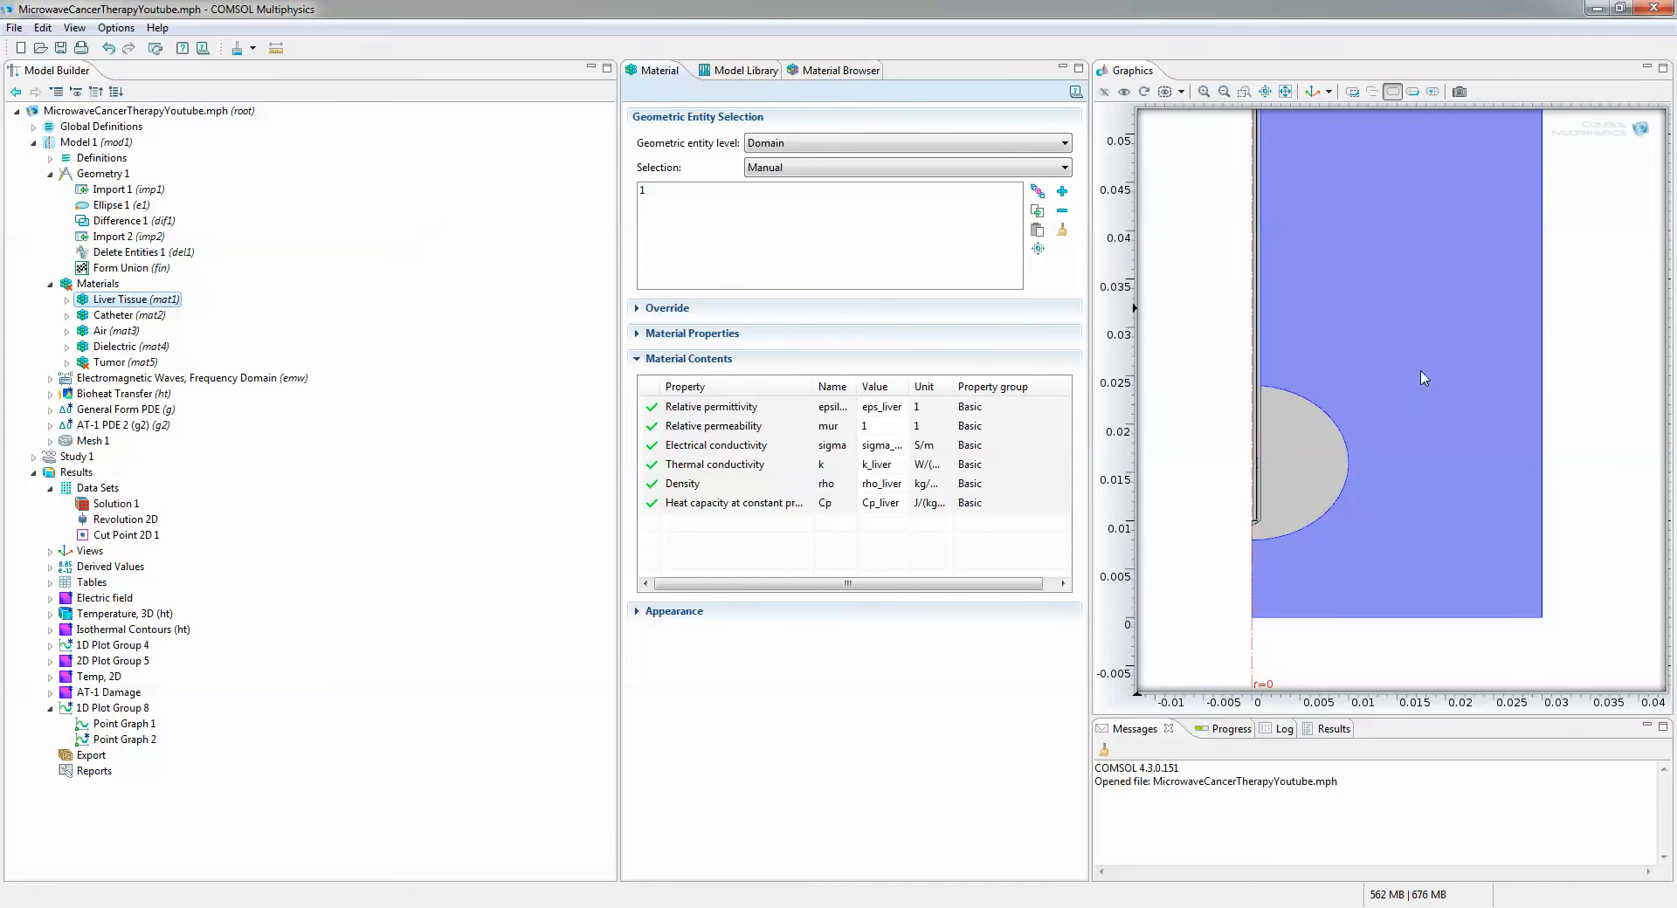
click(114, 314)
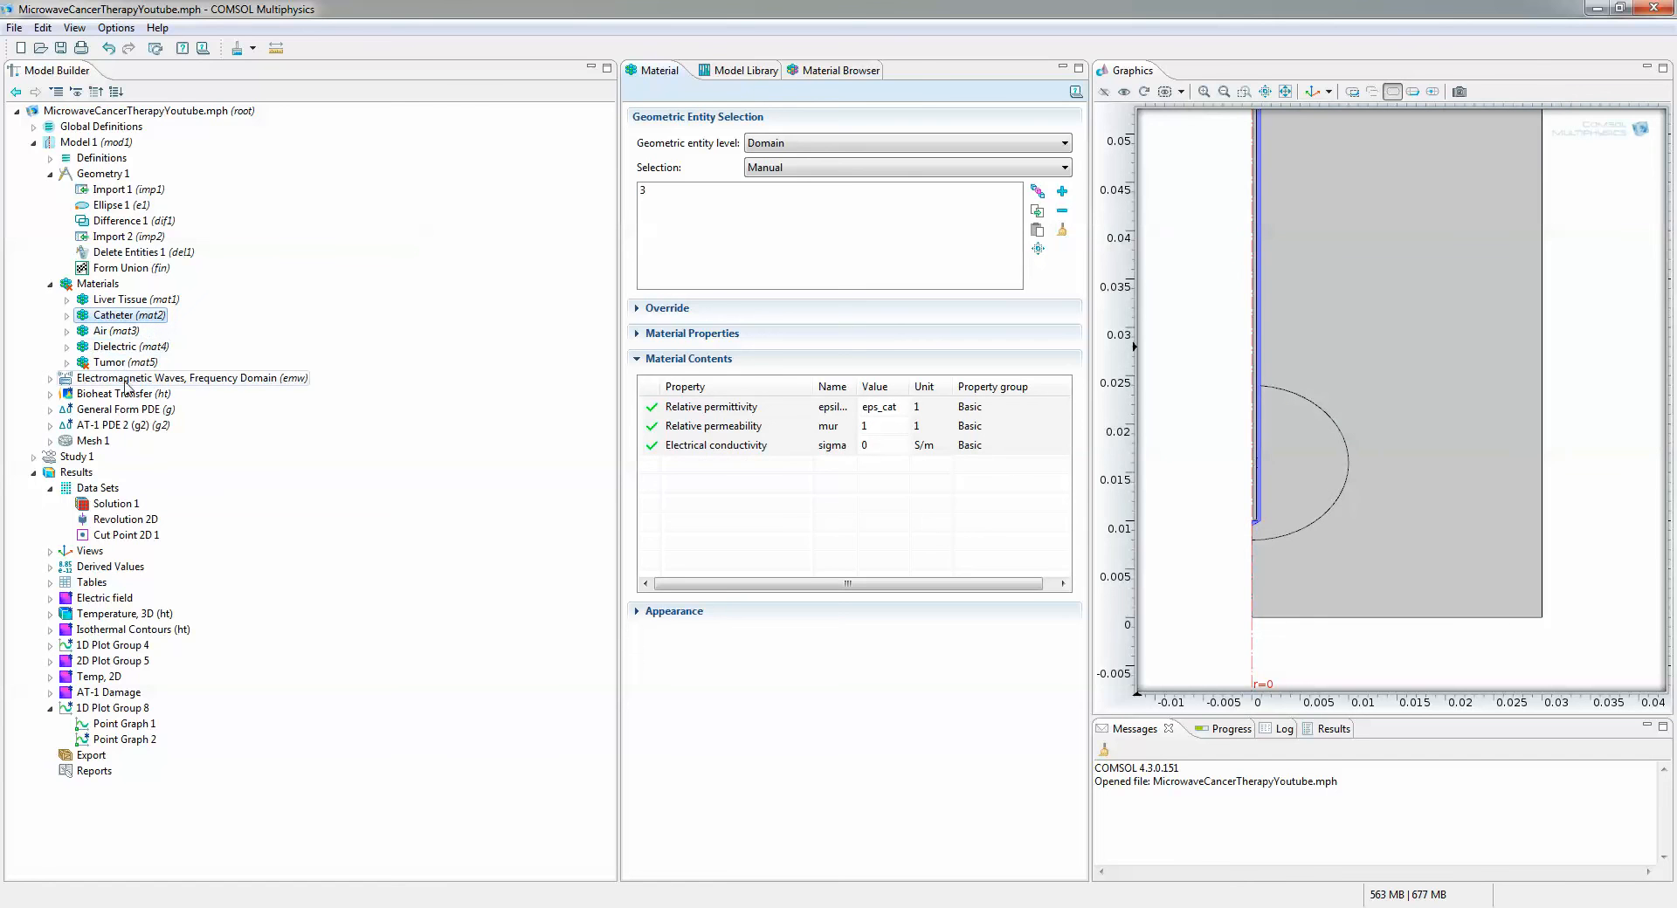
click(49, 394)
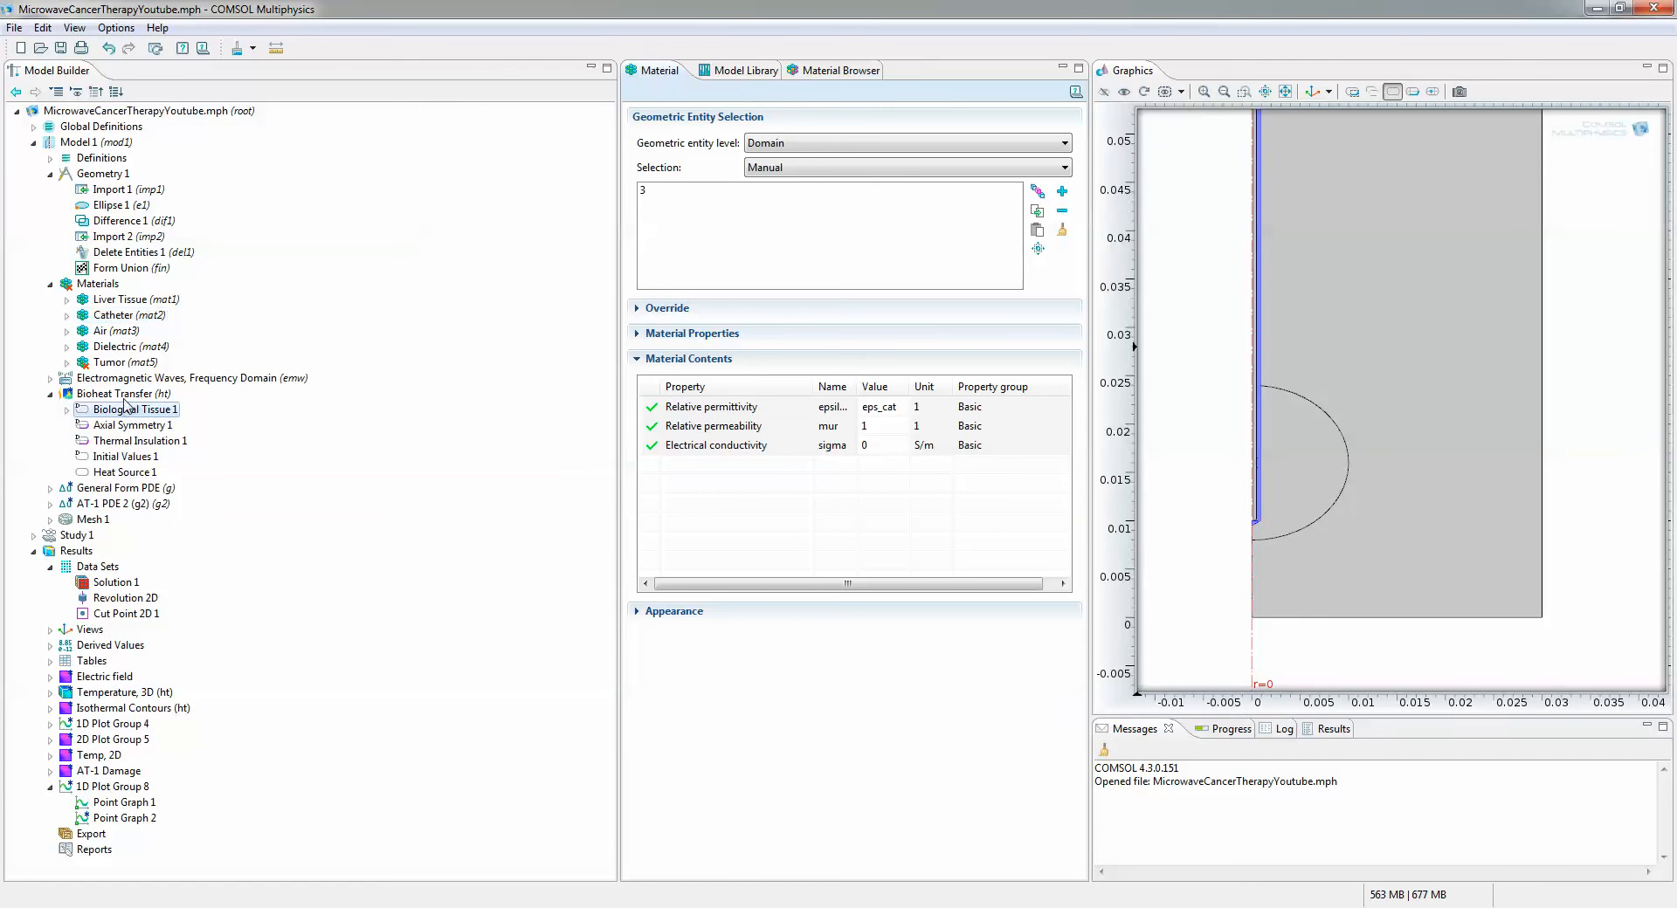
click(122, 394)
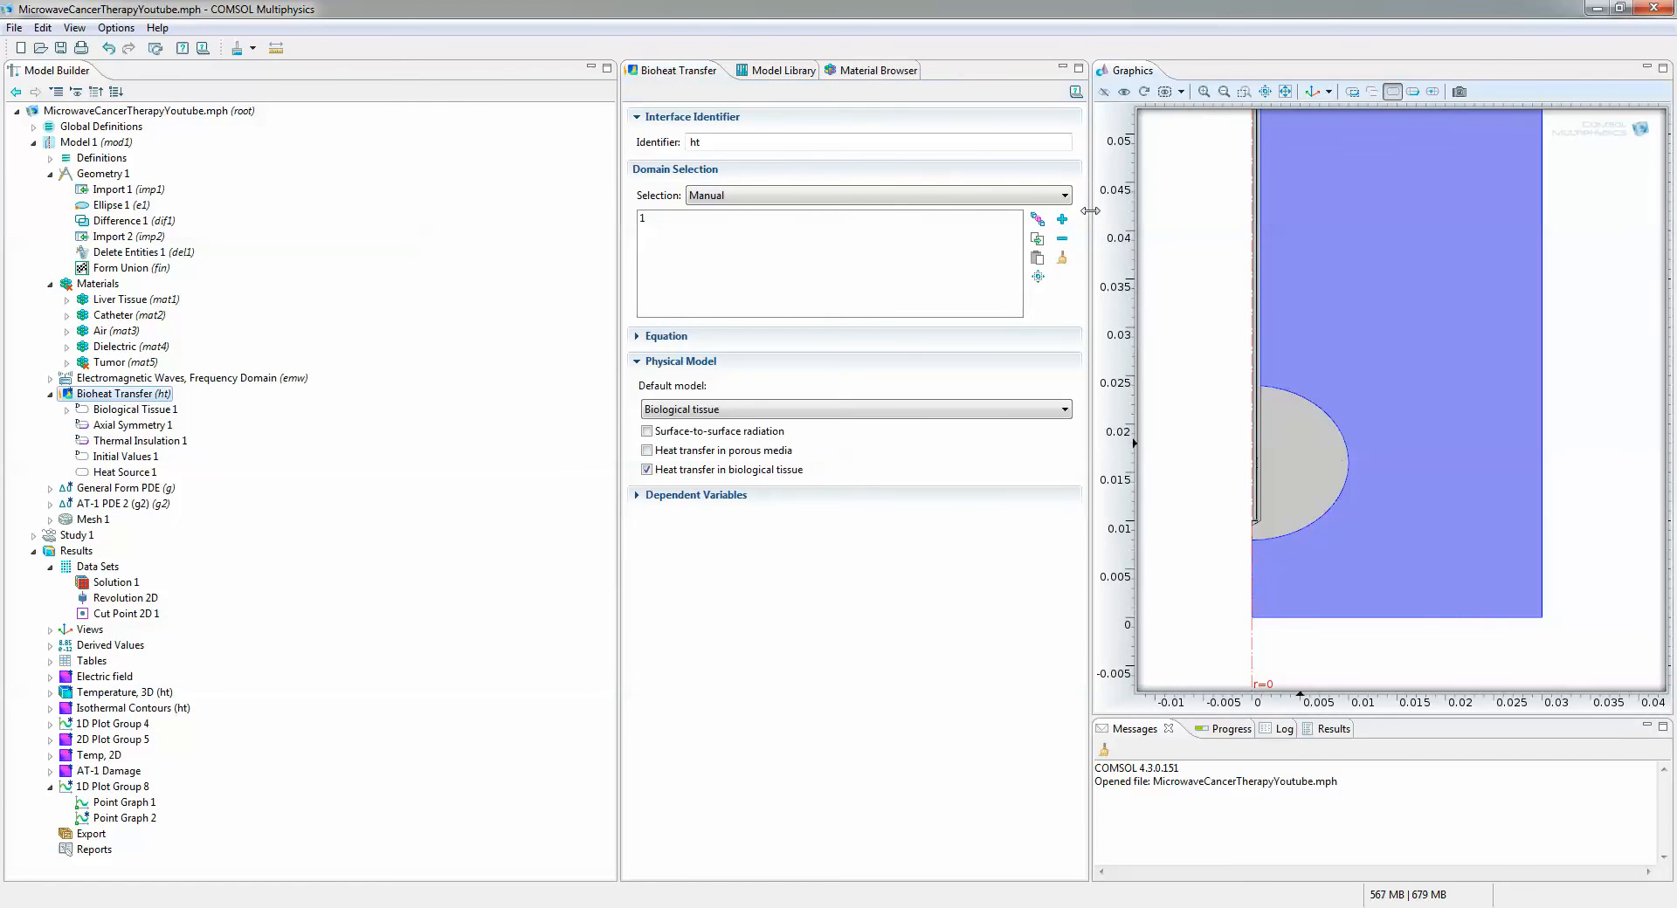
mouse_move(1283, 448)
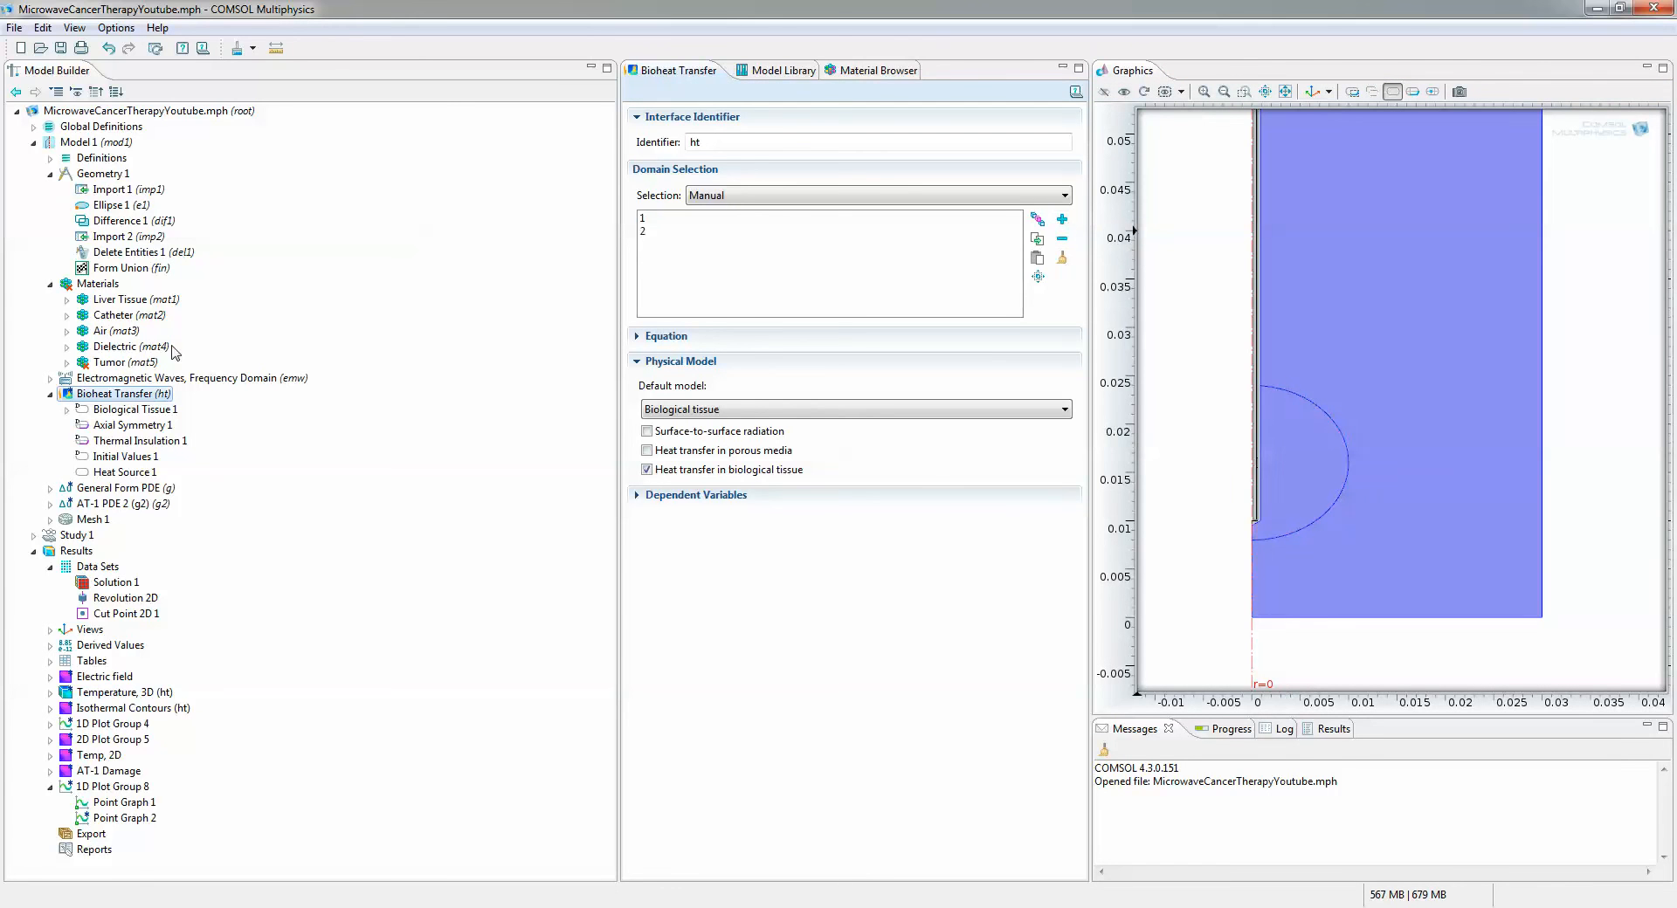
Check the domain selections of Electromagnetic Waves, General Form PDE and AT-1 PDE 2, then the Tumor material
click(181, 377)
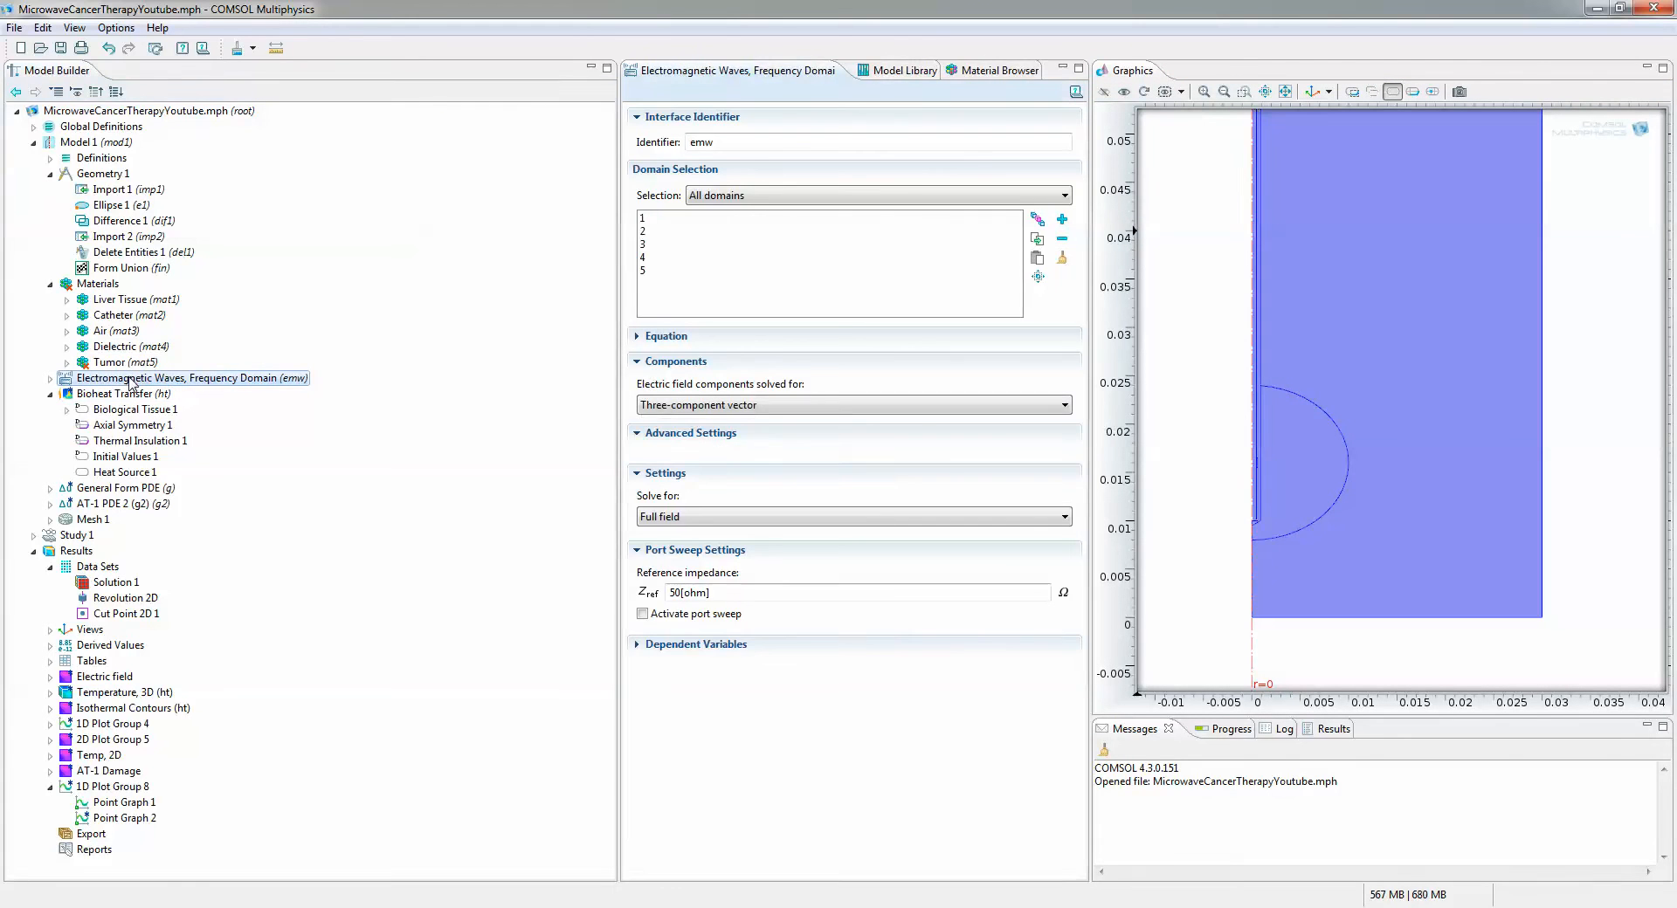
click(118, 488)
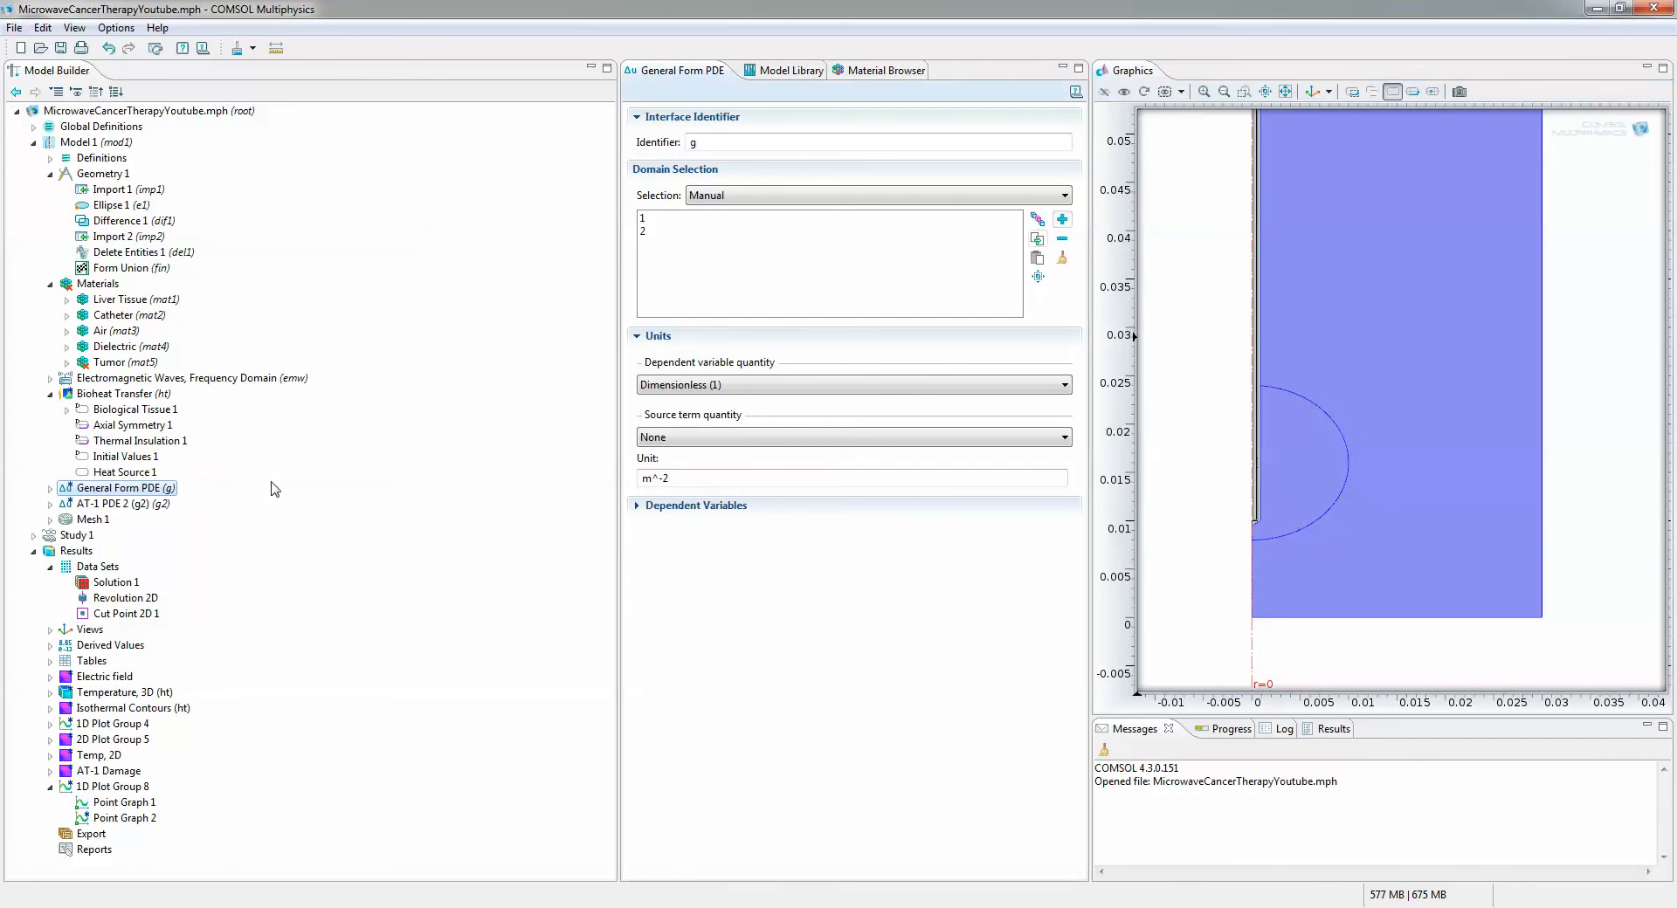
click(121, 504)
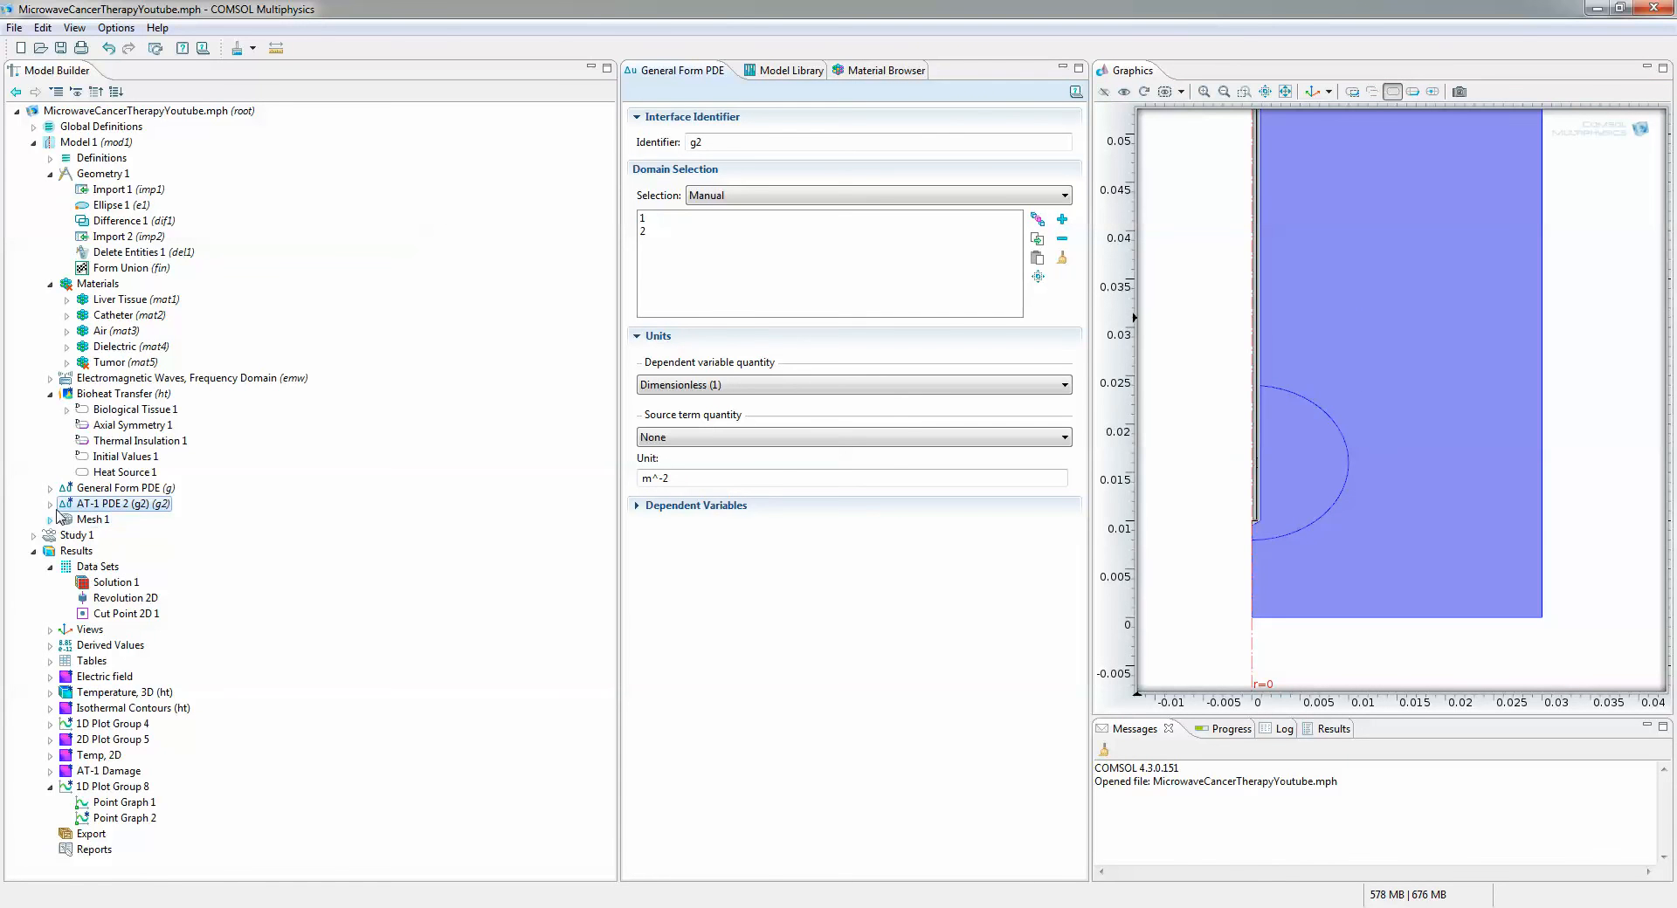
click(120, 394)
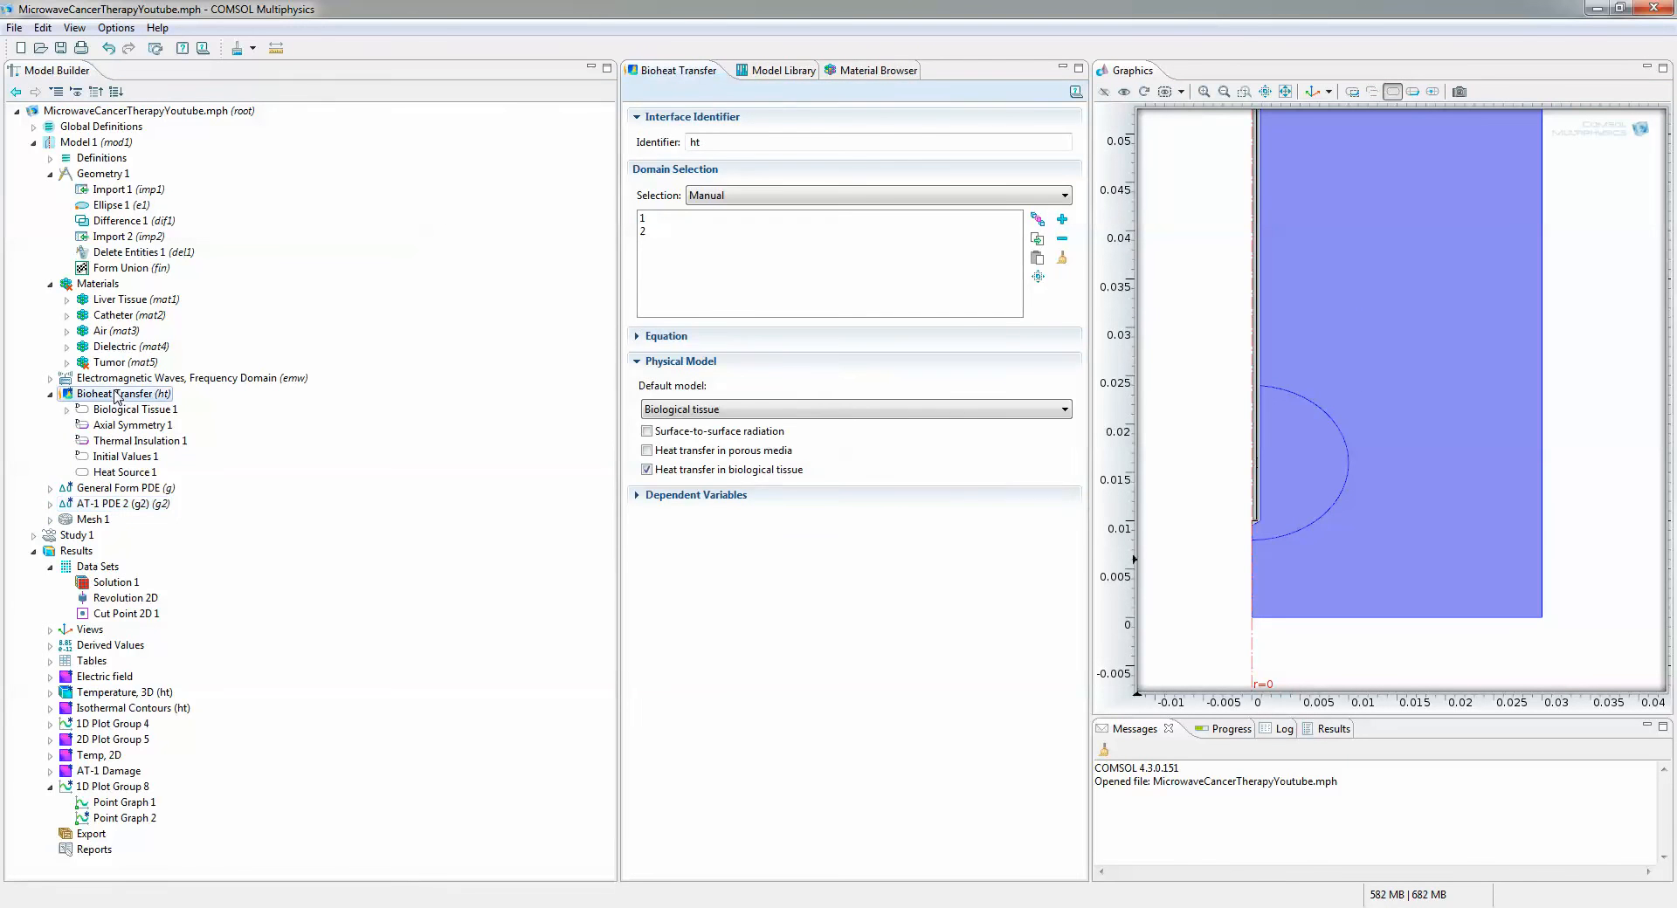
click(182, 378)
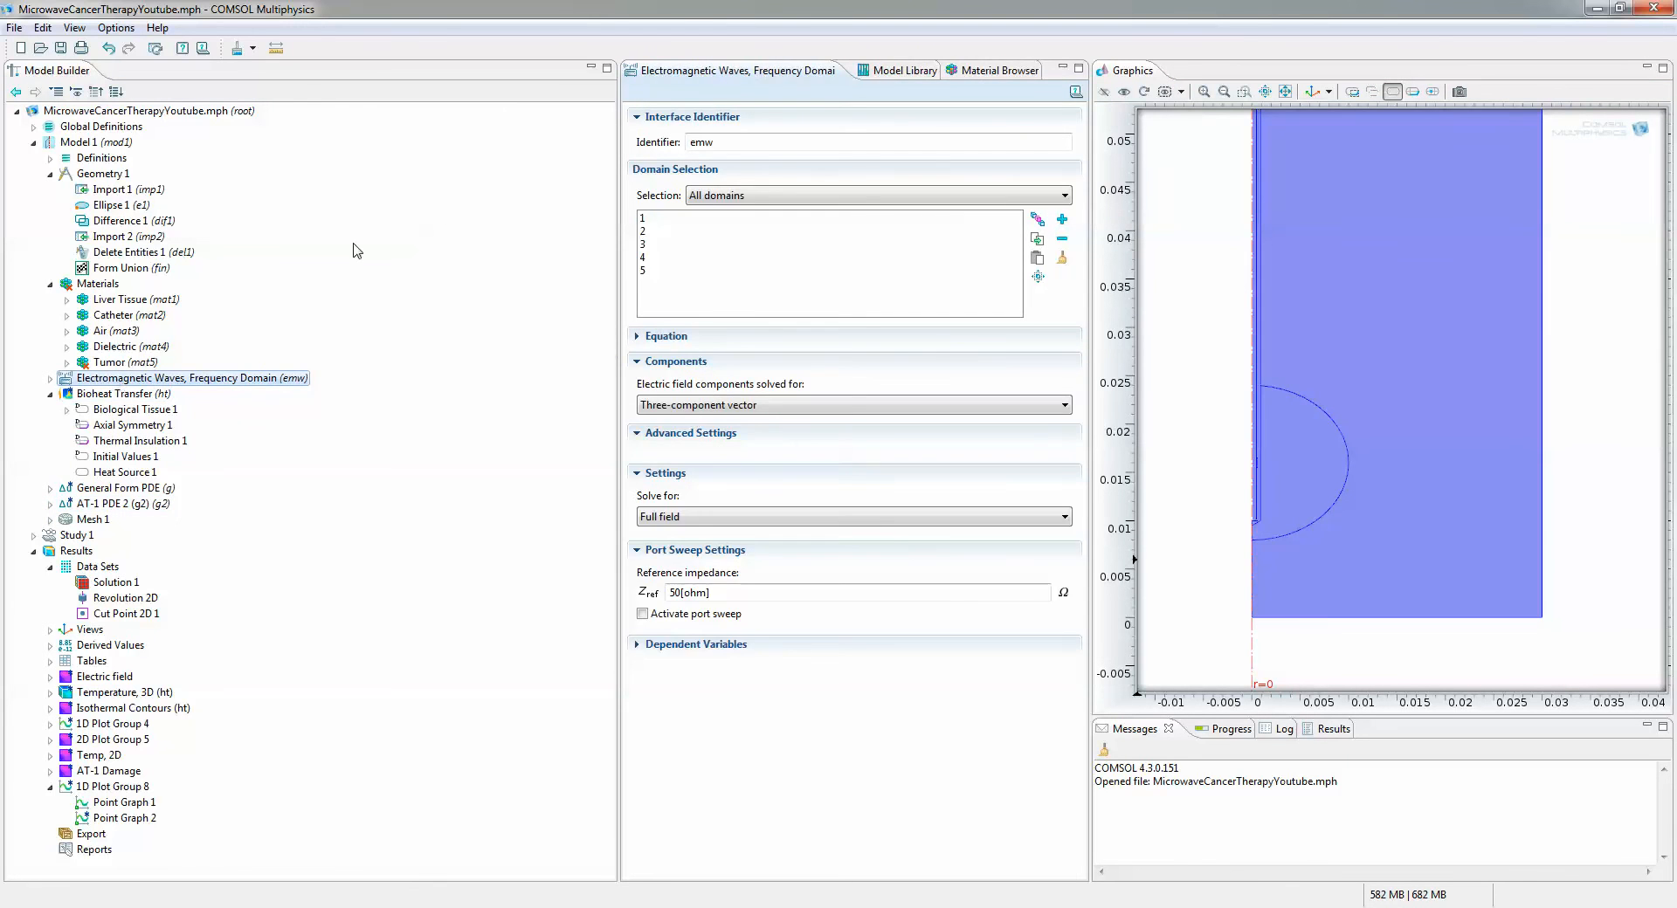
click(124, 362)
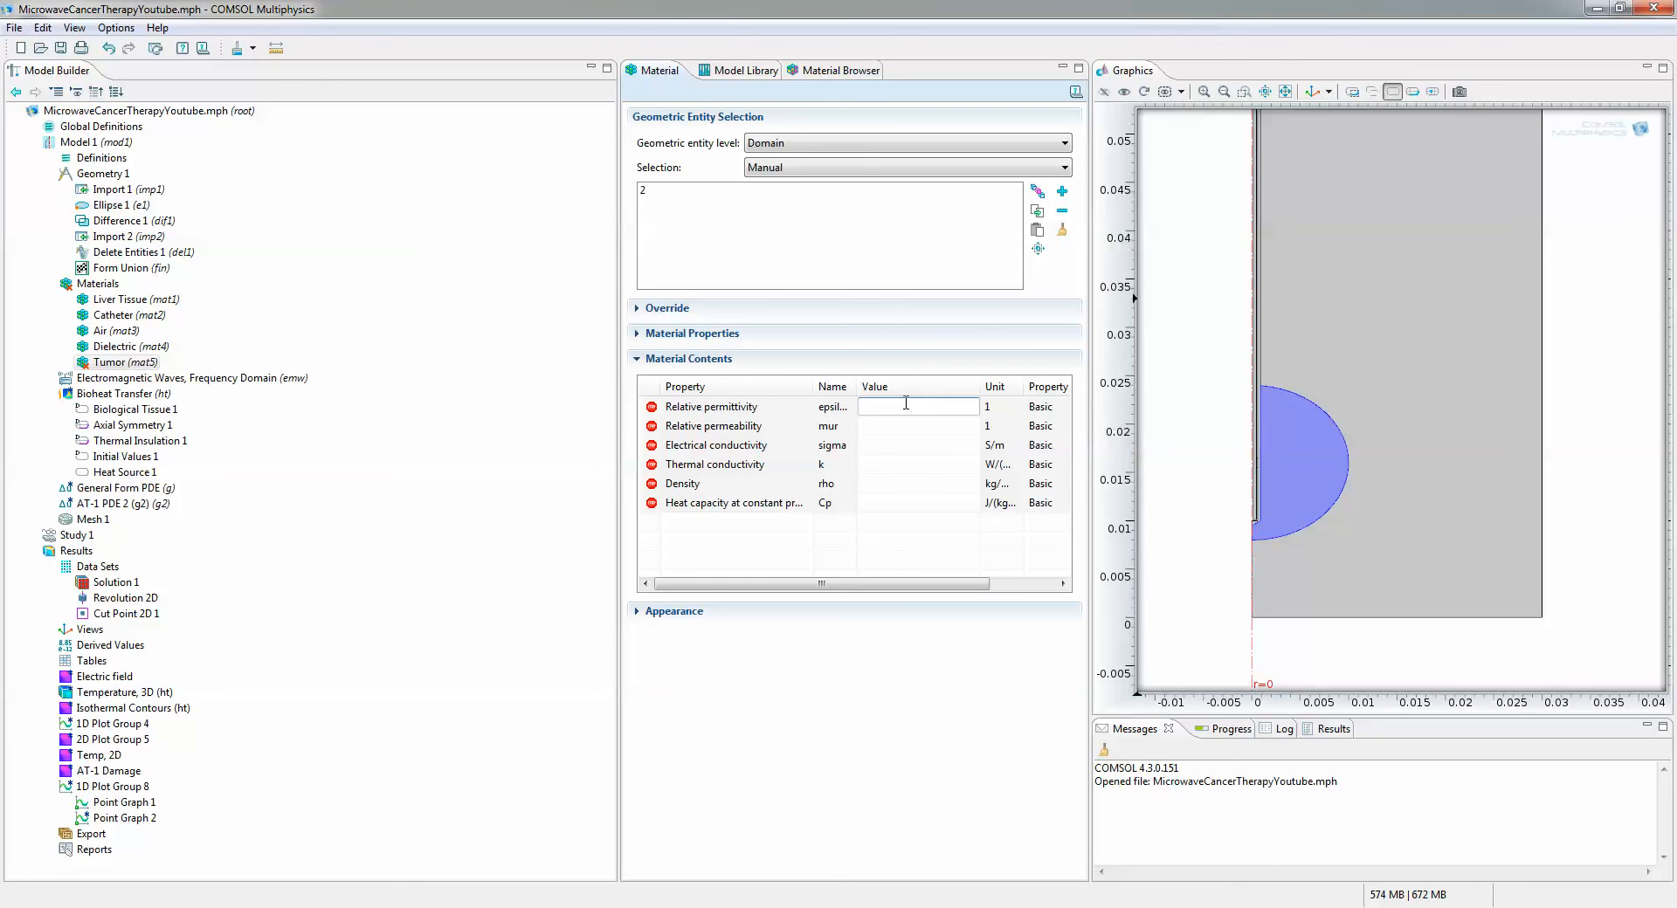
Give the Tumor material permittivity 40 and thermal conductivity k_liver, then show the material overview
text(40)
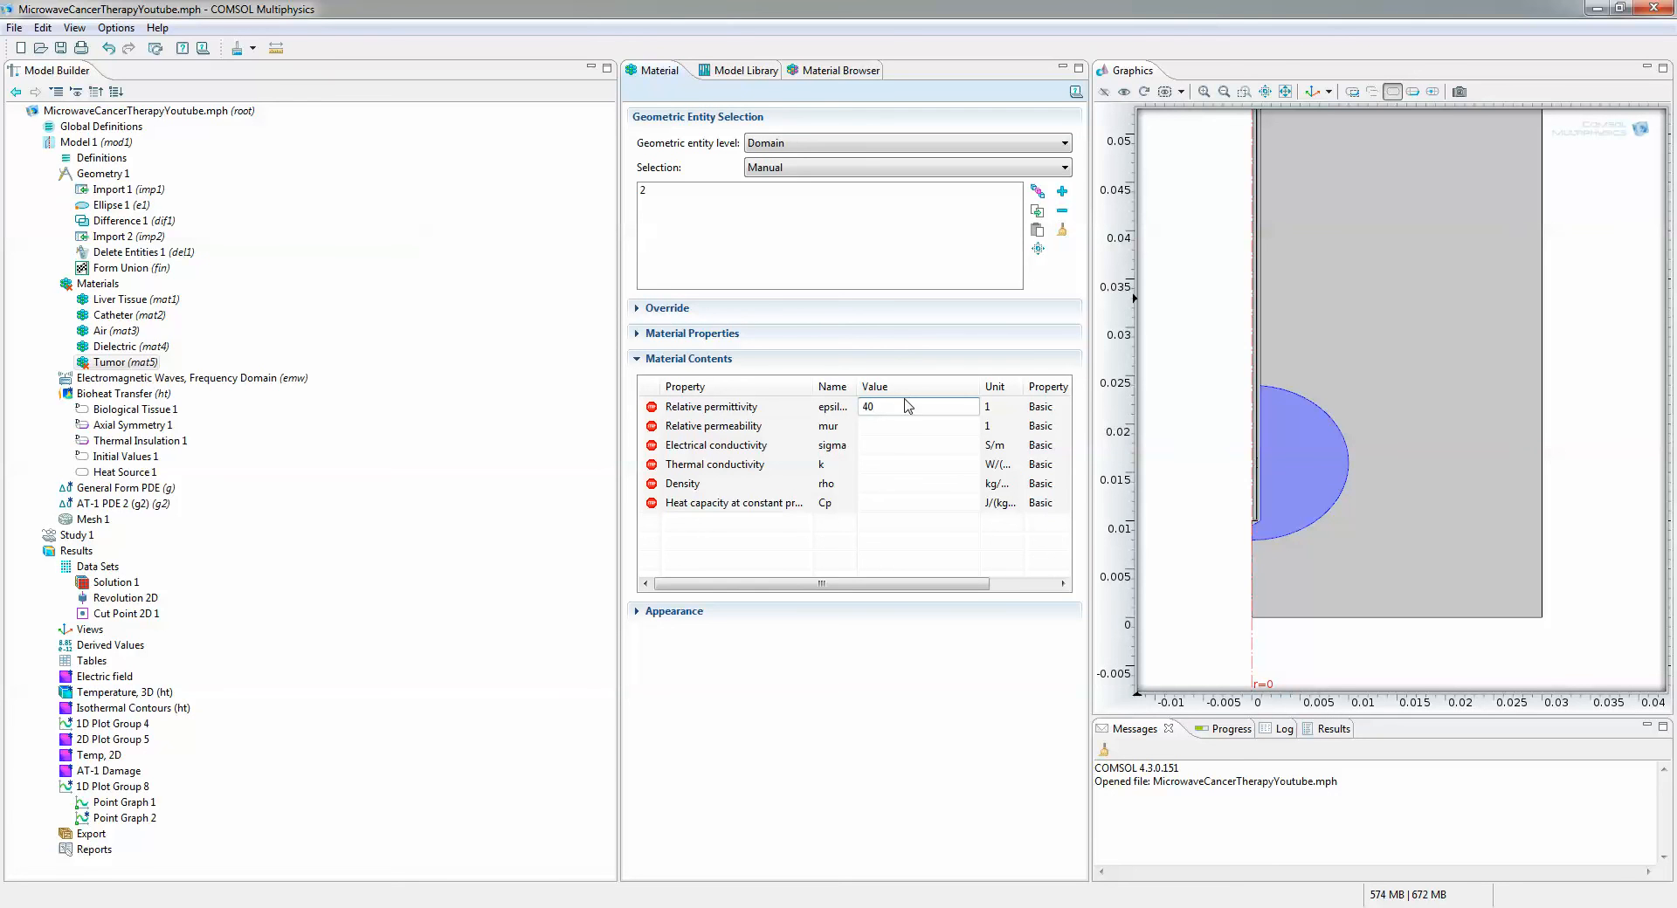
click(915, 427)
text(1)
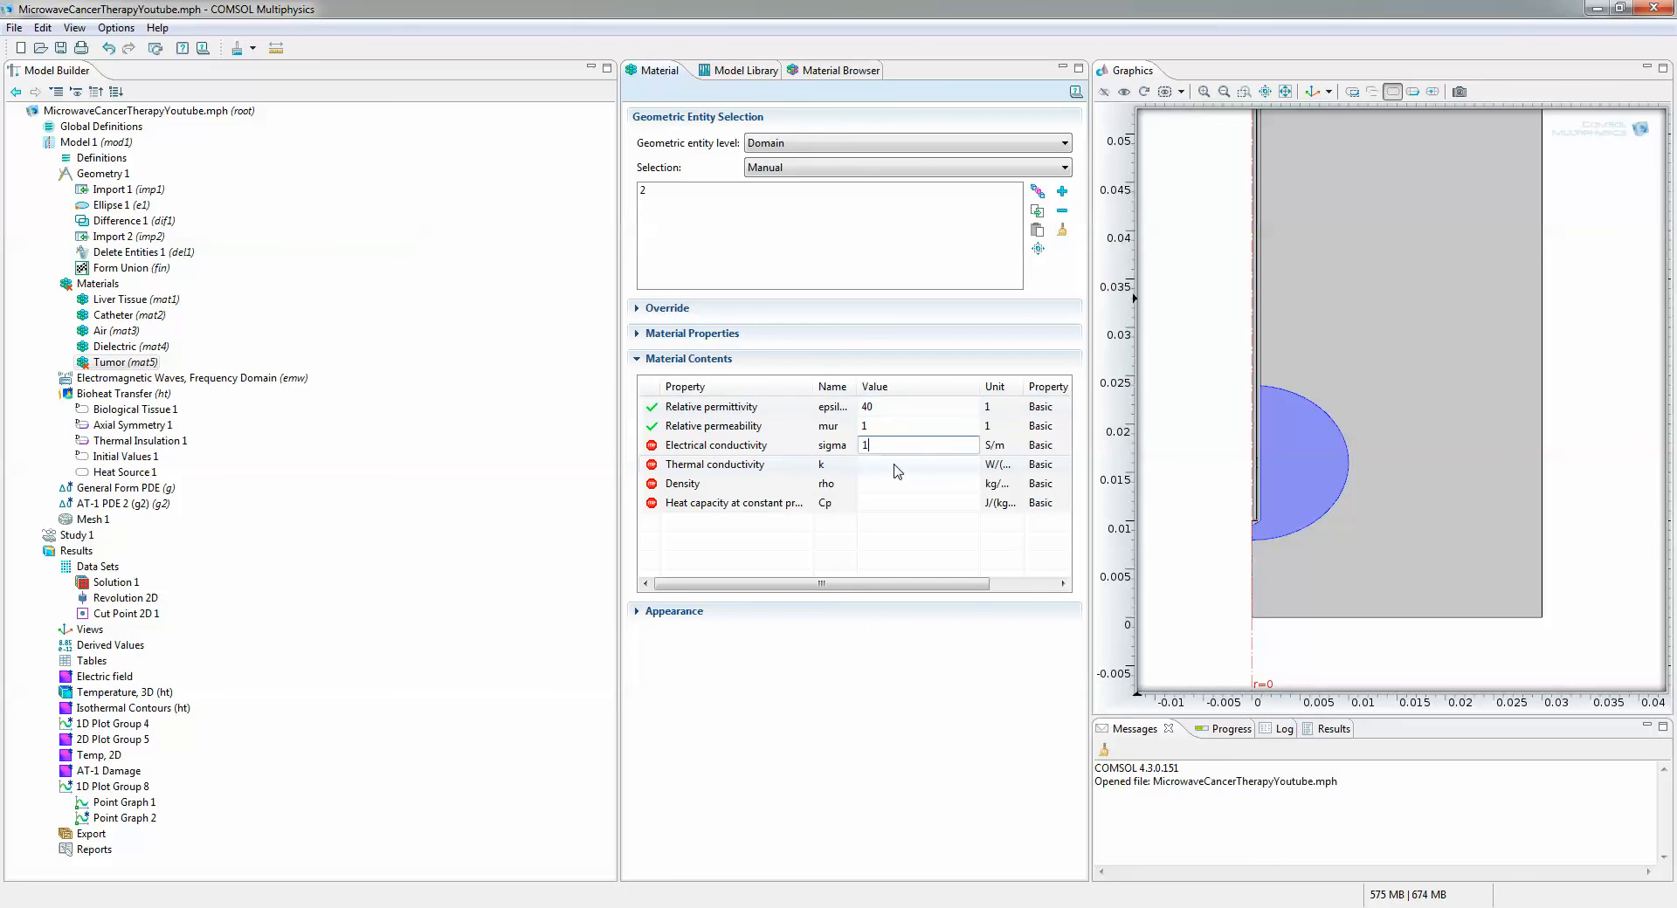
click(917, 463)
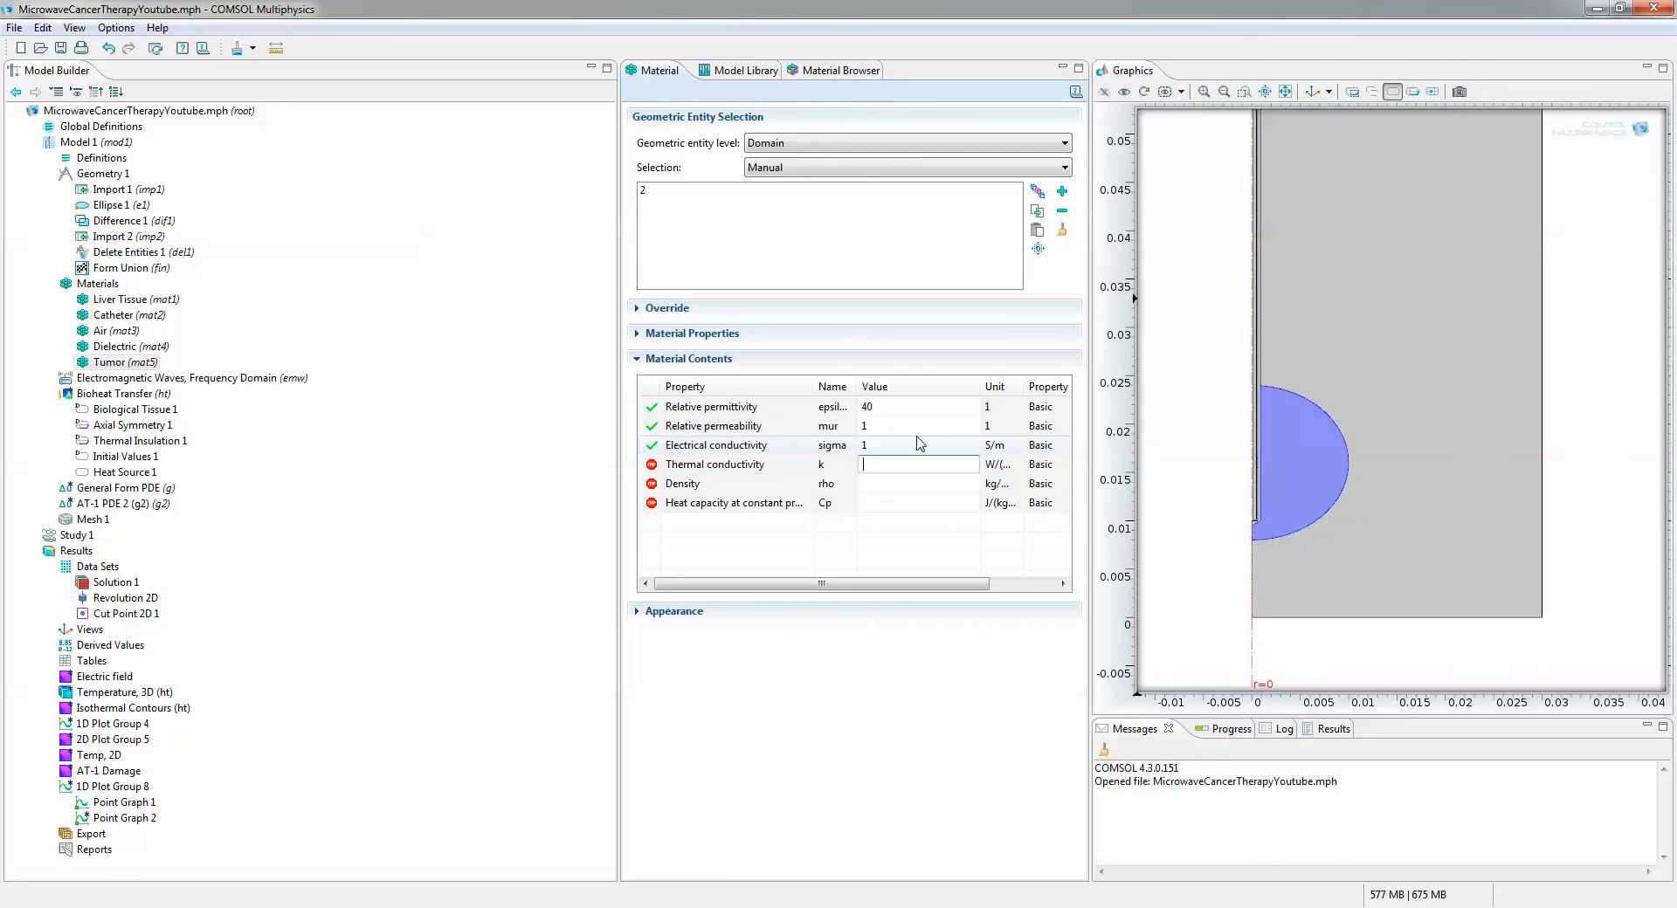
text(k_liver)
click(919, 483)
text(rho_liver)
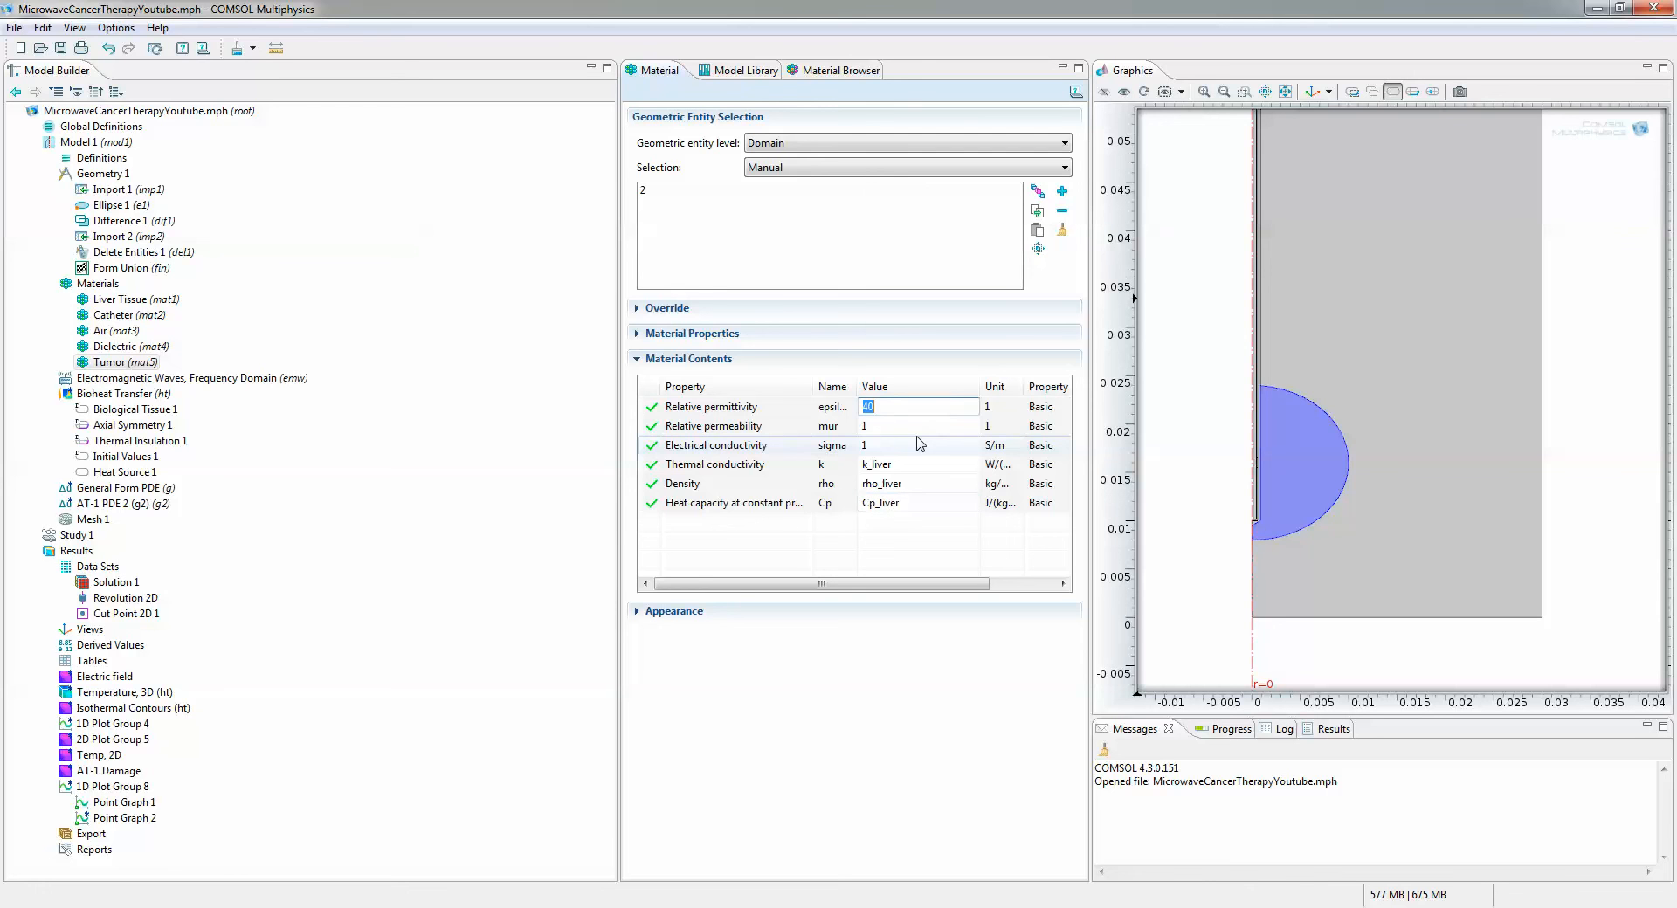
click(97, 284)
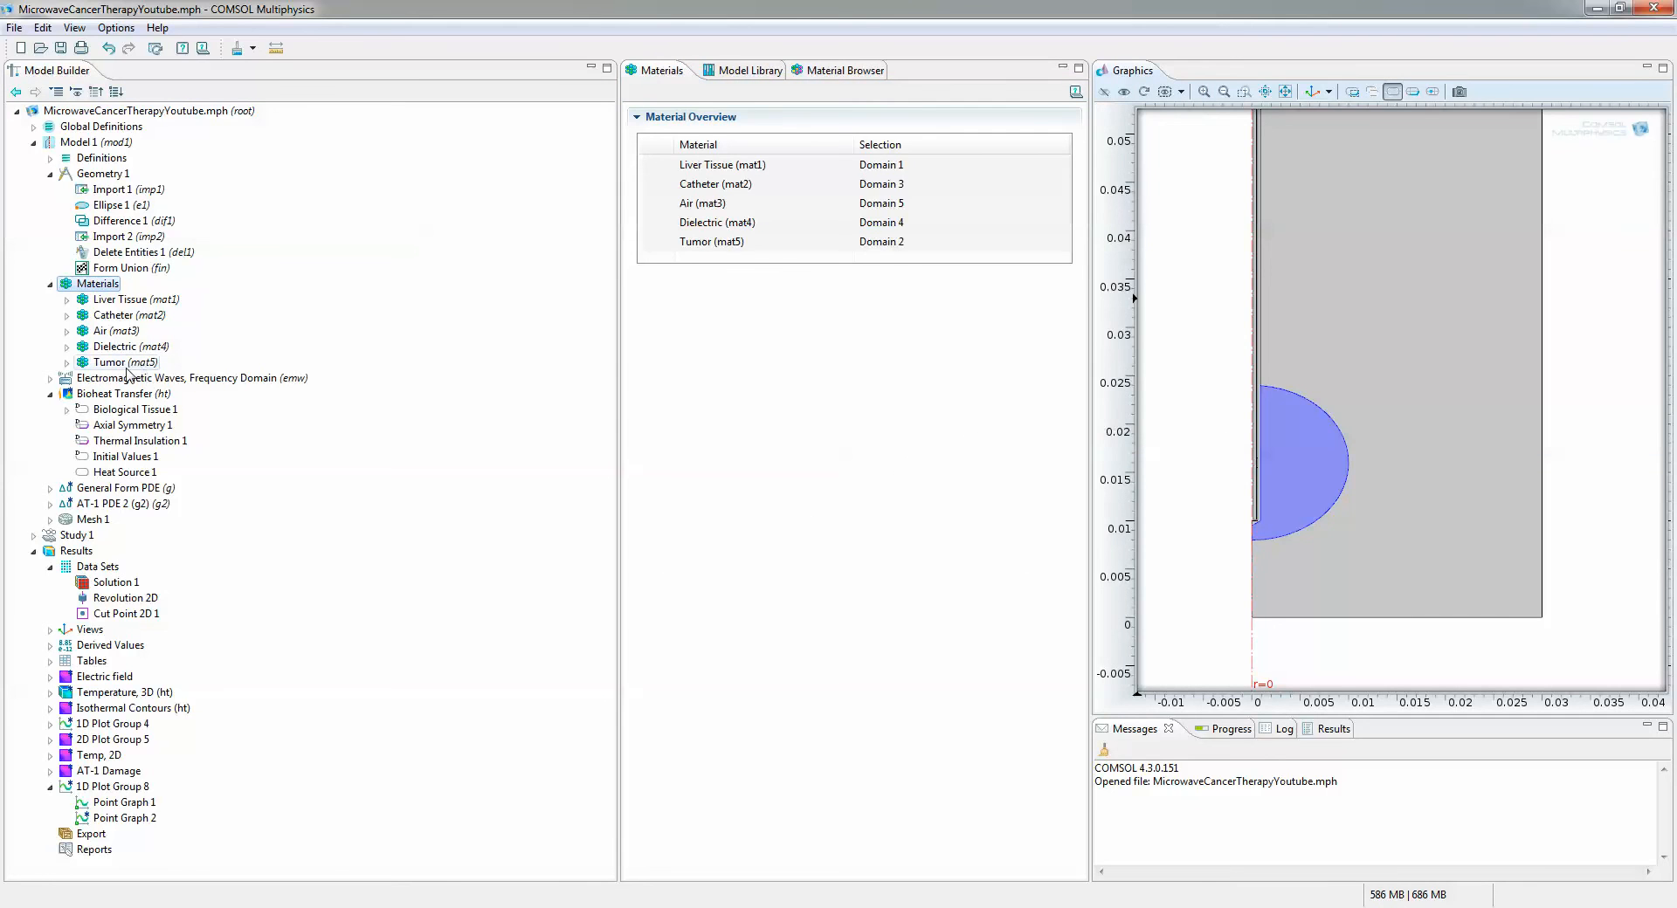
Start computing Study 1, cancel the run and dismiss the canceled-computation message
click(110, 393)
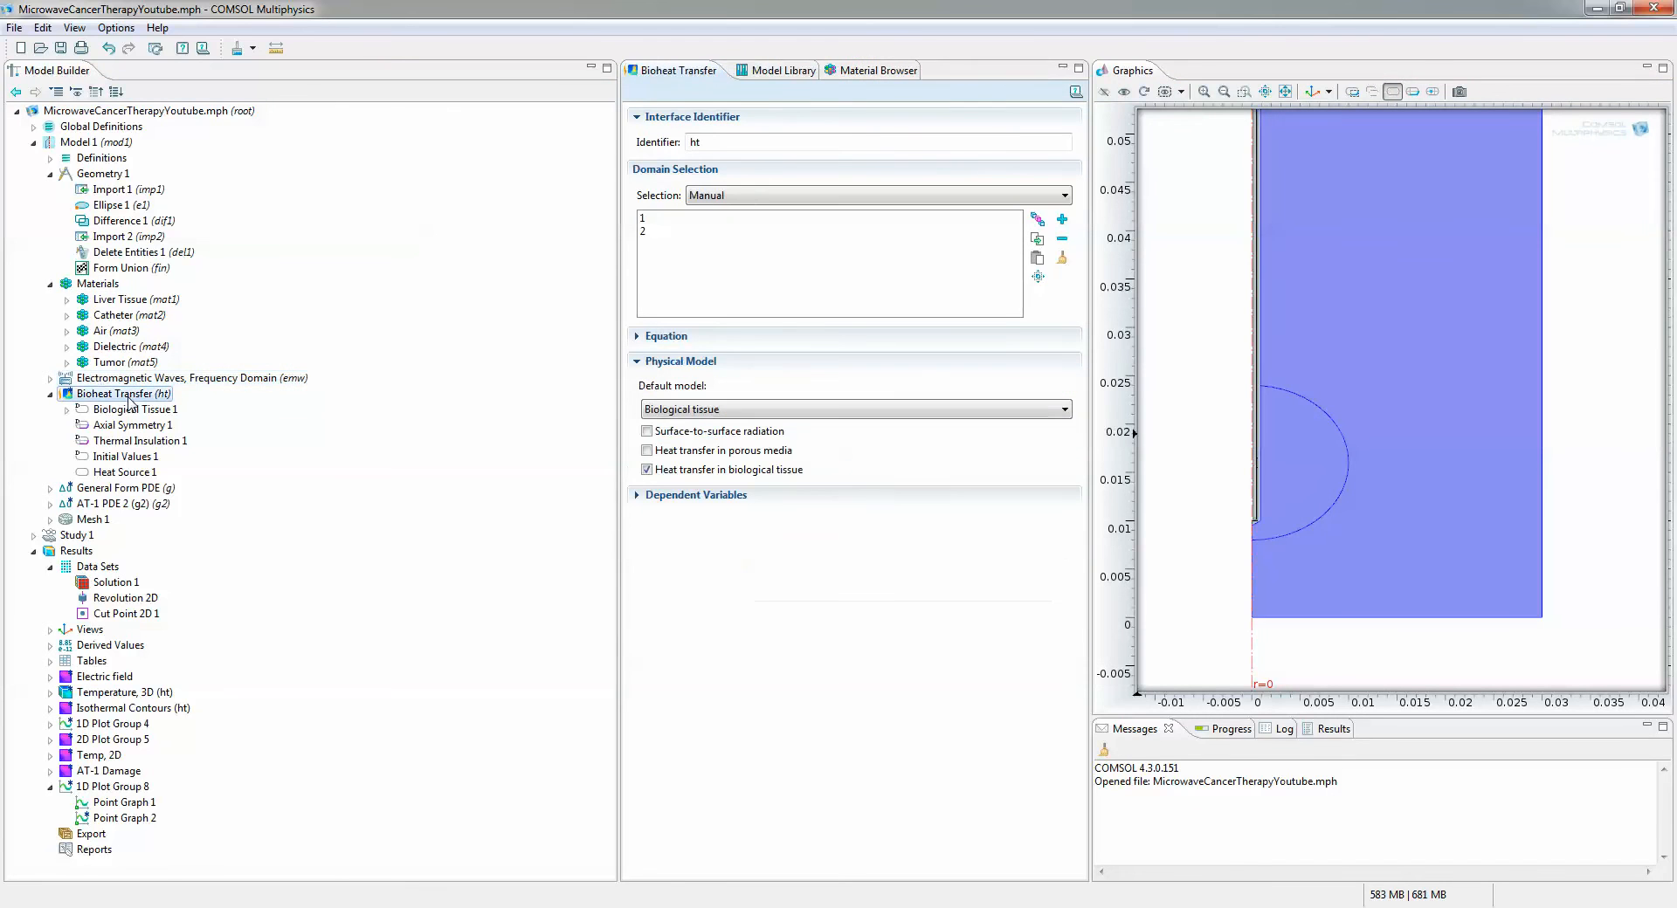
click(118, 503)
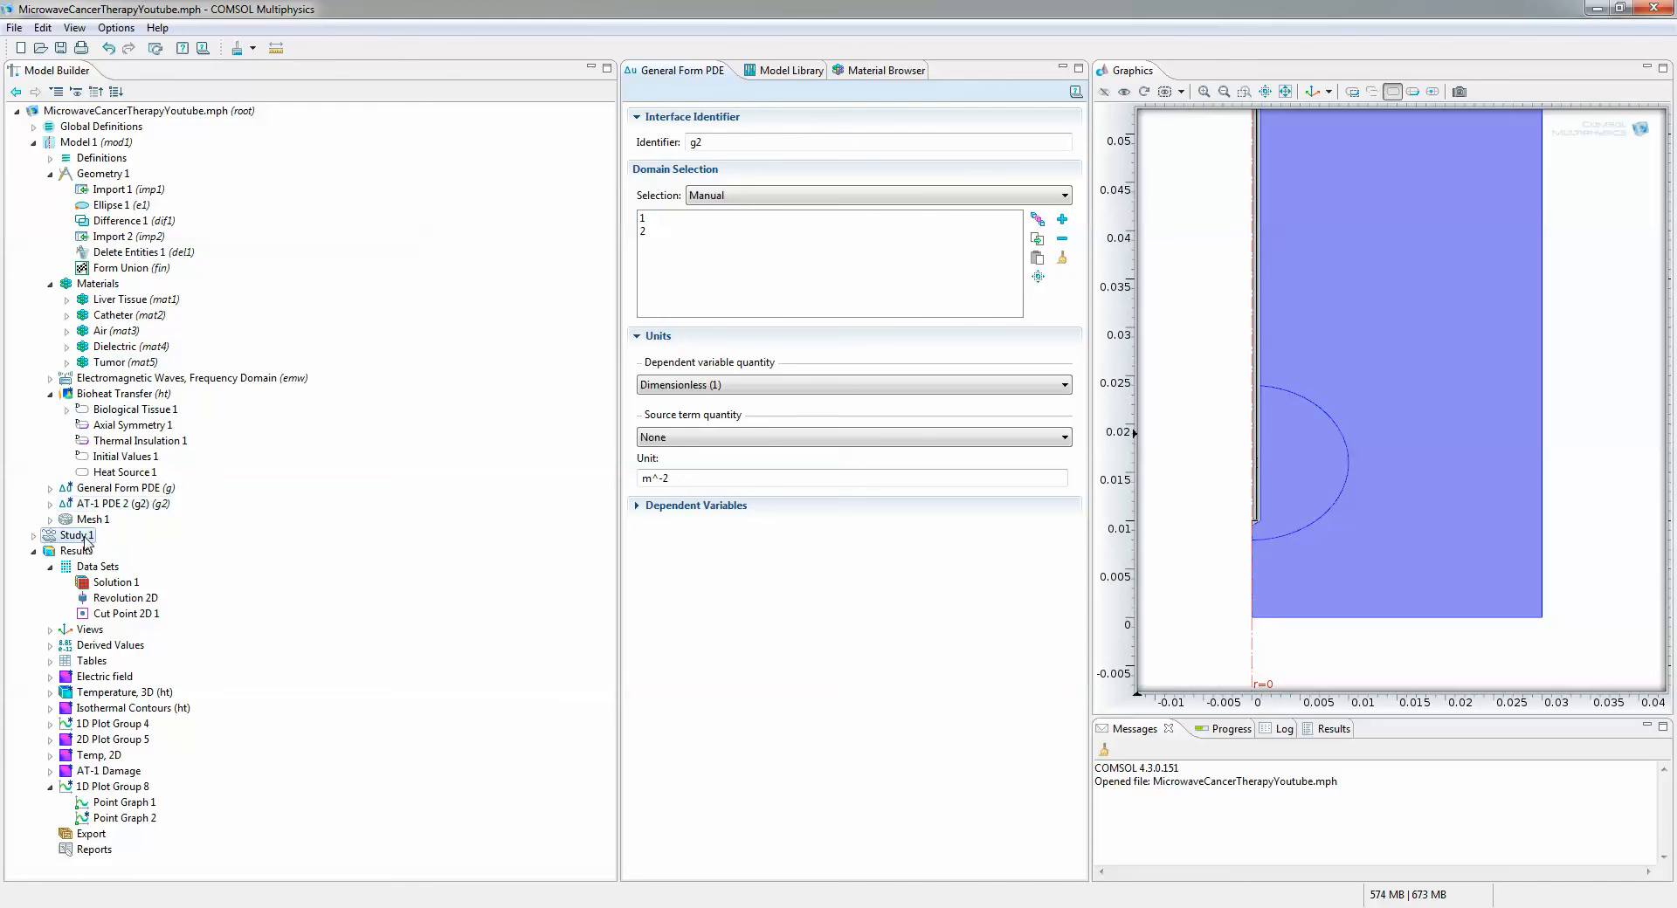
click(76, 534)
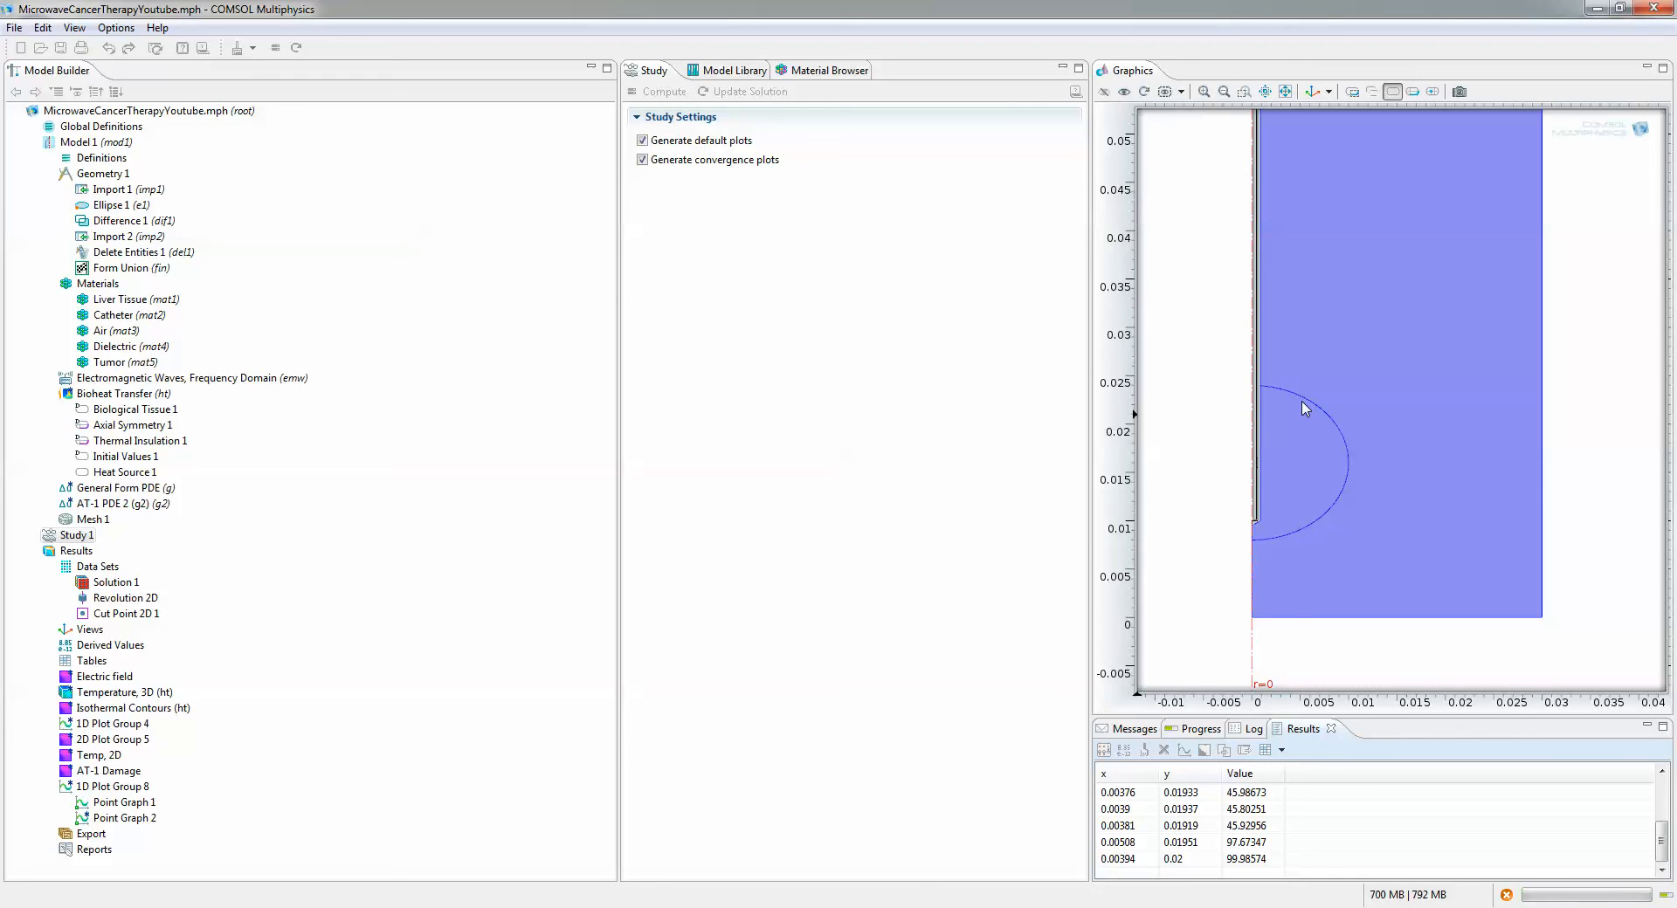
mouse_move(122, 415)
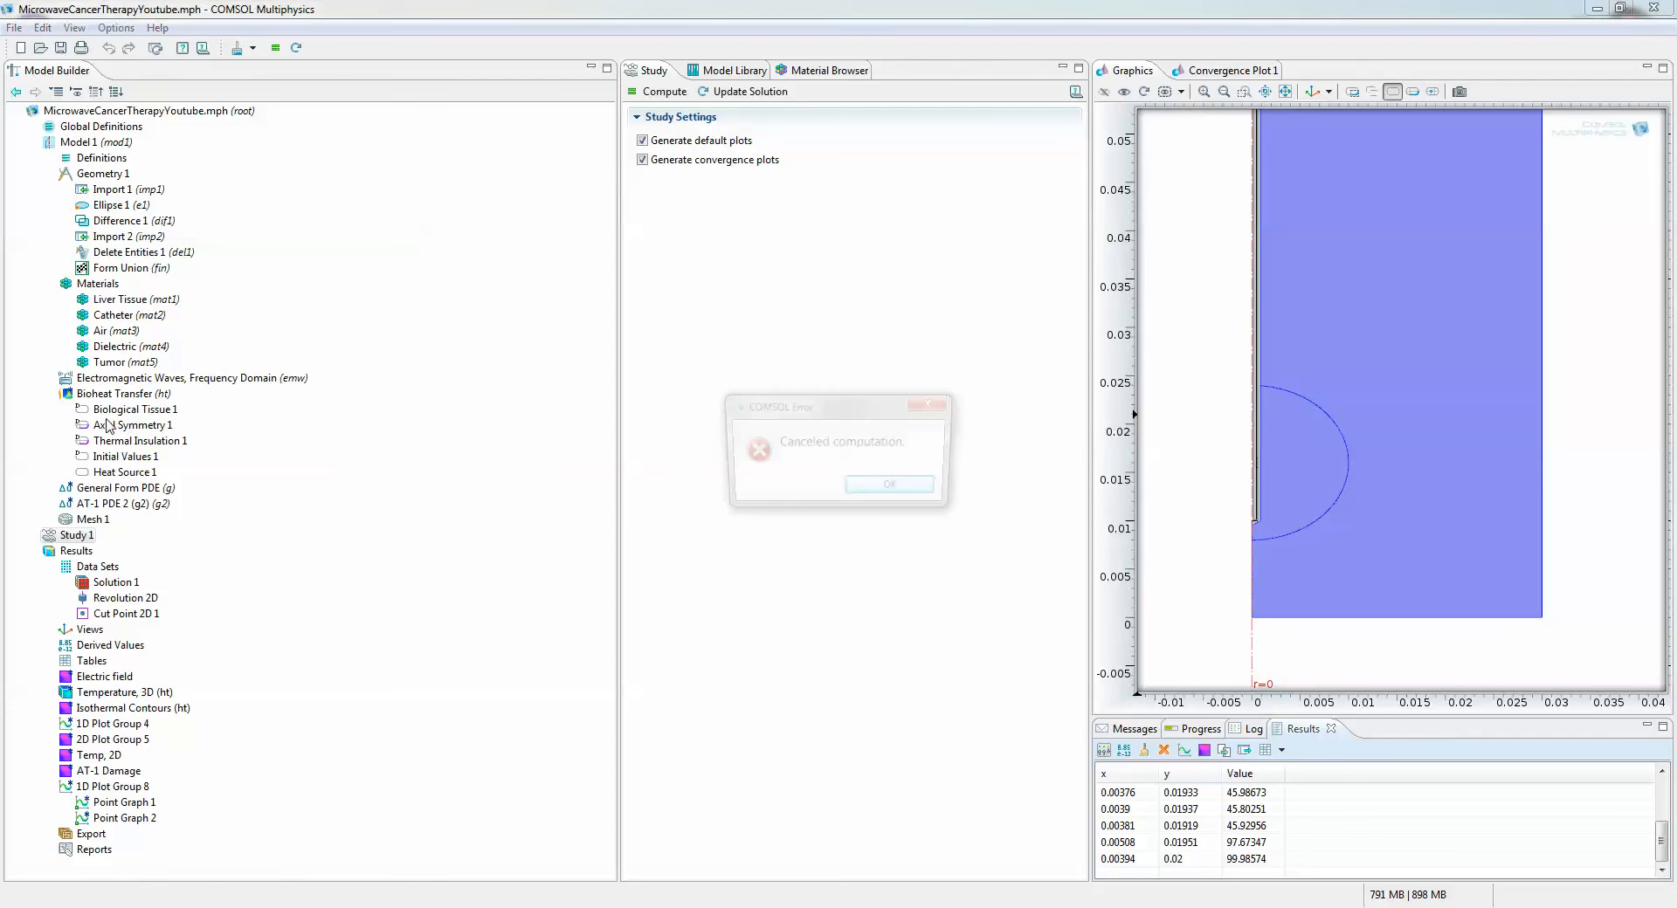
click(890, 483)
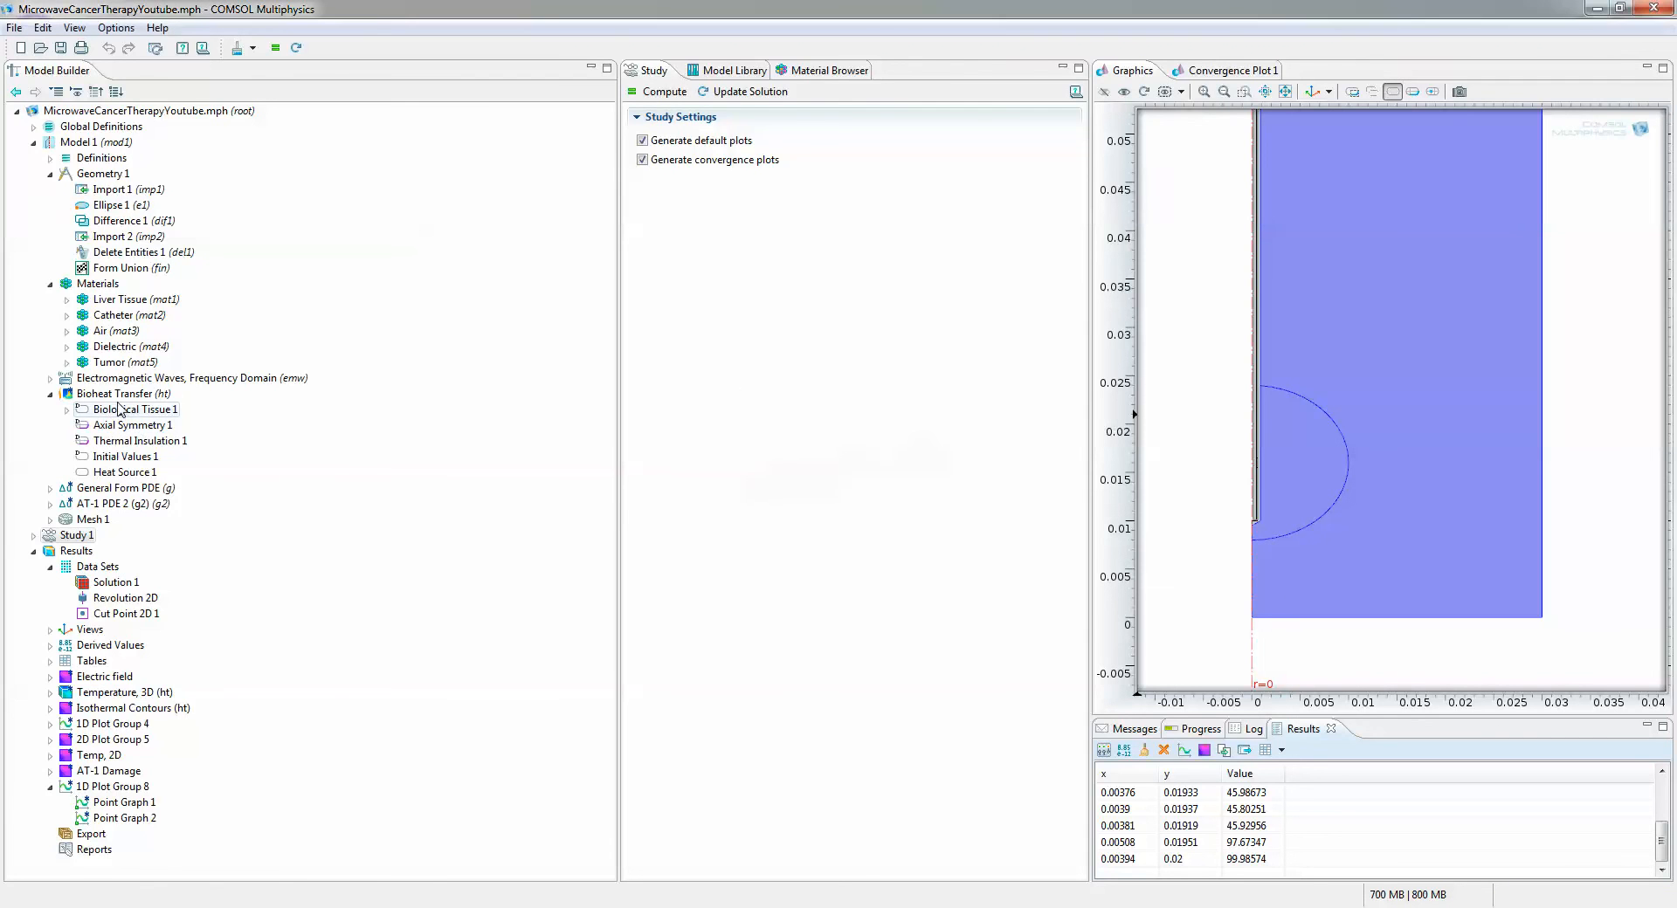
View Biological Tissue 1's Bioheat 1 blood parameters: rho_blood, omega_blood, 310.15 K, 1000 W/m³
click(137, 408)
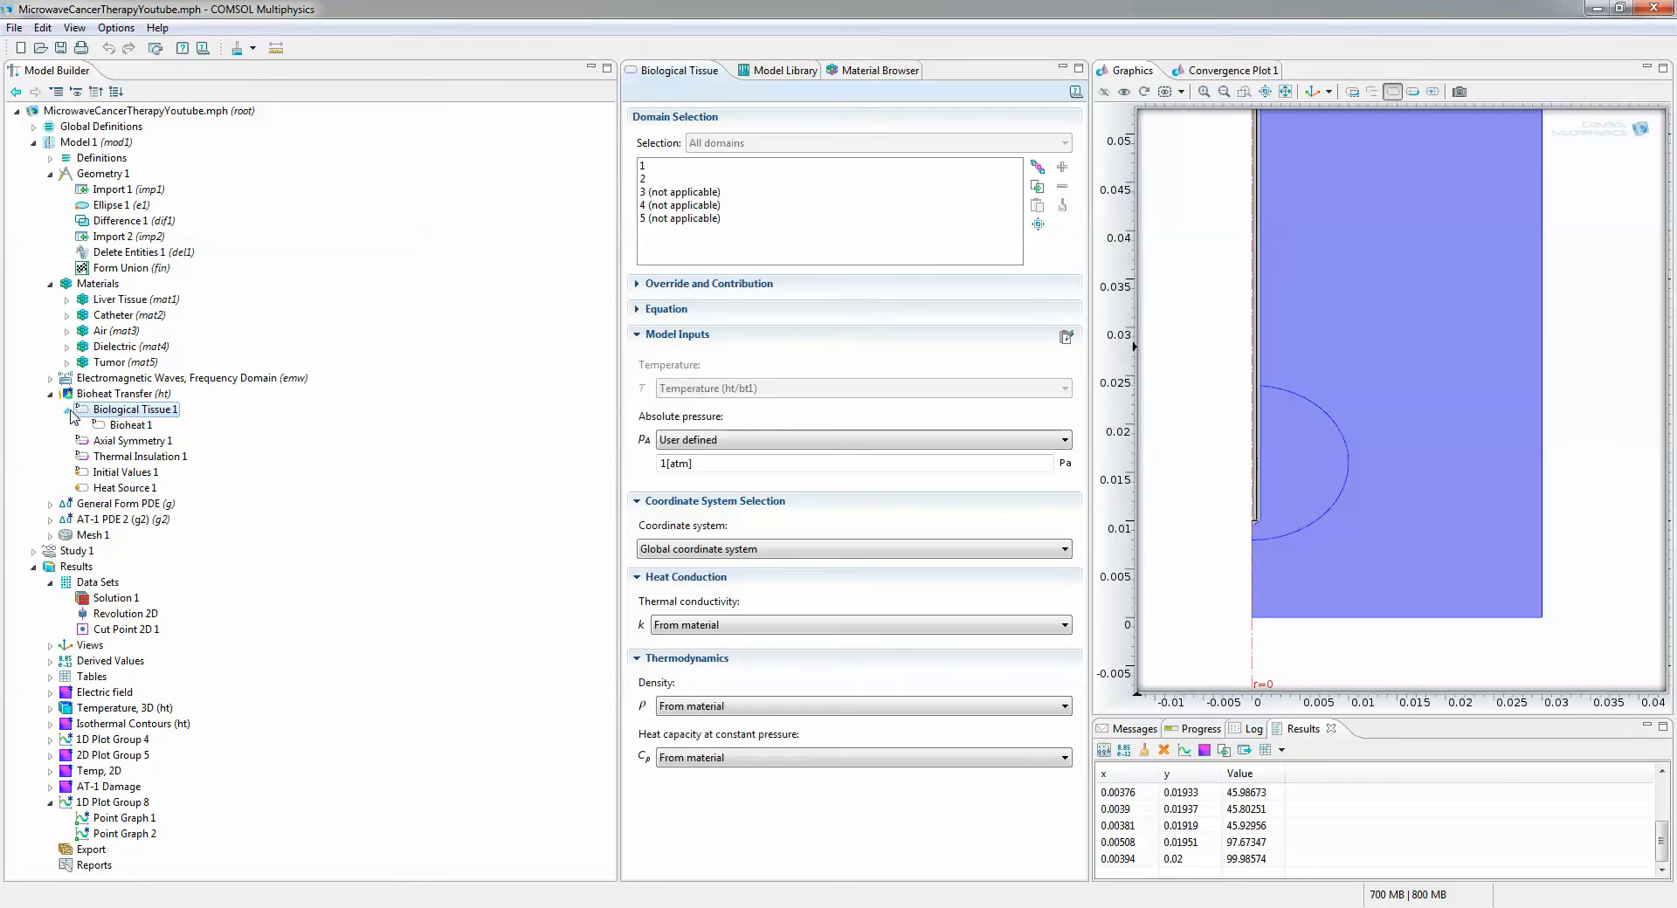
click(130, 425)
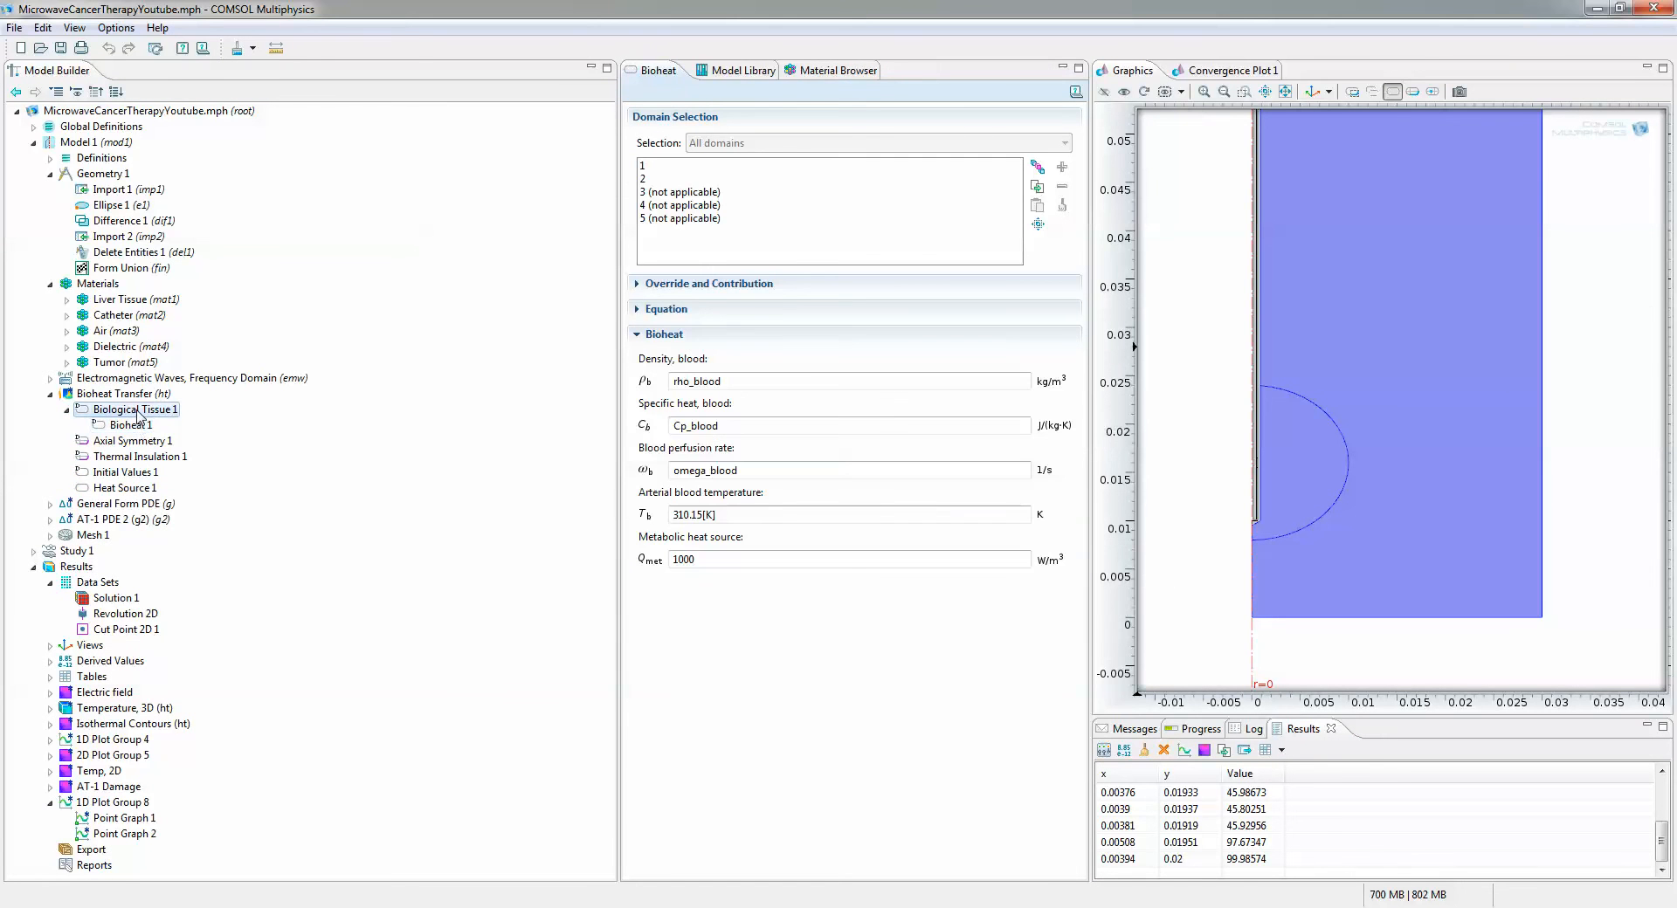
click(130, 425)
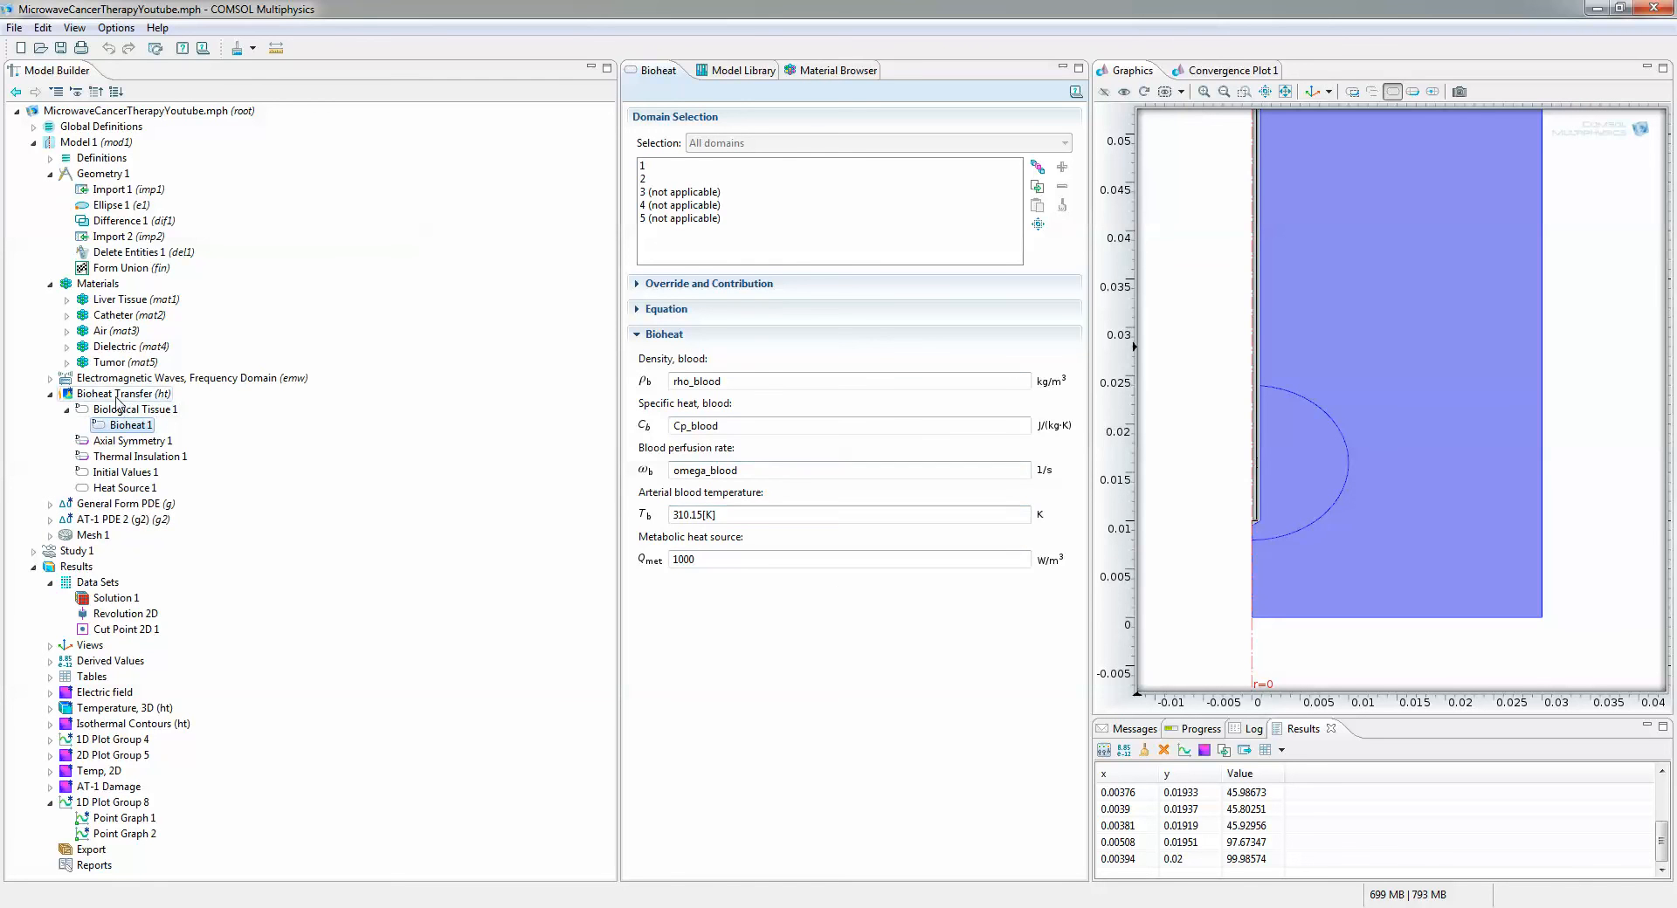
Add a second Biological Tissue named Tumor and rename the original tissue Liver
right_click(107, 394)
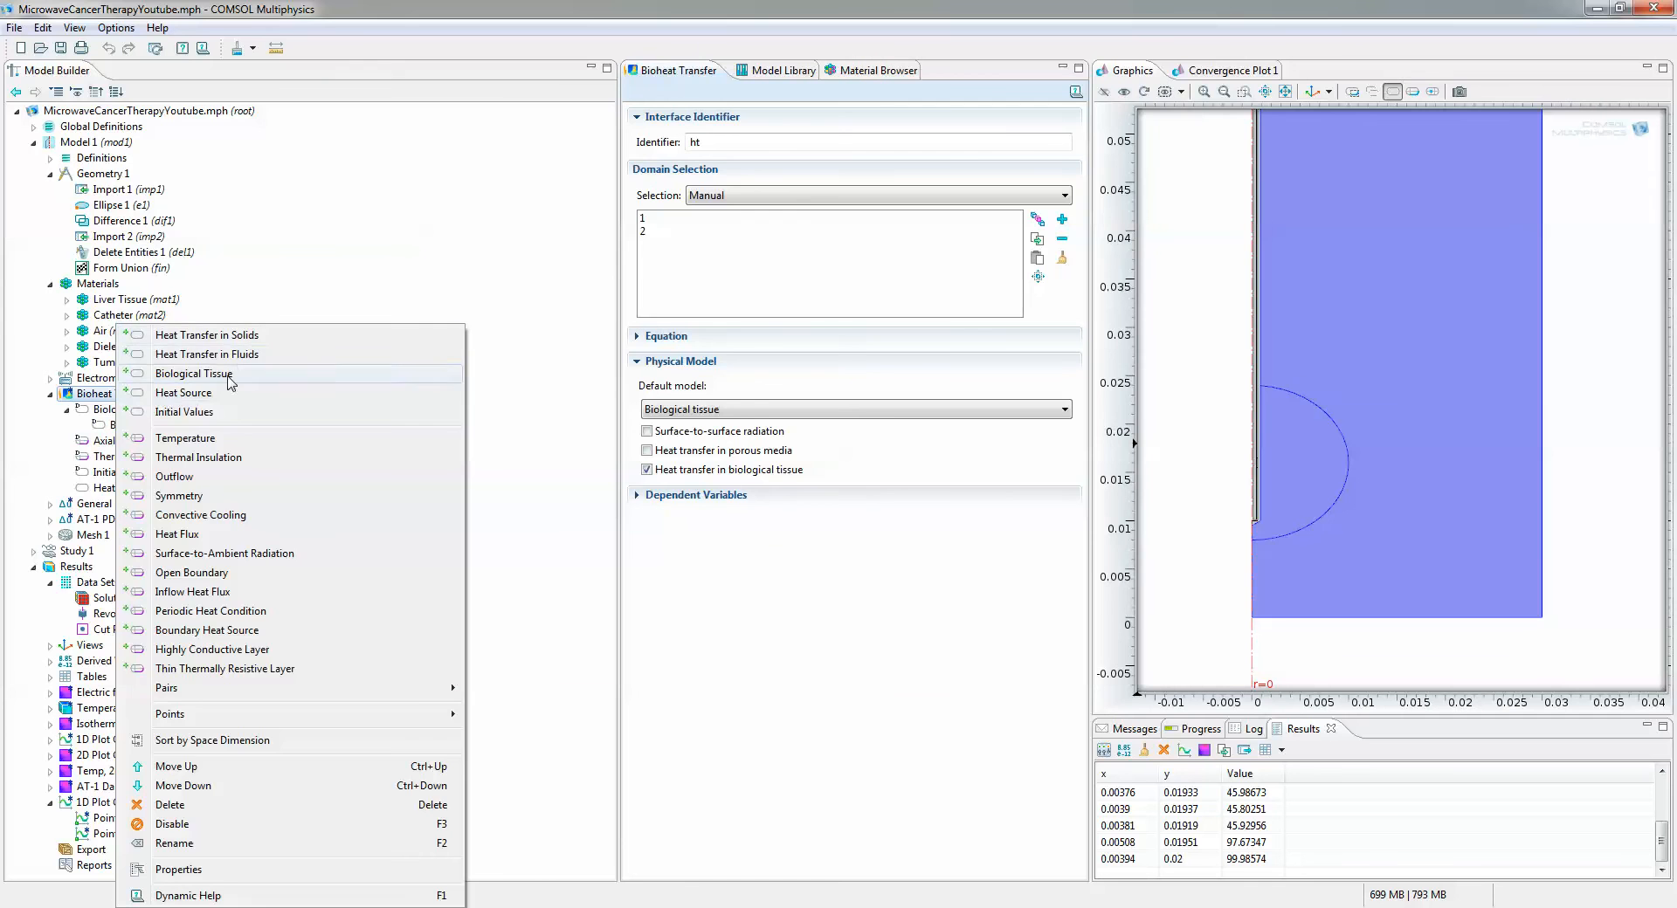
click(194, 374)
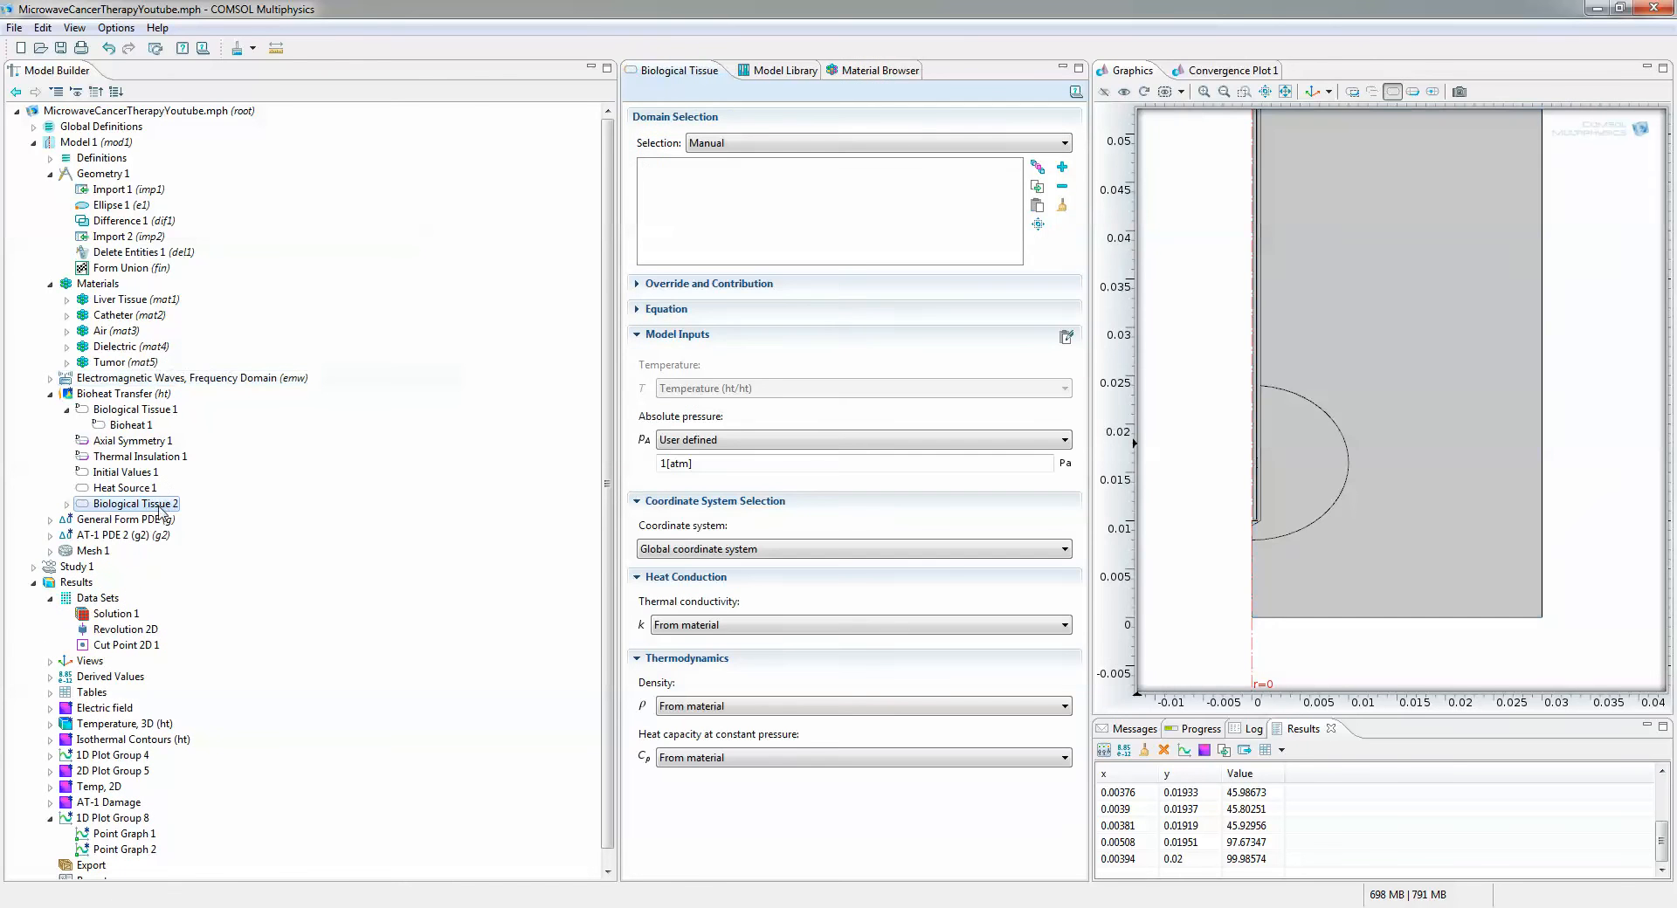
right_click(135, 504)
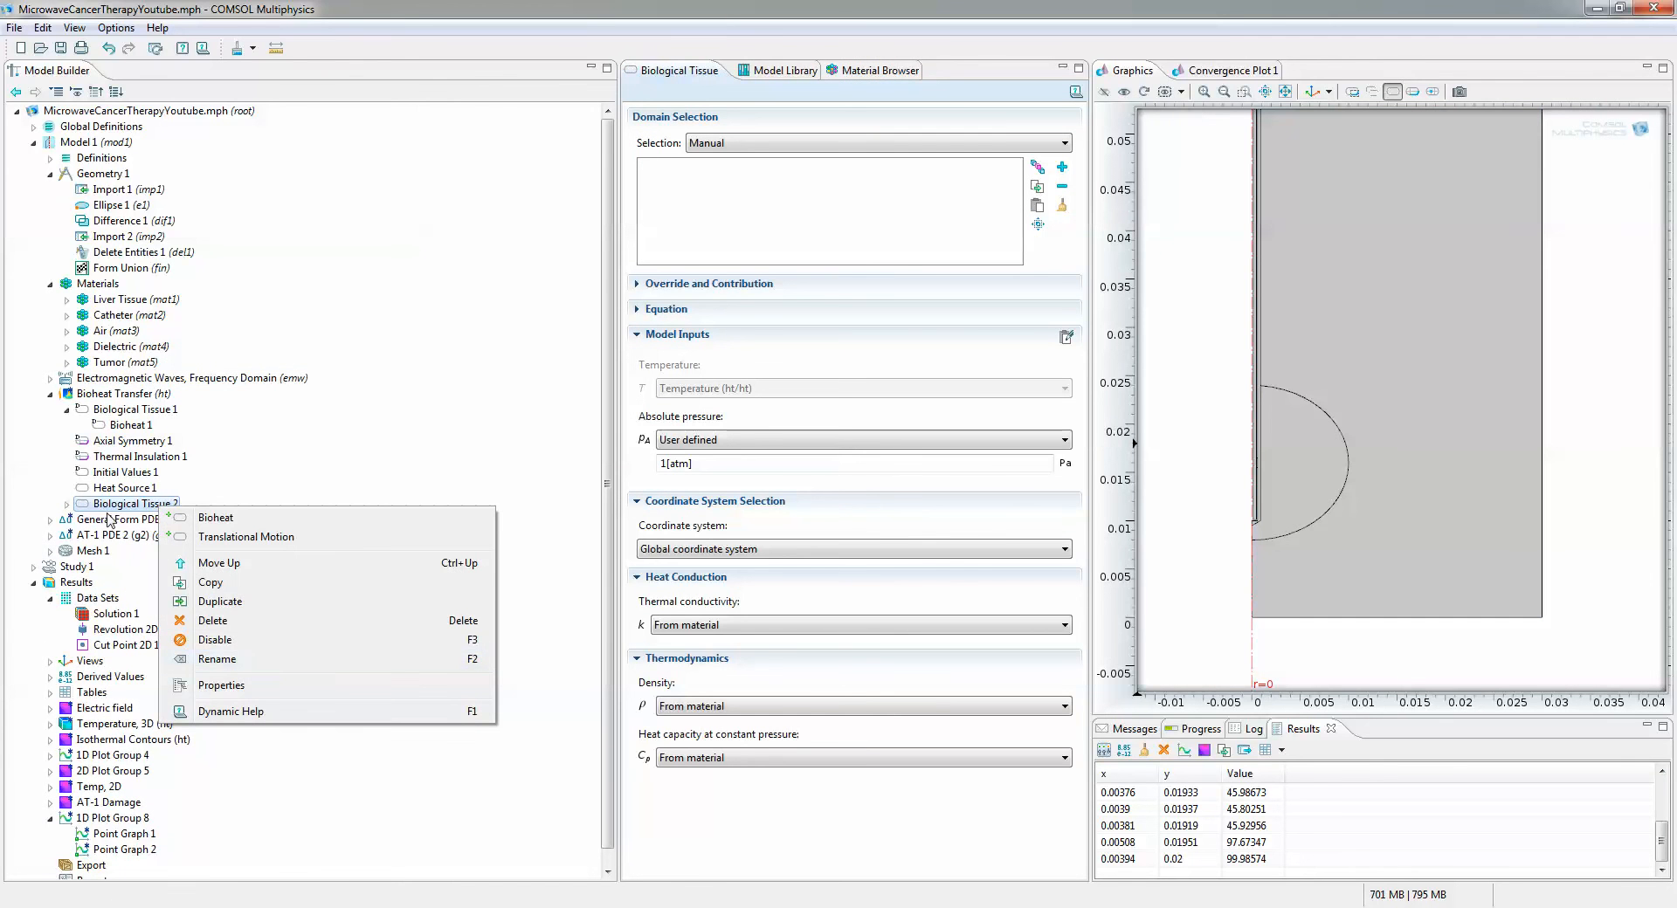
click(218, 659)
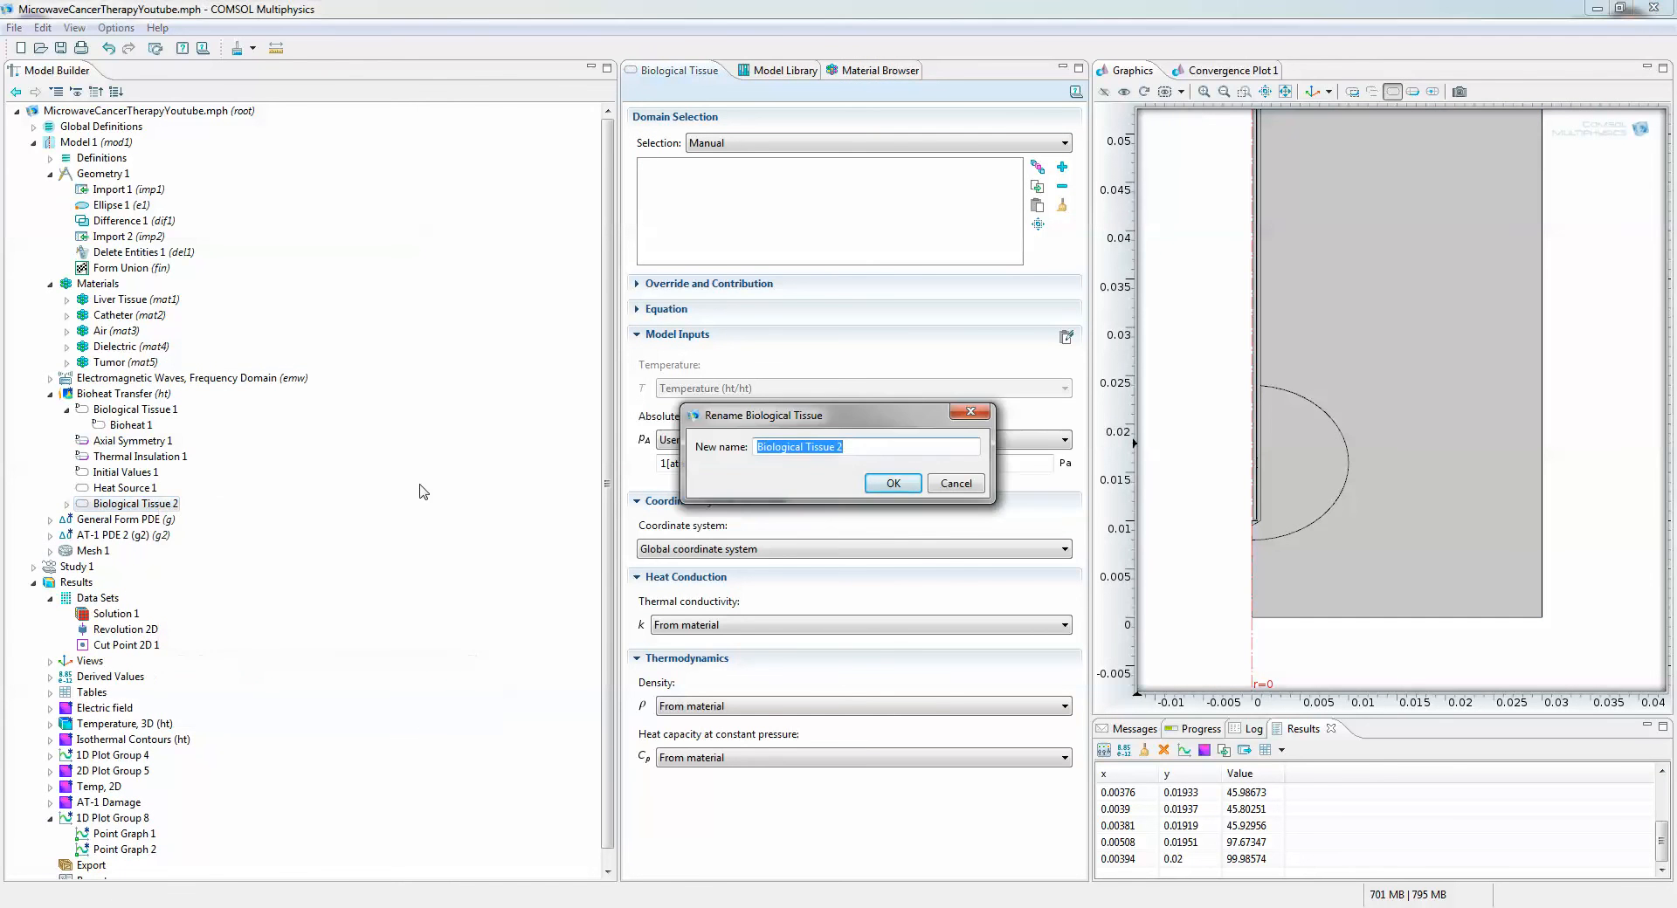
click(892, 482)
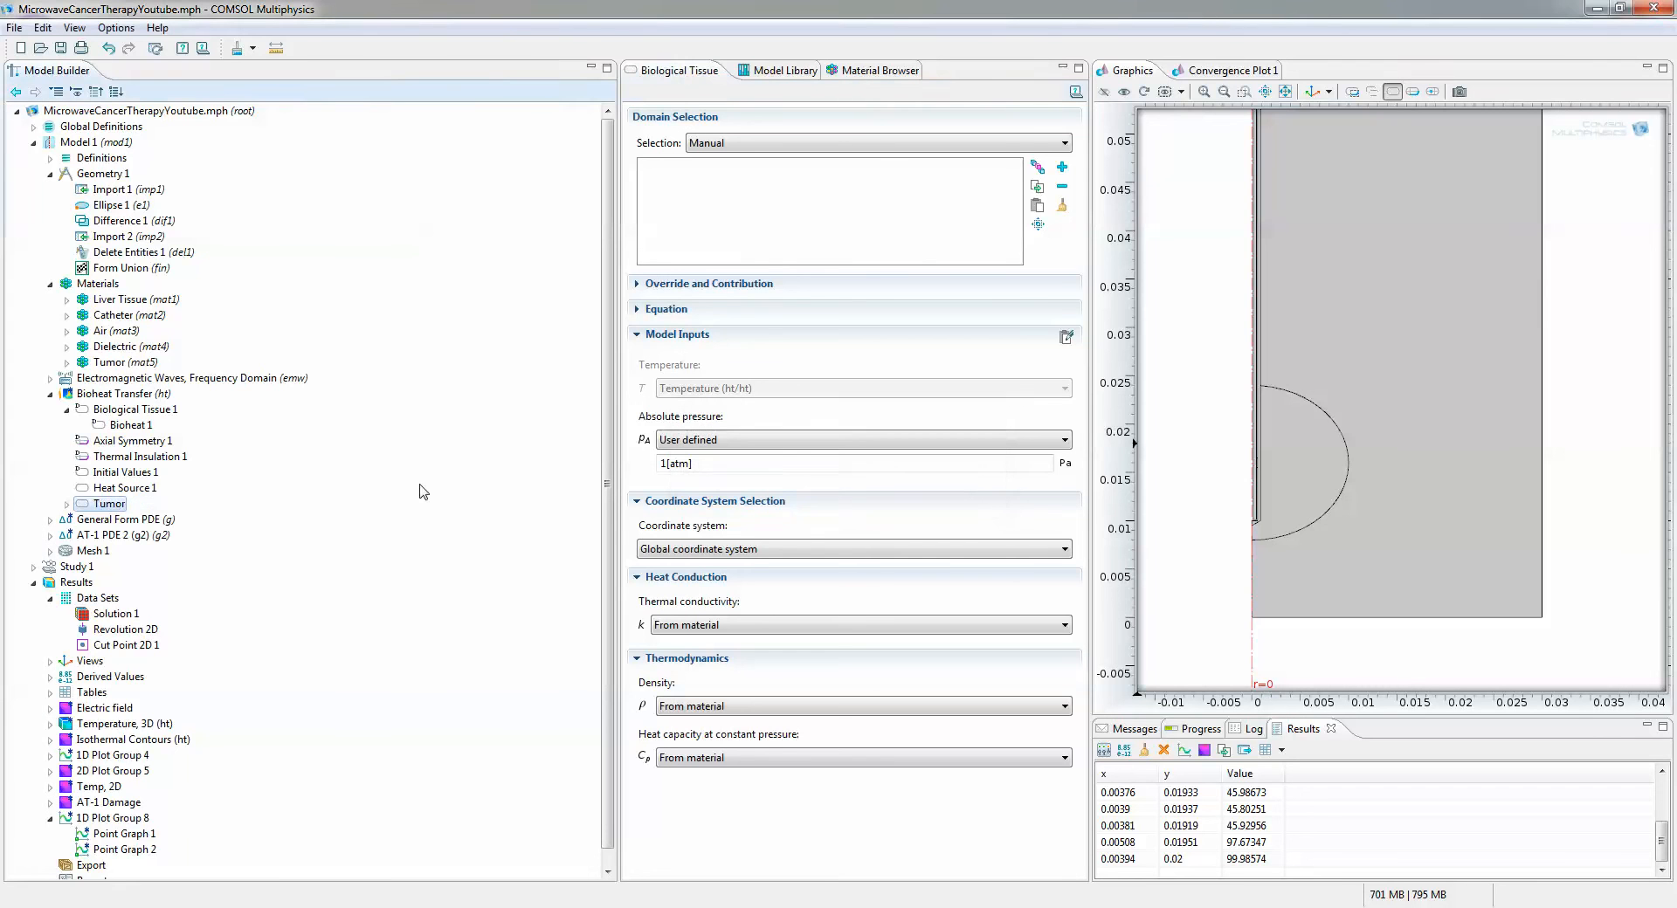
right_click(134, 409)
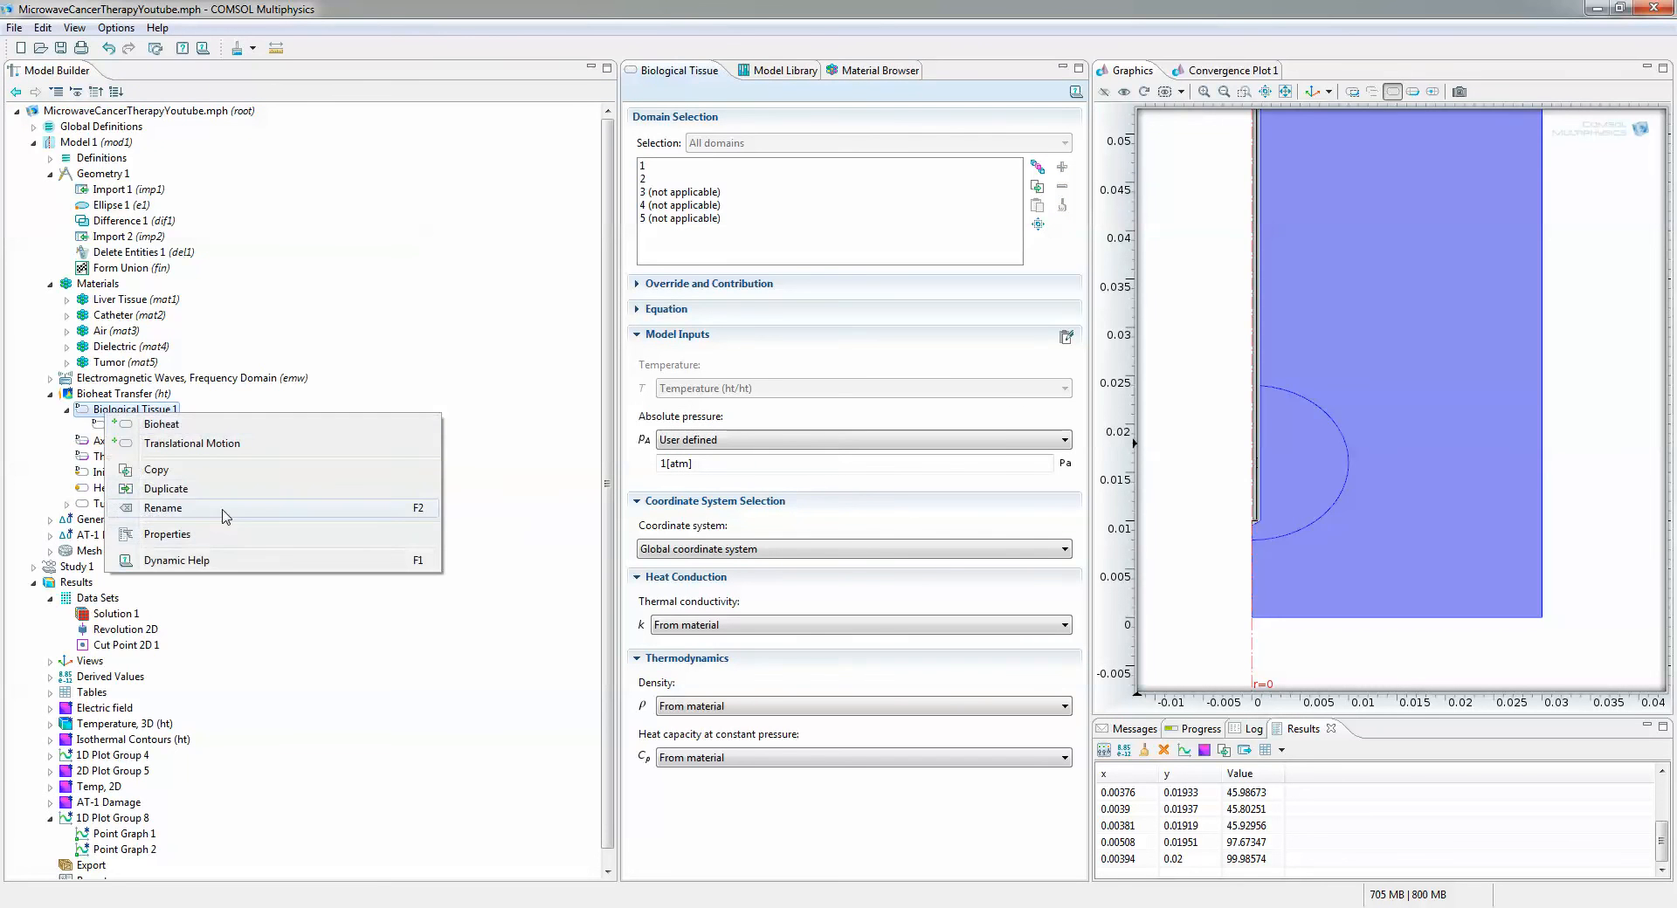
click(163, 508)
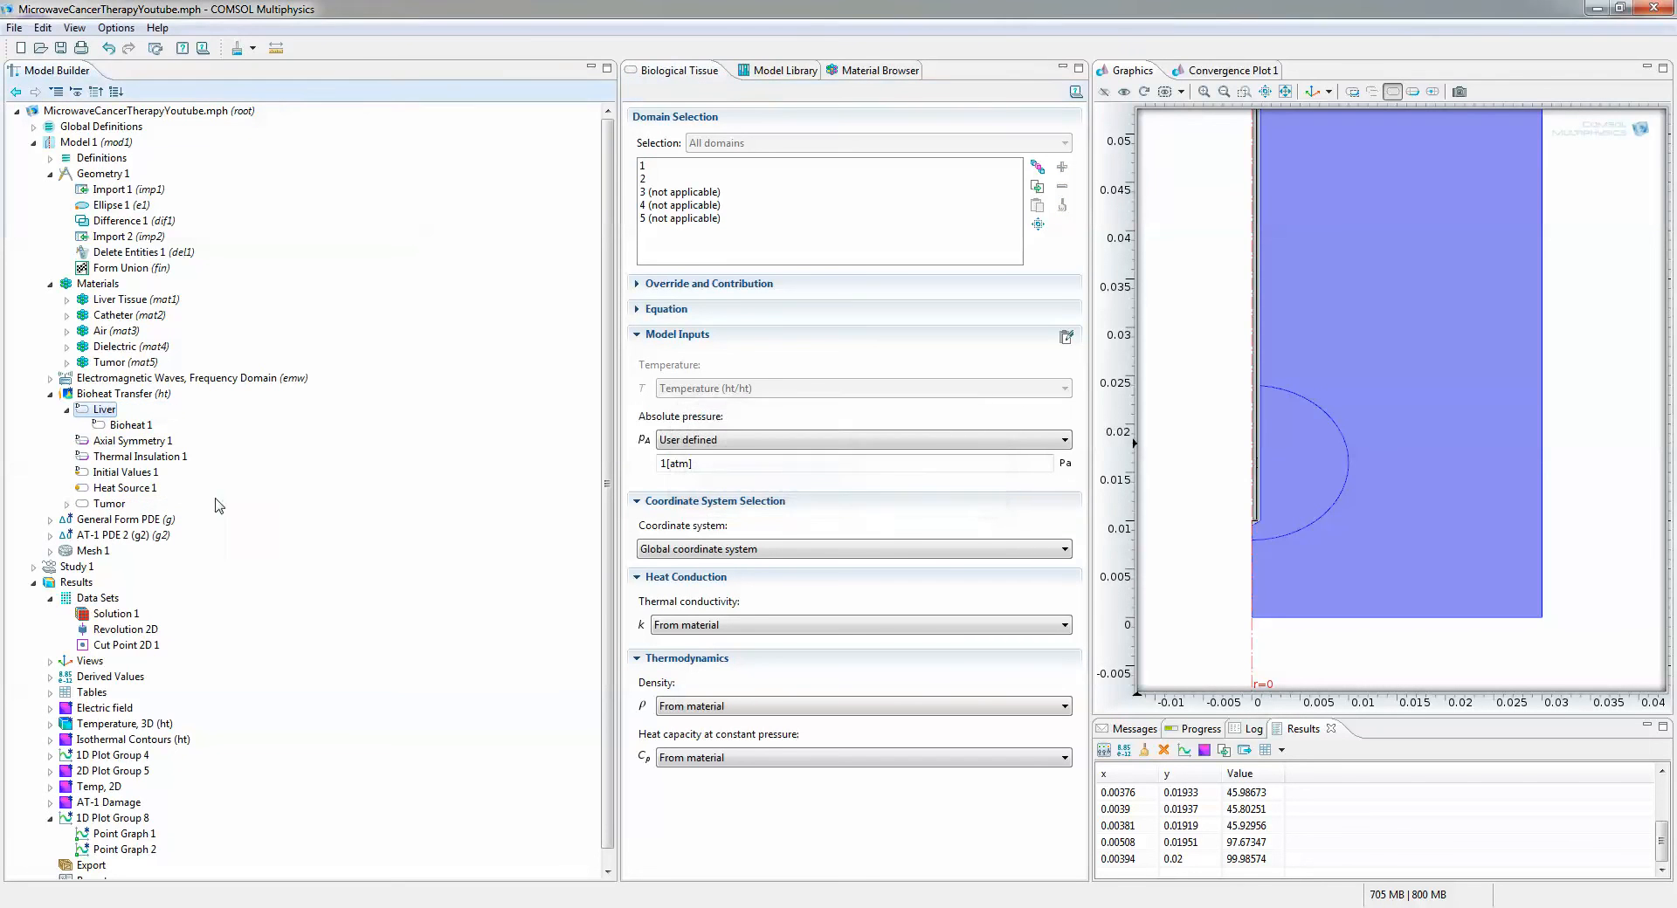
Add Bioheat to Tumor with rho_blood, Cp_blood, 0.5*omega_blood perfusion and 1.3*1000 metabolic heat
click(108, 504)
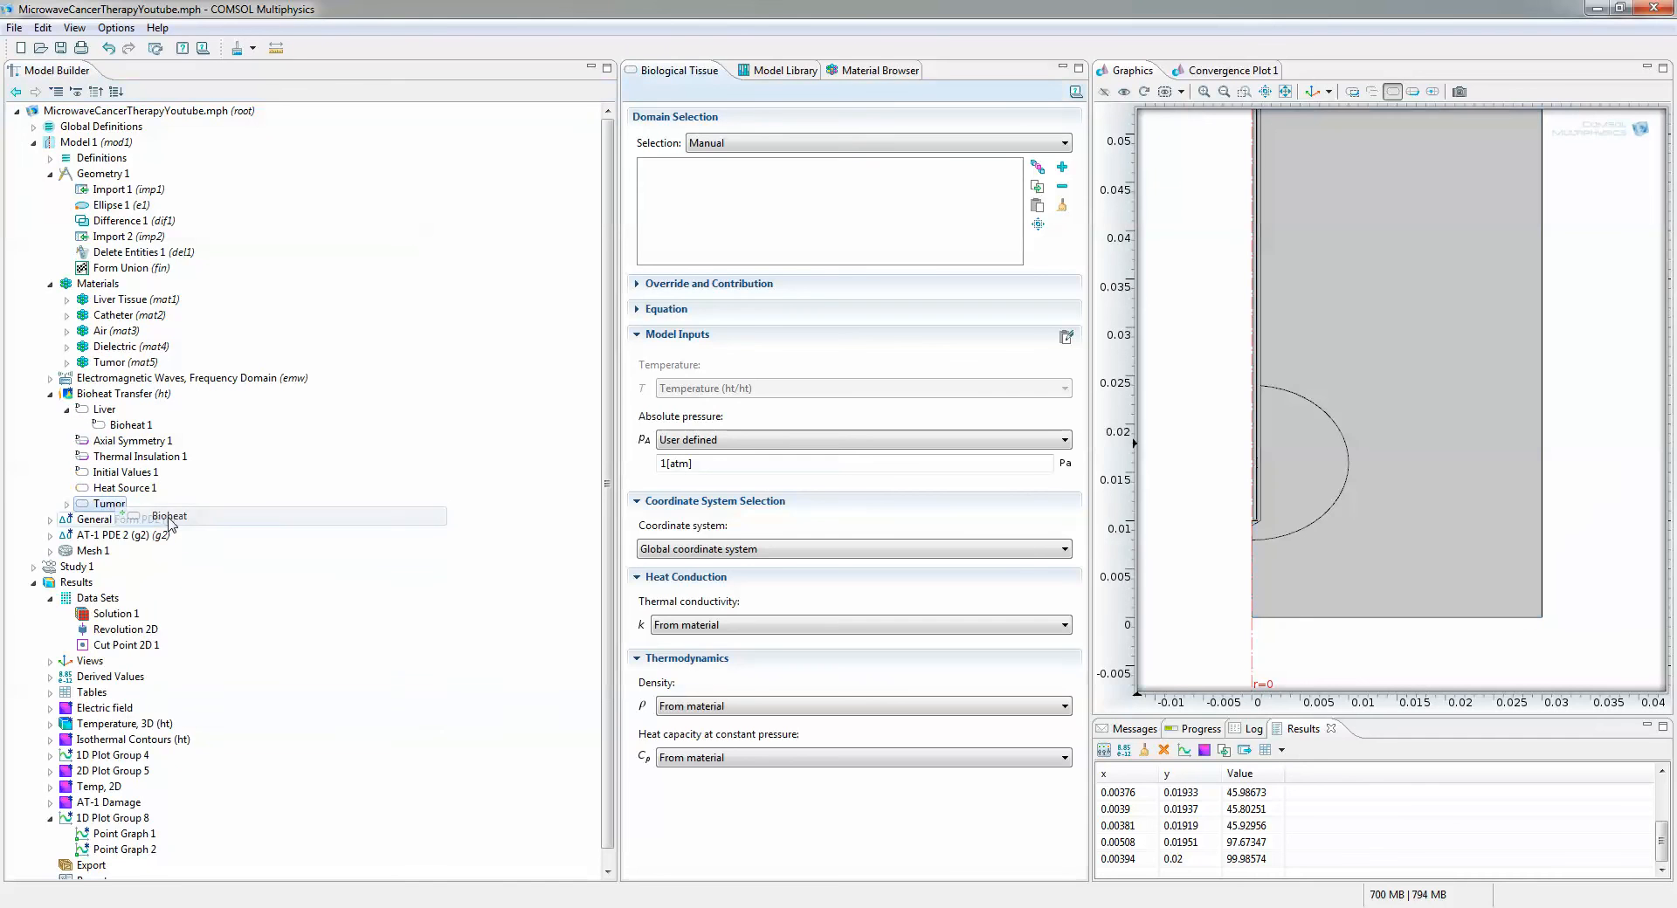
right_click(128, 534)
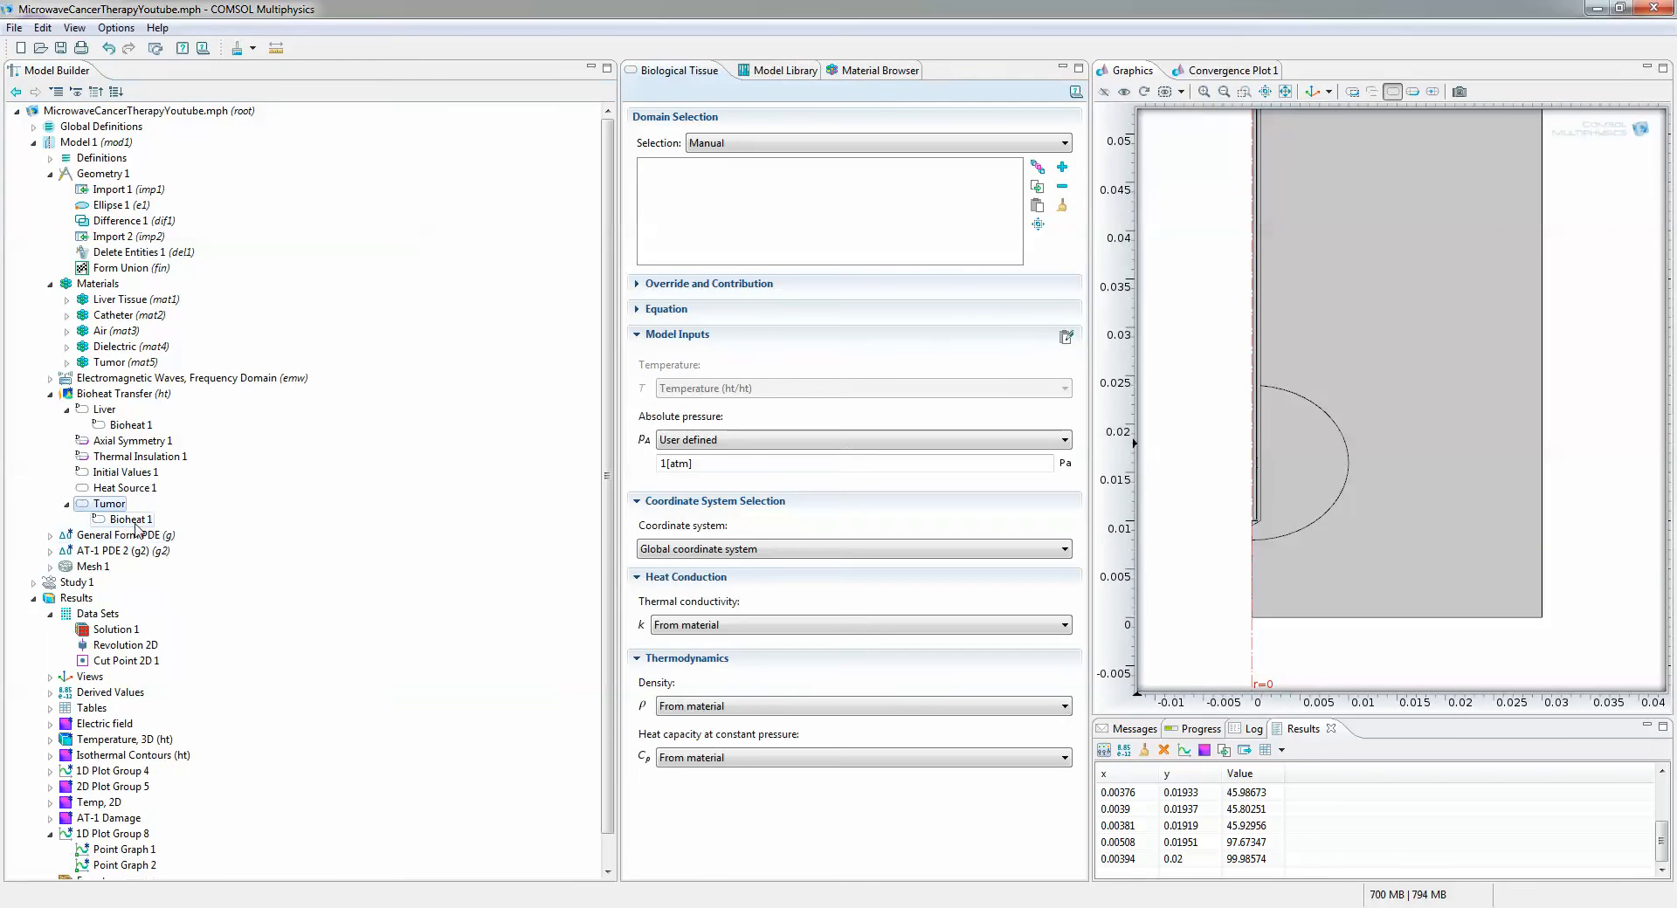
click(130, 424)
text(rho_blood)
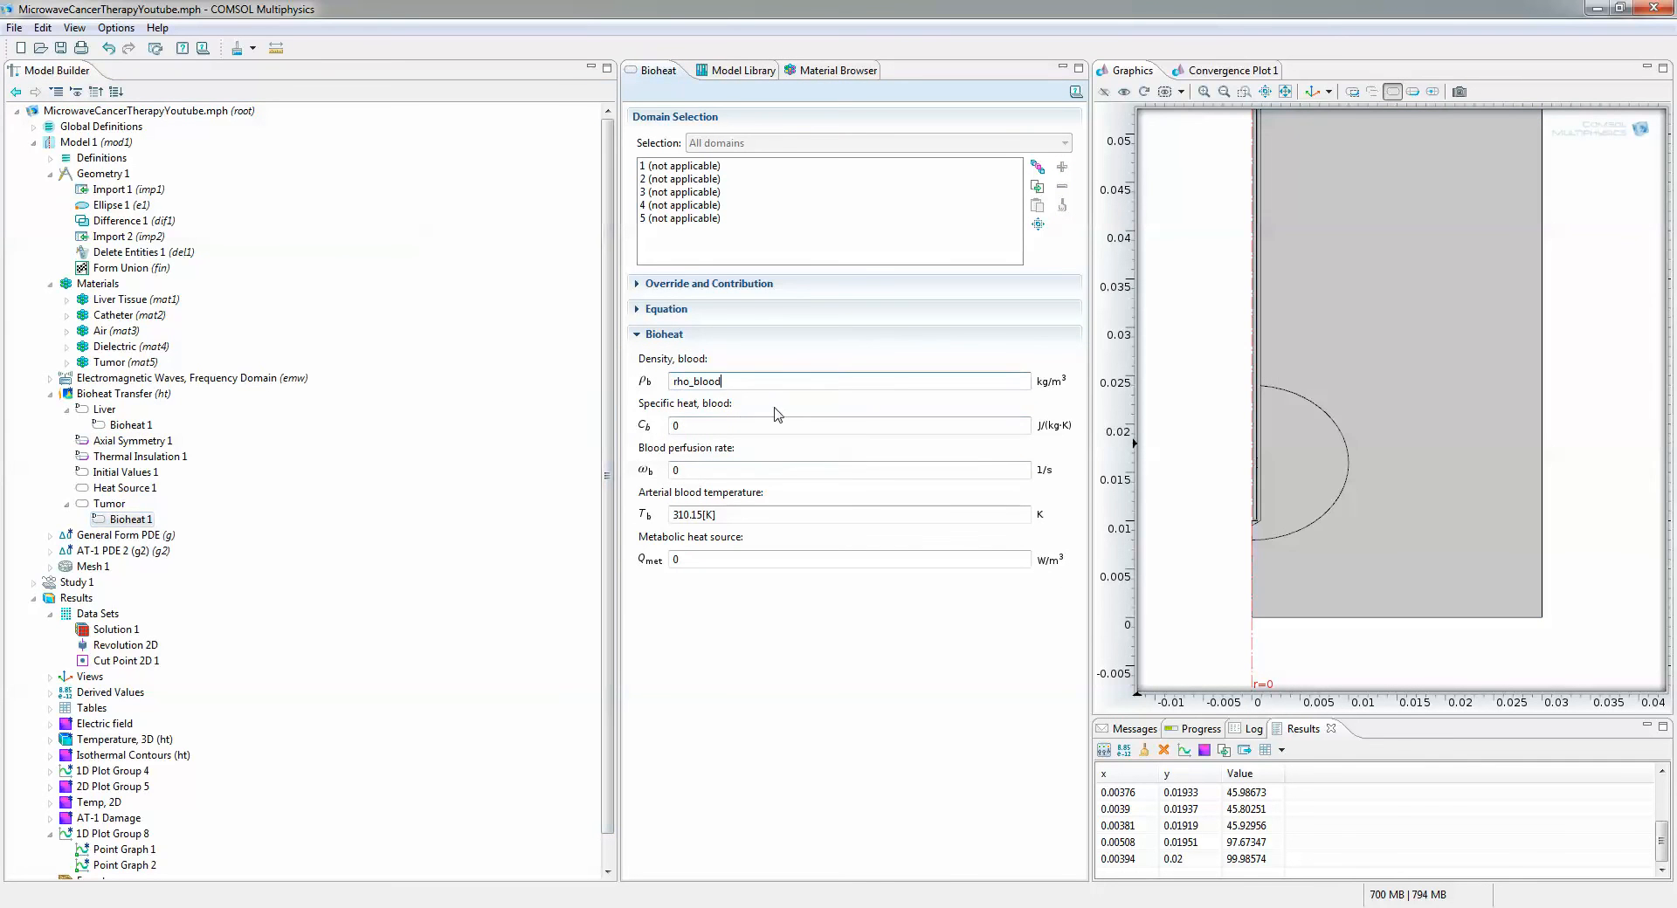
click(844, 425)
text(Cp_blood)
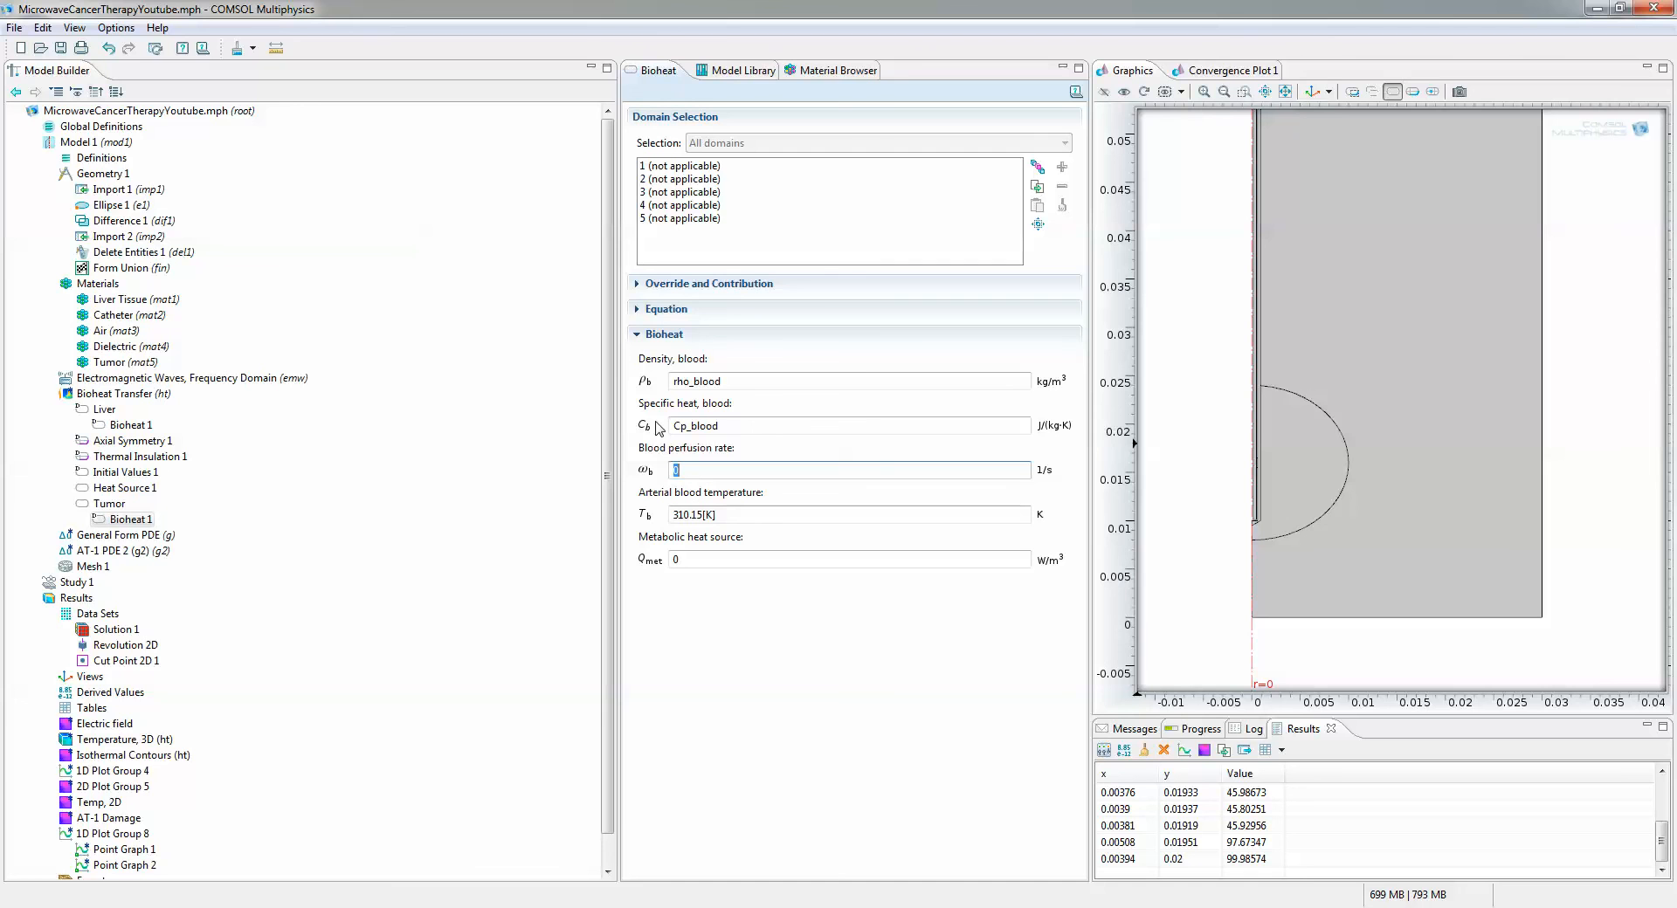
text(.5)
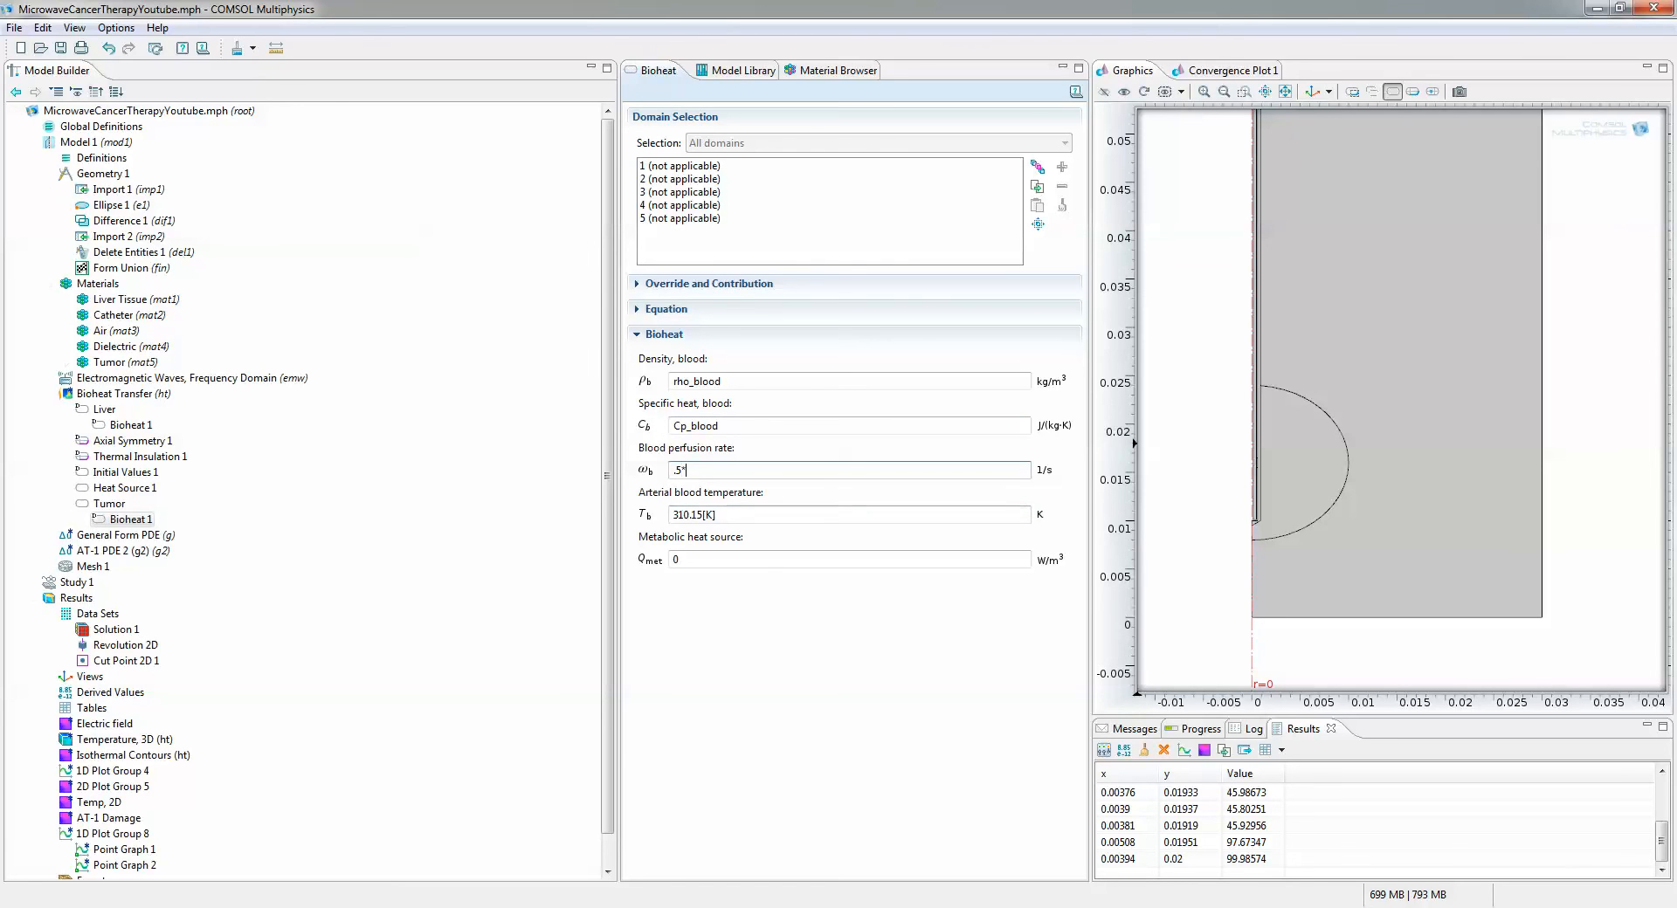
text(*omega)
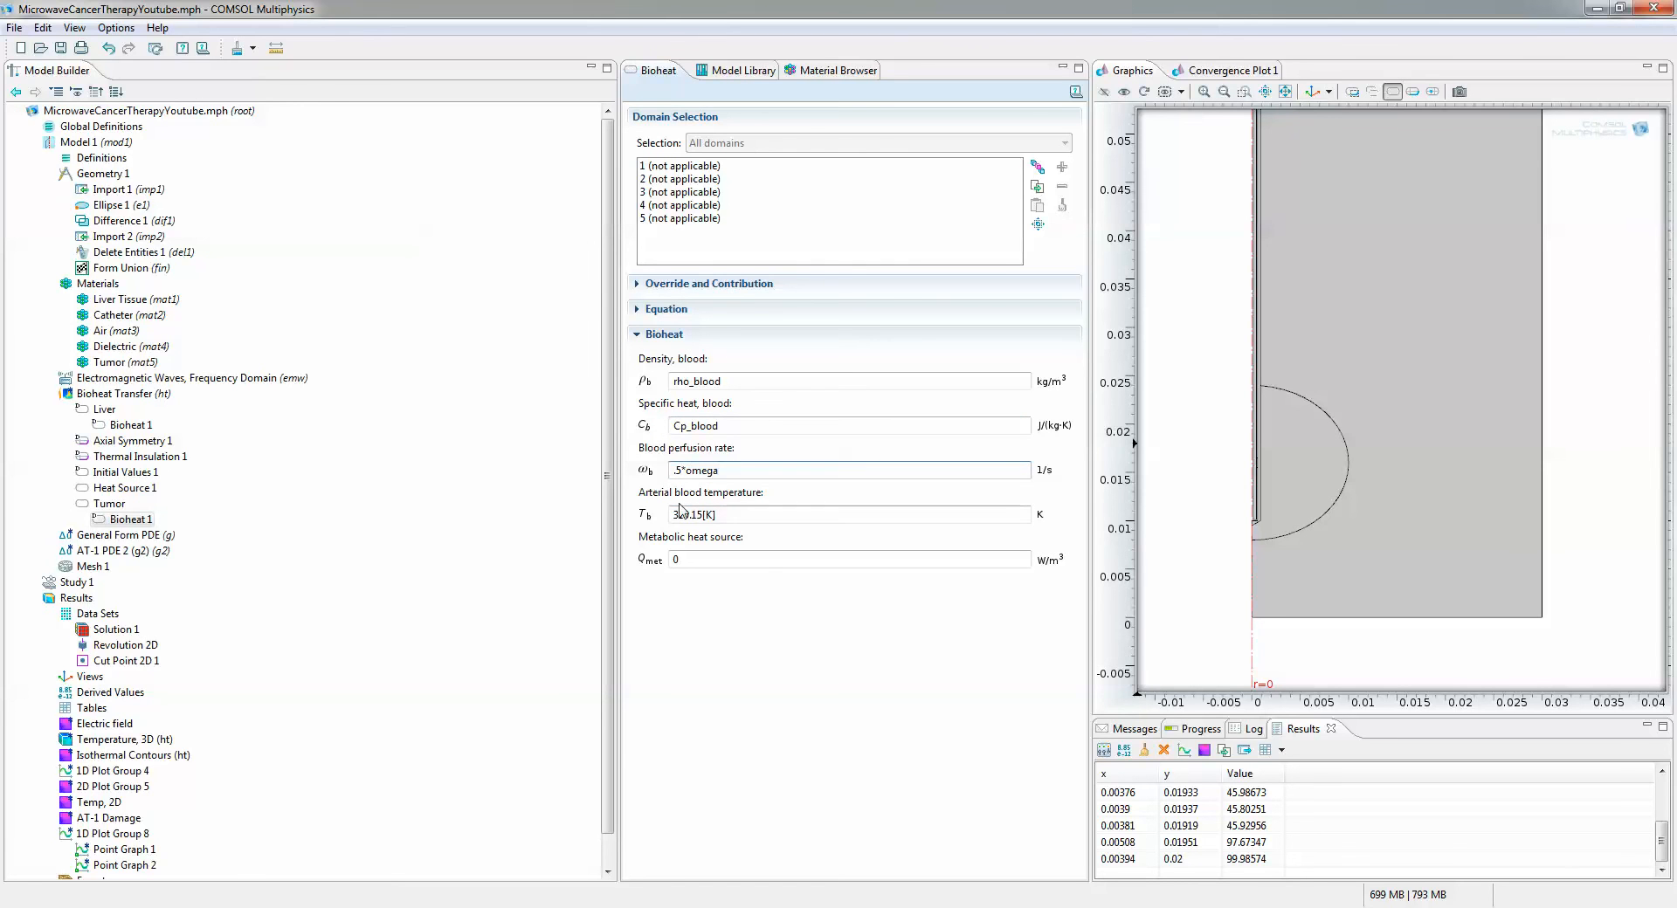
text(_blood)
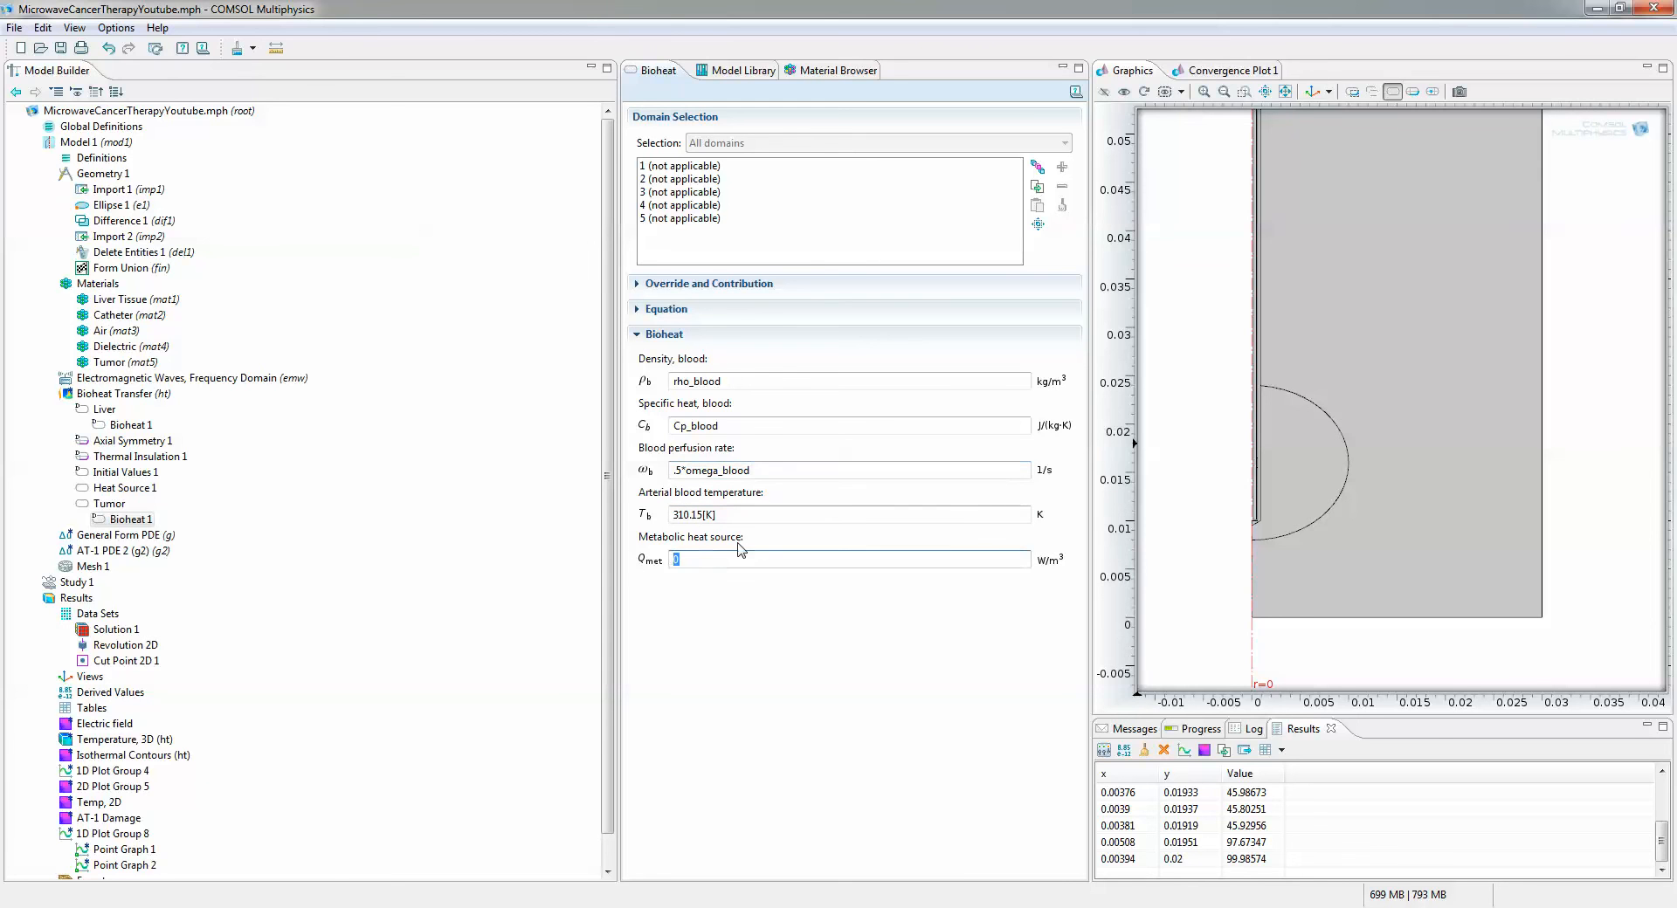
text(1.3*1000)
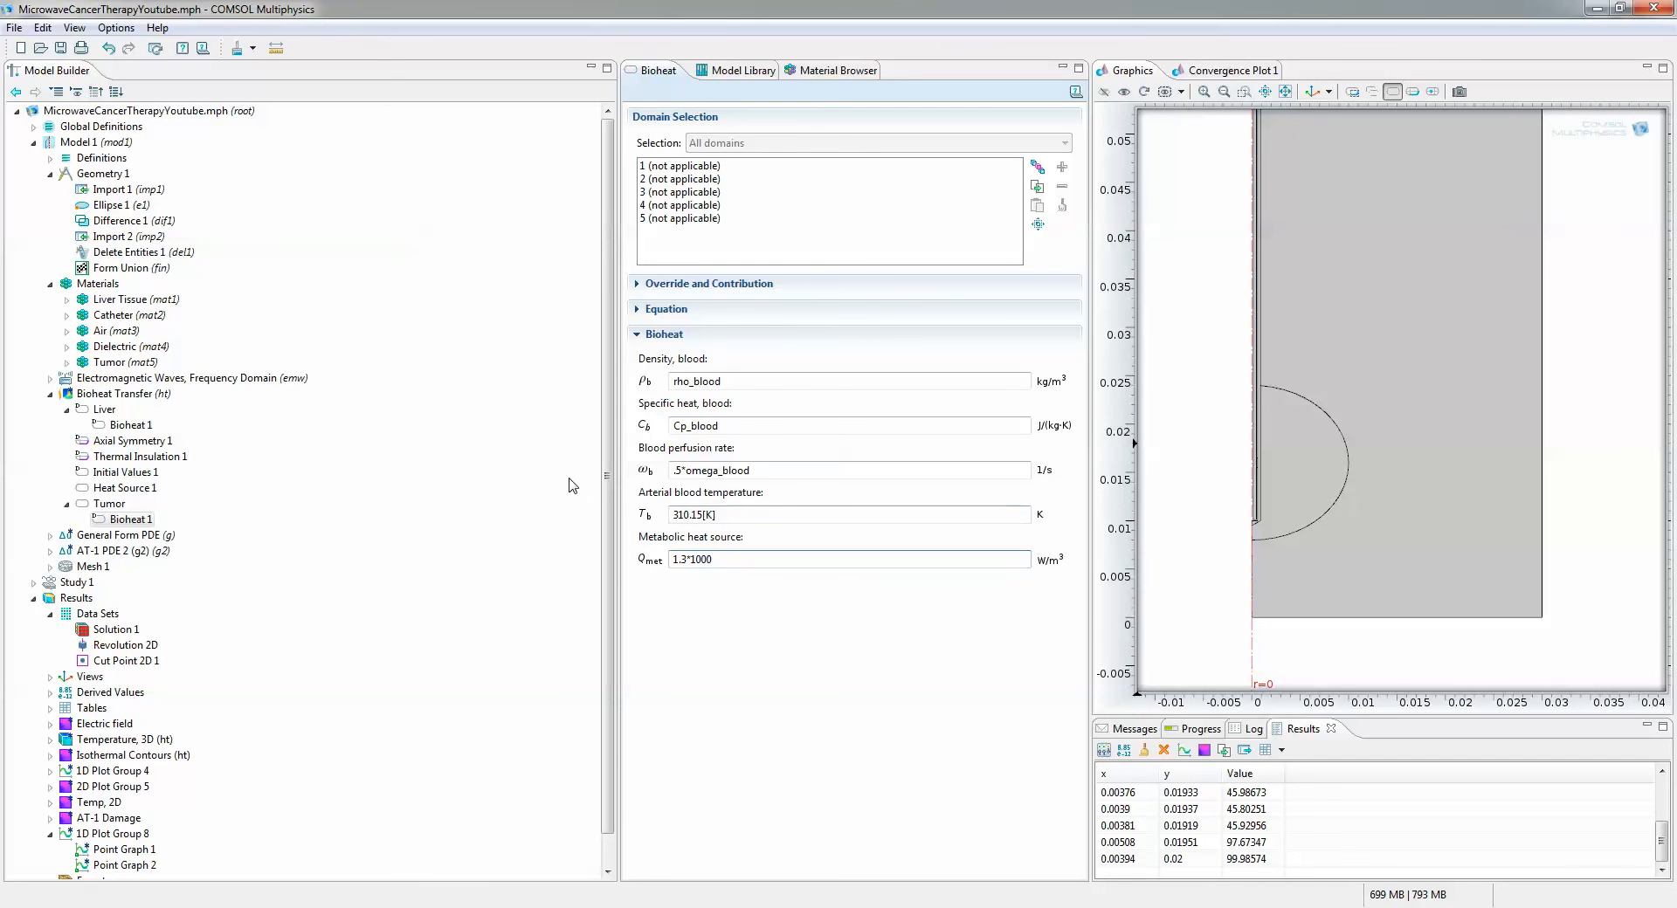
click(845, 470)
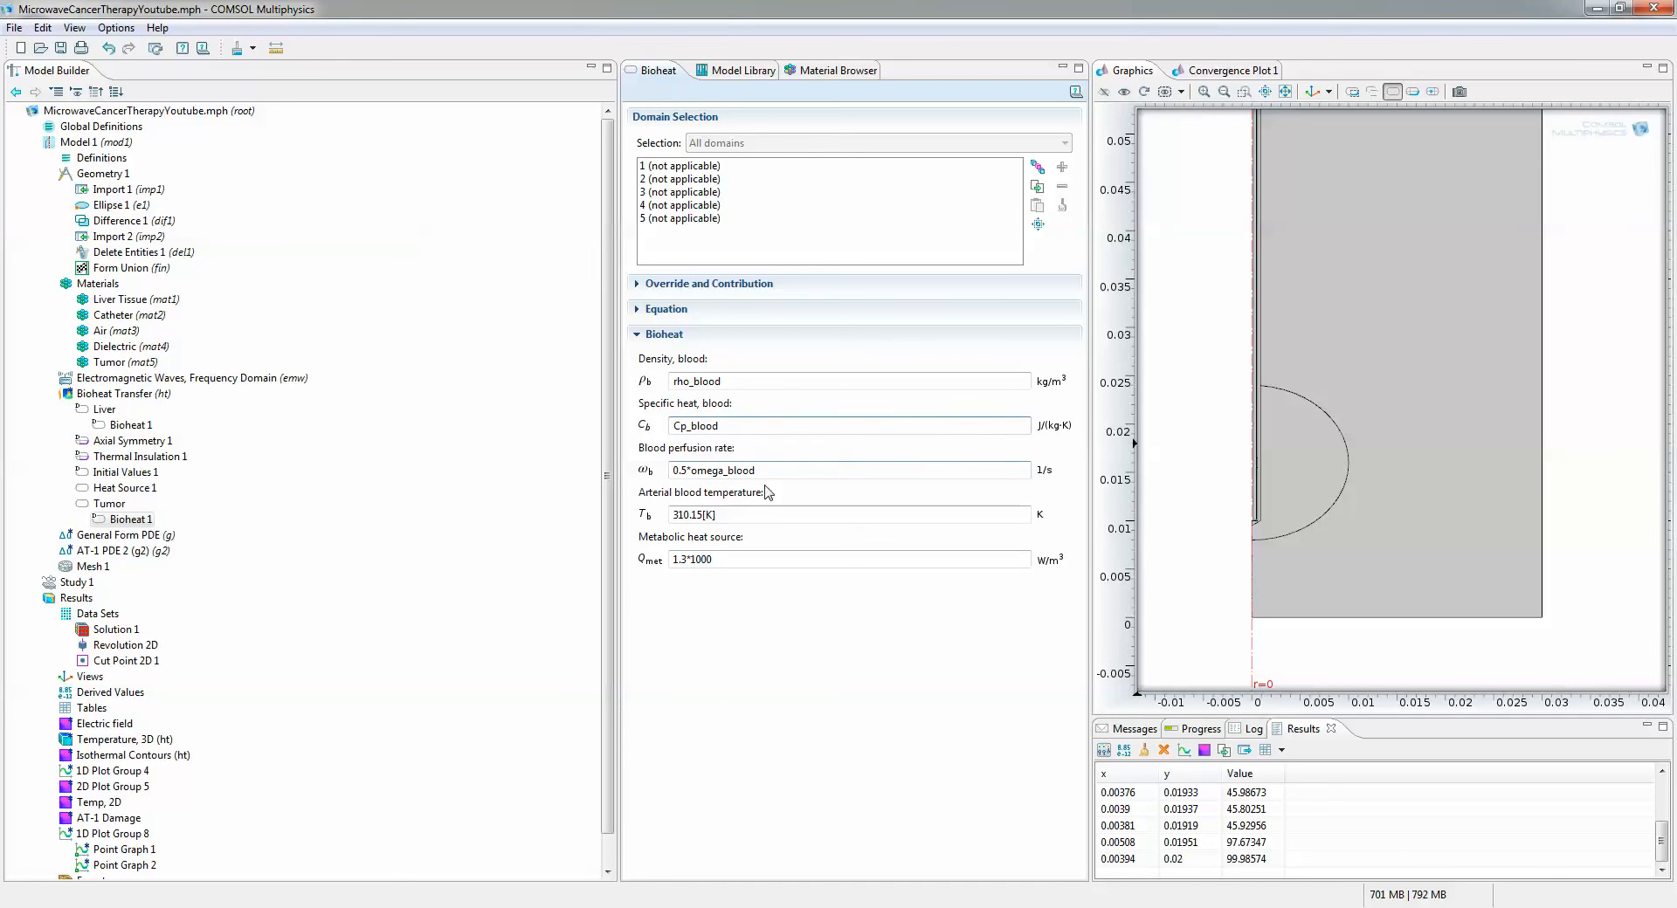
mouse_move(768, 470)
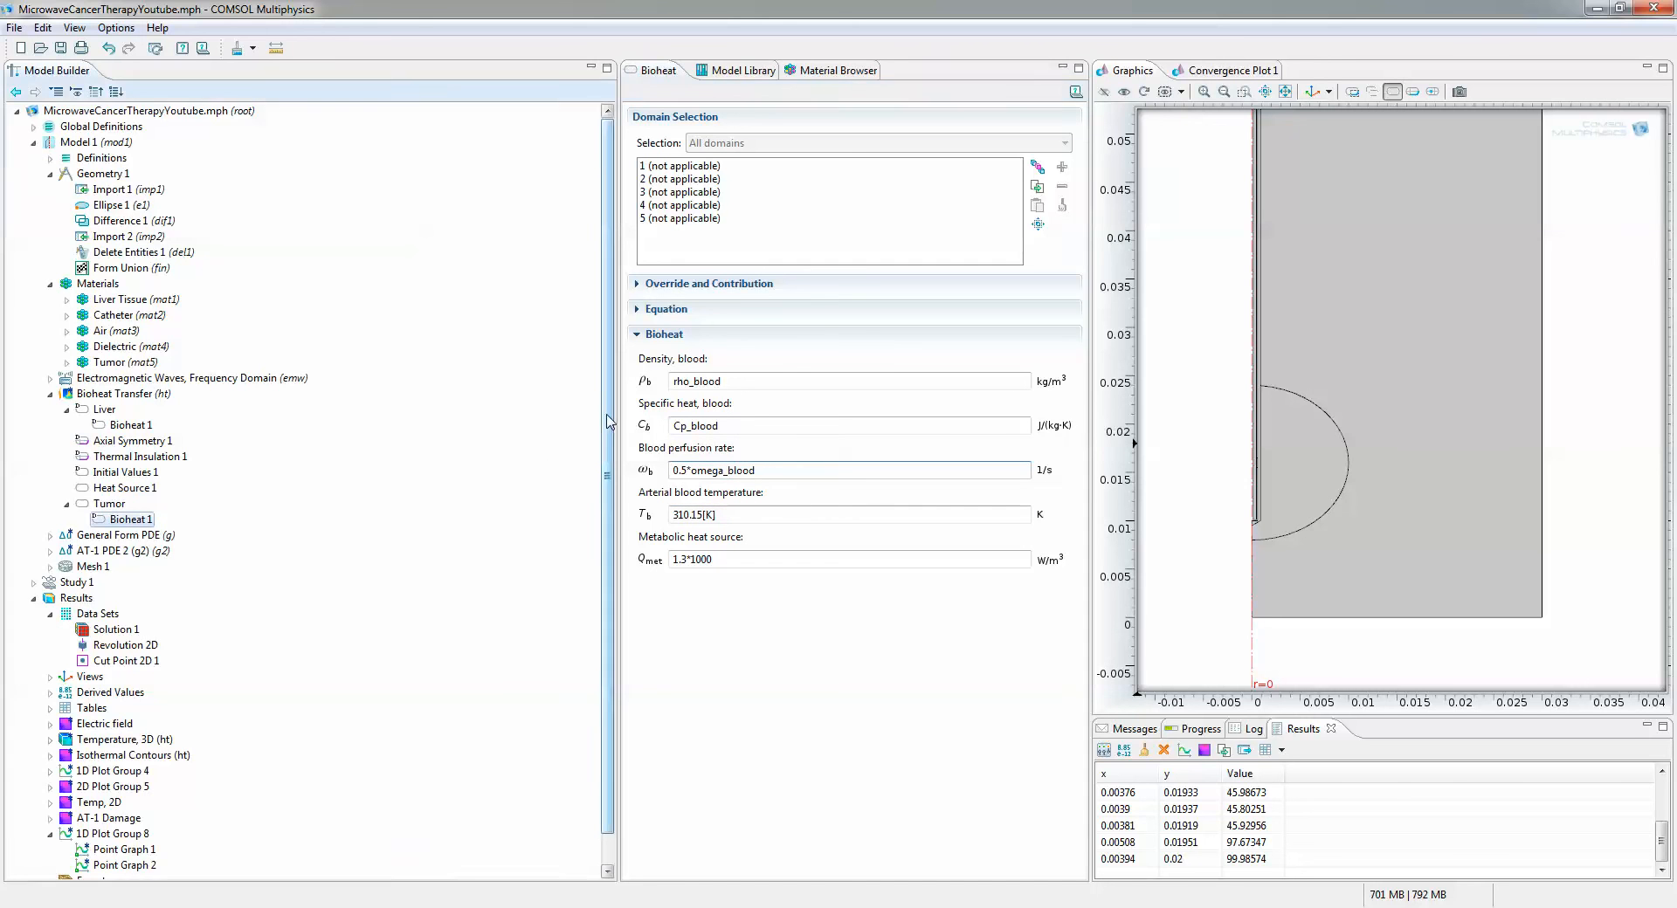
Compute Study 1, shrinking the window while the solve runs
click(78, 551)
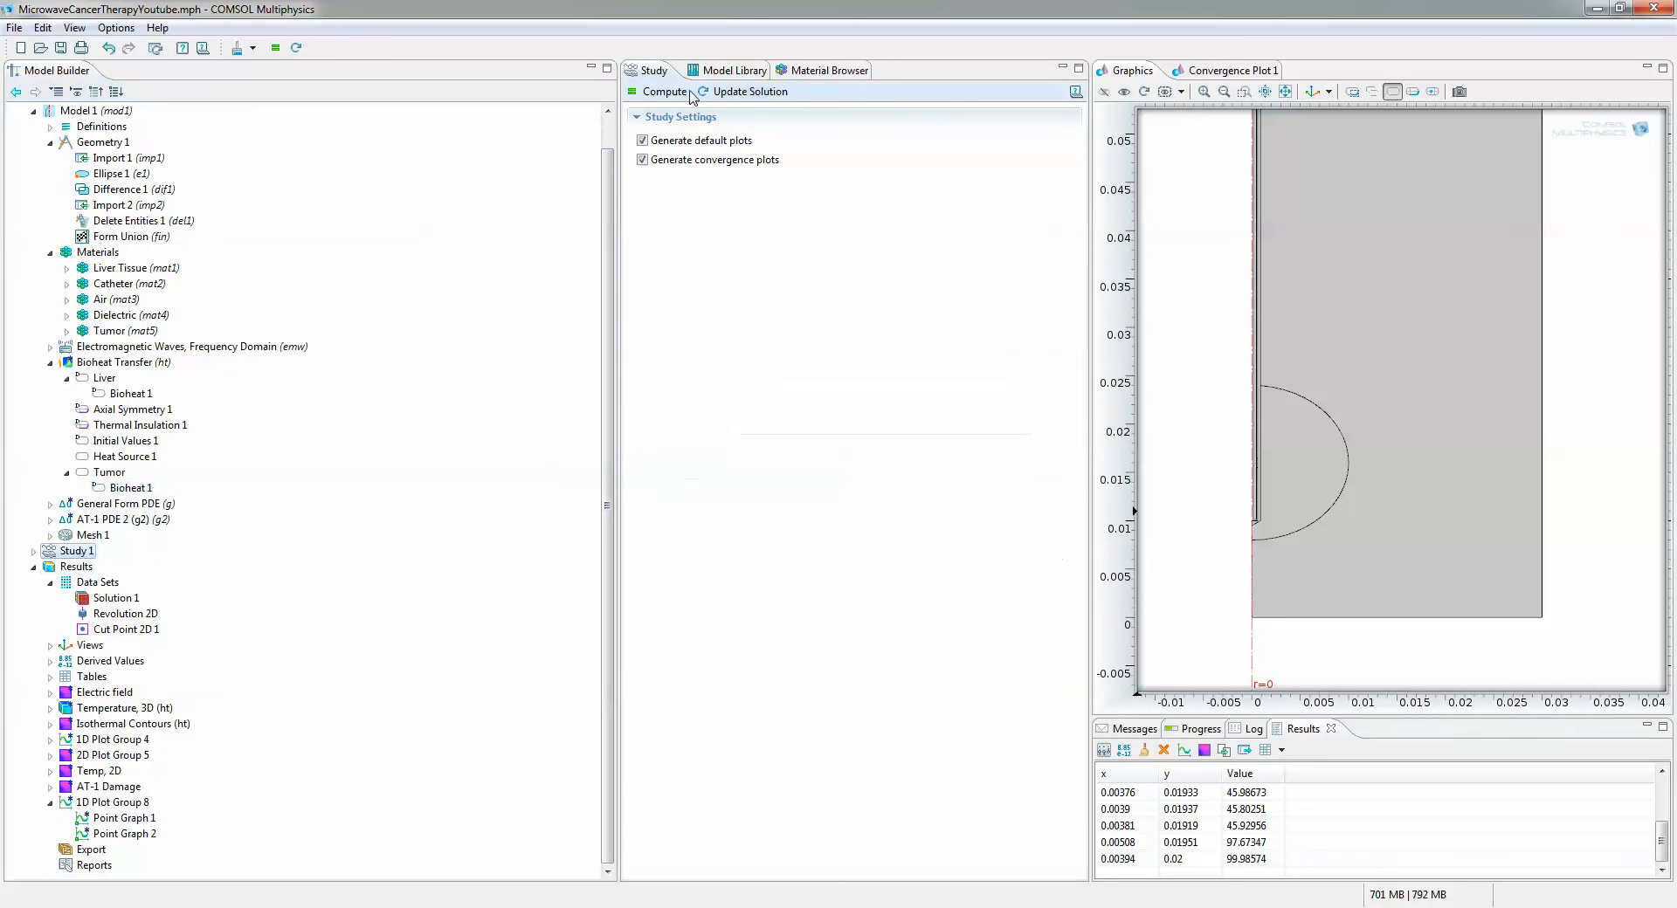
click(664, 91)
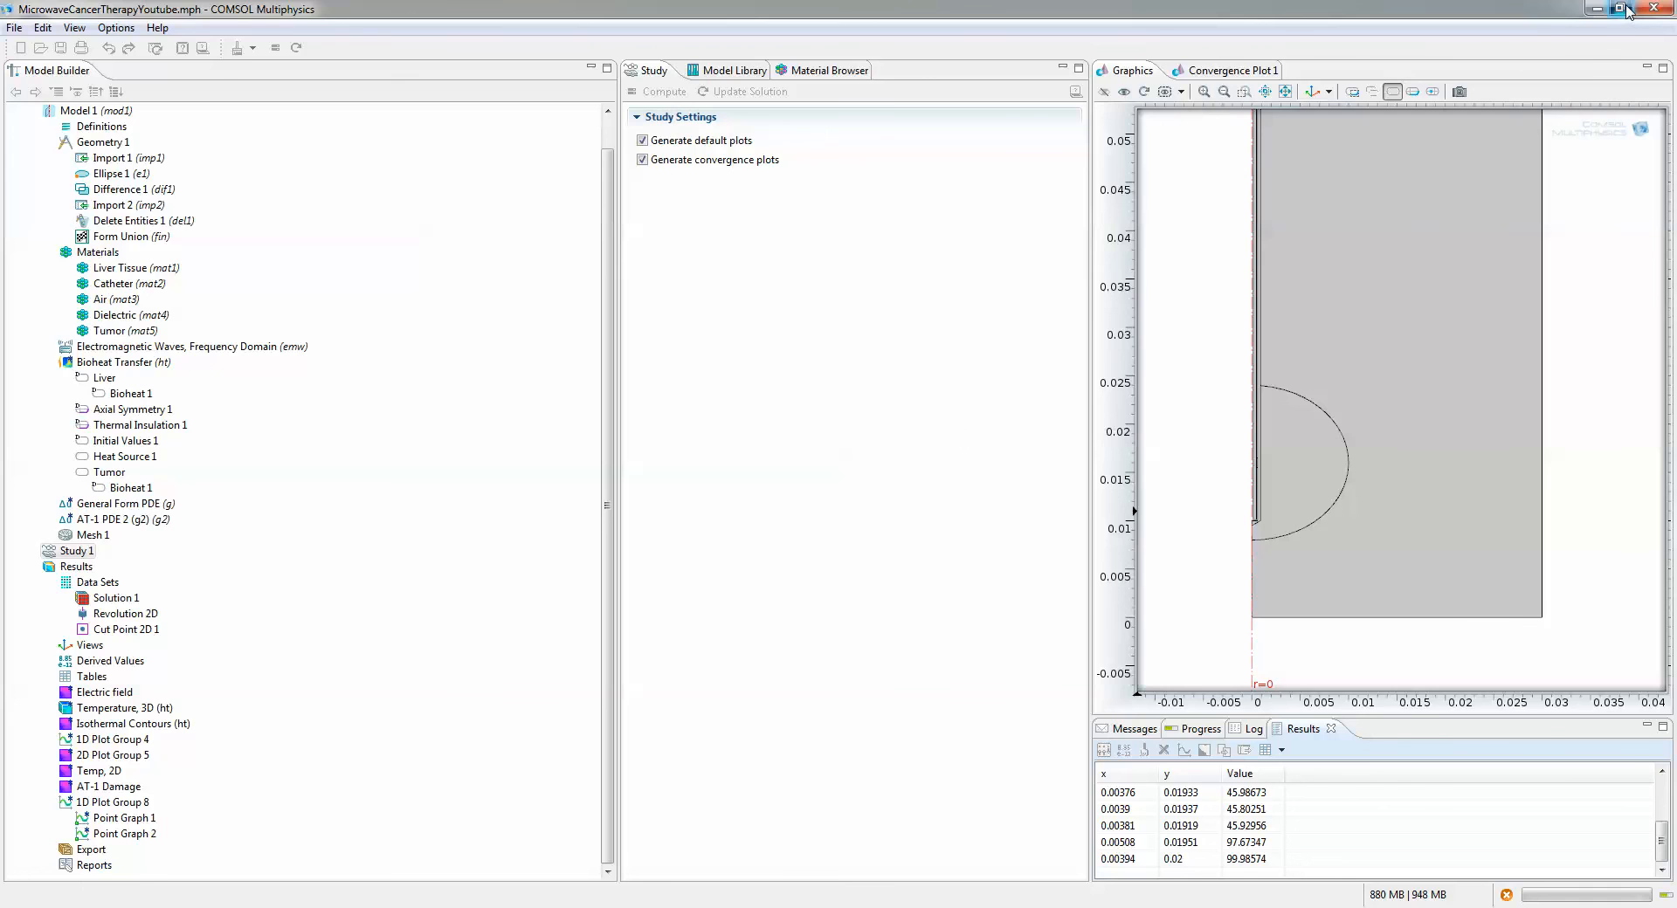
click(1638, 9)
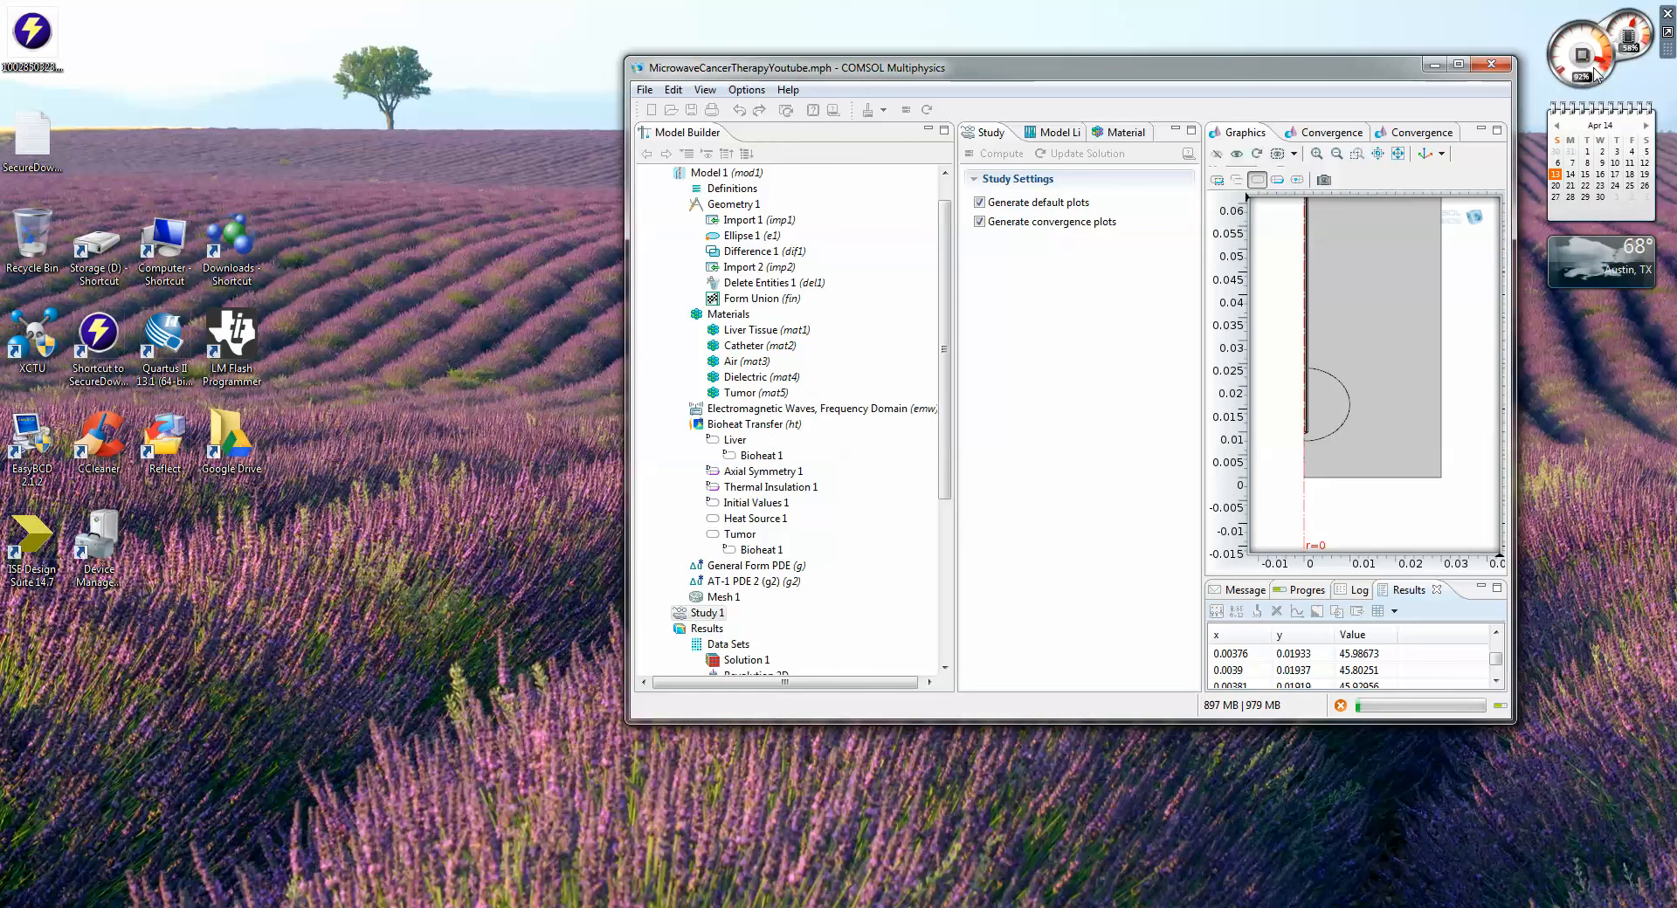
mouse_move(1624, 67)
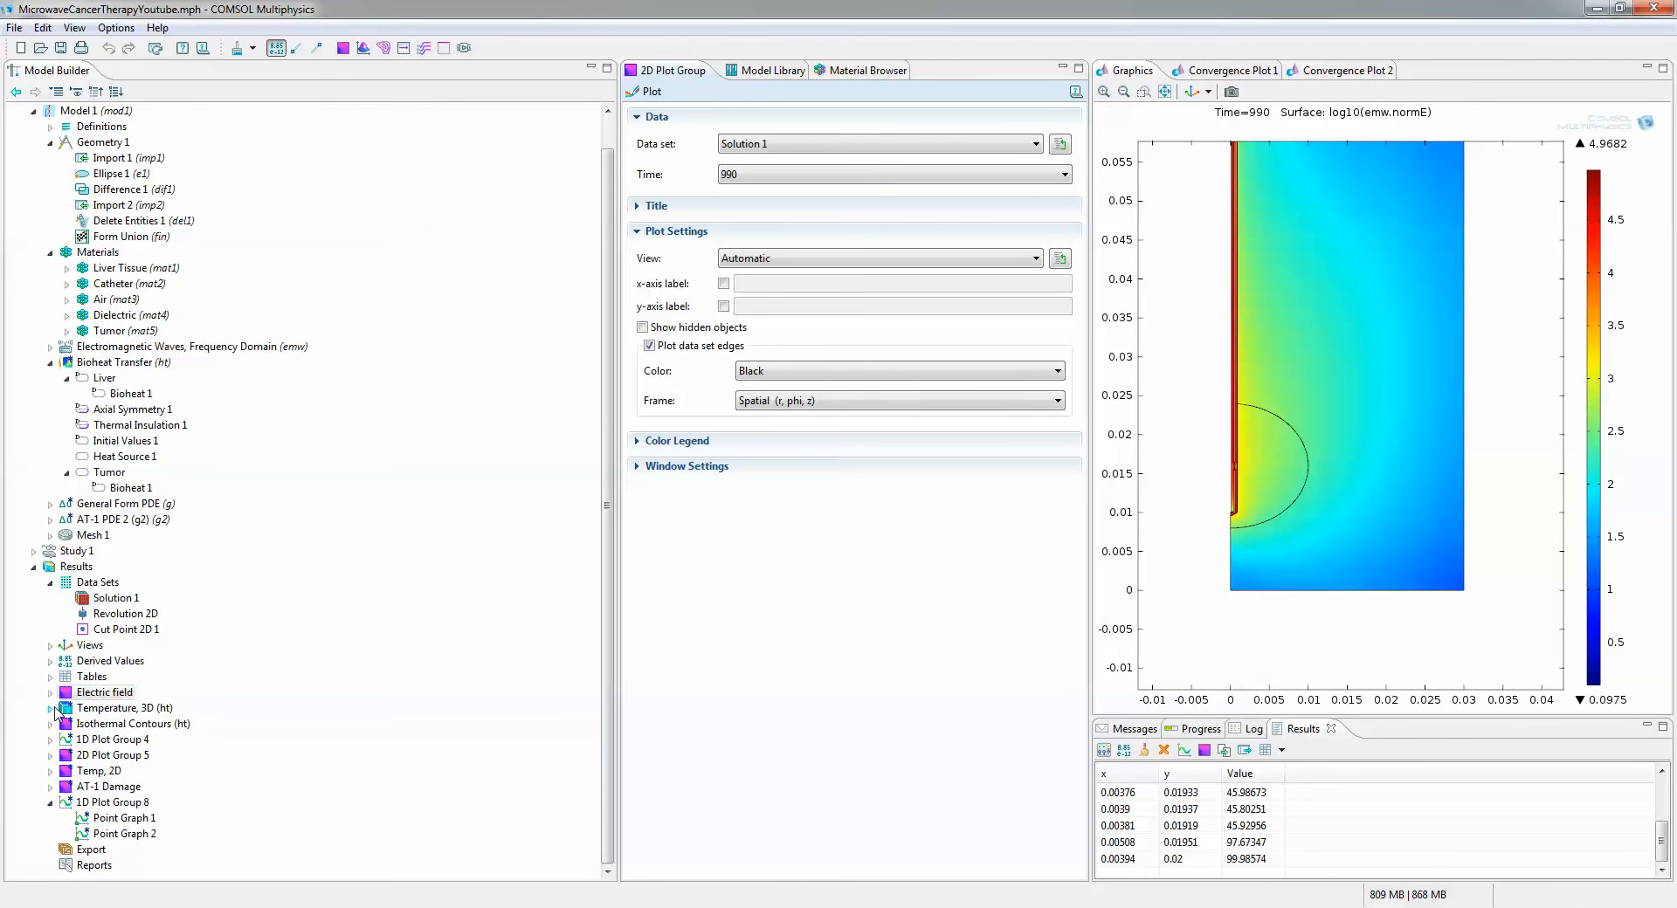
Add a new 2D Plot Group 9 under Results and select it
click(51, 693)
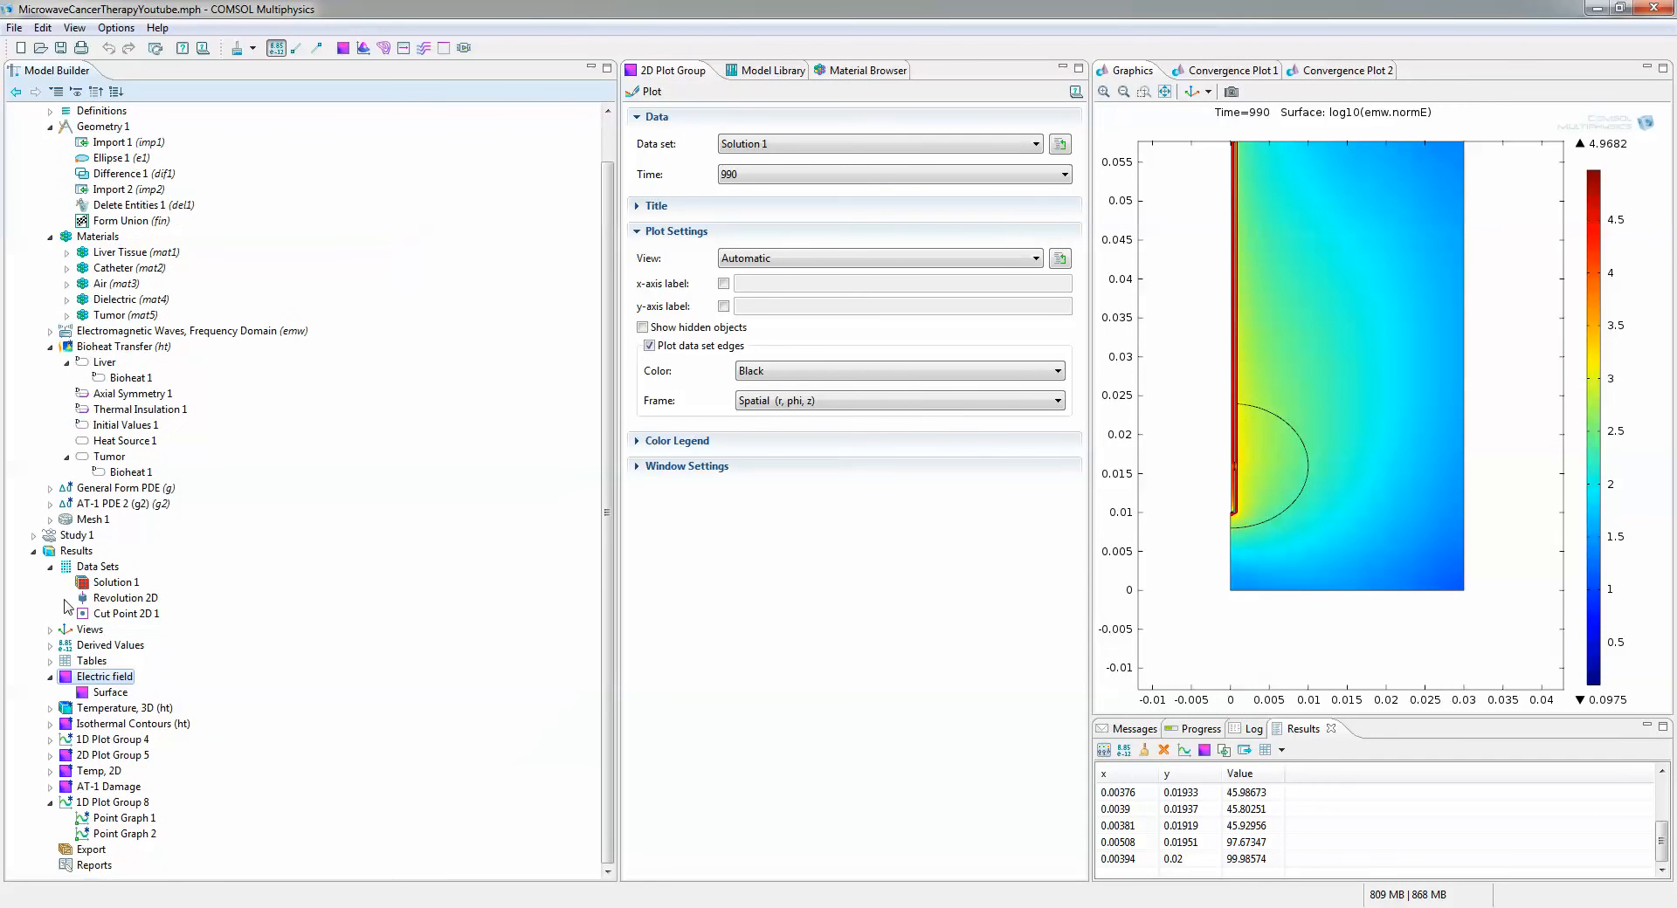
right_click(76, 551)
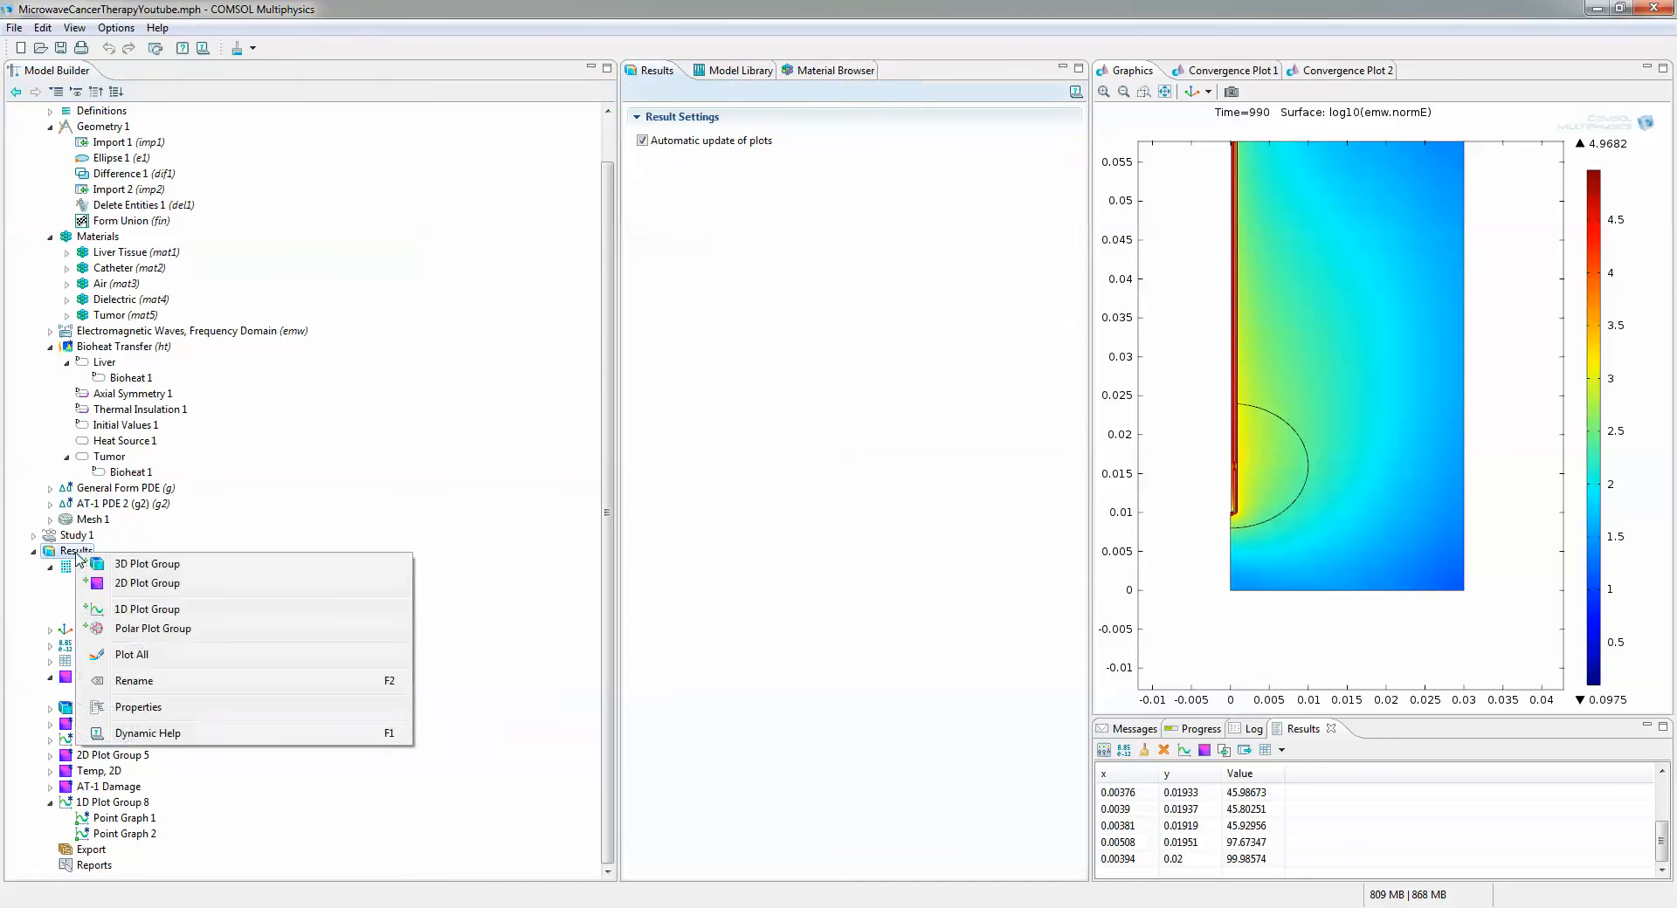
click(146, 584)
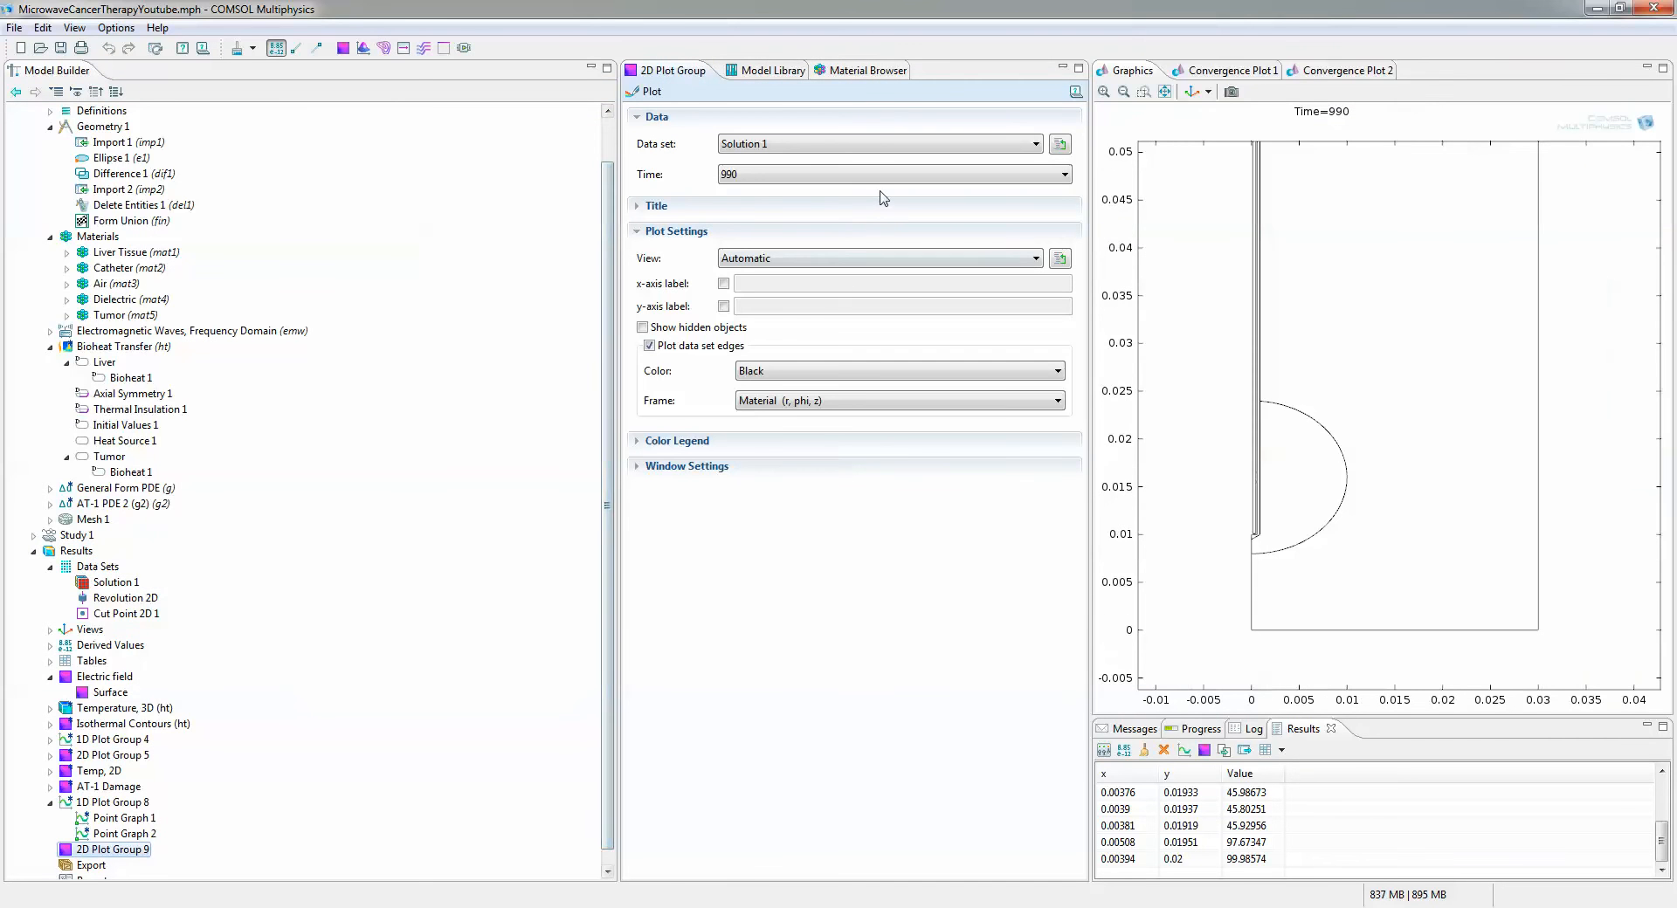
click(877, 173)
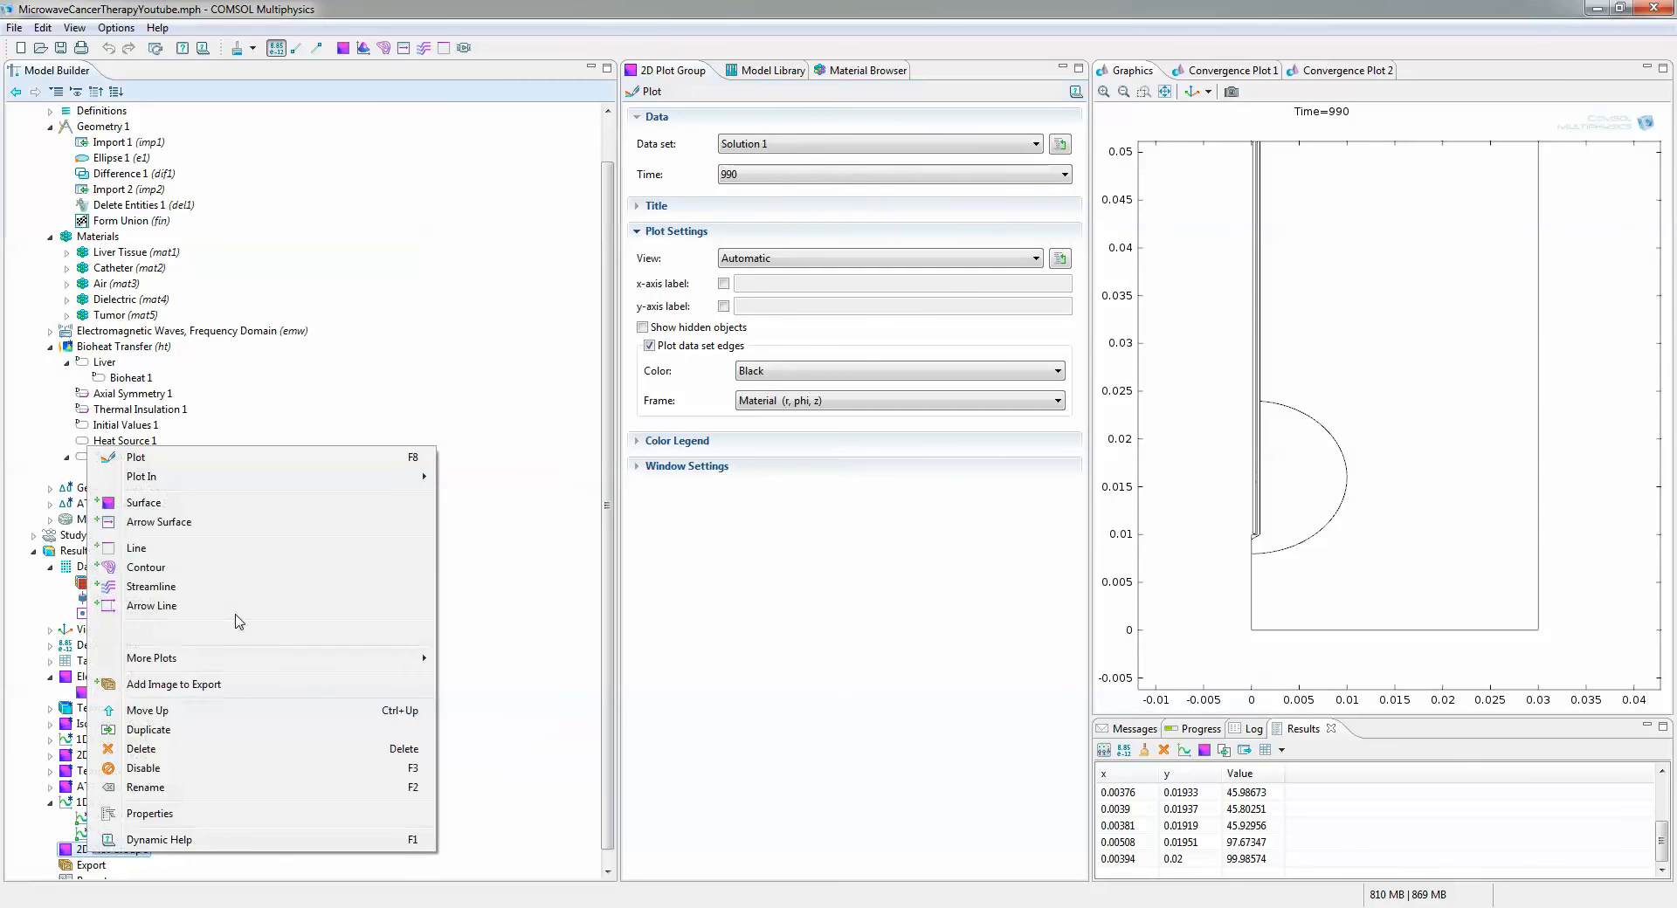
Add a Surface plot of total power dissipation density (emw.Qh) from Electromagnetic Waves > Heating and losses
click(143, 502)
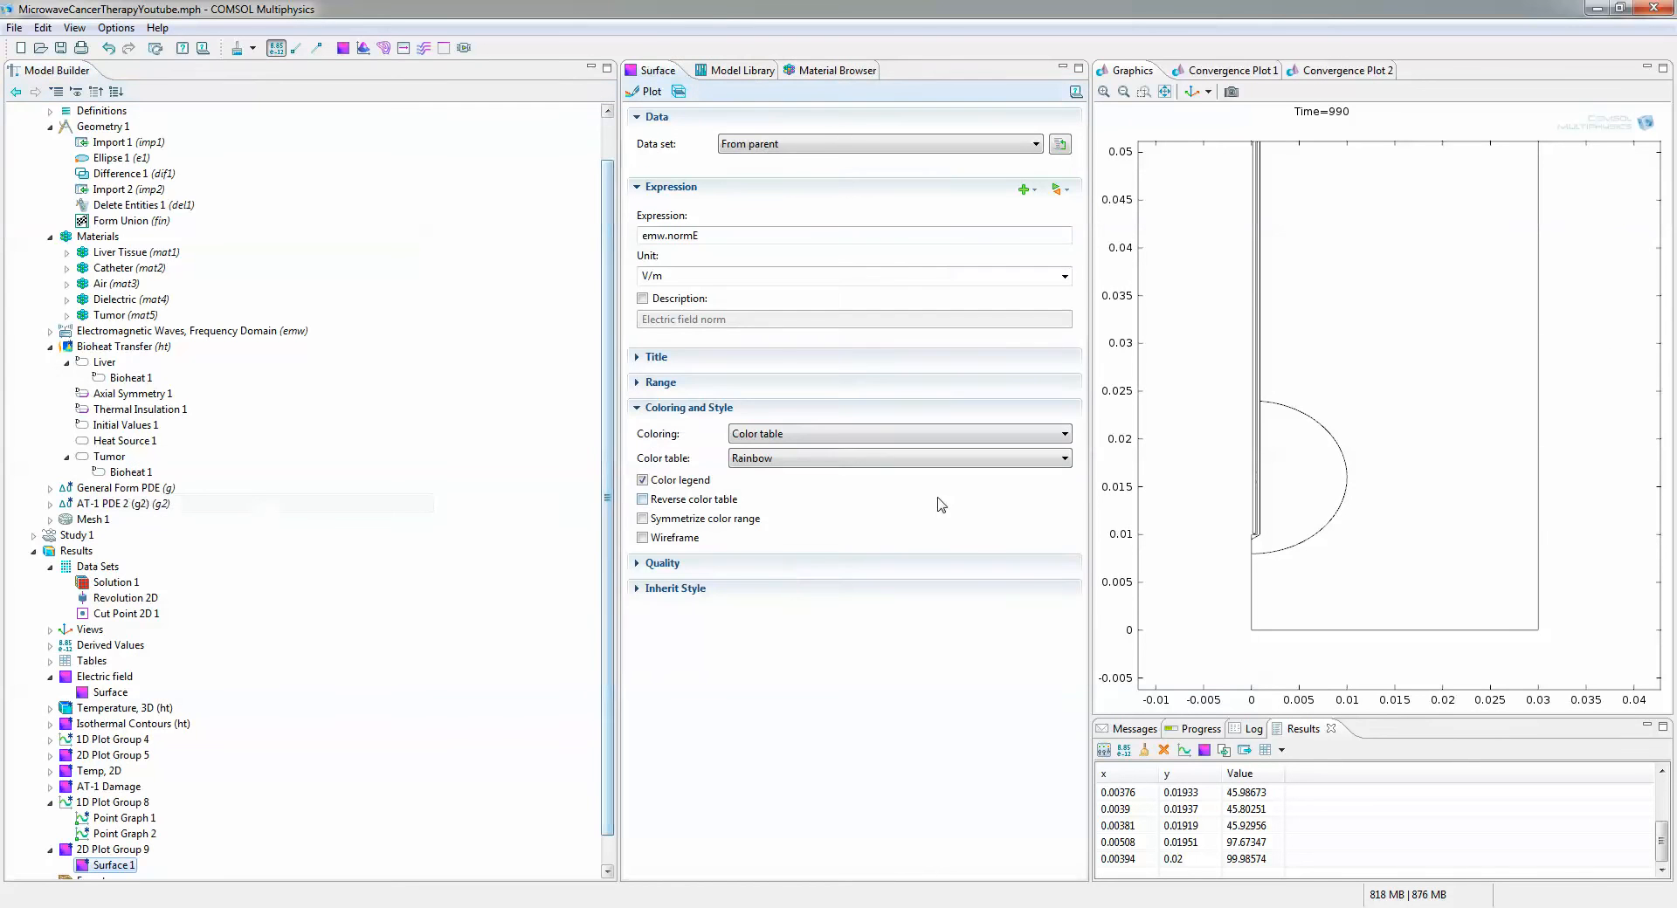
click(1057, 190)
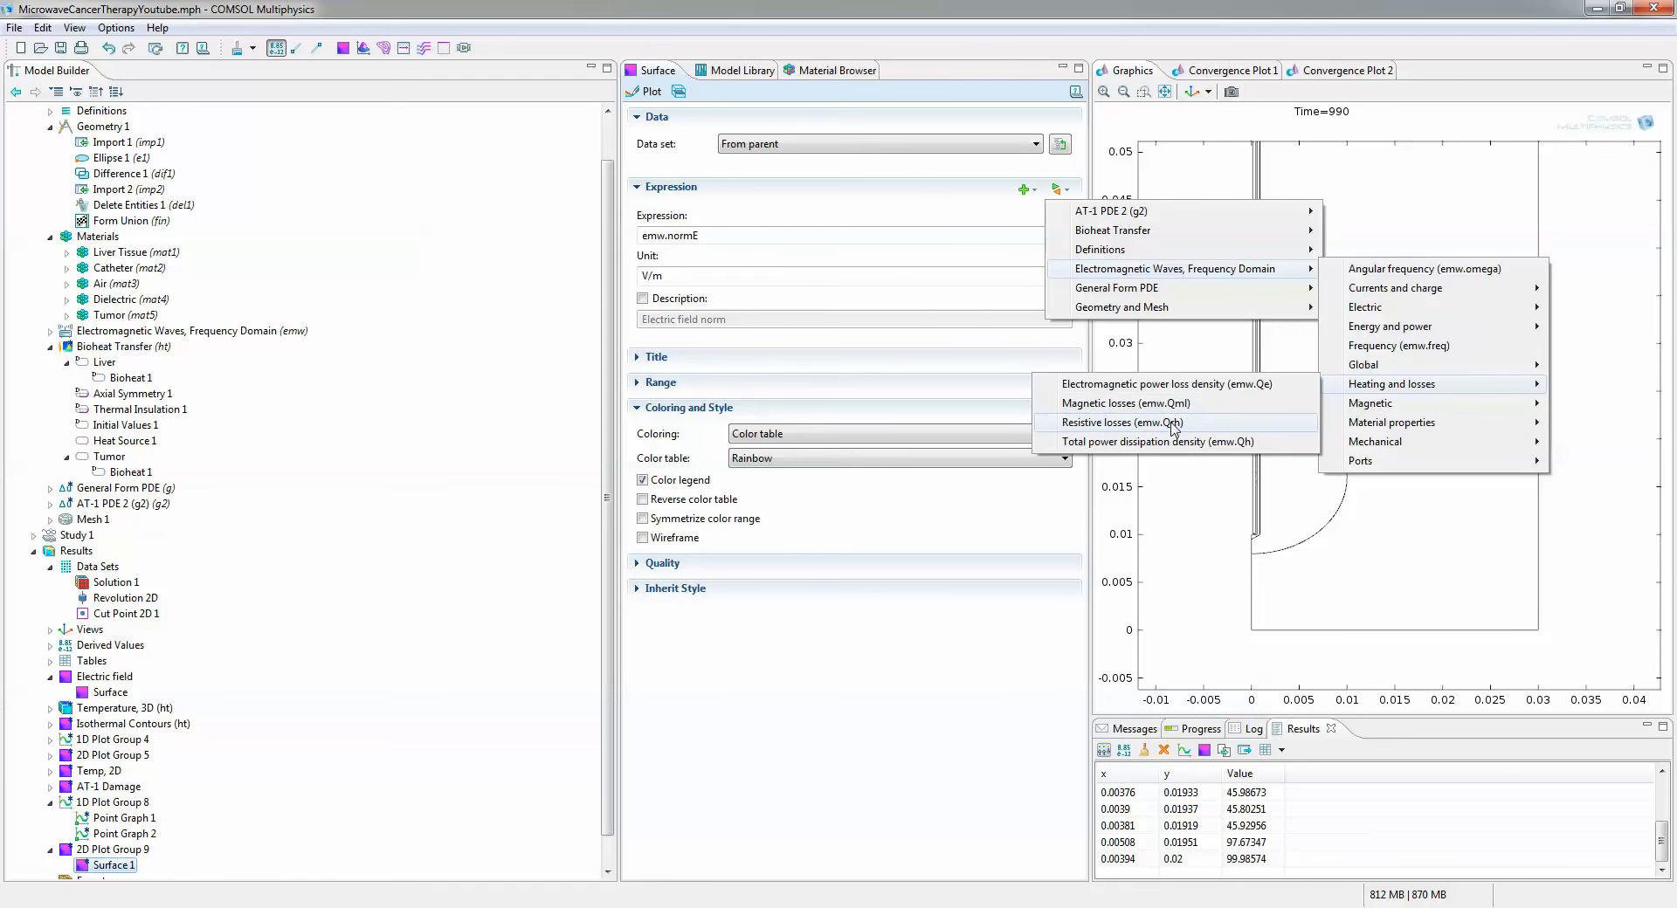
click(1156, 442)
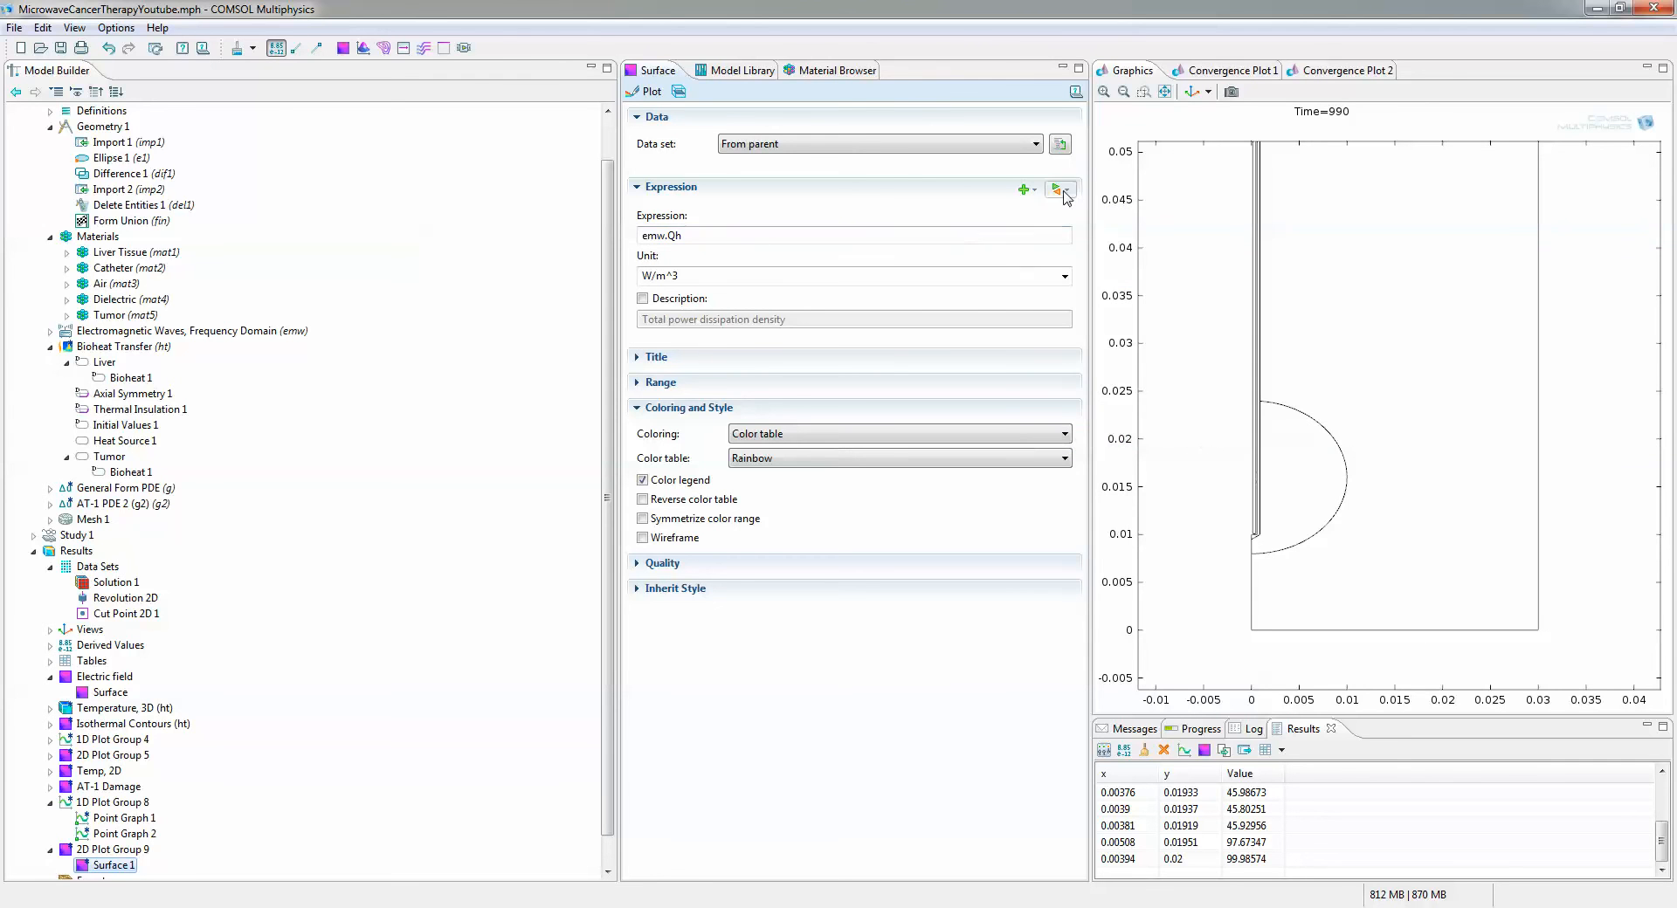
click(1056, 190)
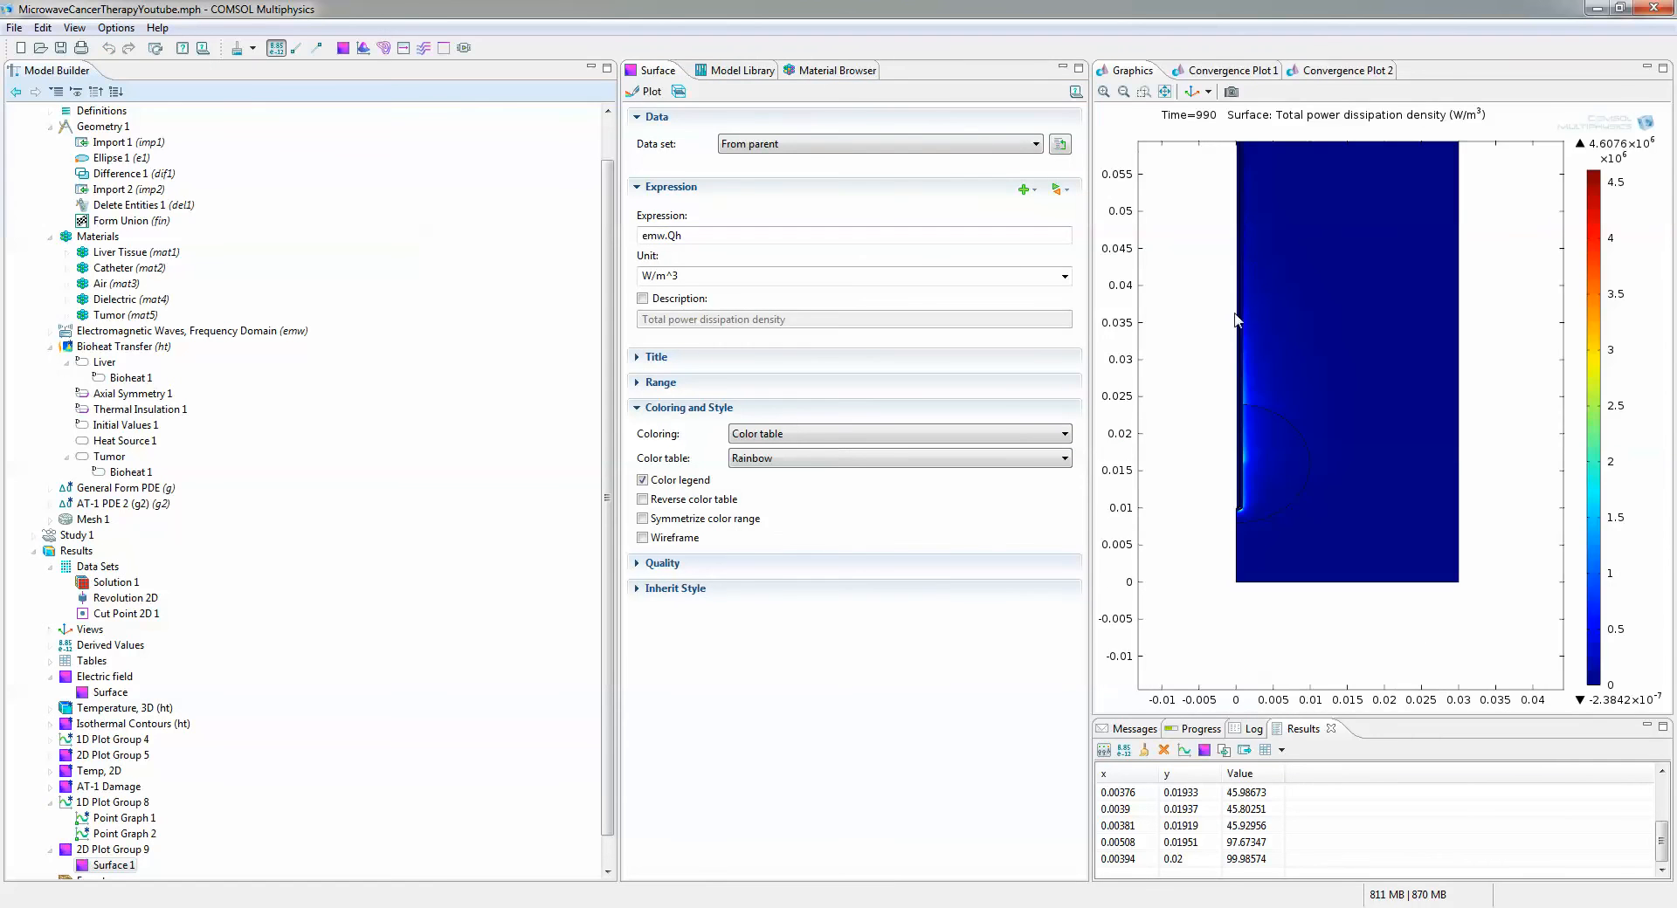
mouse_move(1246, 381)
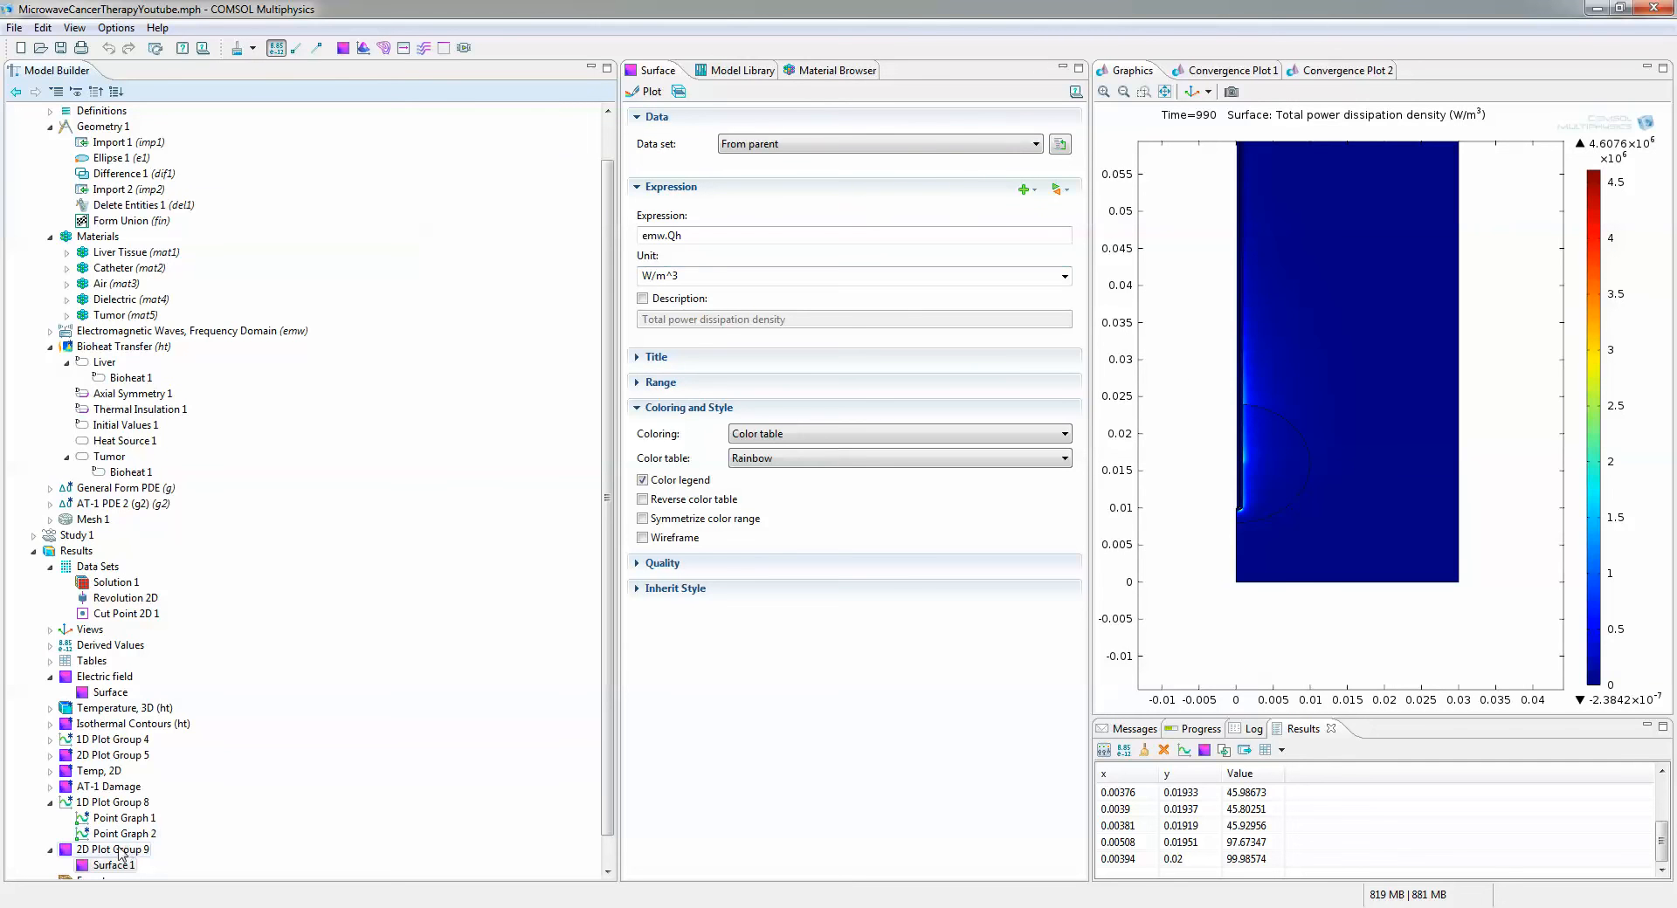
Zoom to extents so the whole power dissipation plot is in view
scroll(down, 3)
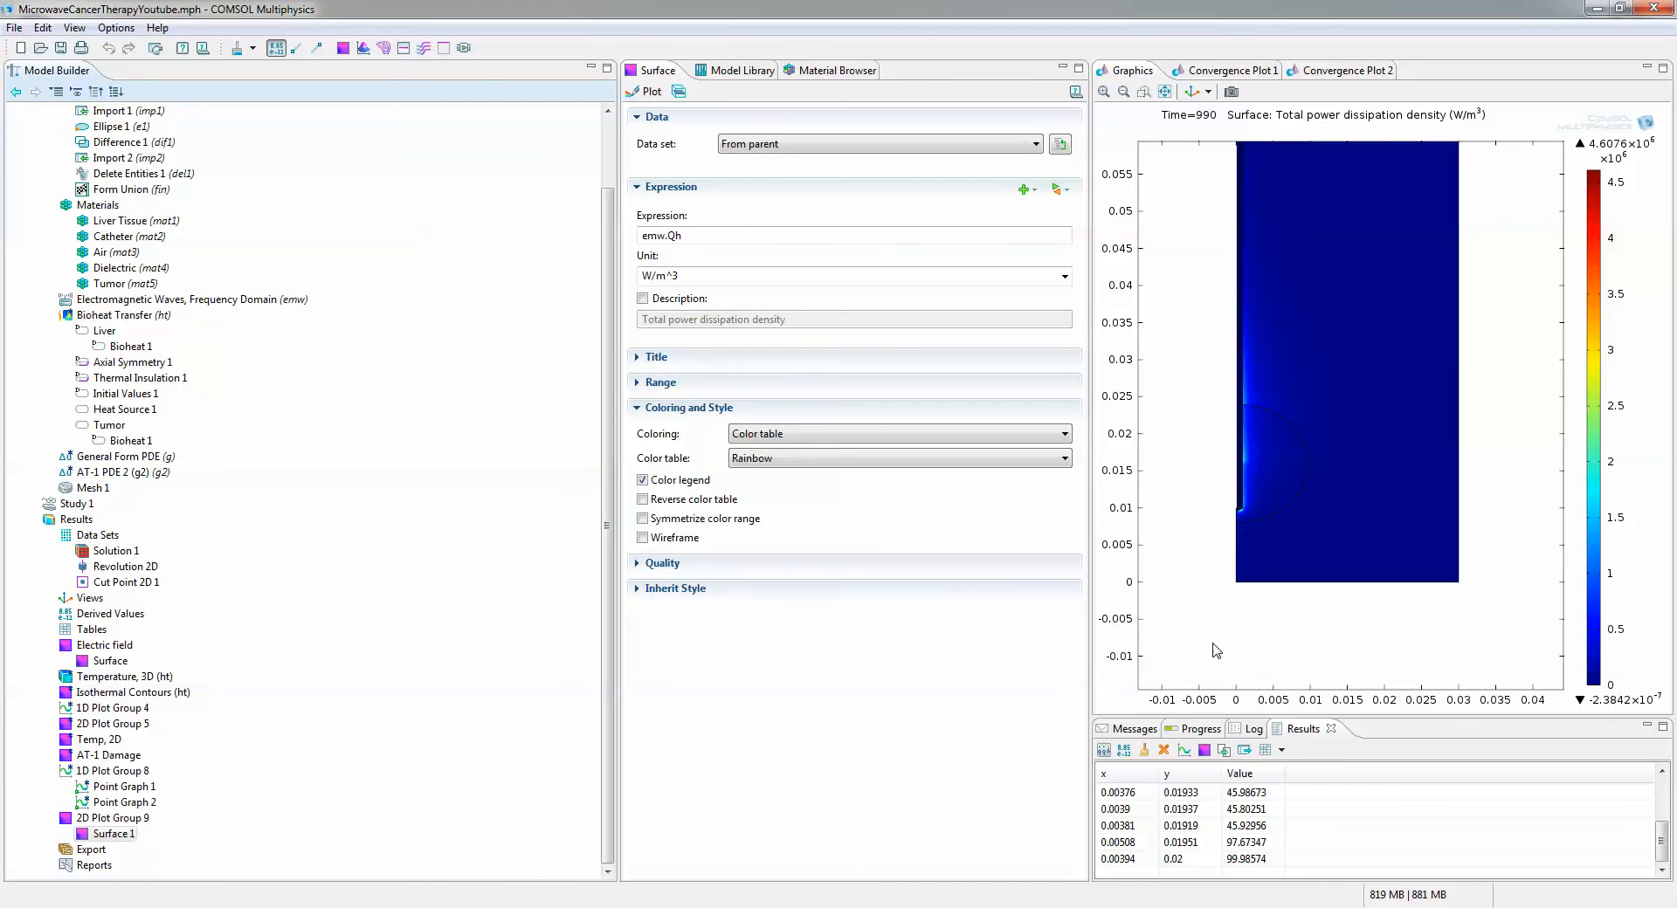
mouse_move(1187, 353)
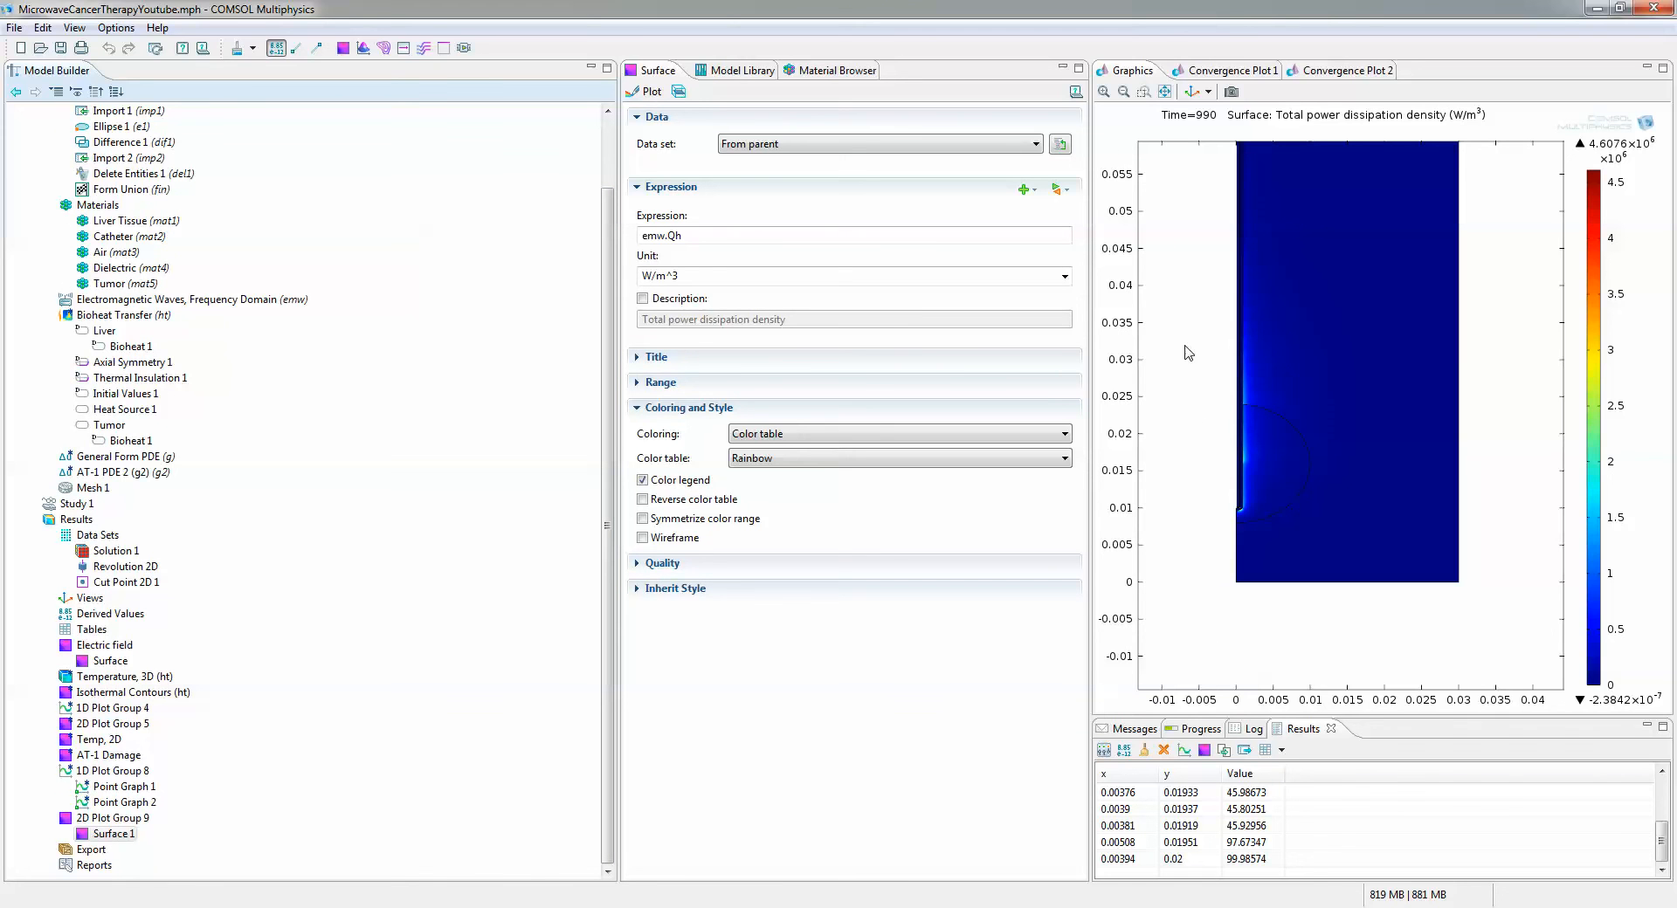
mouse_move(1226, 424)
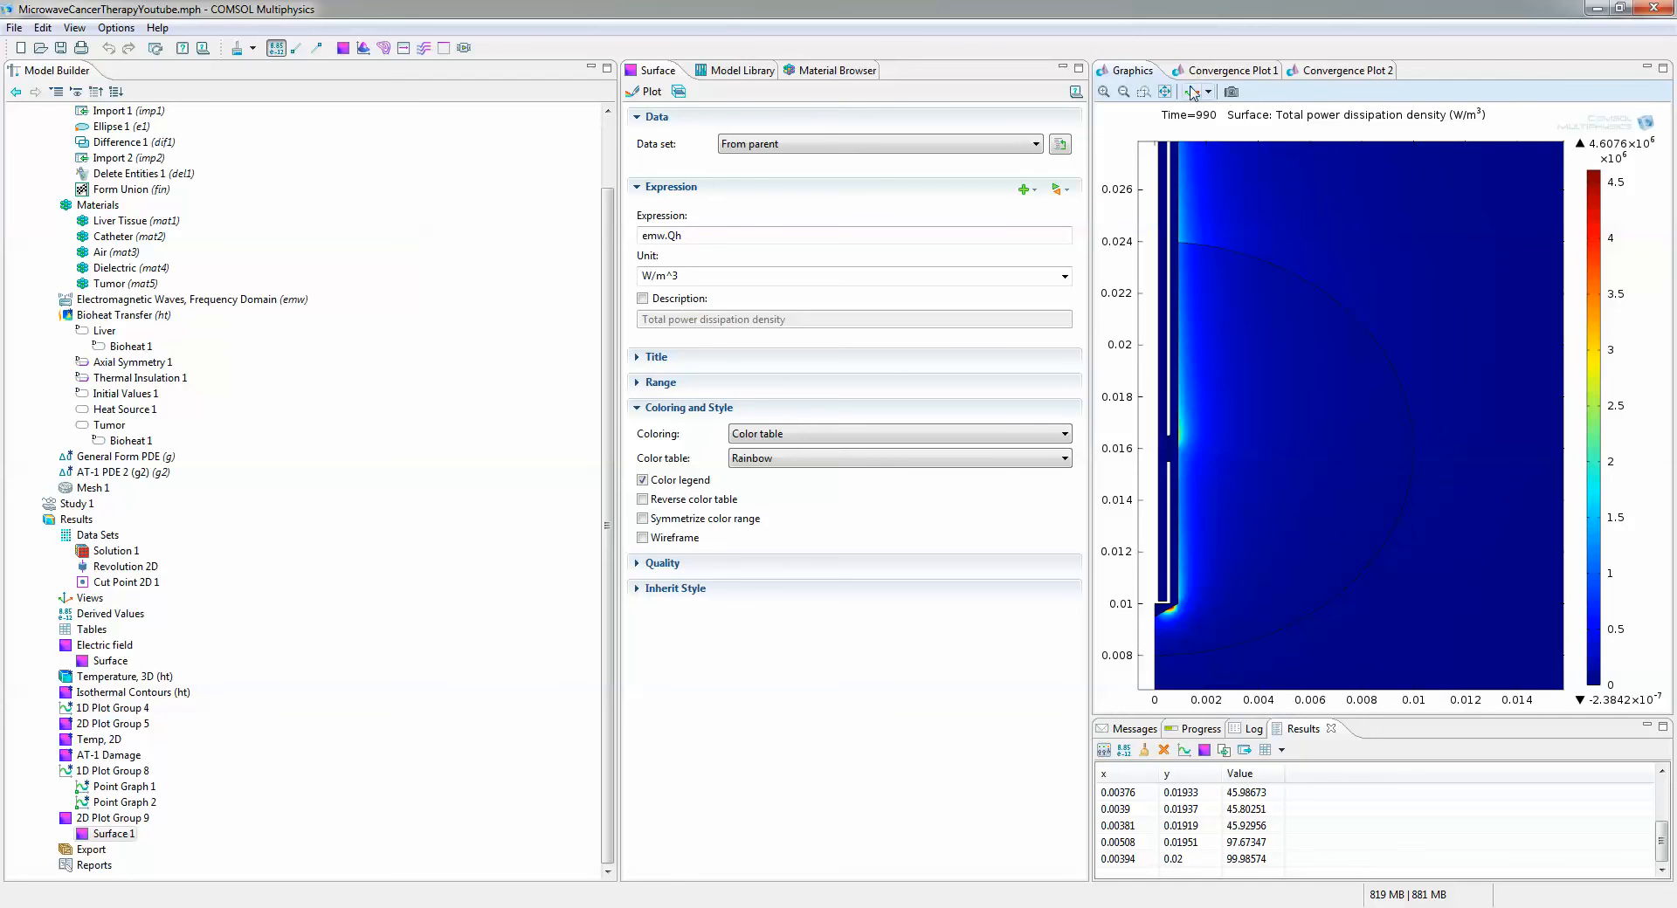
mouse_move(1165, 90)
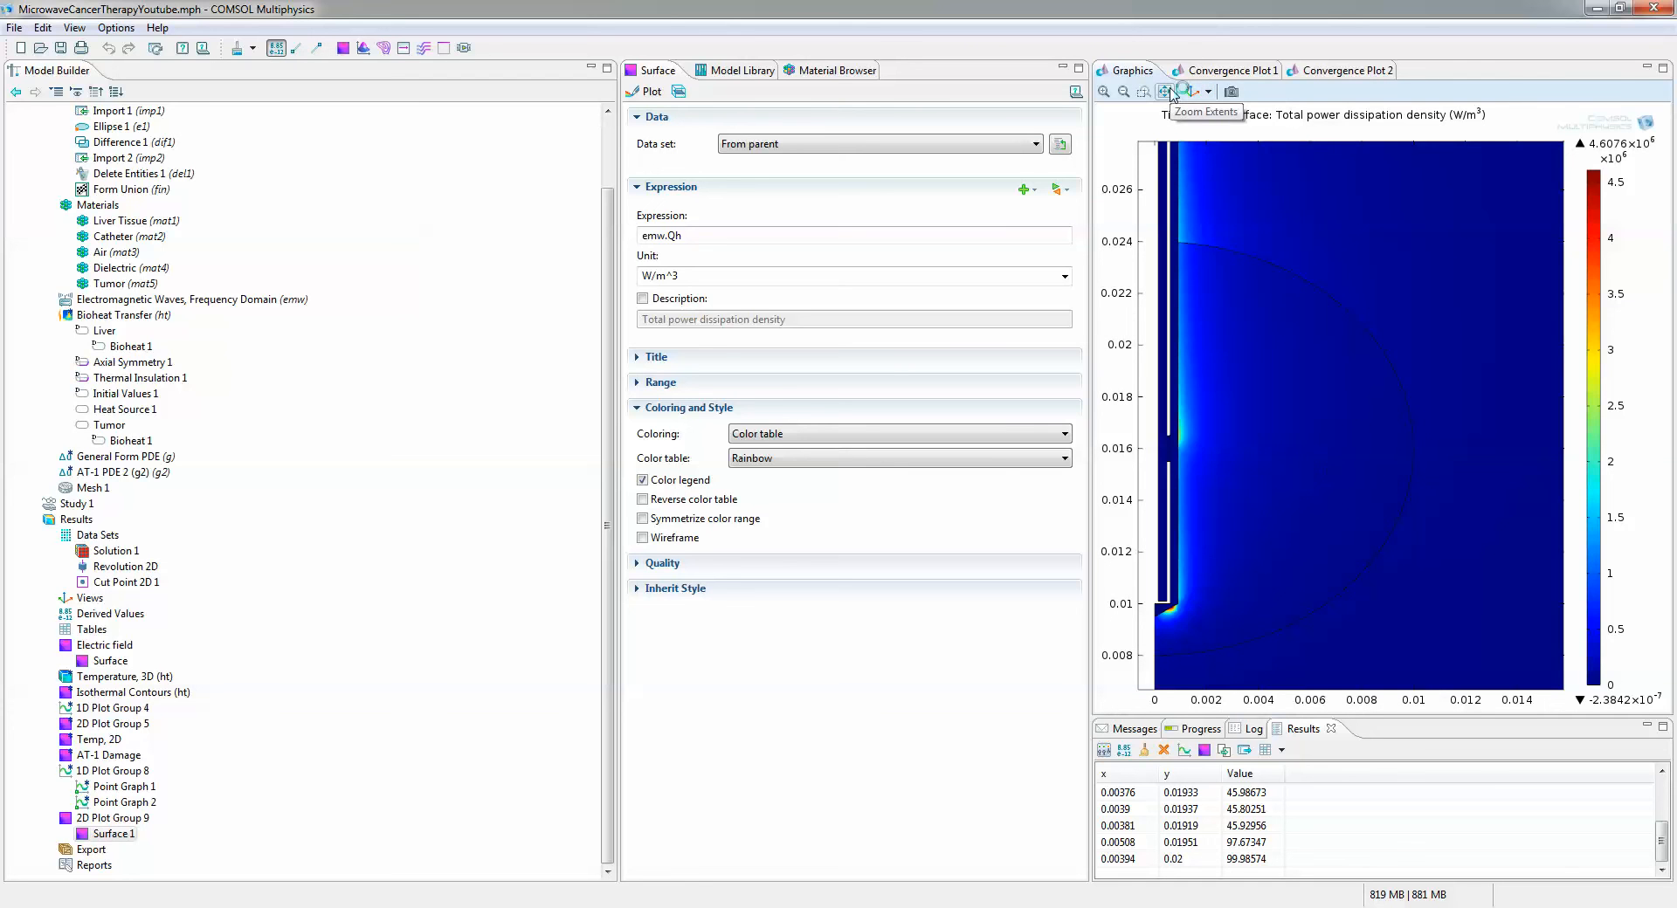
click(1164, 91)
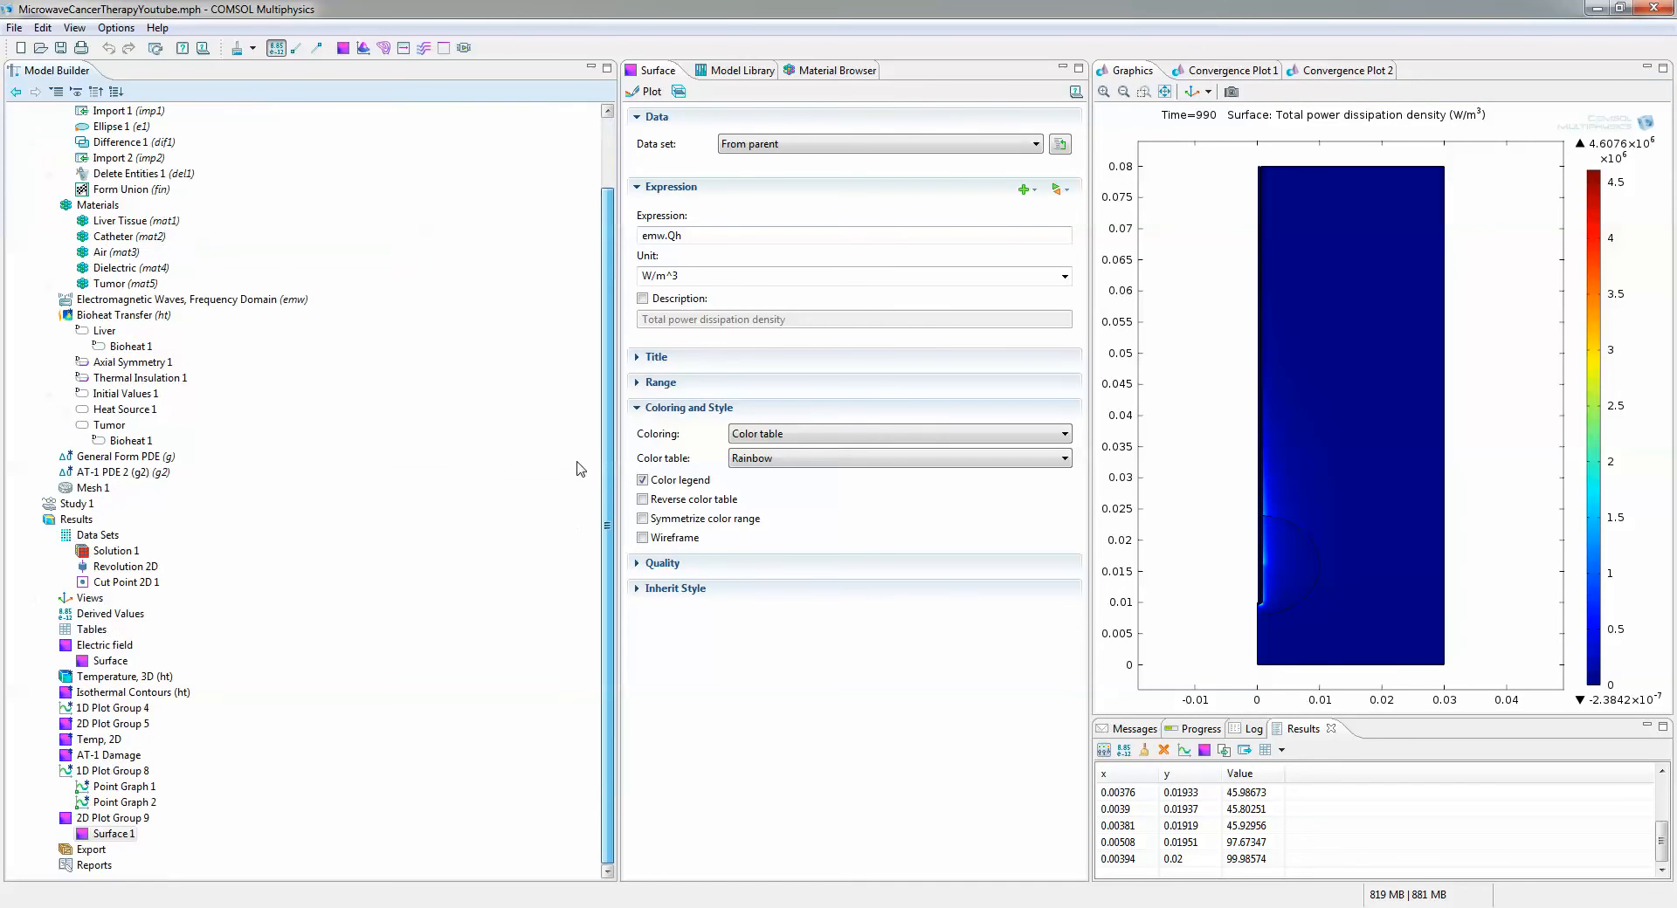
scroll(up, 3)
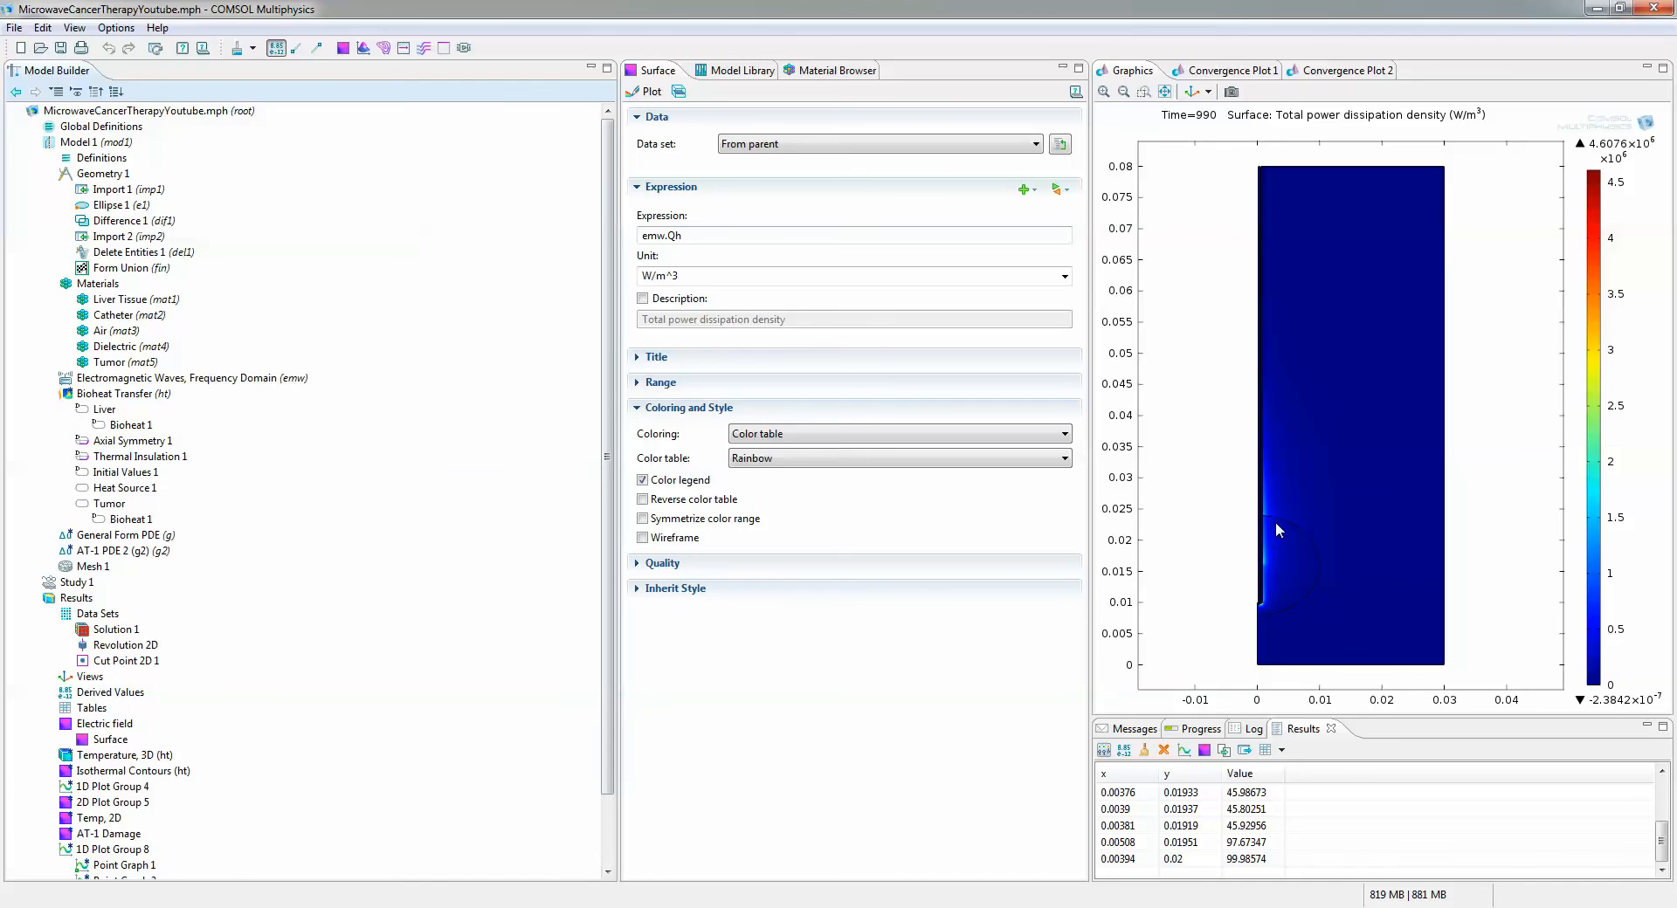
mouse_move(1292, 384)
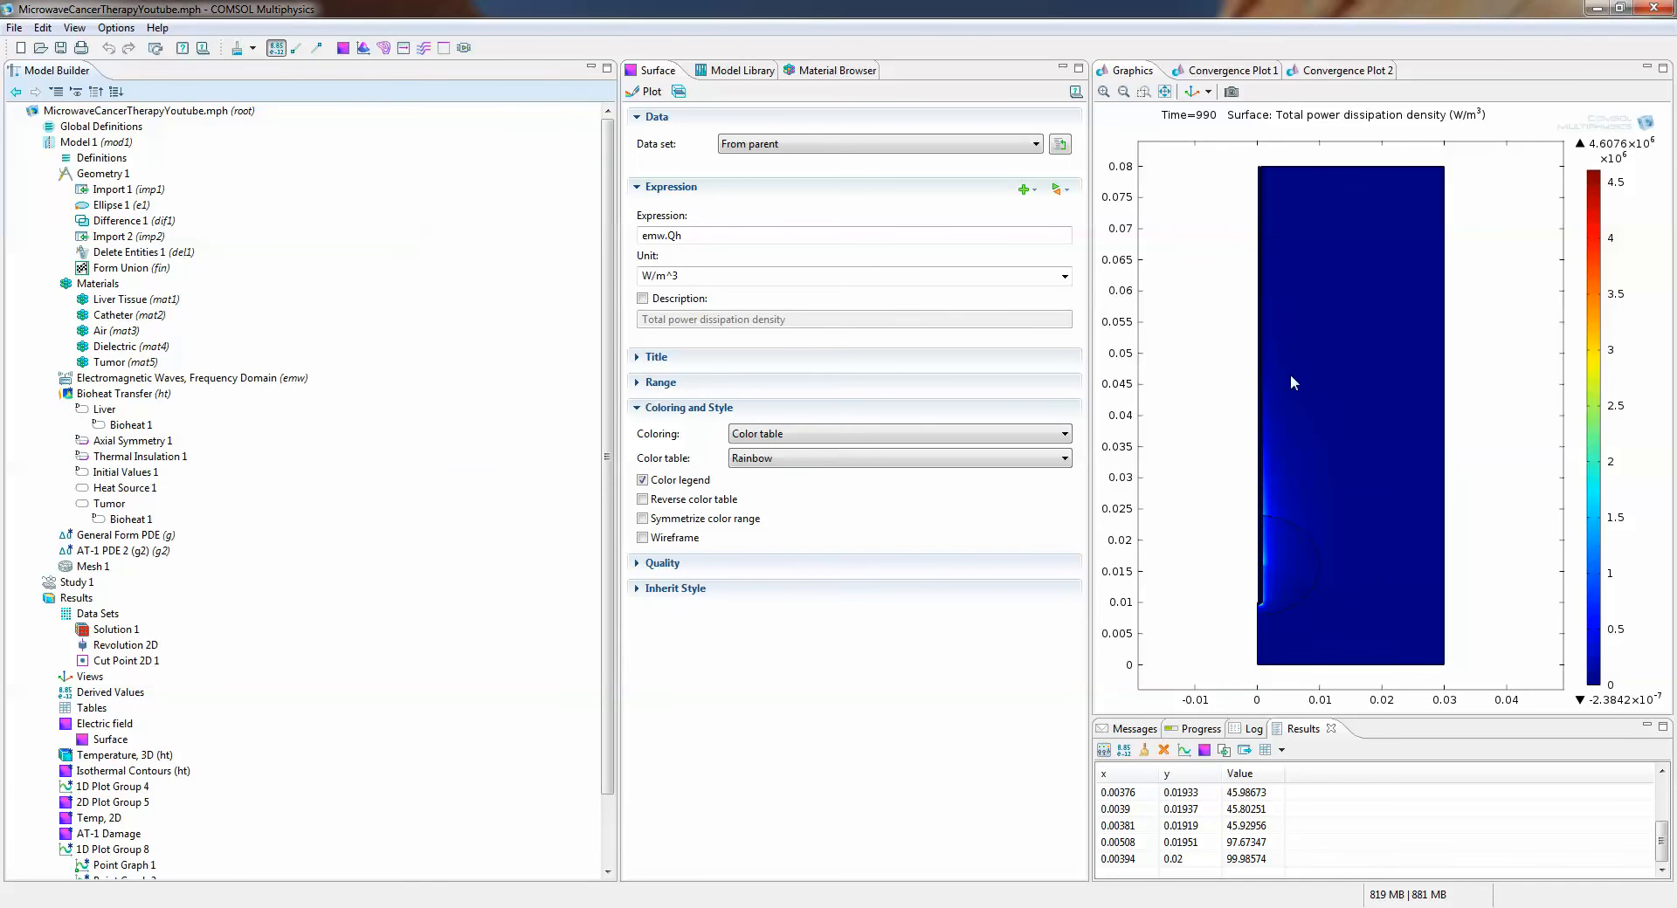
mouse_move(1287, 539)
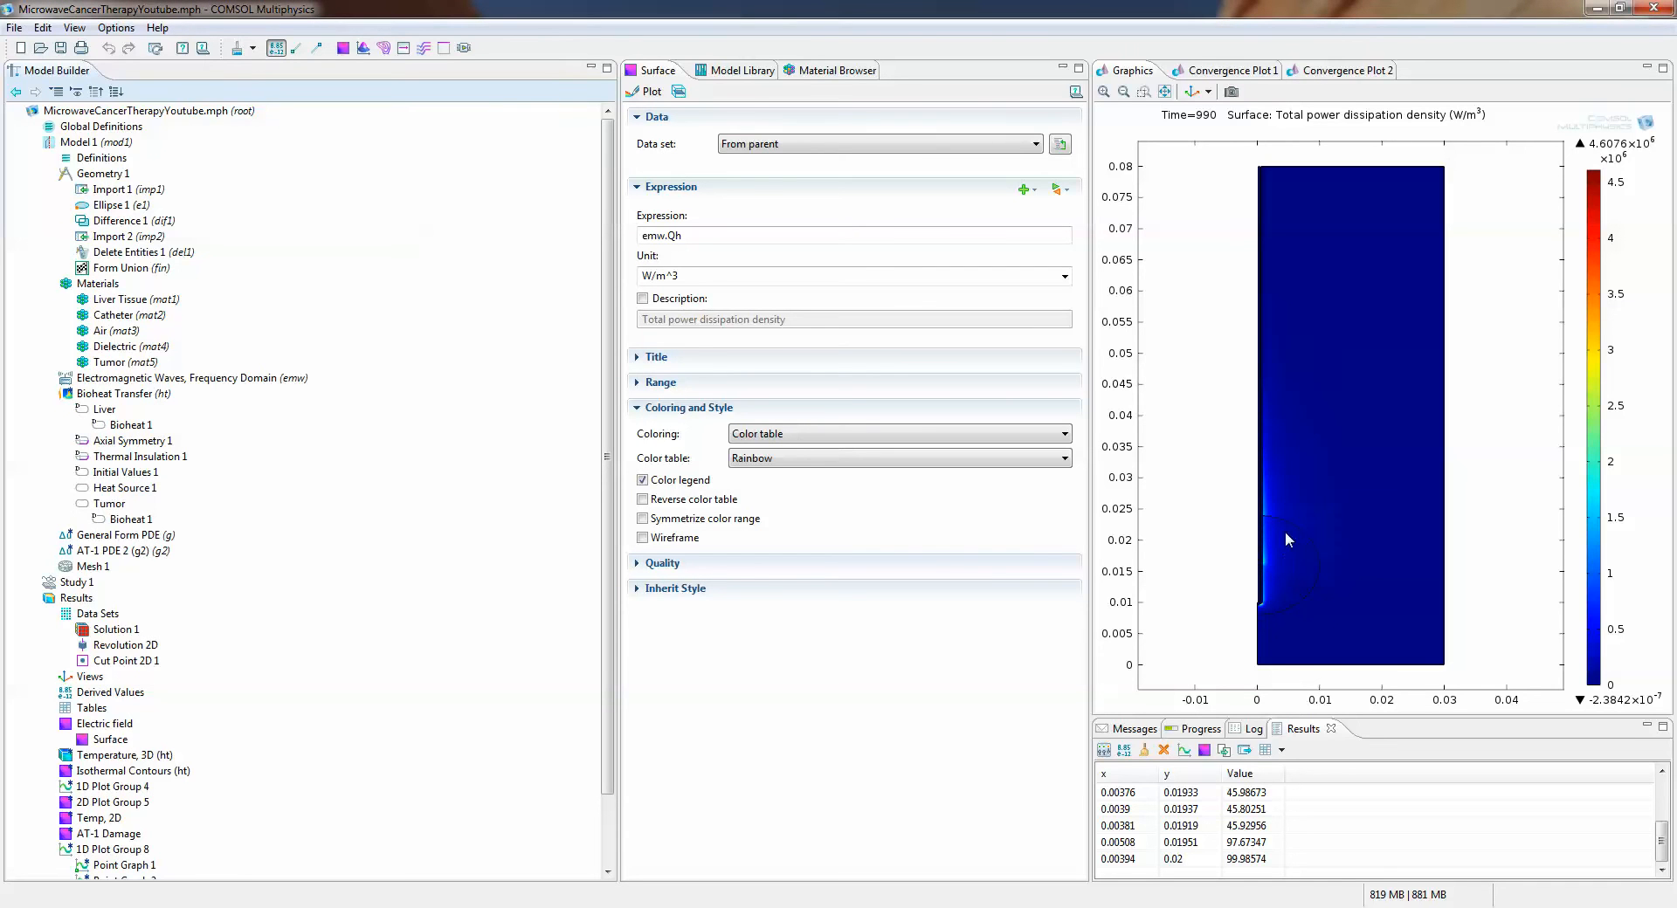
mouse_move(663, 554)
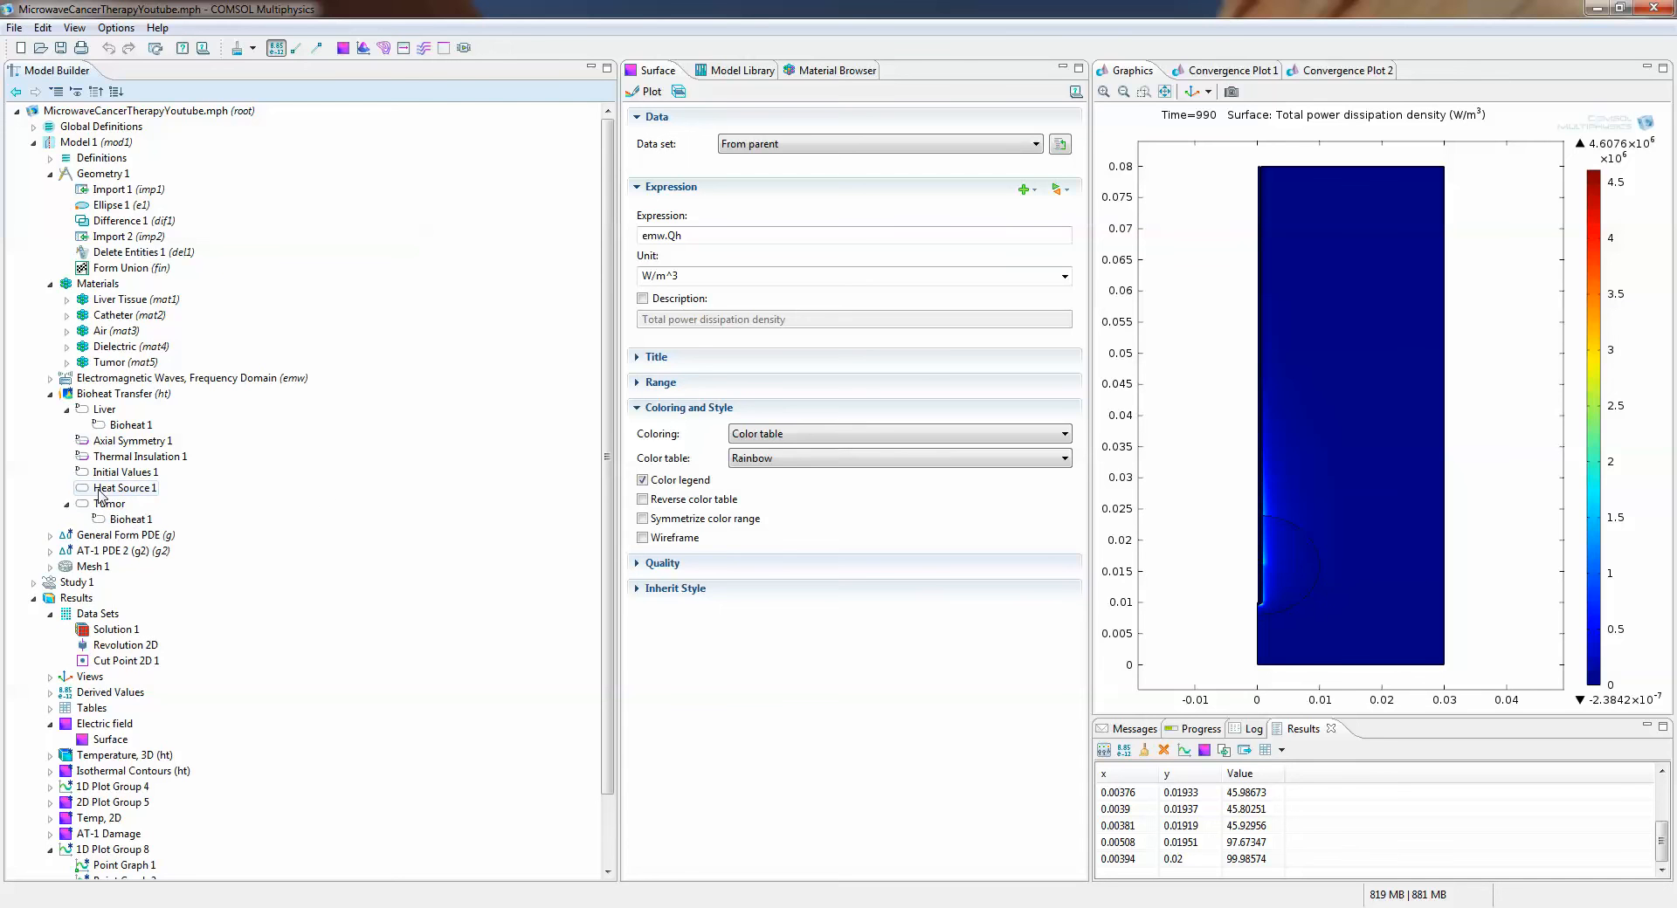
Review the Tumor bioheat settings and Tumor (mat5) material contents, then return to 2D Plot Group 9
click(129, 425)
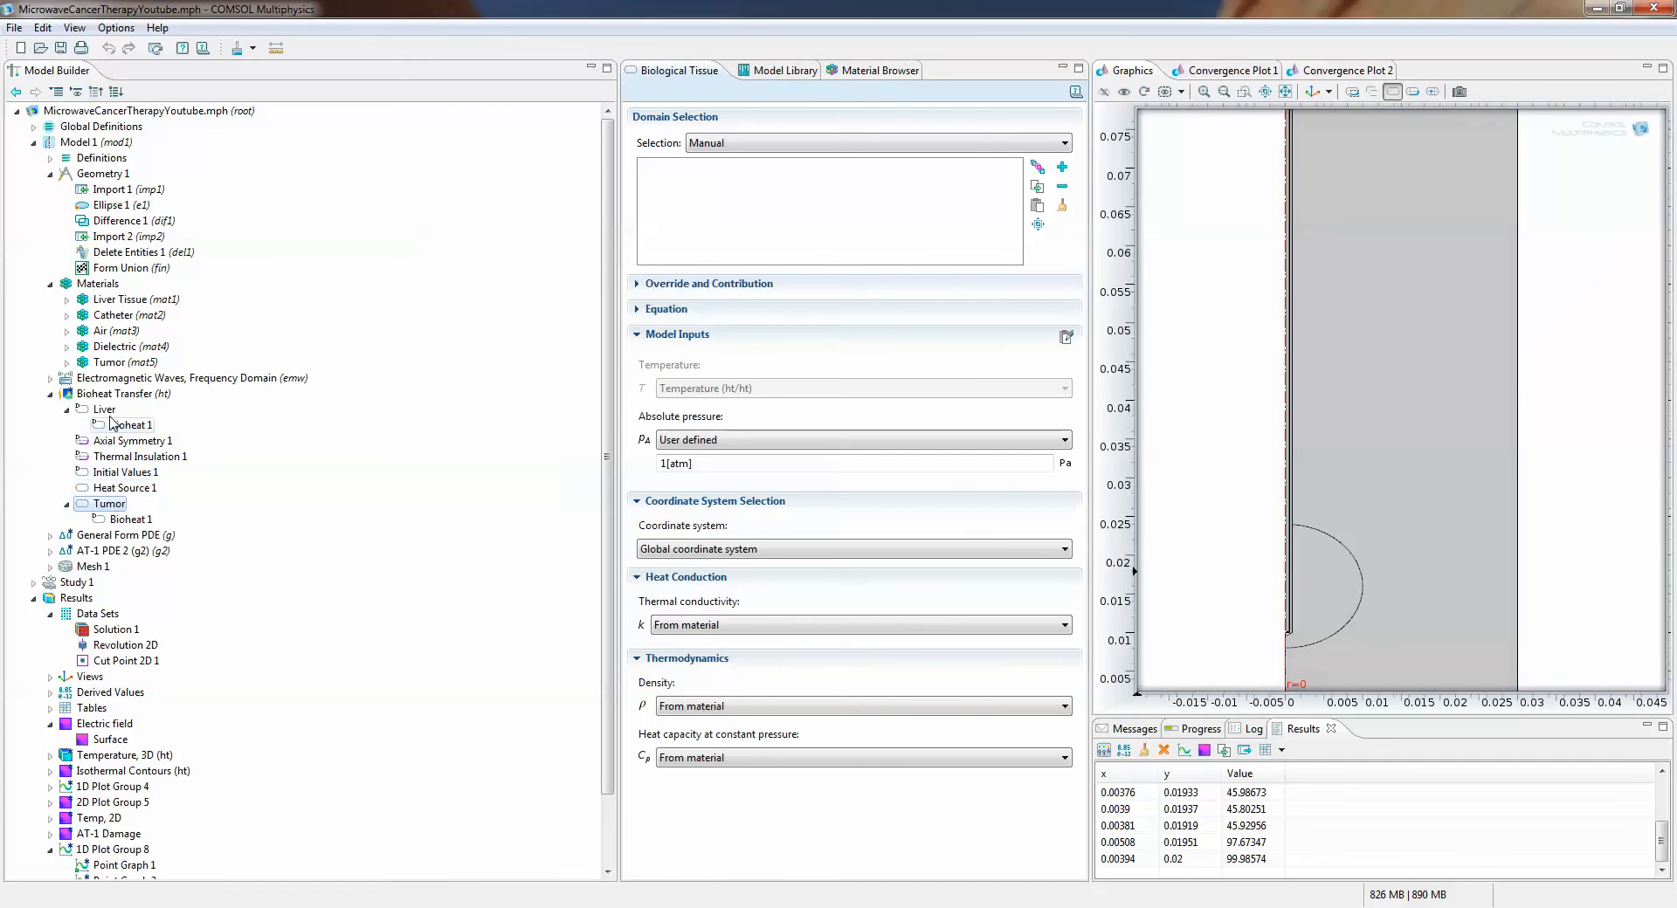
click(124, 362)
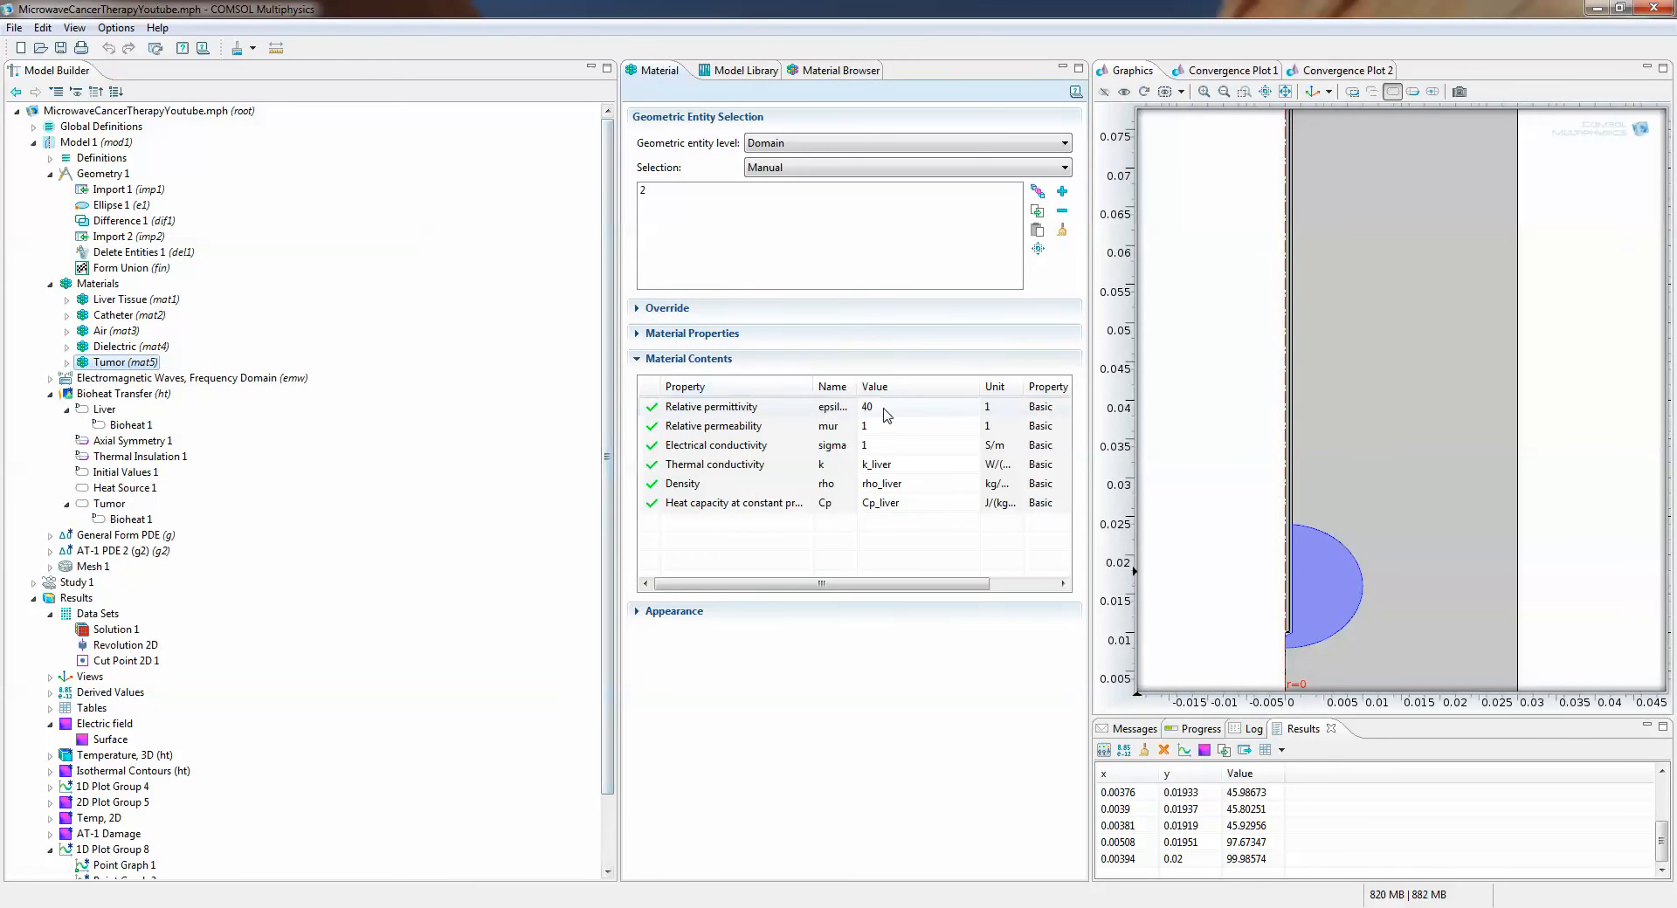
mouse_move(1233, 547)
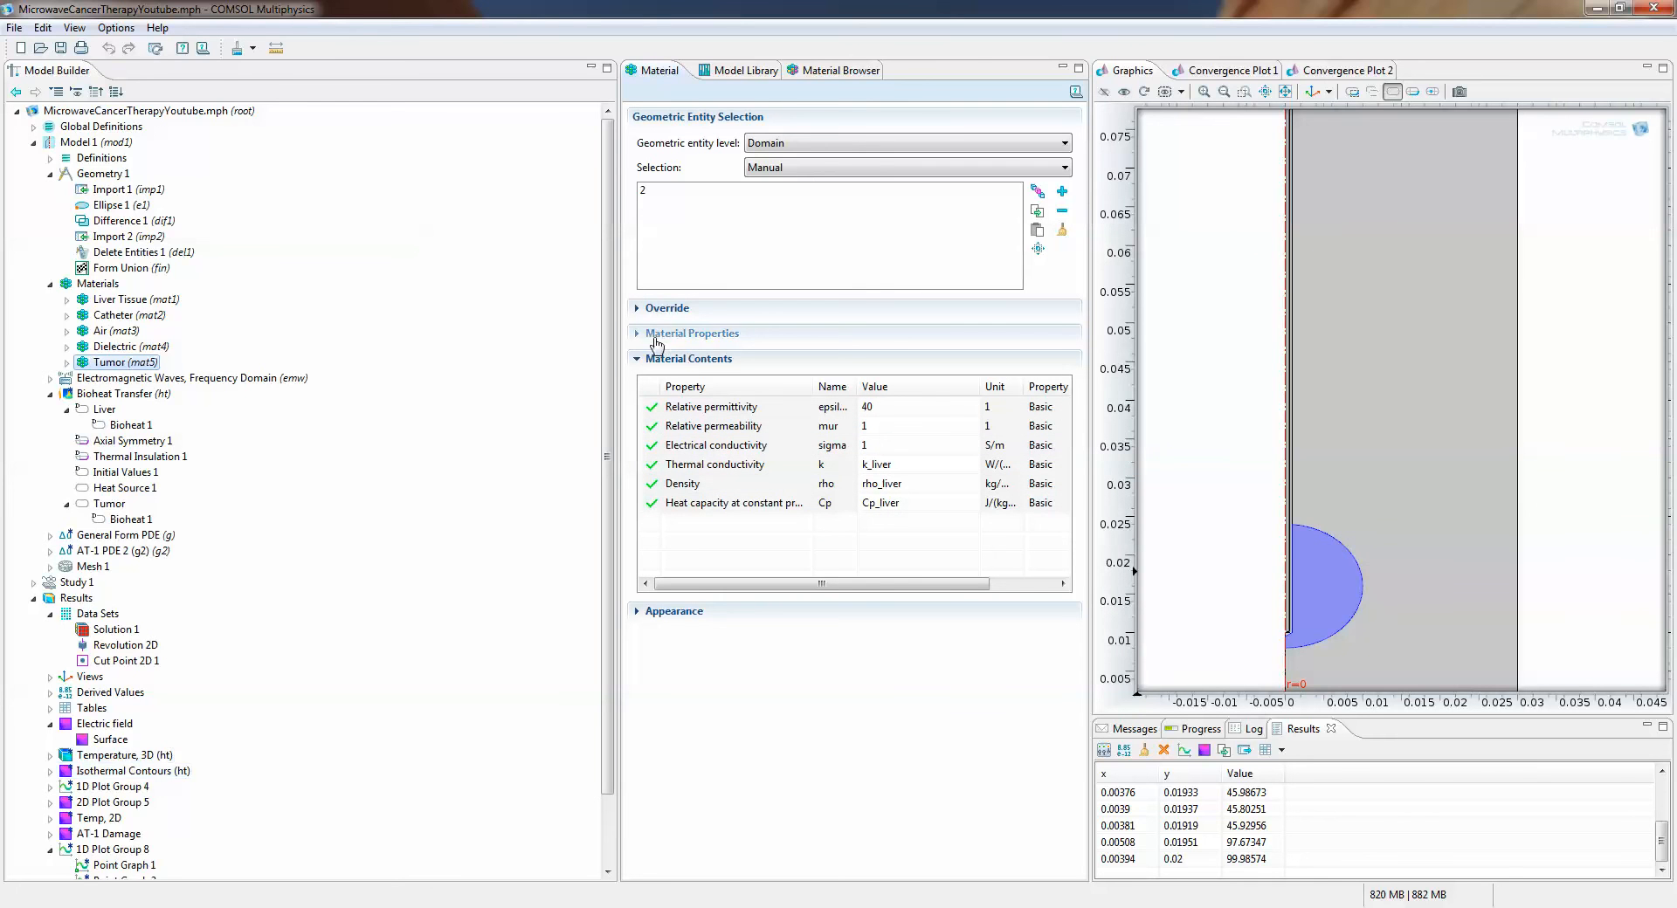
scroll(down, 3)
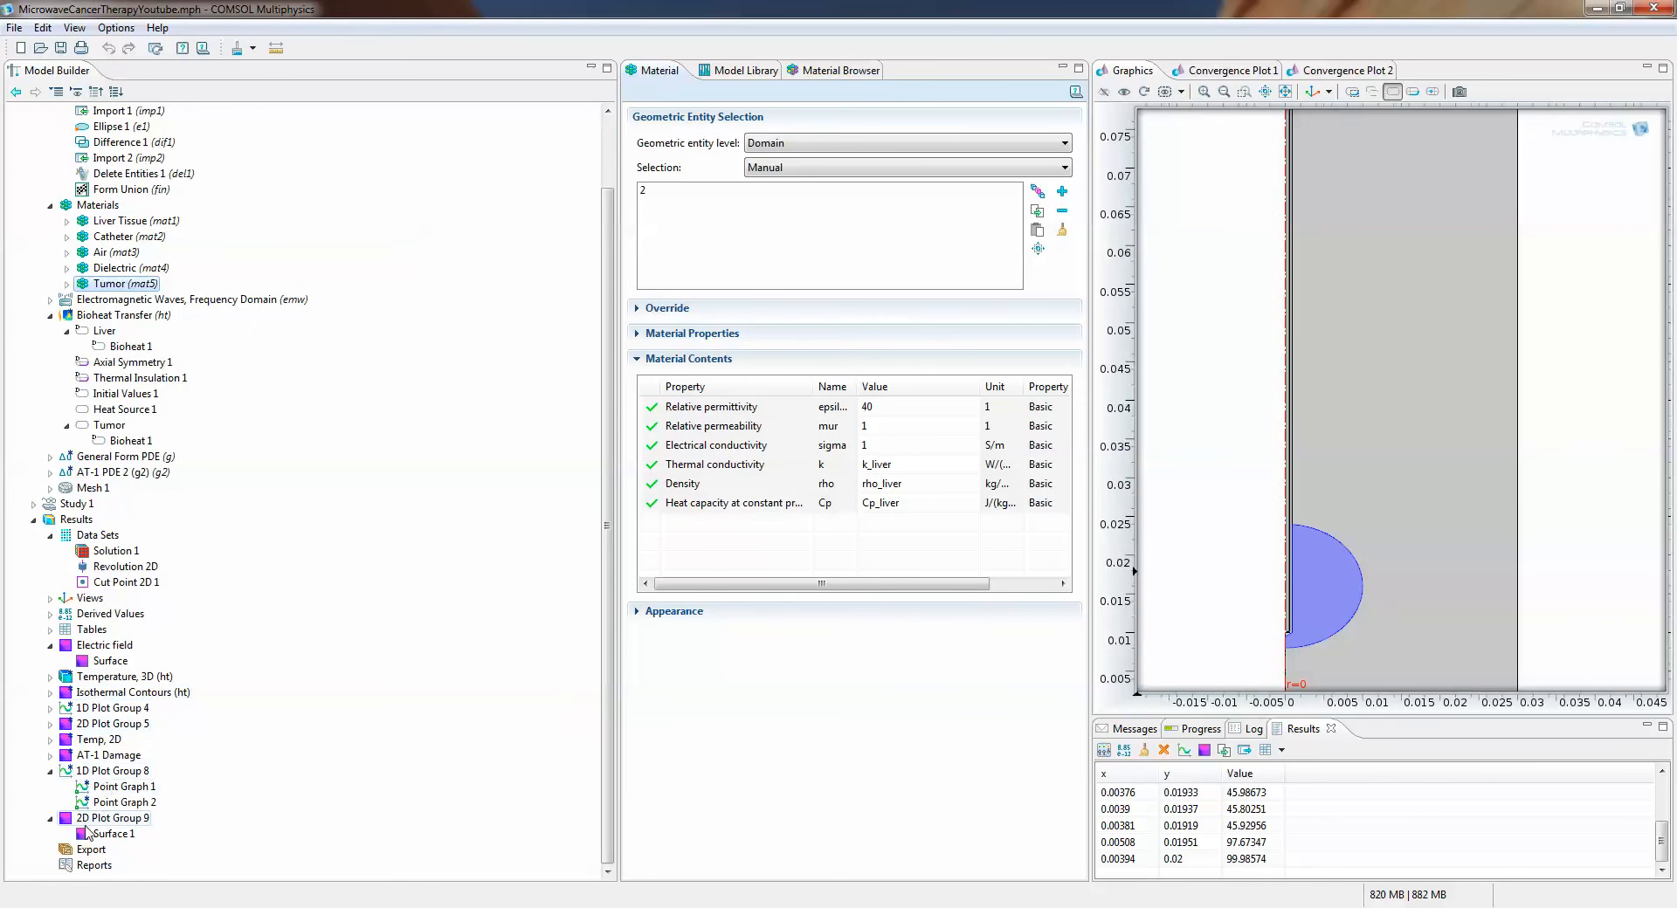
click(113, 817)
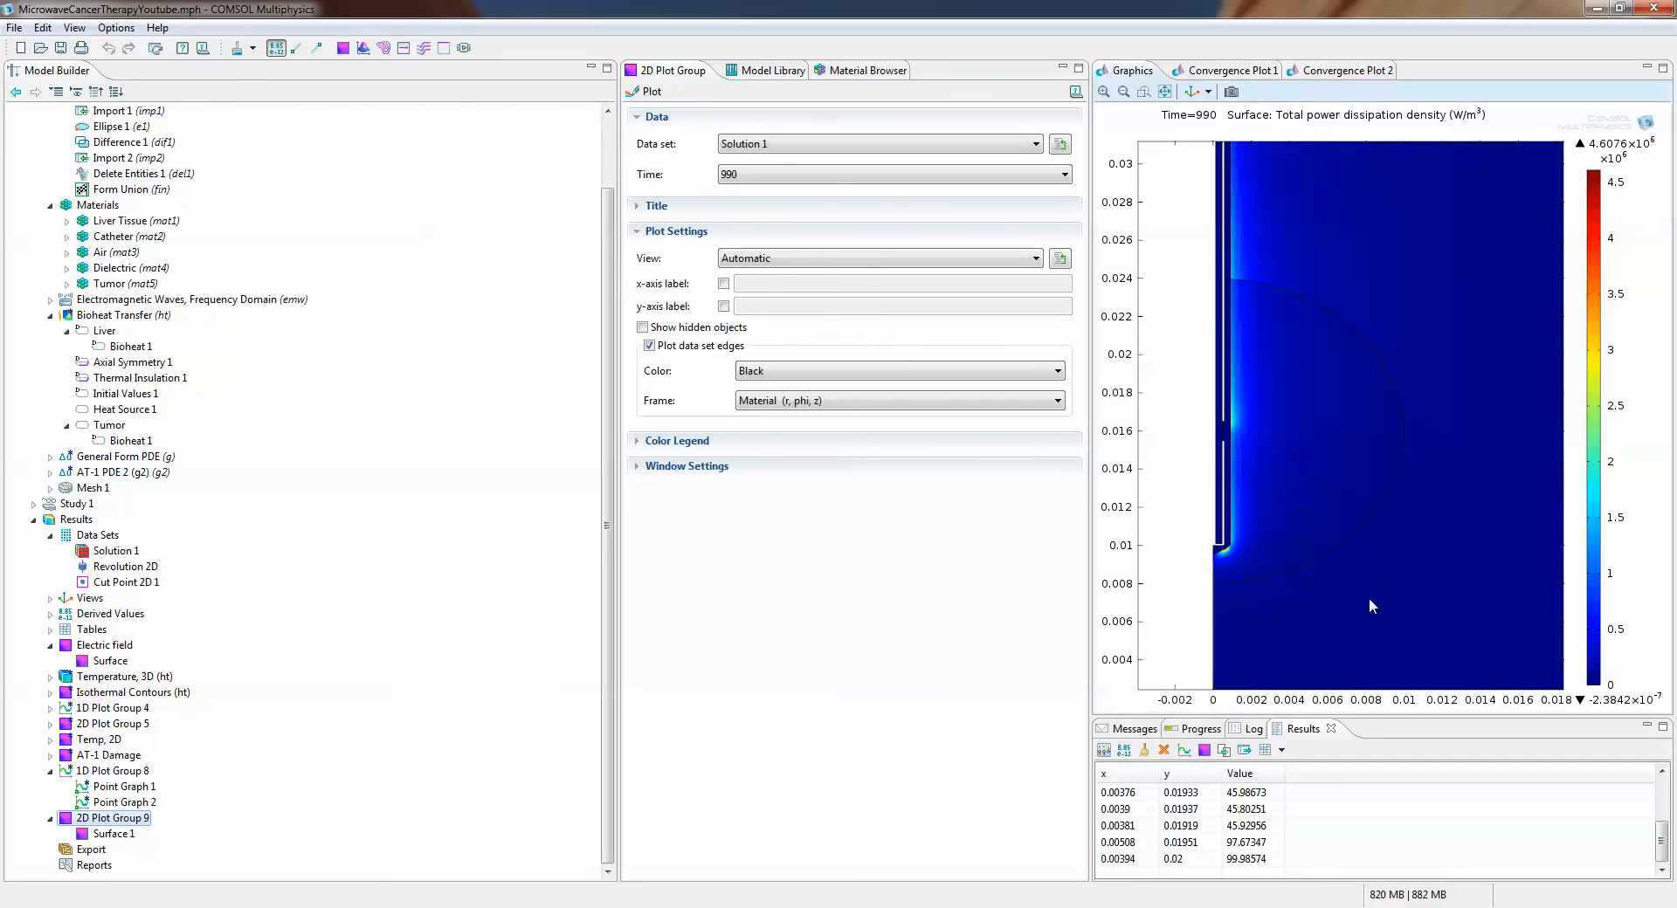
click(112, 835)
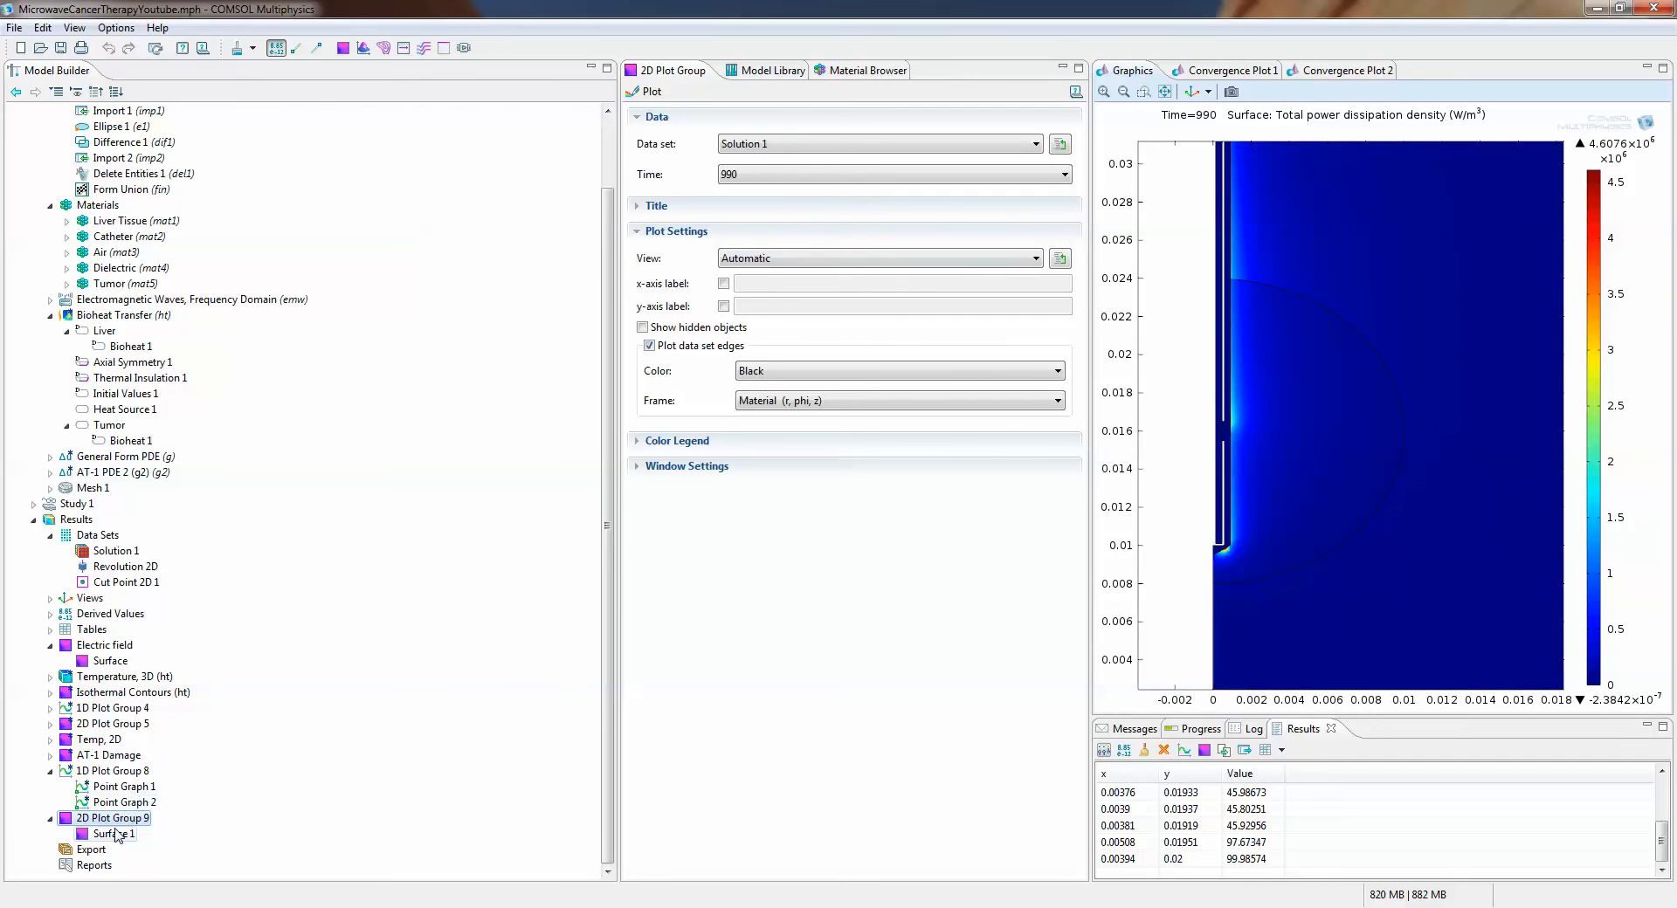
click(114, 834)
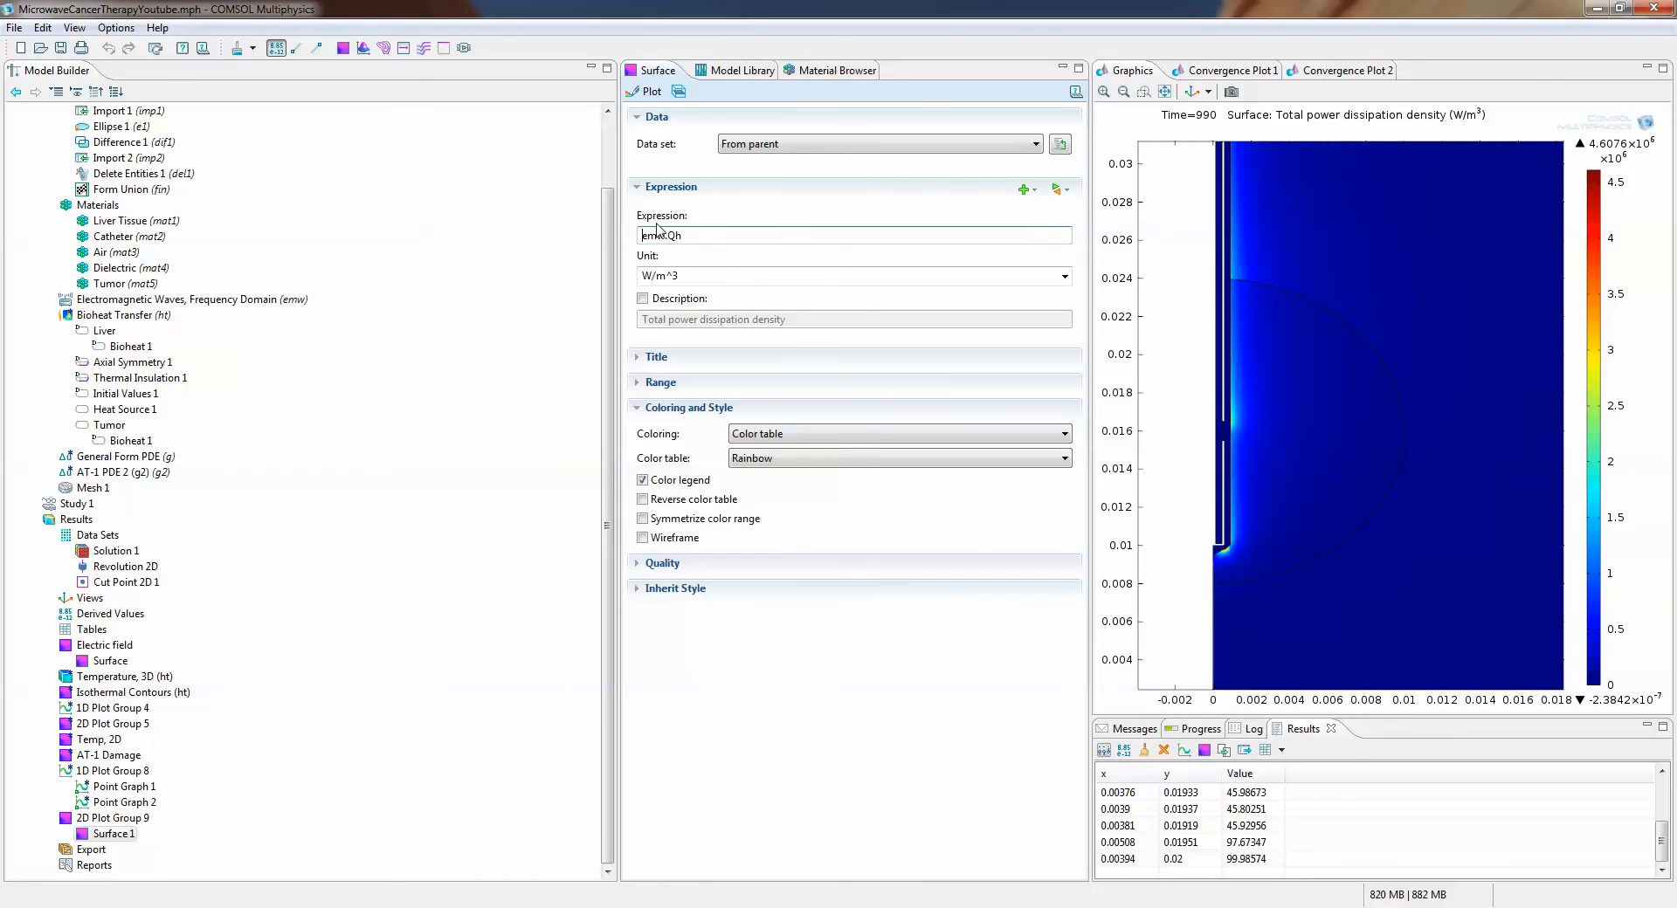
text(log10()
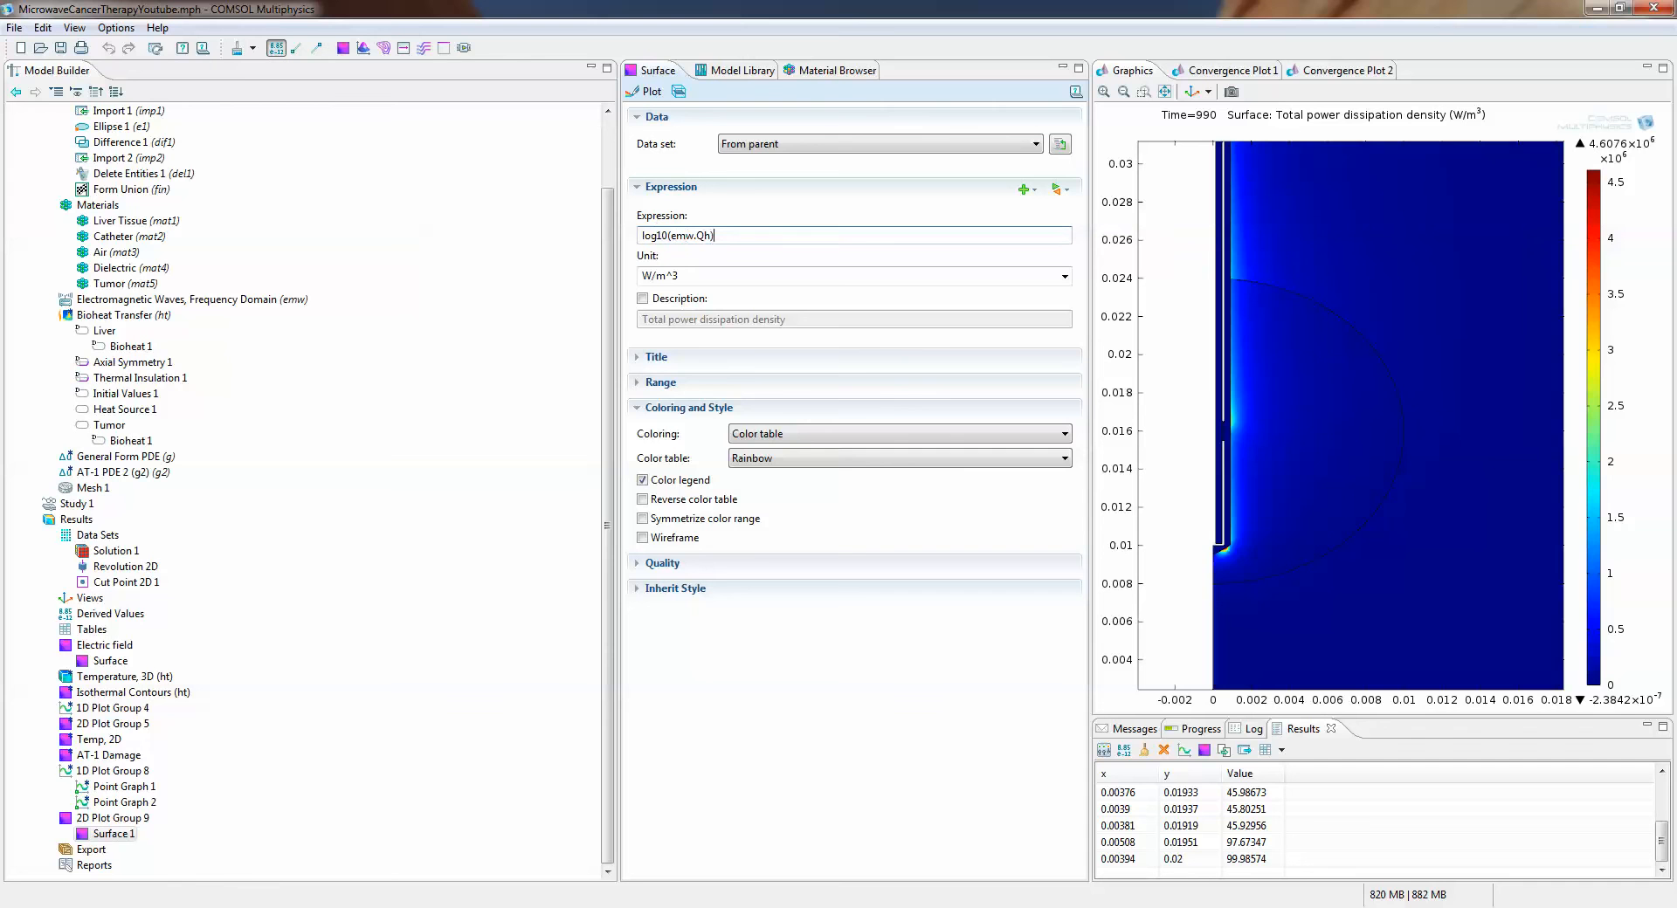
click(649, 91)
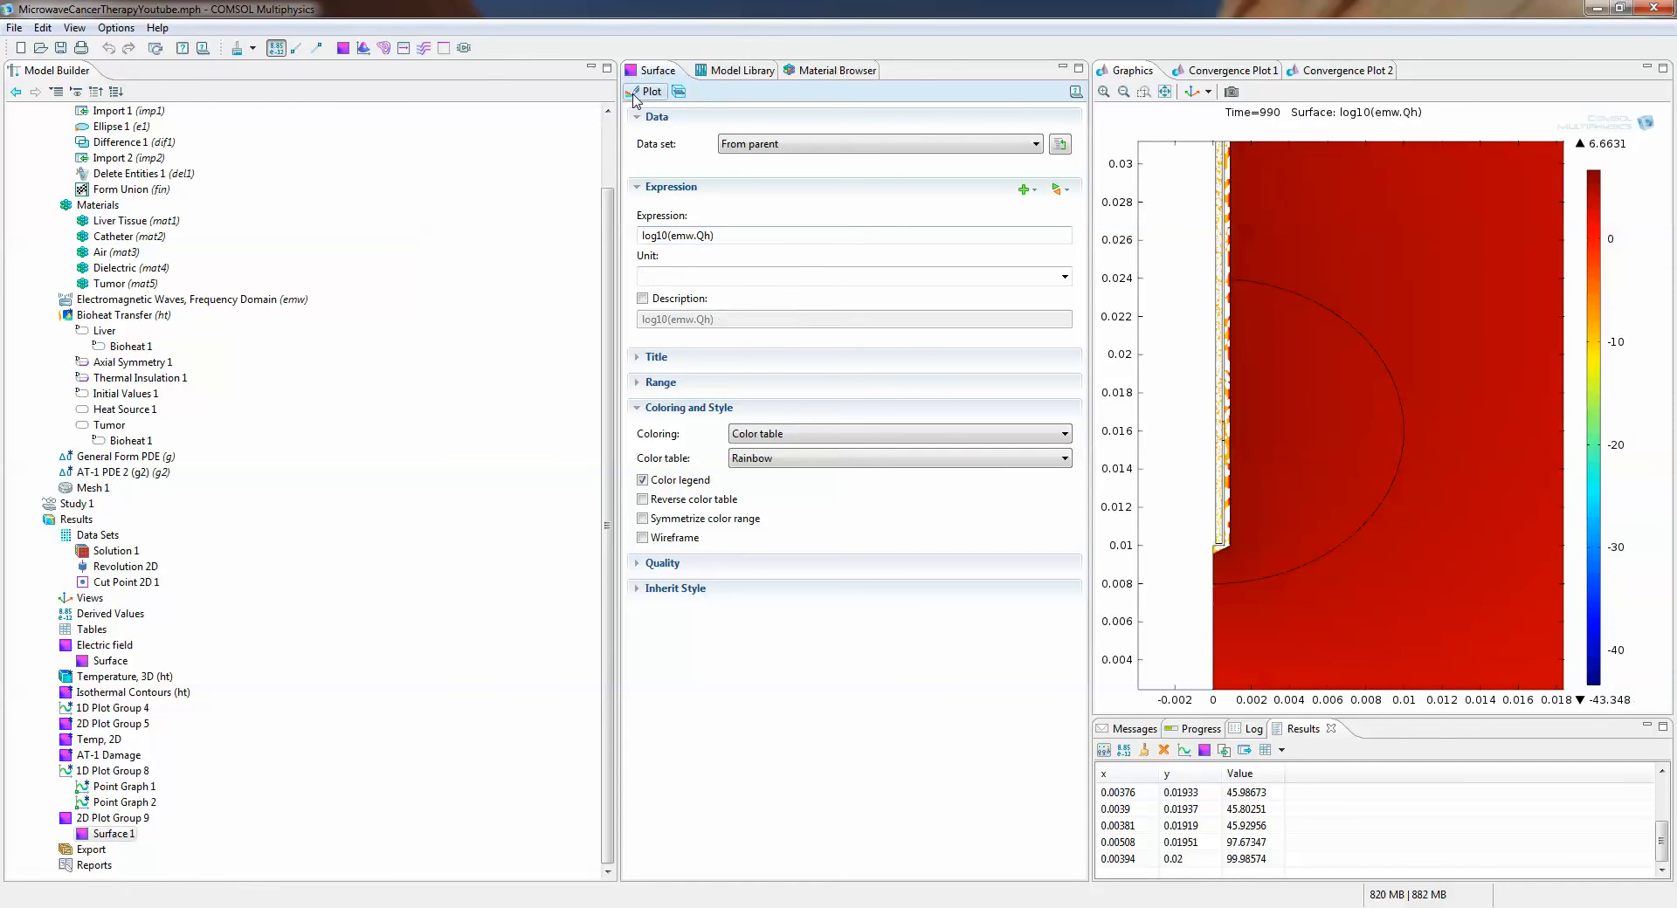
double_click(656, 235)
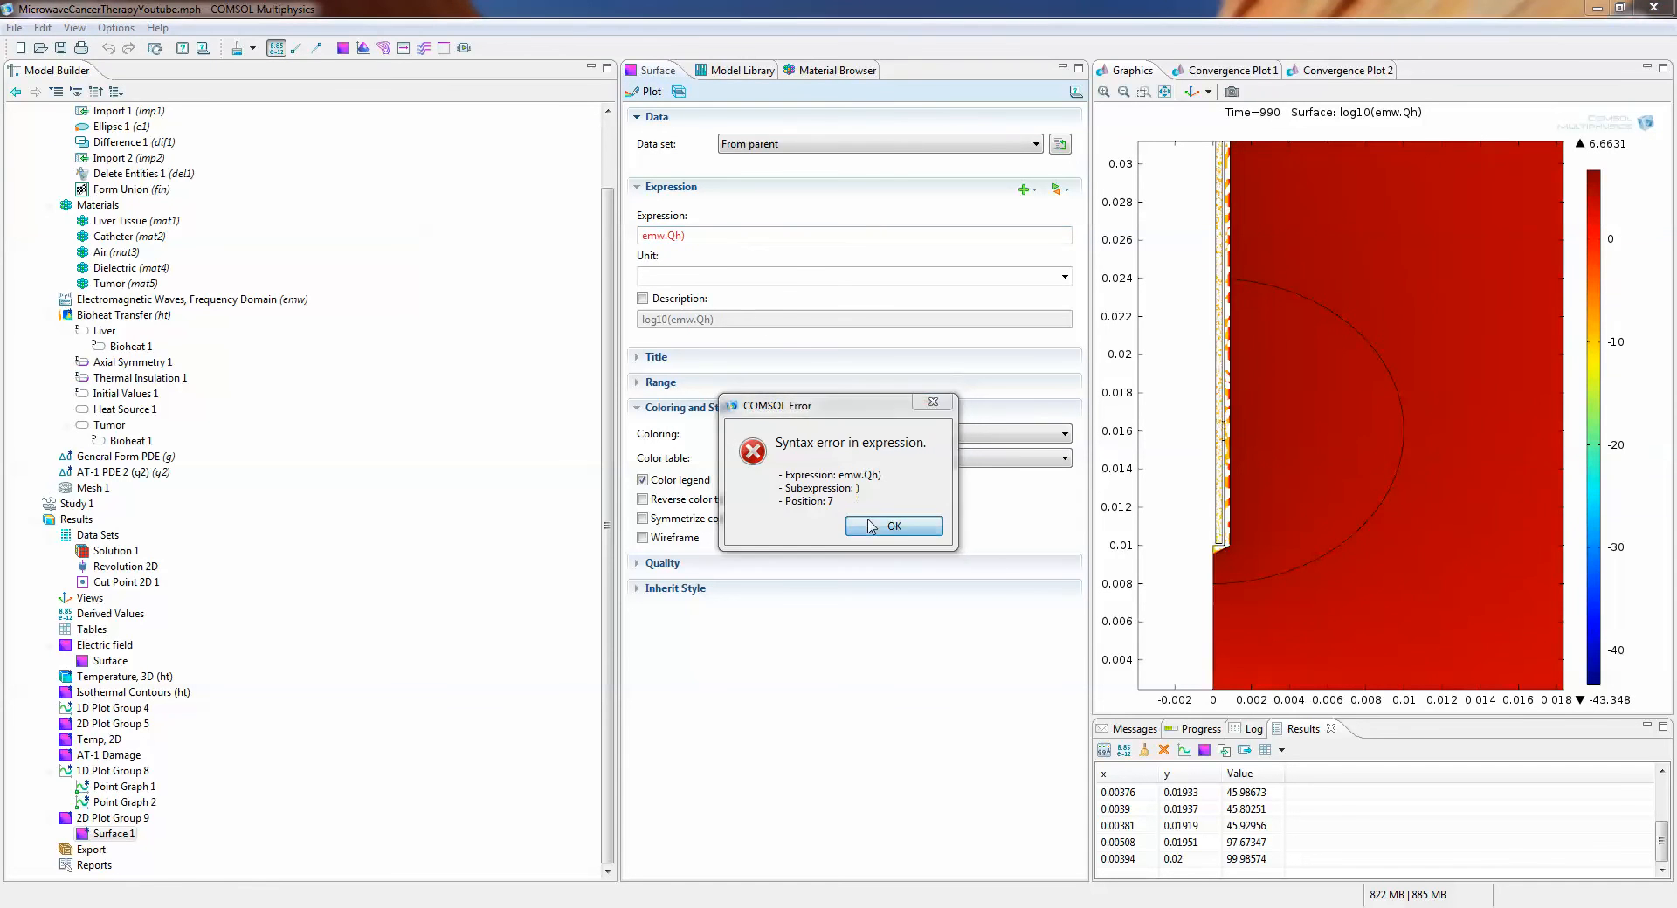
click(893, 525)
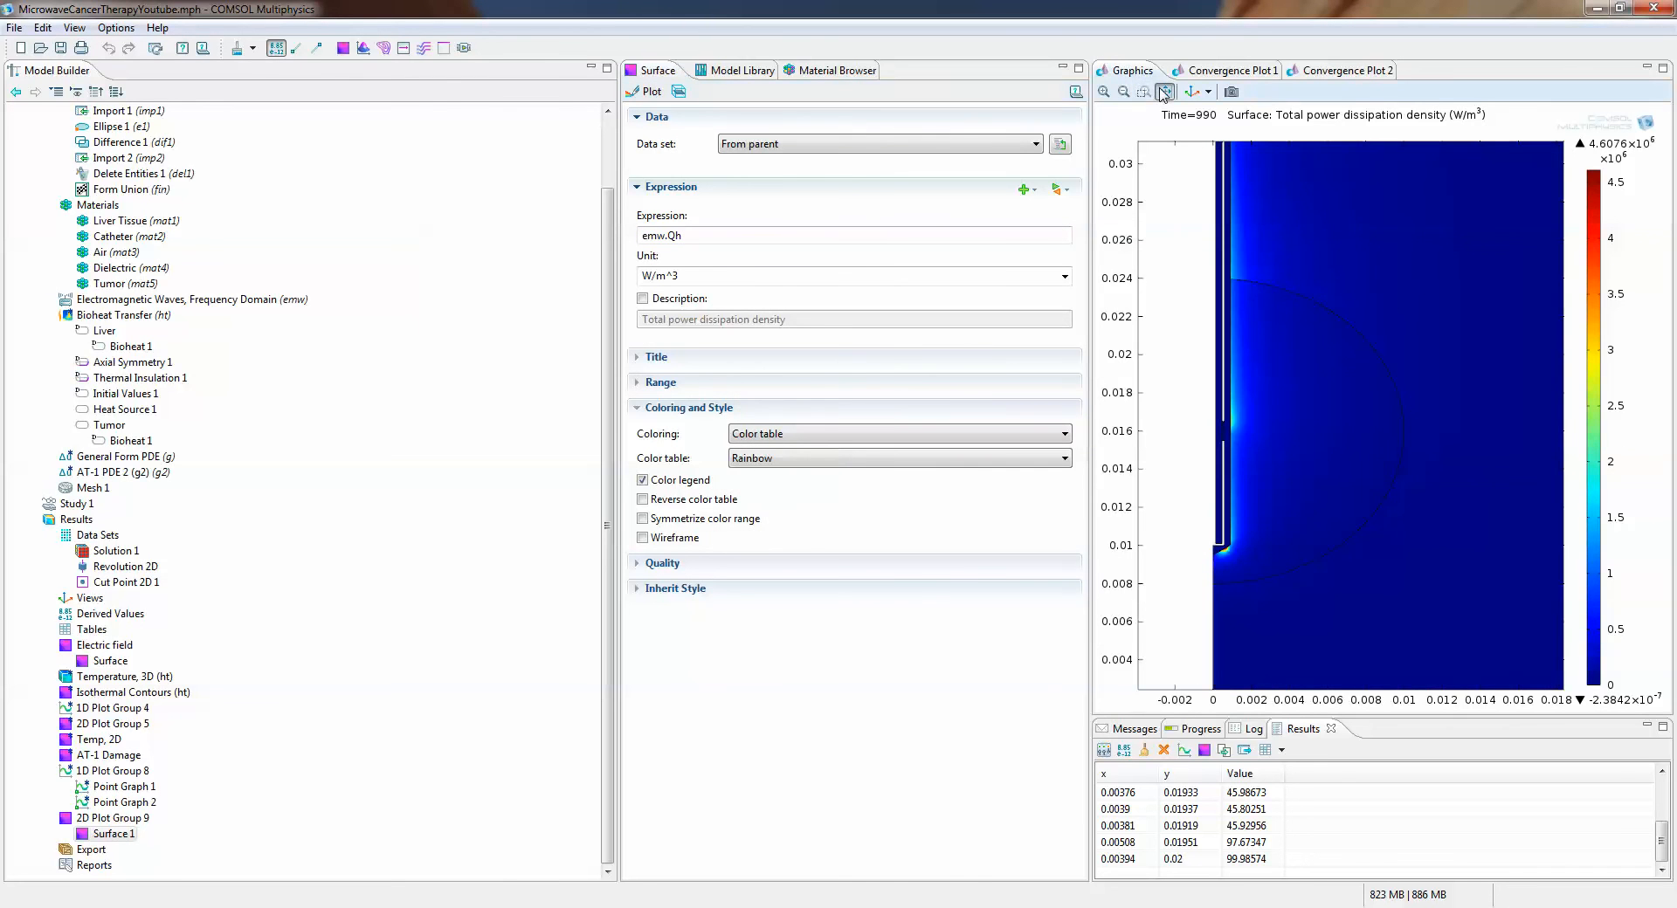
Zoom the emw.Qh plot to extents and save the model
click(1165, 90)
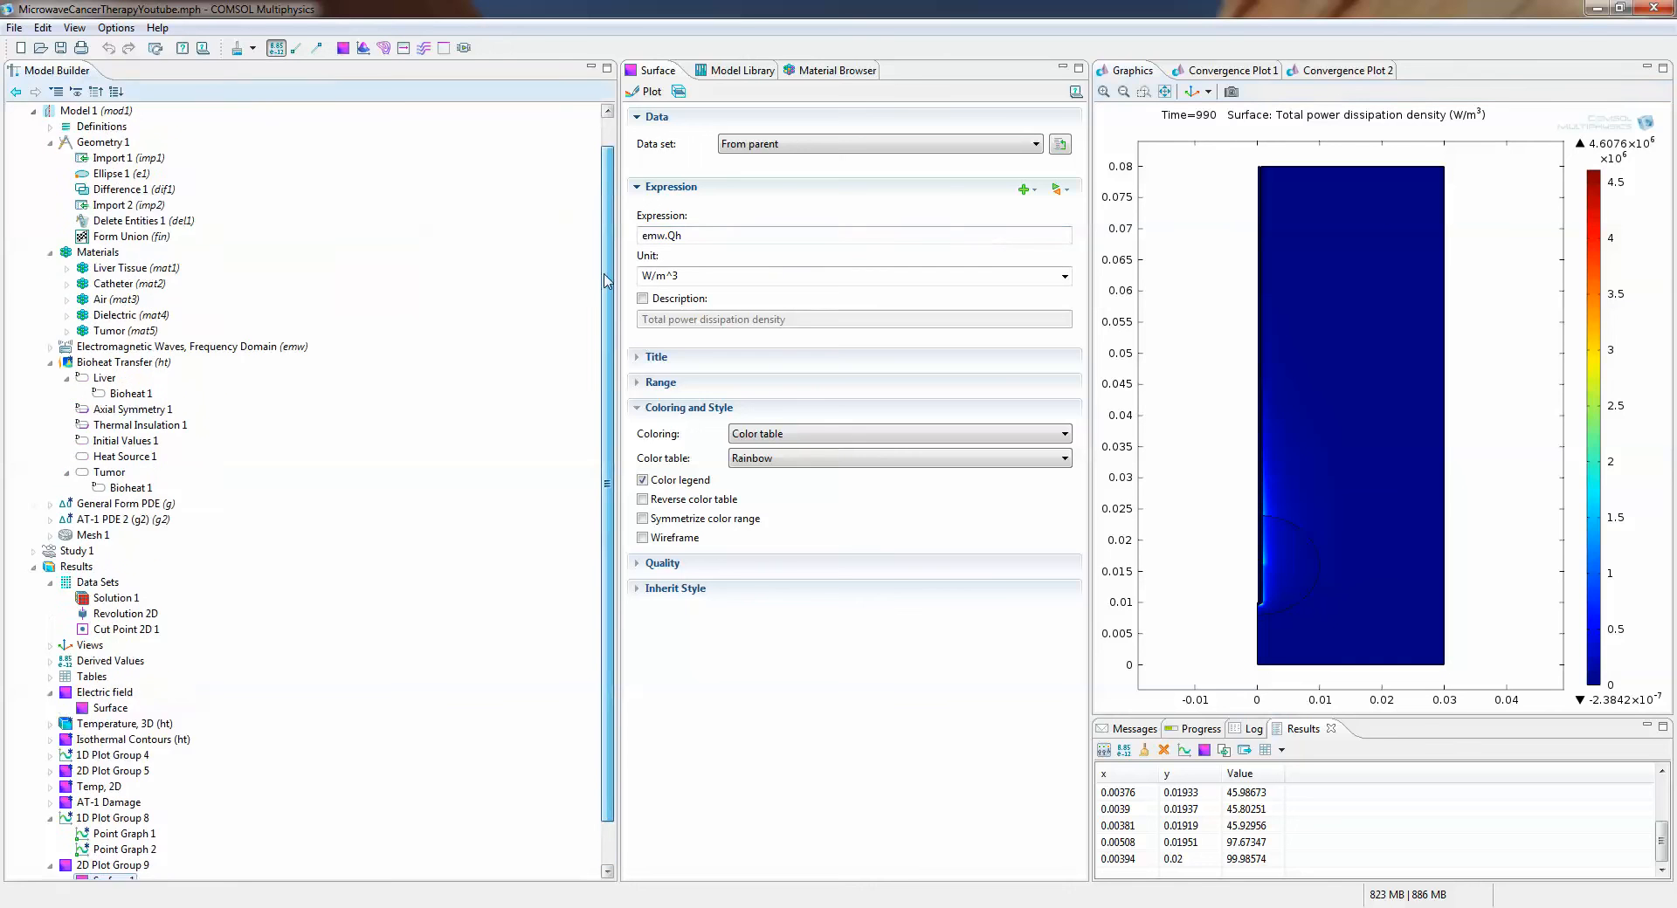
click(61, 48)
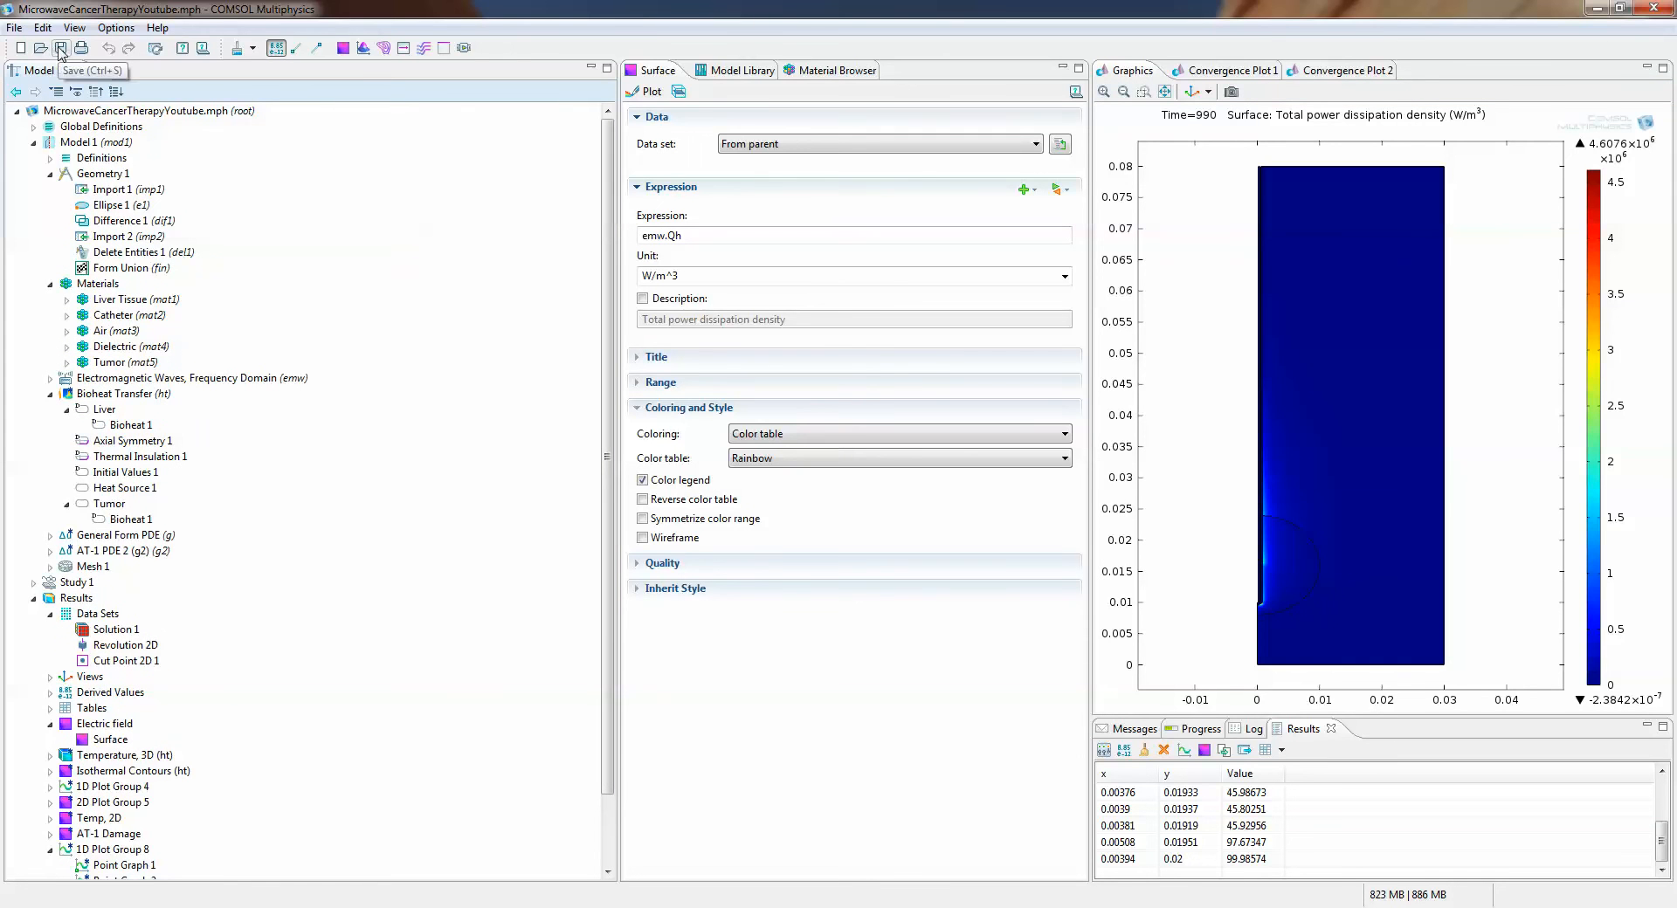